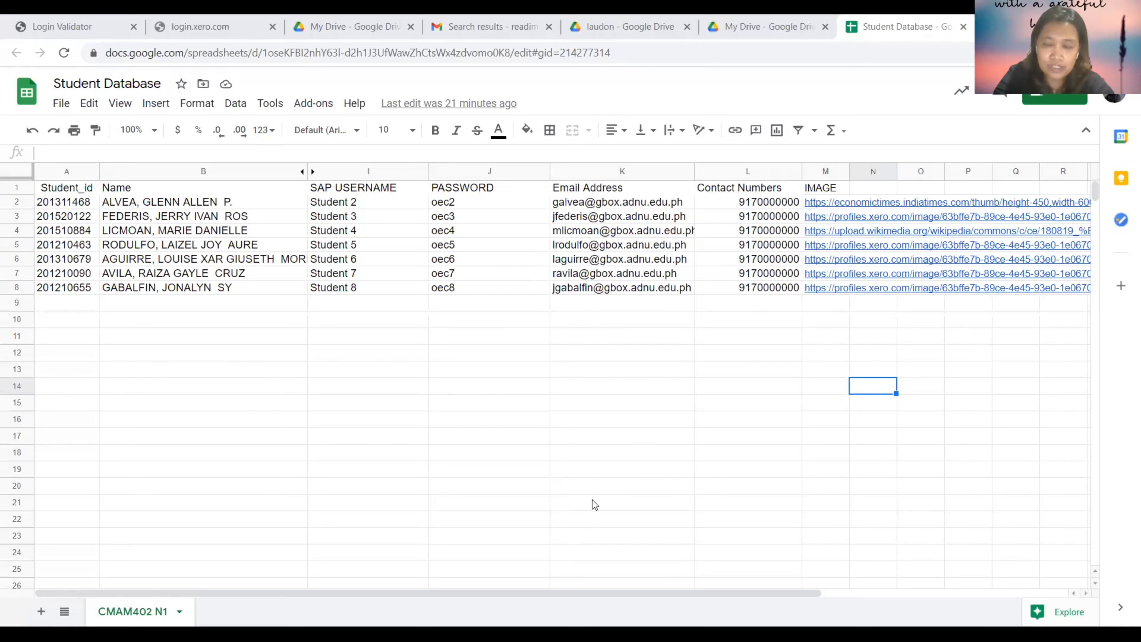
{"action": "mouse_move", "coordinate": [599, 499]}
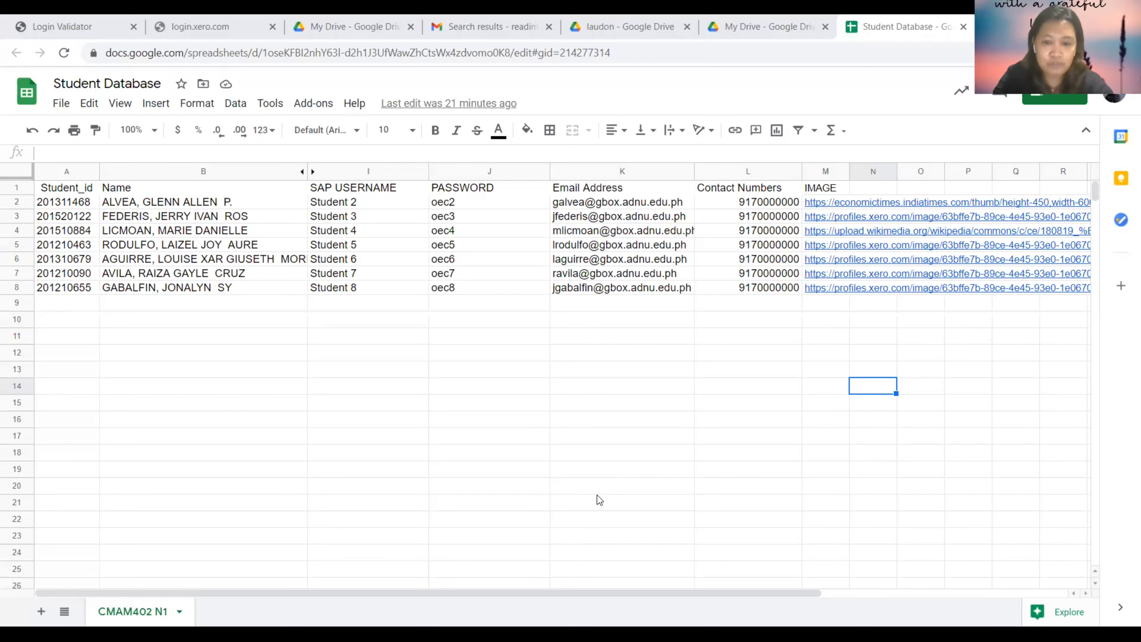
{"action": "mouse_move", "coordinate": [630, 500]}
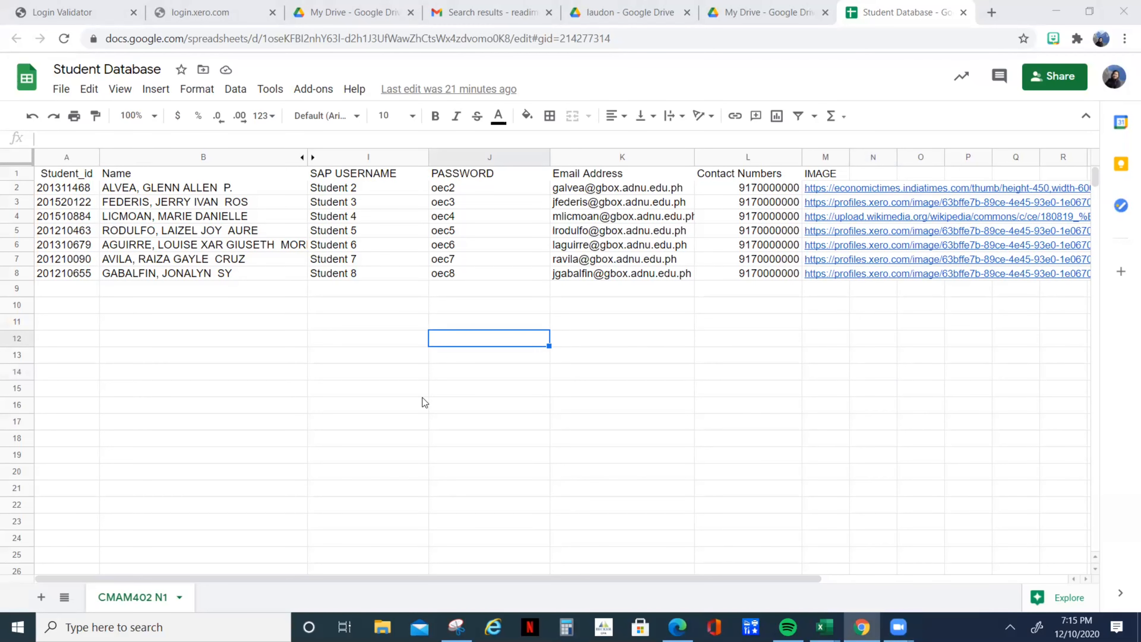
{"action": "mouse_move", "coordinate": [415, 286]}
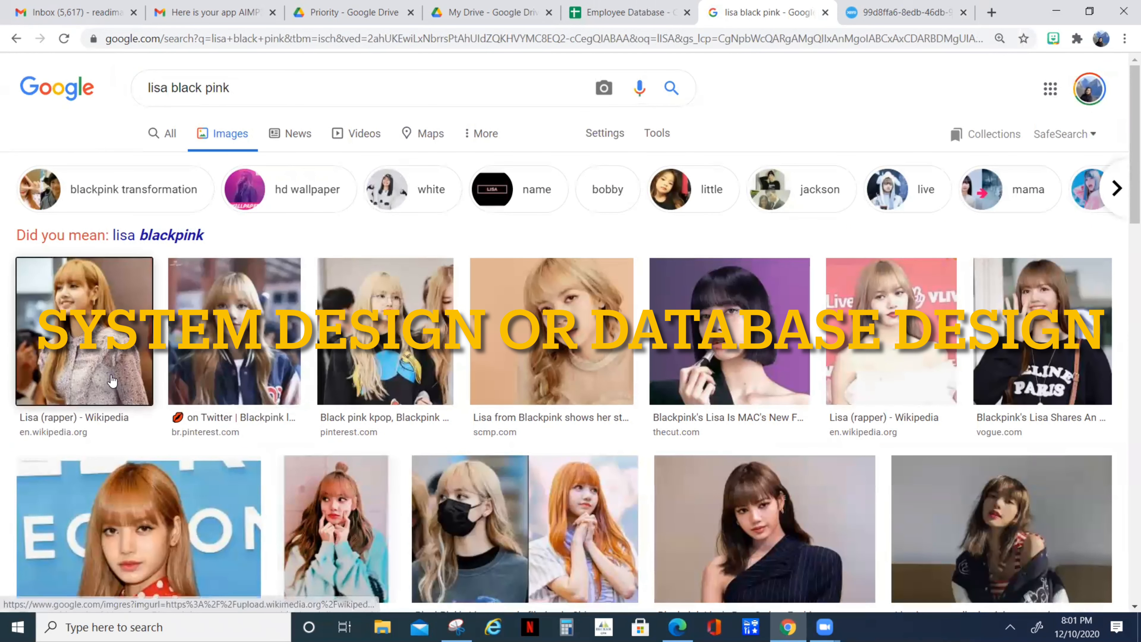
Step: Search Google Images for captain america, open a result on its own page, then return to the Employee Database sheet
{"action": "left_click", "coordinate": [553, 12]}
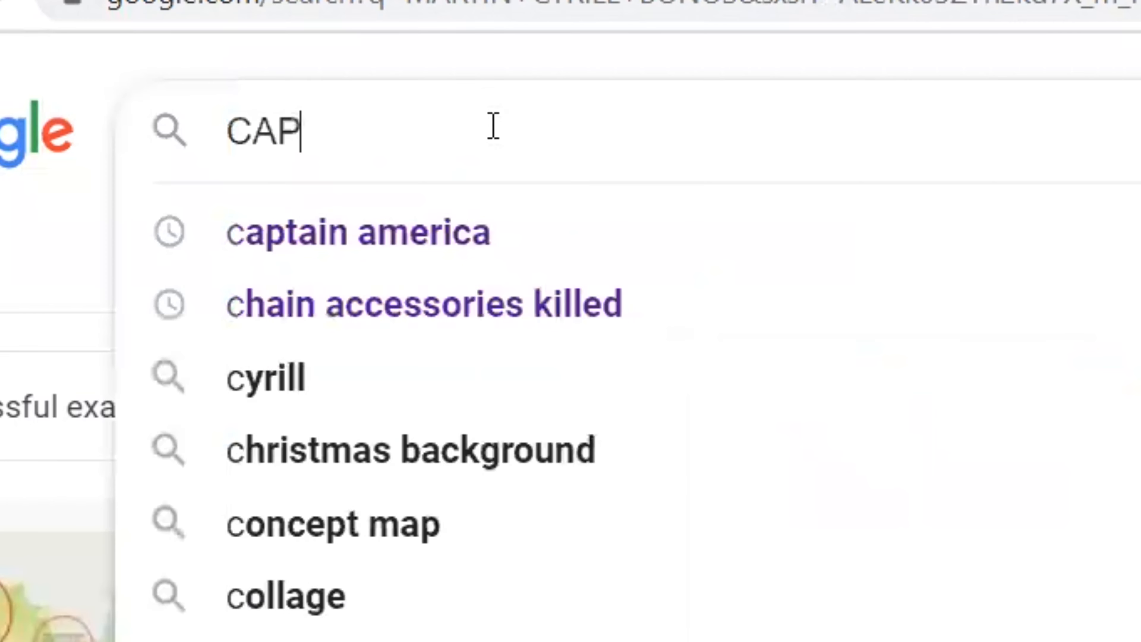
{"action": "left_click", "coordinate": [357, 231]}
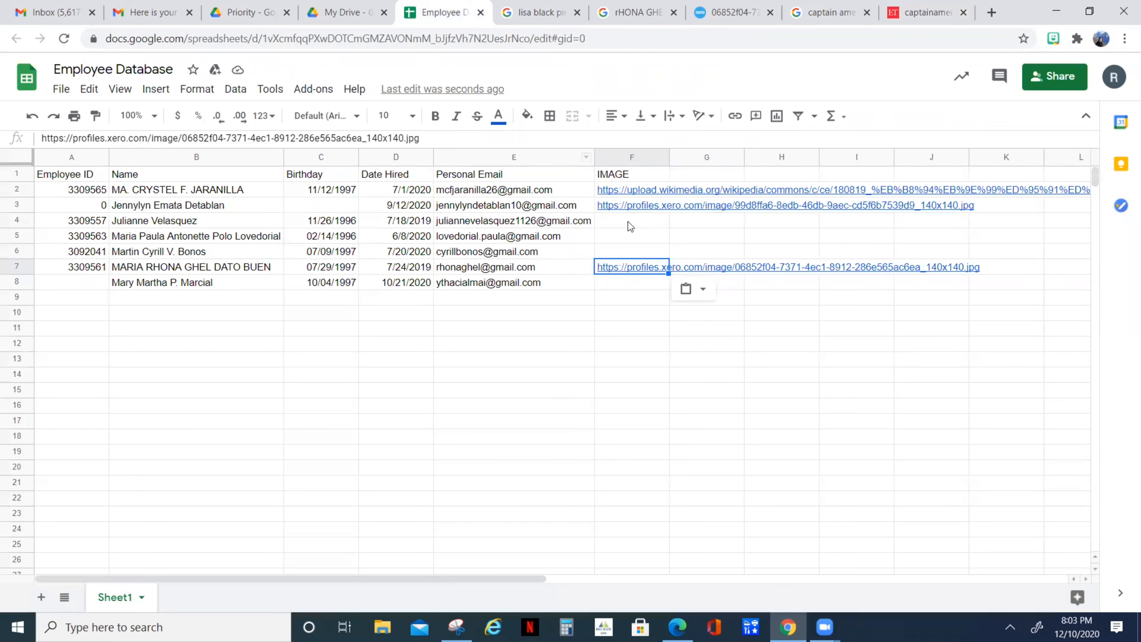
{"action": "left_click", "coordinate": [924, 13]}
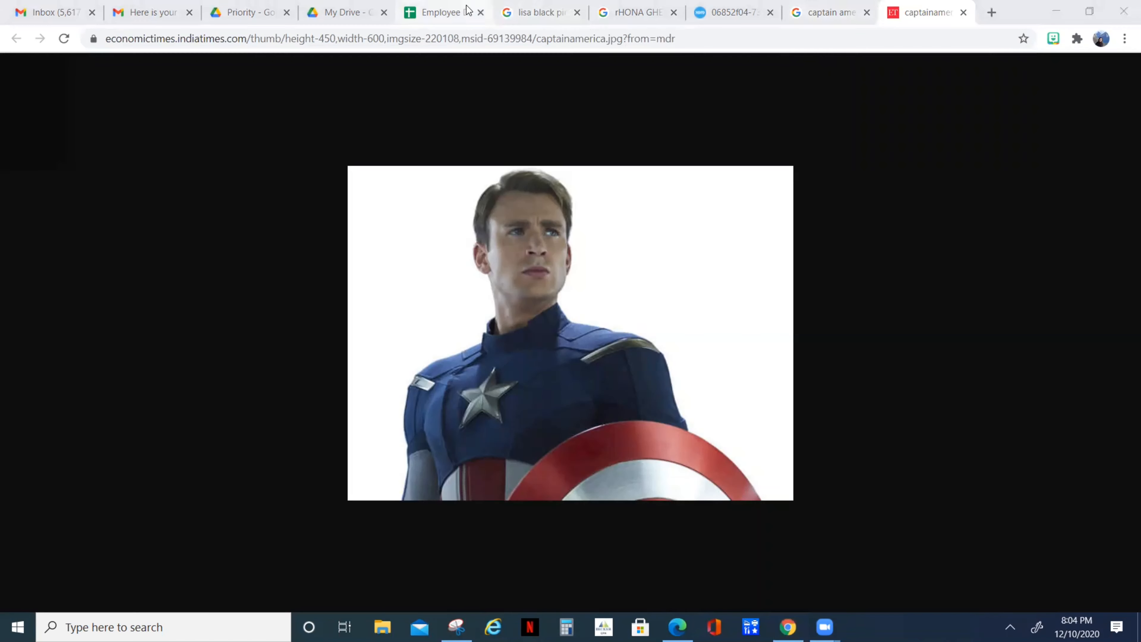
{"action": "left_click", "coordinate": [442, 12]}
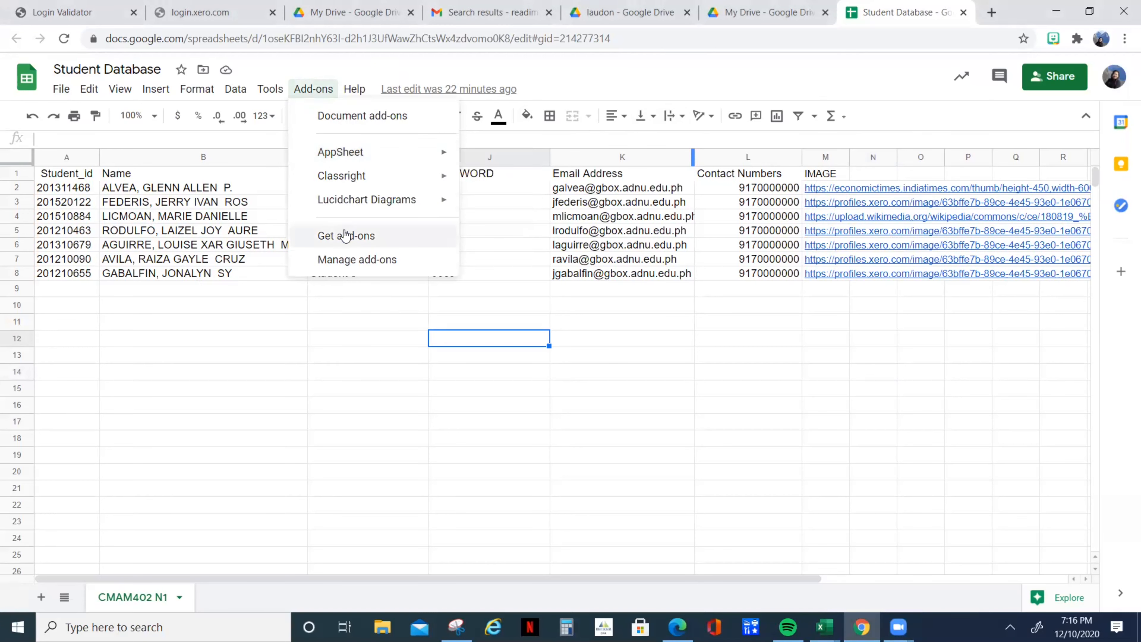
Step: Search the add-on marketplace for appsheet, open the AppSheet add-on and allow it access to the data
{"action": "left_click", "coordinate": [346, 236]}
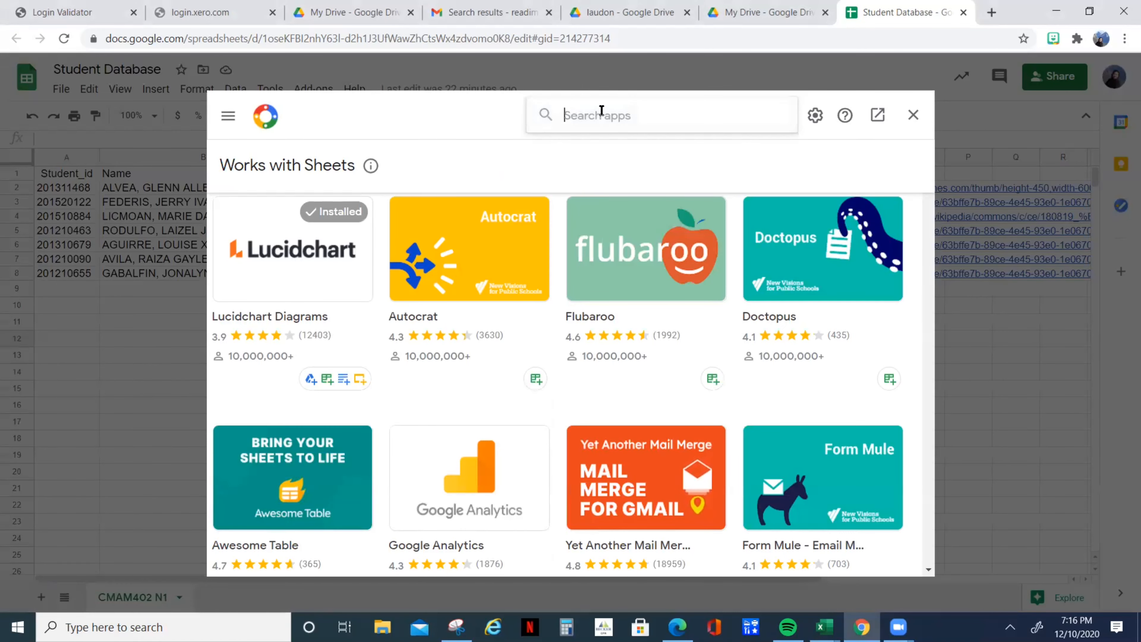
{"action": "type", "text": "a"}
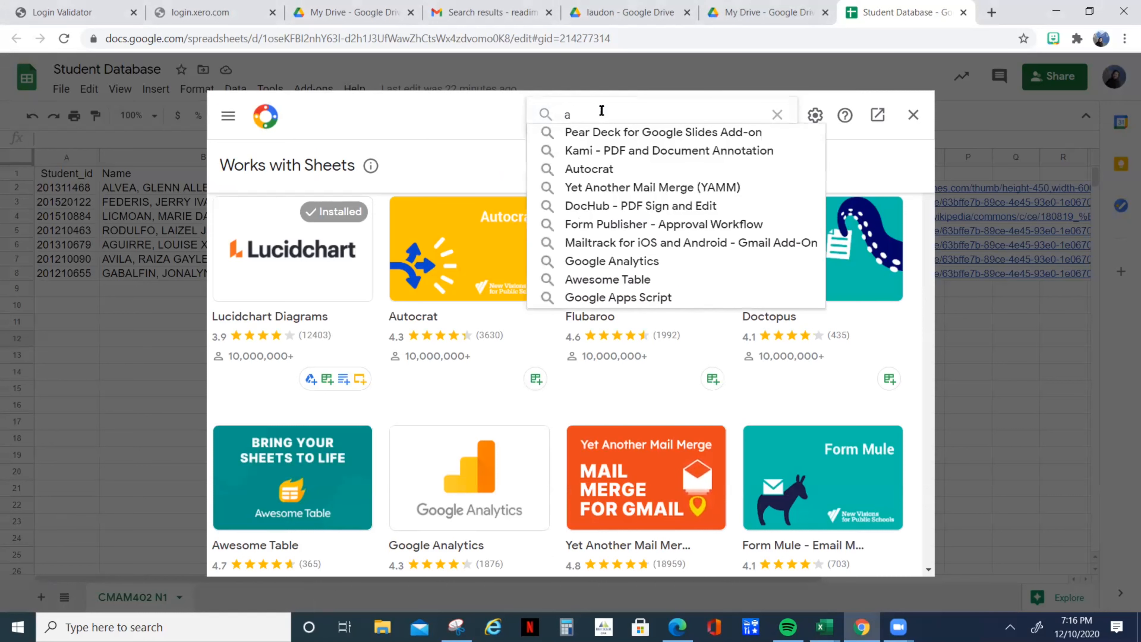
{"action": "type", "text": "ppsheet"}
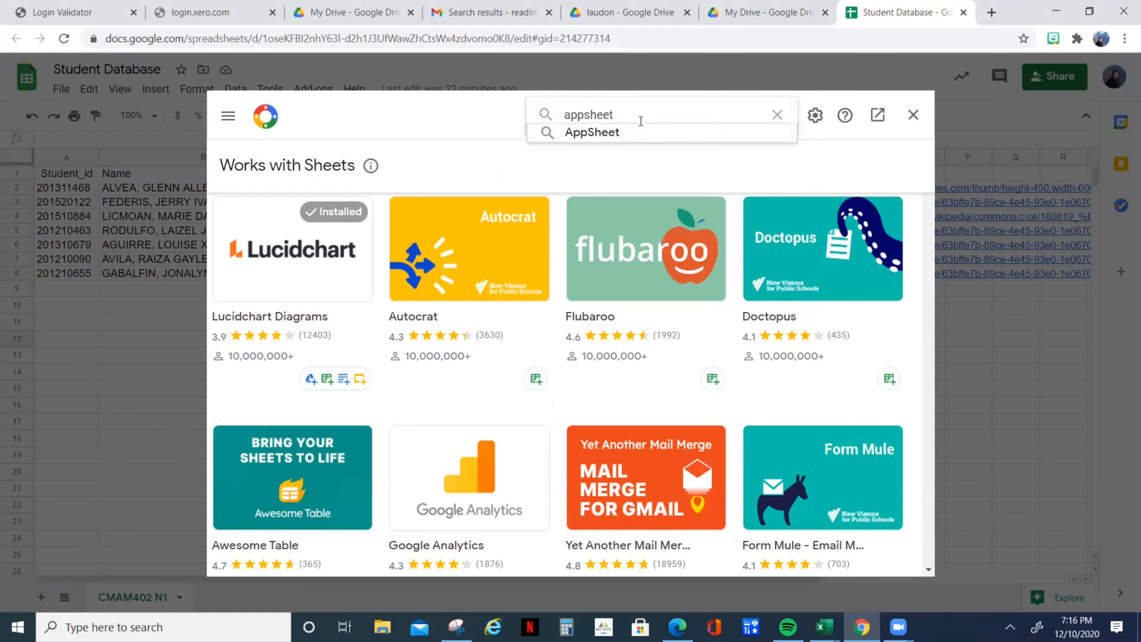
{"action": "left_click", "coordinate": [592, 133]}
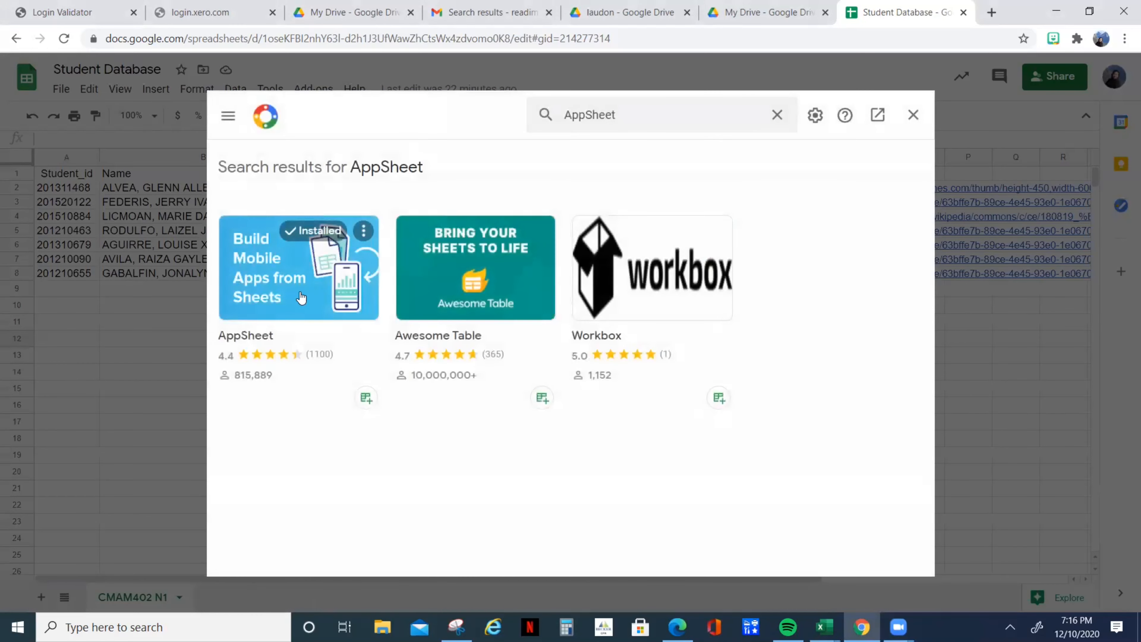
{"action": "left_click", "coordinate": [298, 268]}
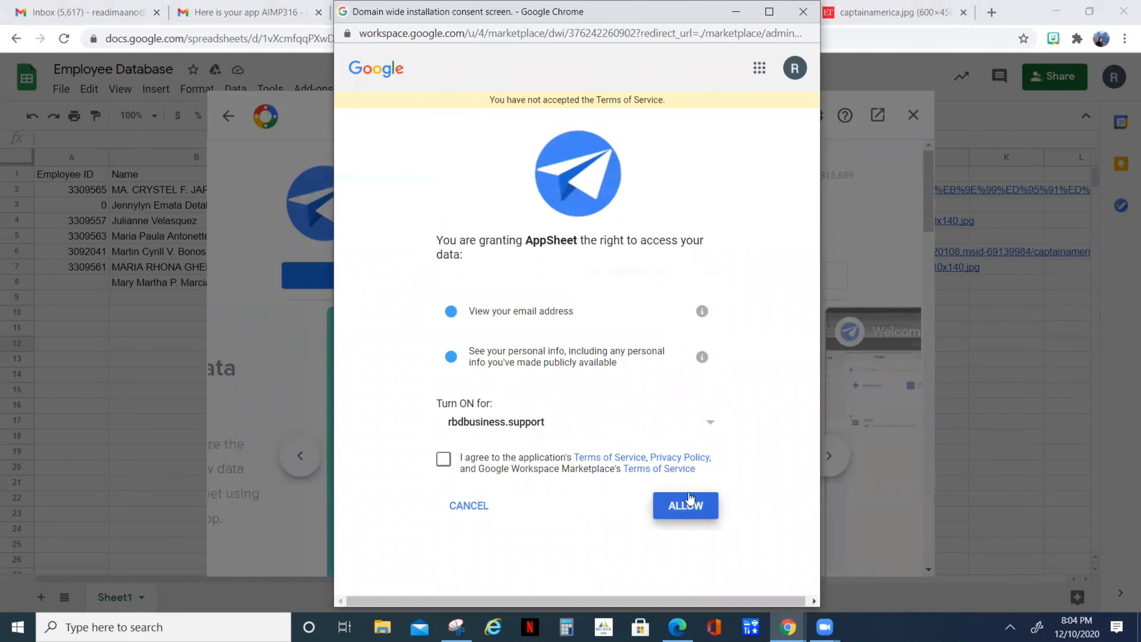
{"action": "left_click", "coordinate": [685, 505]}
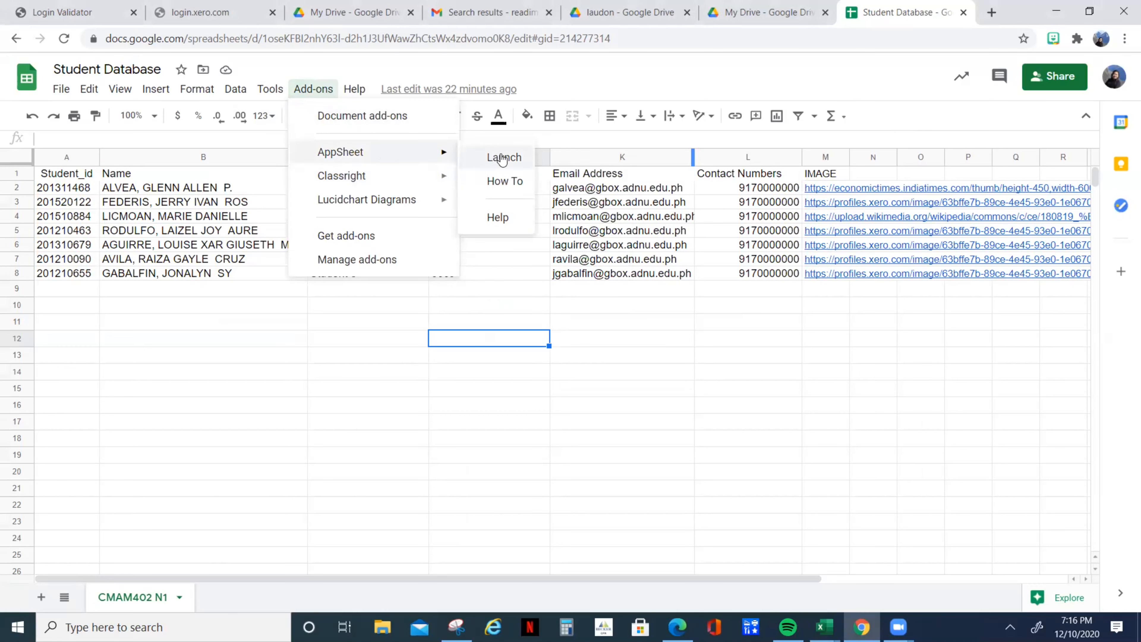
Step: Launch the AppSheet add-on, go to appsheet.com and start using AppSheet for free
{"action": "left_click", "coordinate": [504, 157]}
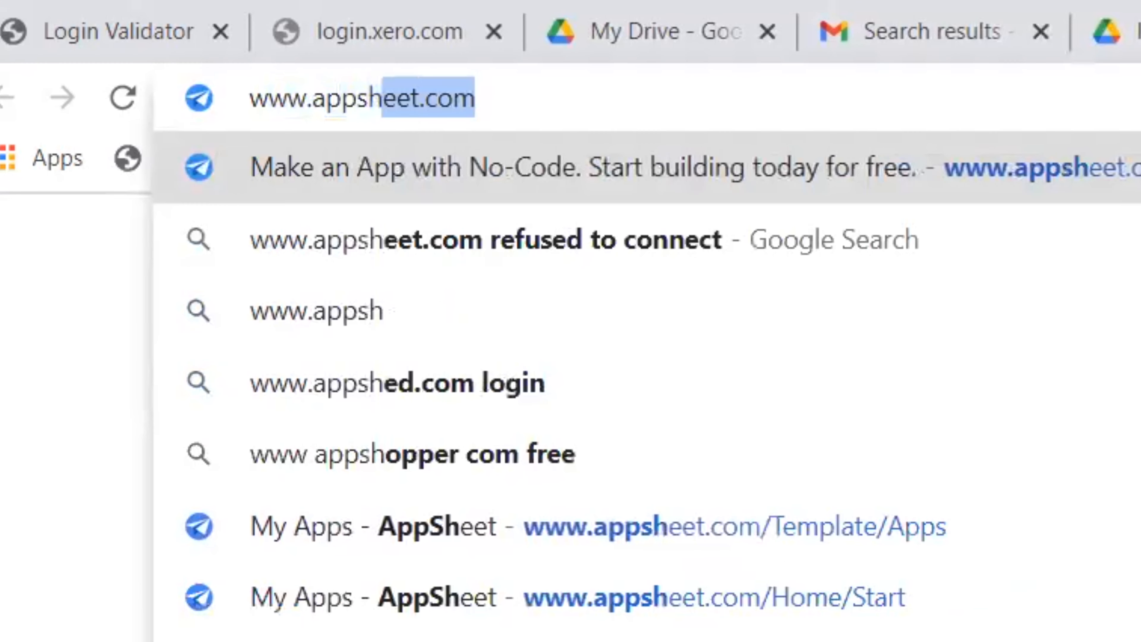
{"action": "left_click", "coordinate": [990, 12]}
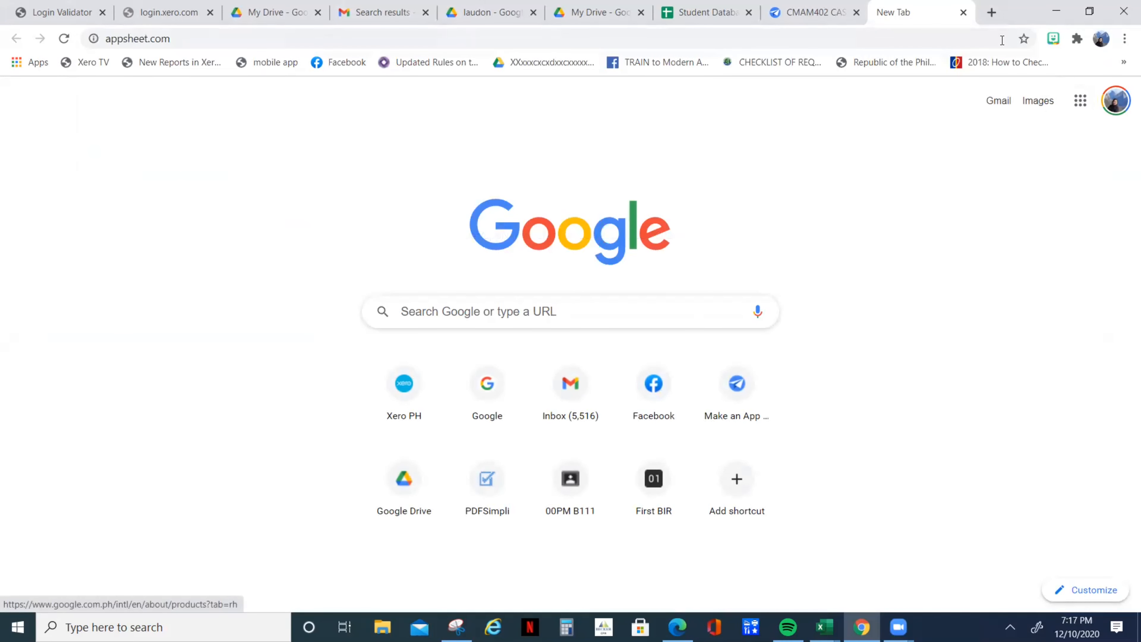
{"action": "left_click", "coordinate": [735, 382]}
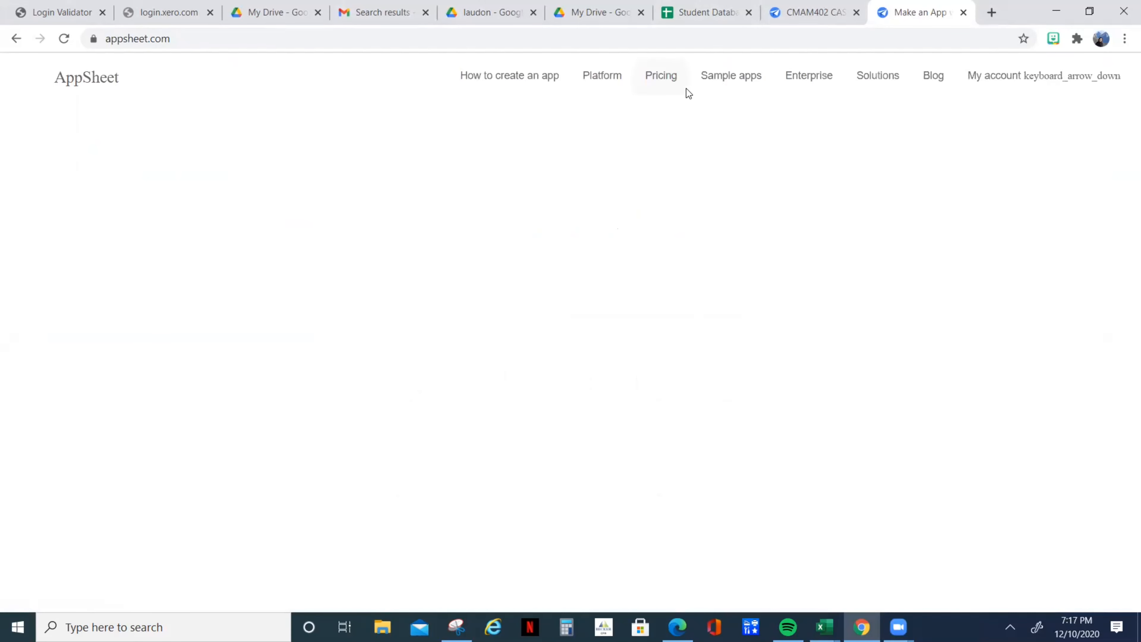
{"action": "left_click", "coordinate": [1044, 75]}
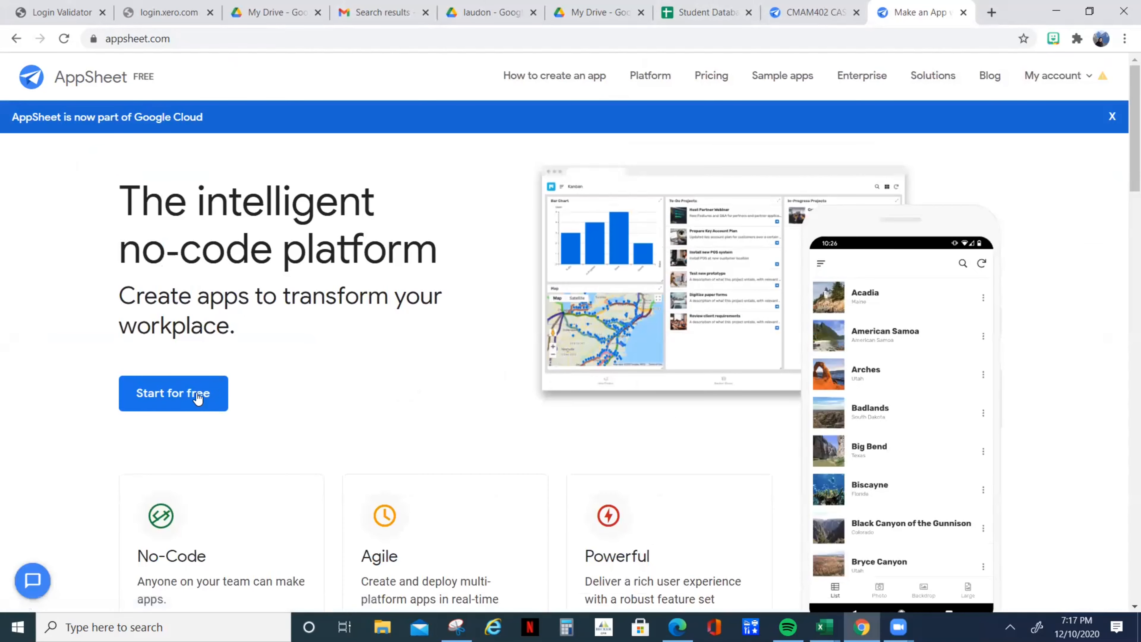
{"action": "left_click", "coordinate": [173, 393]}
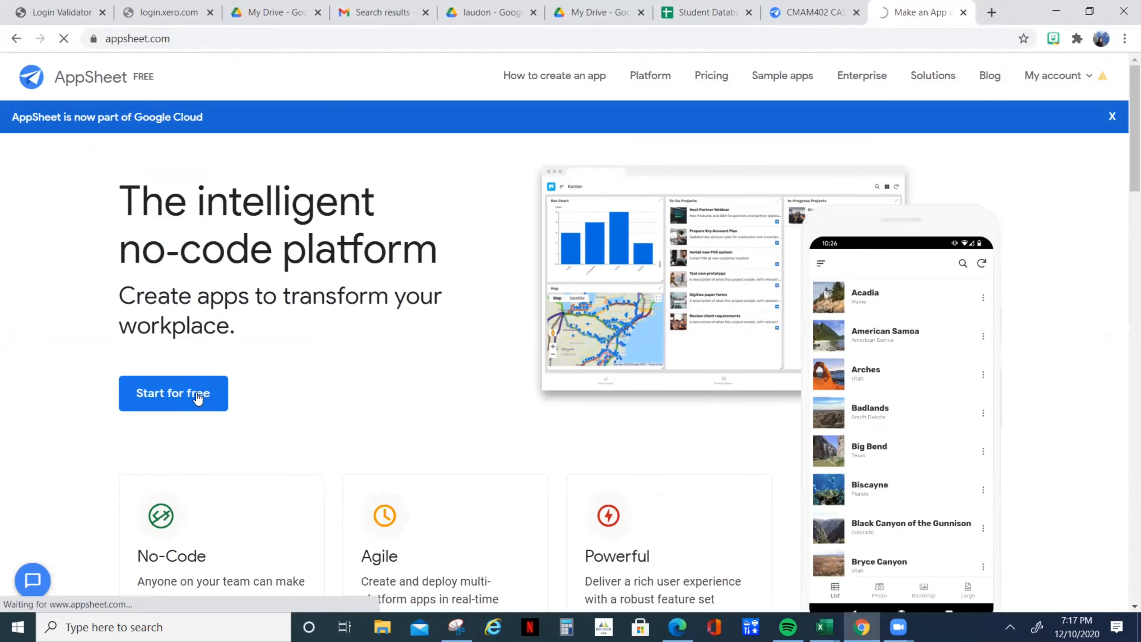
{"action": "left_click", "coordinate": [173, 393]}
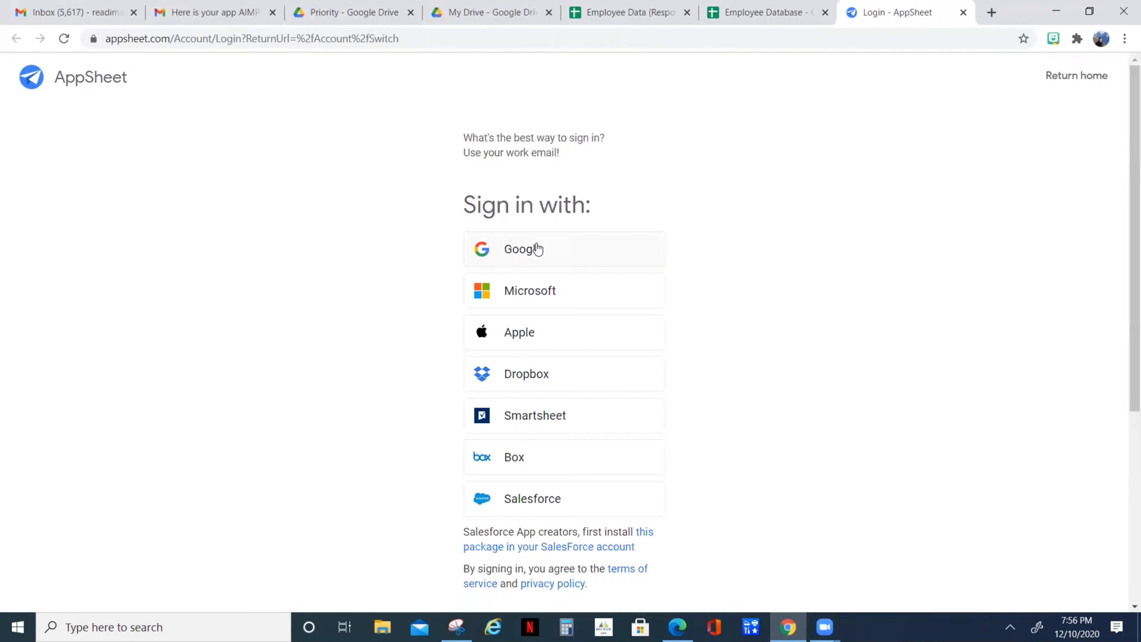
Step: Sign in with the Google account admin address and enter its password
{"action": "left_click", "coordinate": [522, 249]}
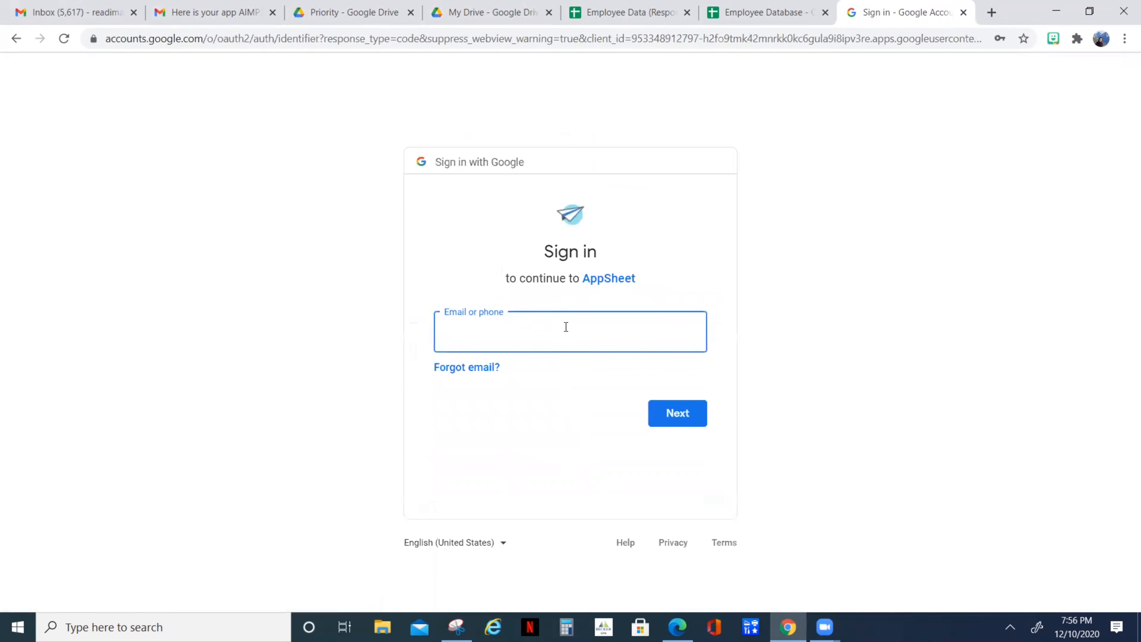
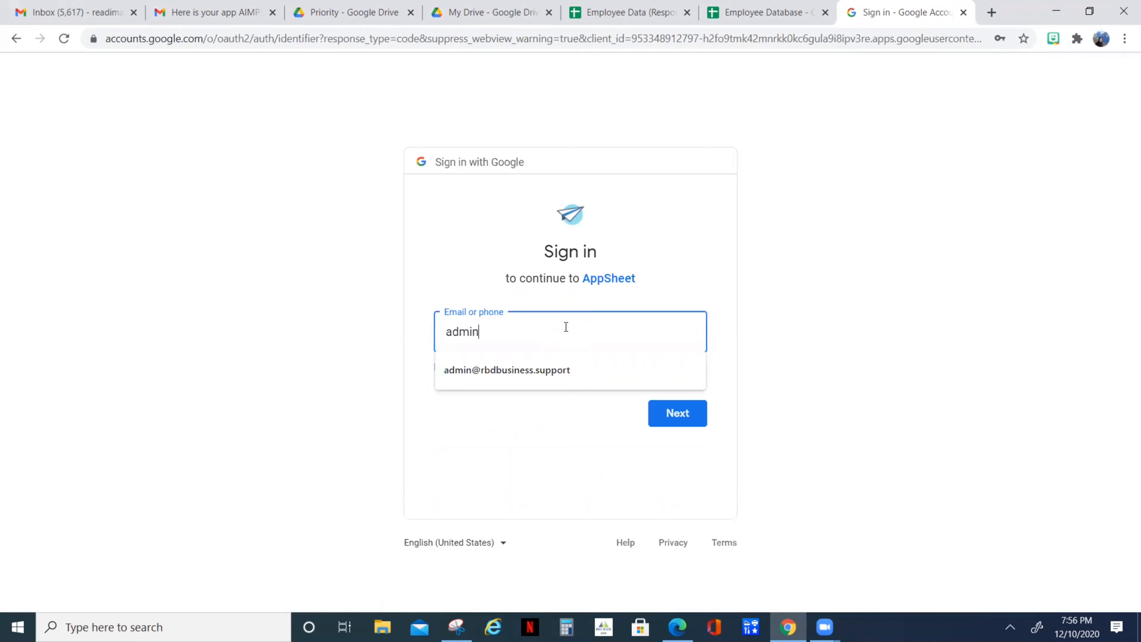
{"action": "left_click", "coordinate": [506, 369]}
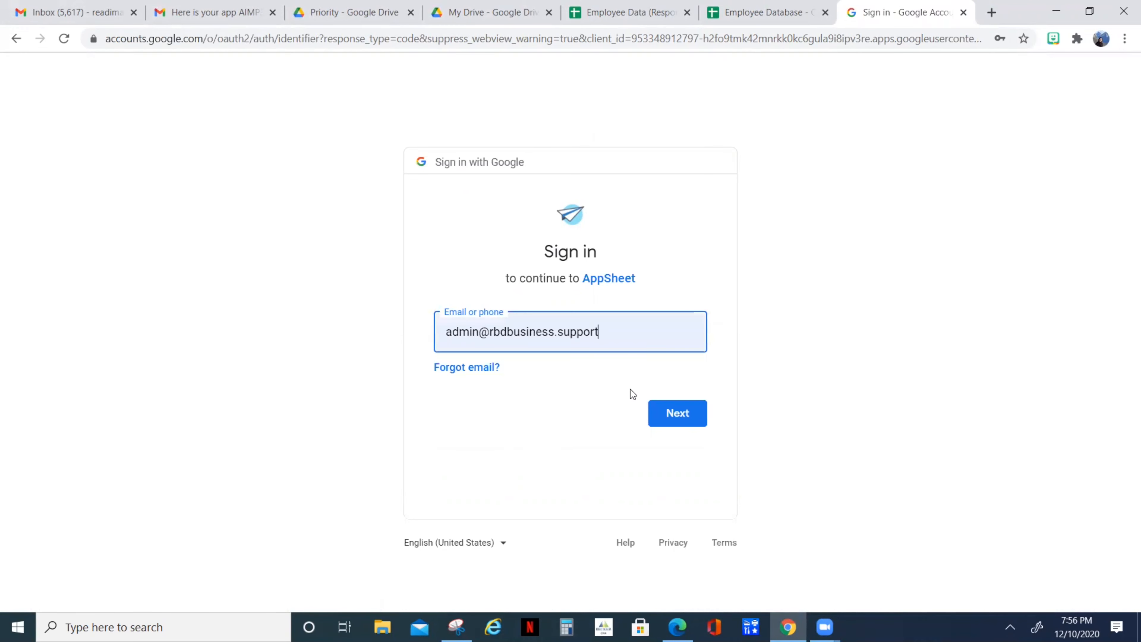
{"action": "left_click", "coordinate": [677, 412]}
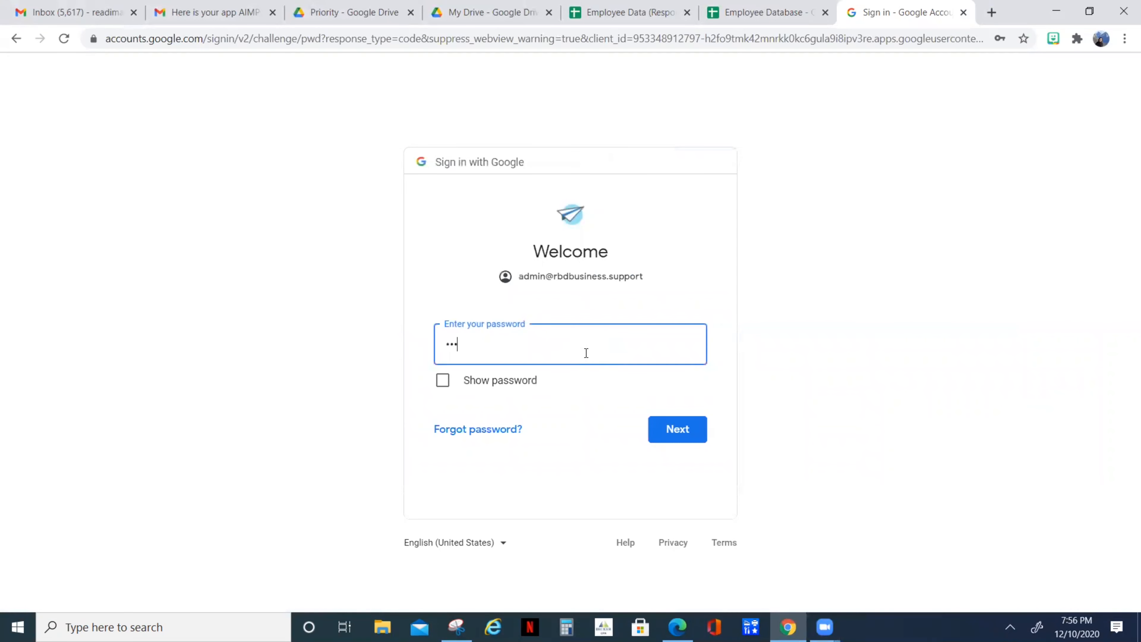
{"action": "type", "text": "password"}
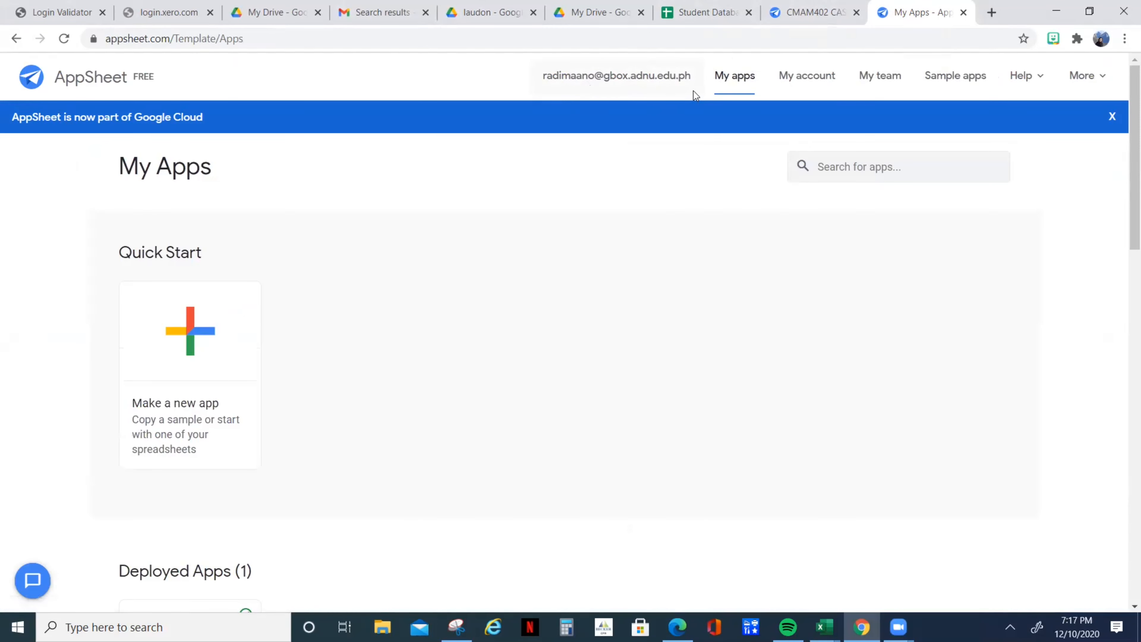
{"action": "mouse_move", "coordinate": [759, 36]}
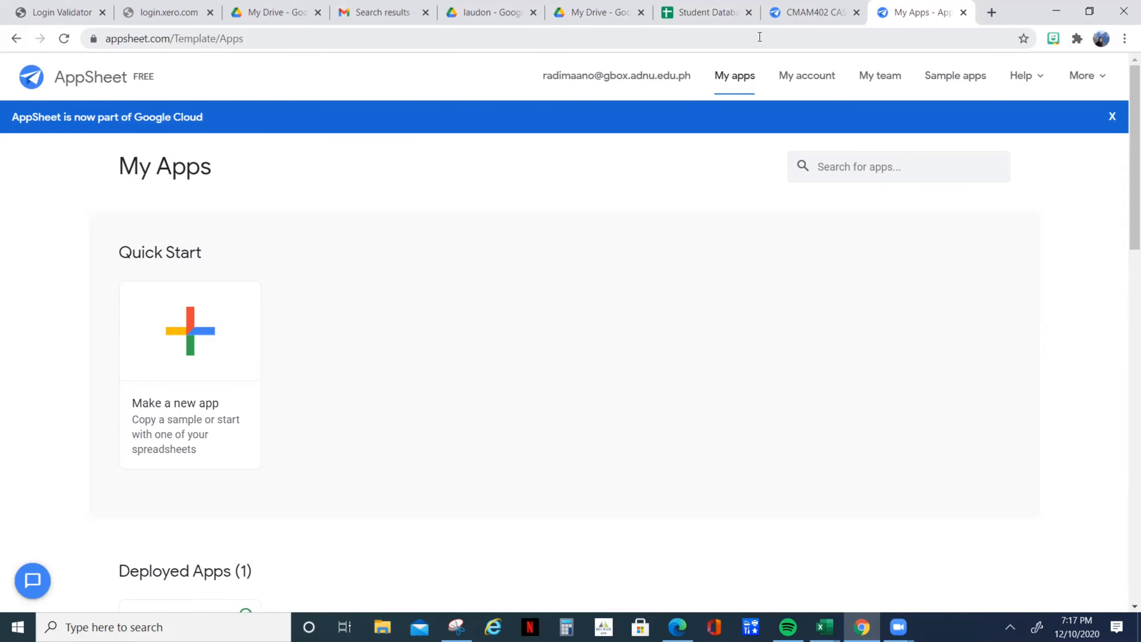
{"action": "mouse_move", "coordinate": [702, 12]}
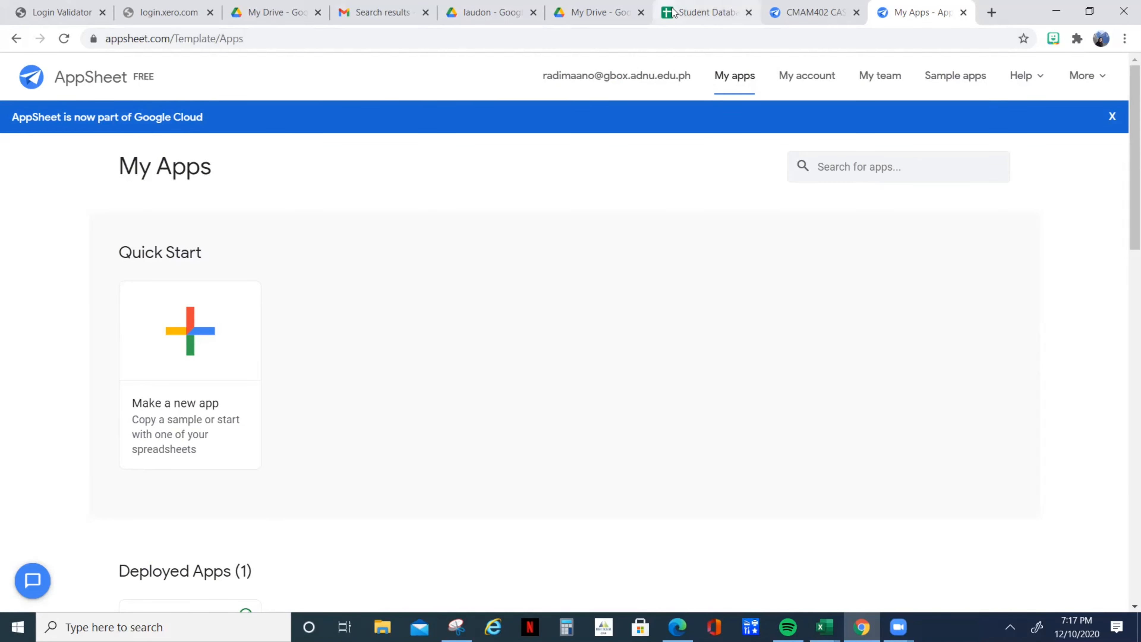
Step: Start for free again on My Apps and allow AppSheet access to the Google account's Drive and Sheets
{"action": "left_click", "coordinate": [701, 12]}
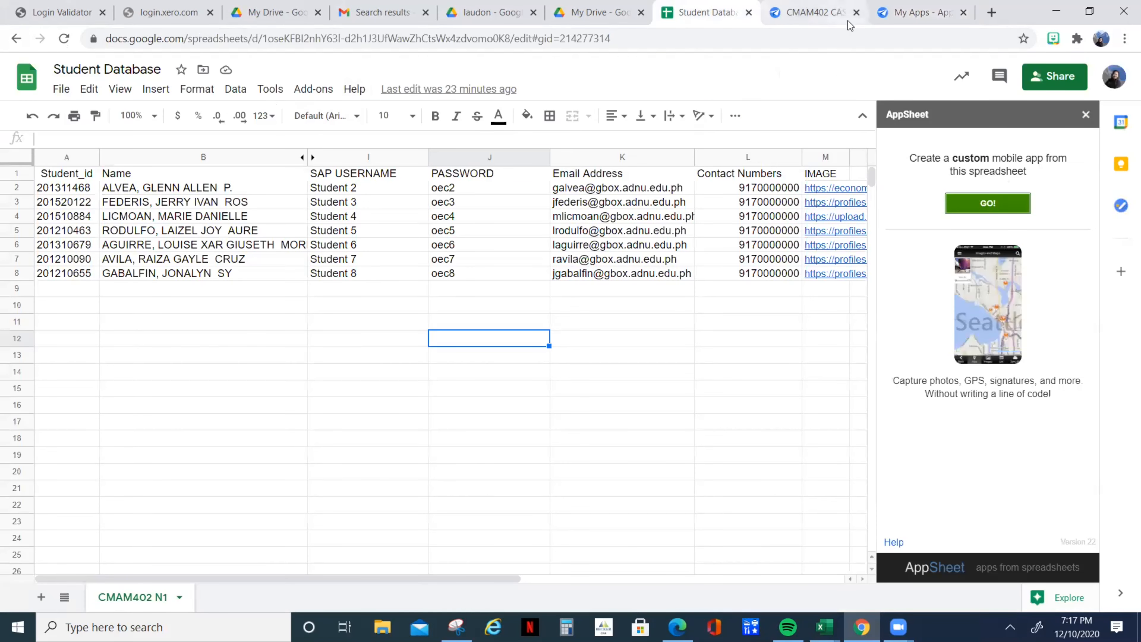
{"action": "left_click", "coordinate": [919, 12]}
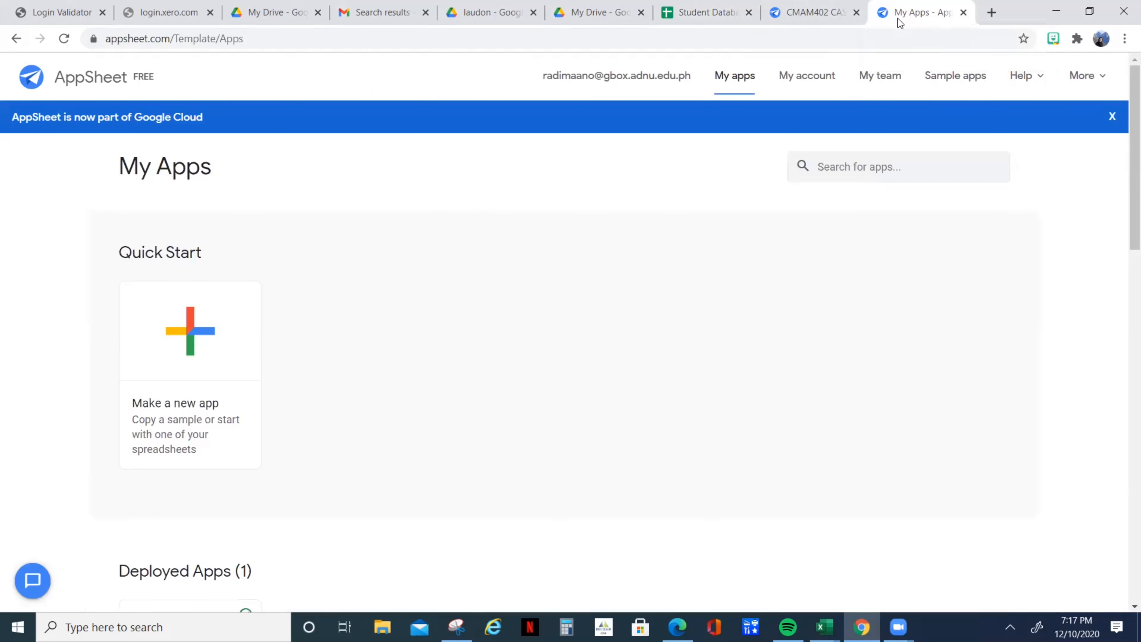
{"action": "mouse_move", "coordinate": [878, 6]}
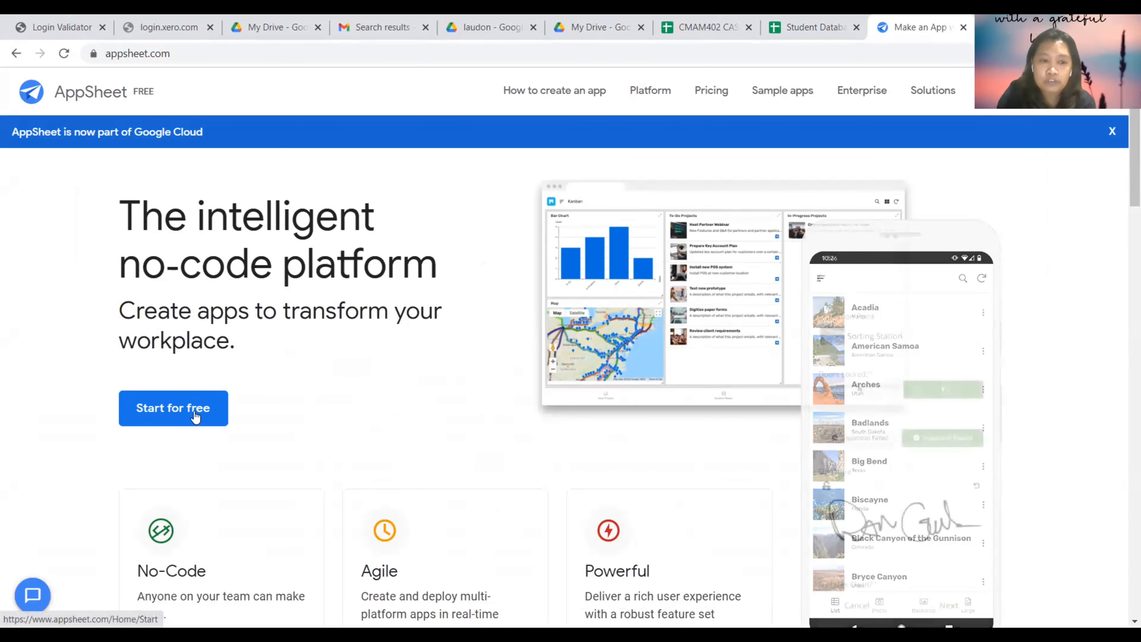
{"action": "left_click", "coordinate": [173, 408]}
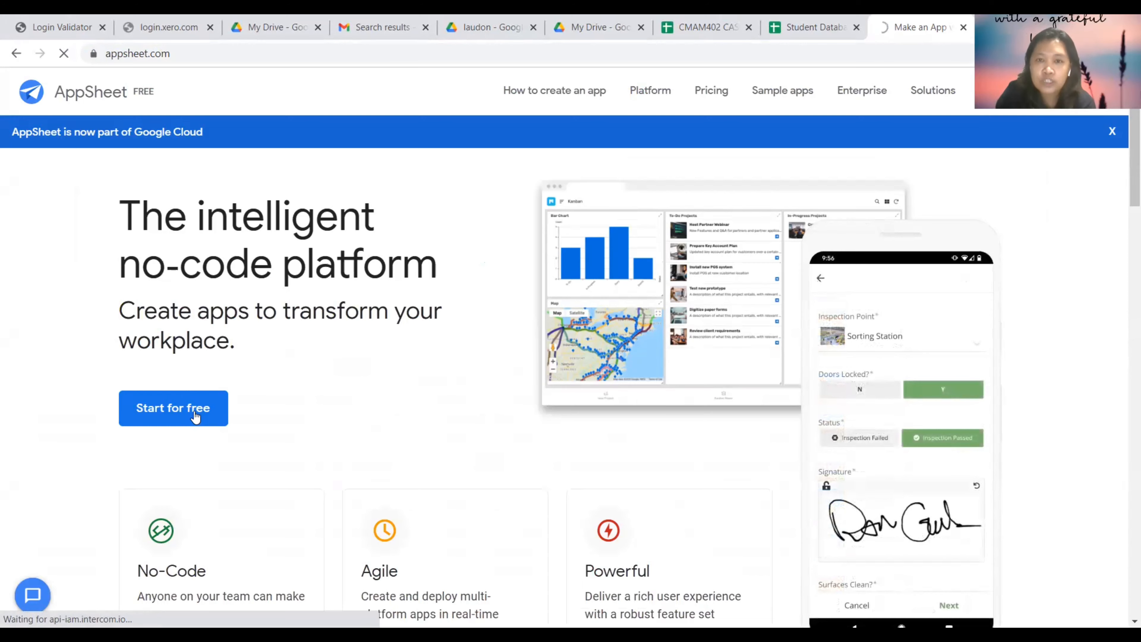
{"action": "left_click", "coordinate": [173, 408]}
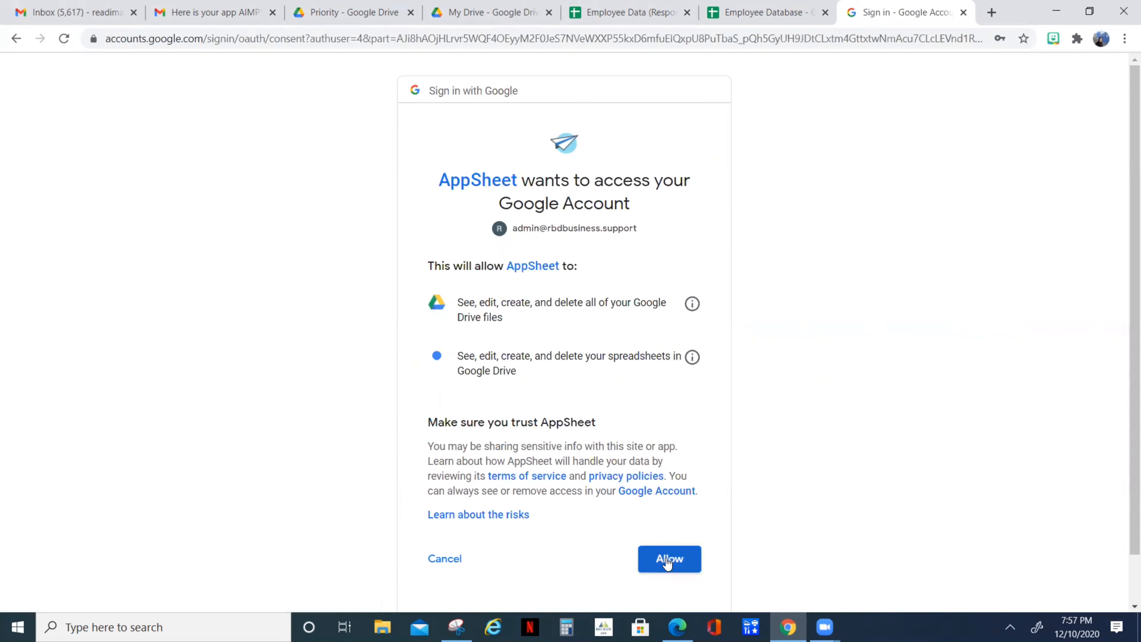
{"action": "mouse_move", "coordinate": [651, 527]}
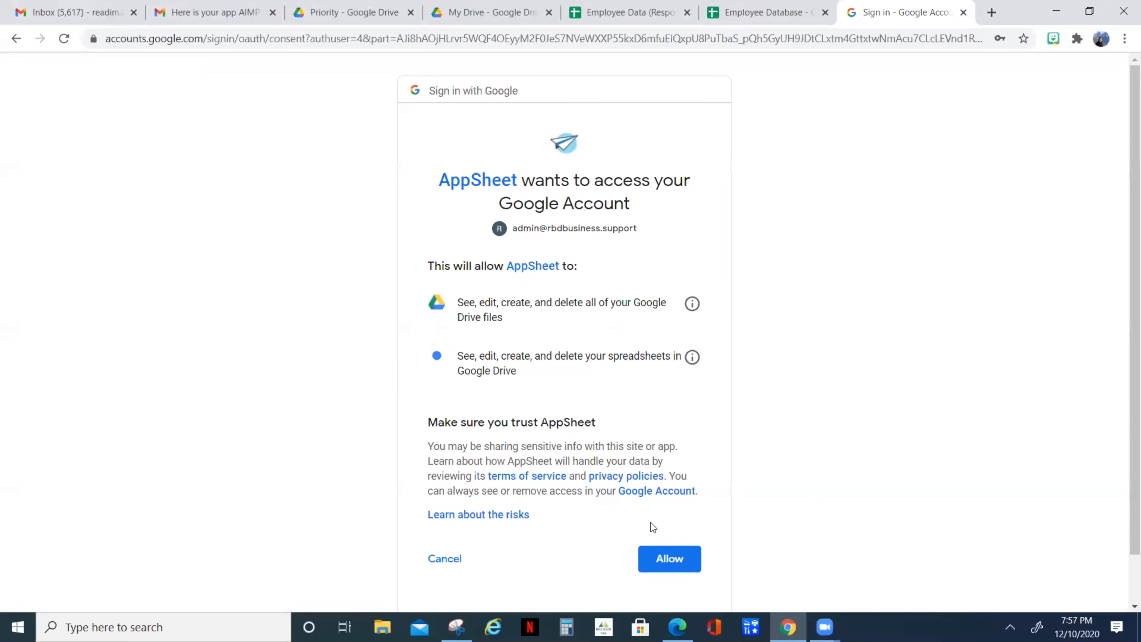
{"action": "left_click", "coordinate": [668, 558]}
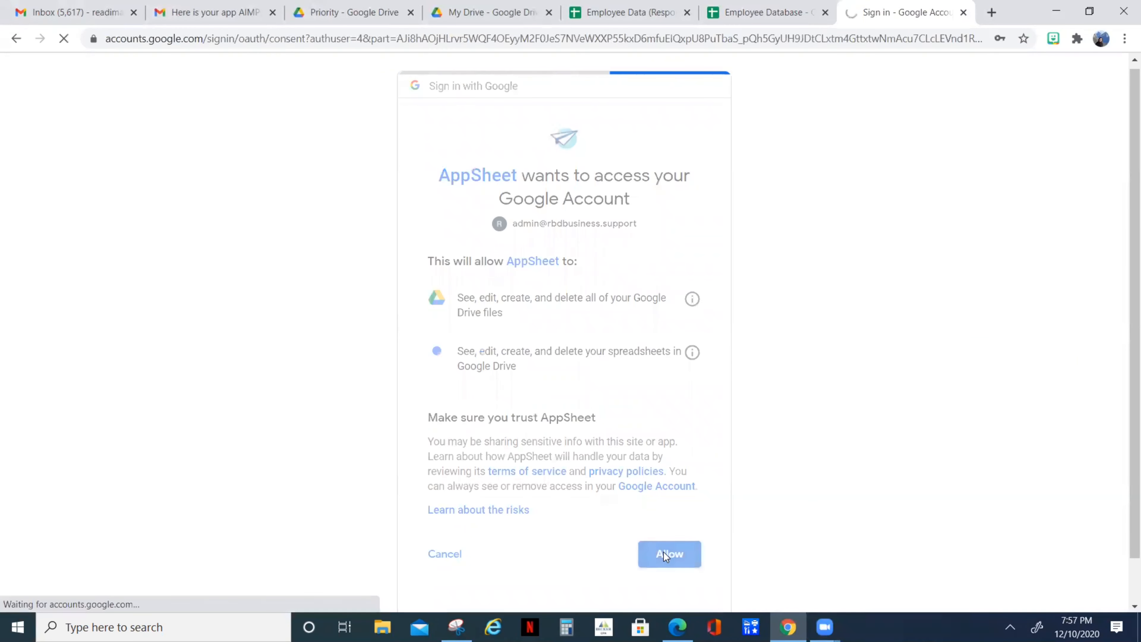
{"action": "left_click", "coordinate": [668, 554]}
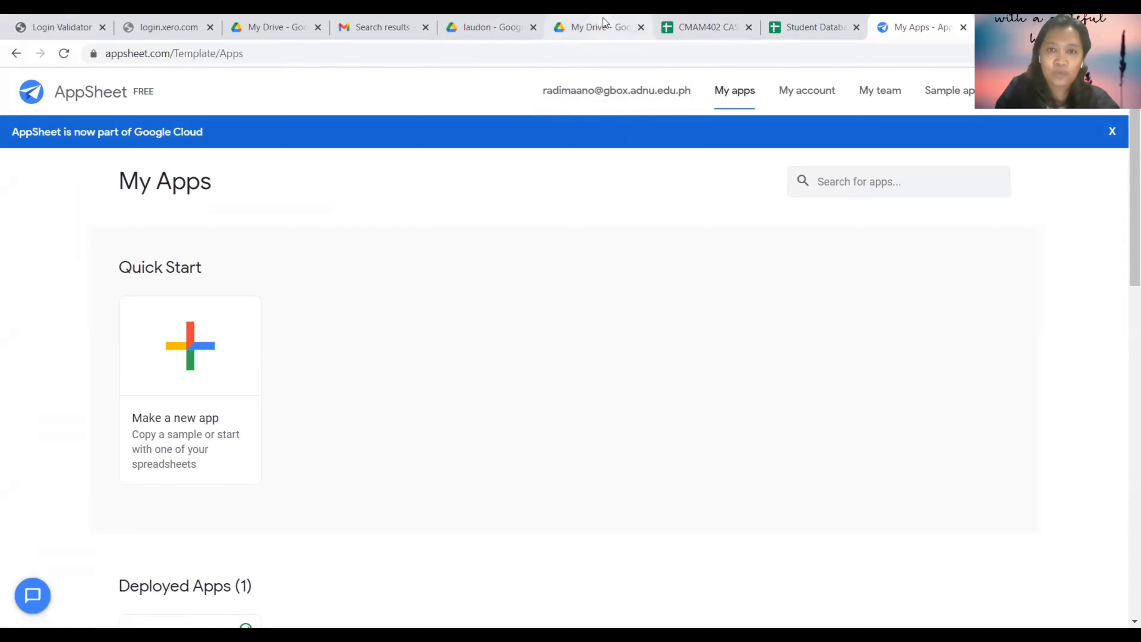
{"action": "mouse_move", "coordinate": [810, 27]}
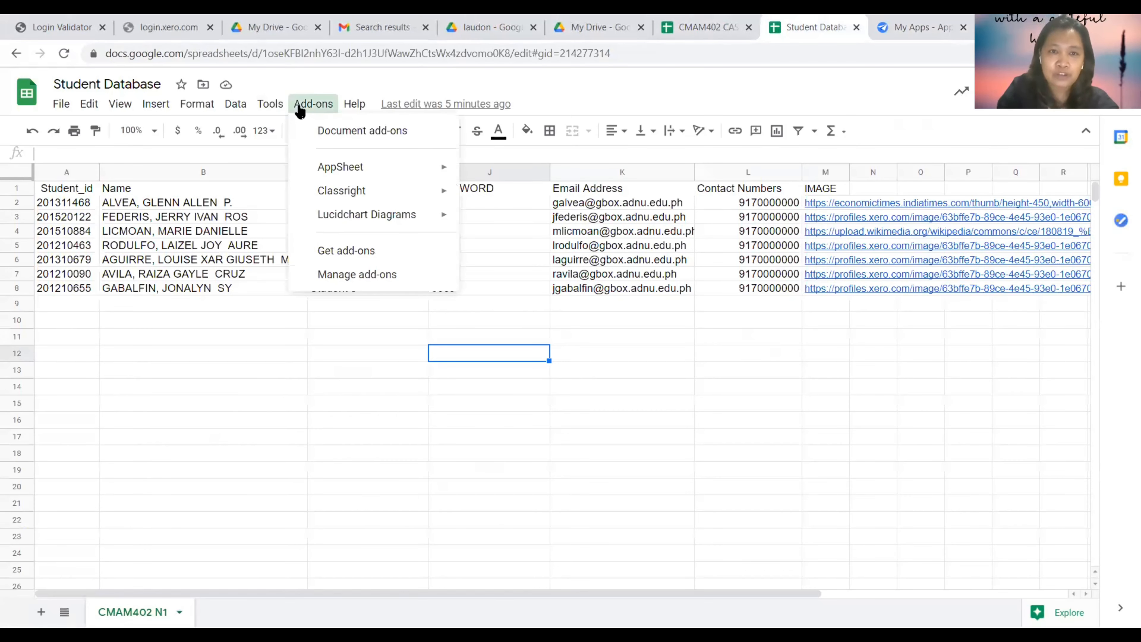
{"action": "mouse_move", "coordinate": [367, 214]}
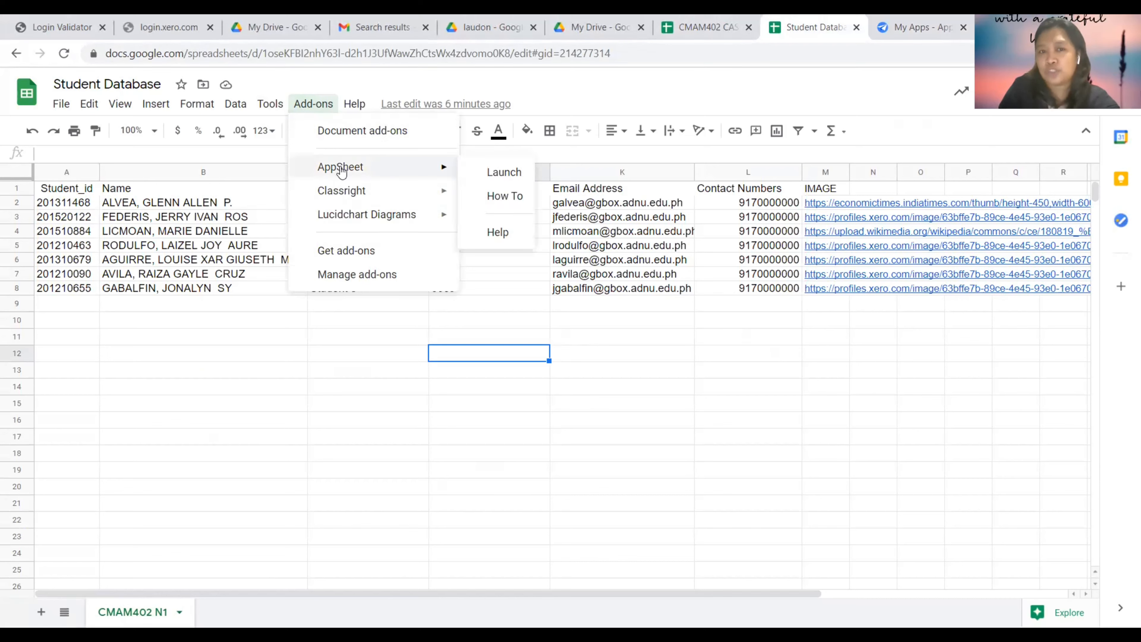
{"action": "mouse_move", "coordinate": [504, 172]}
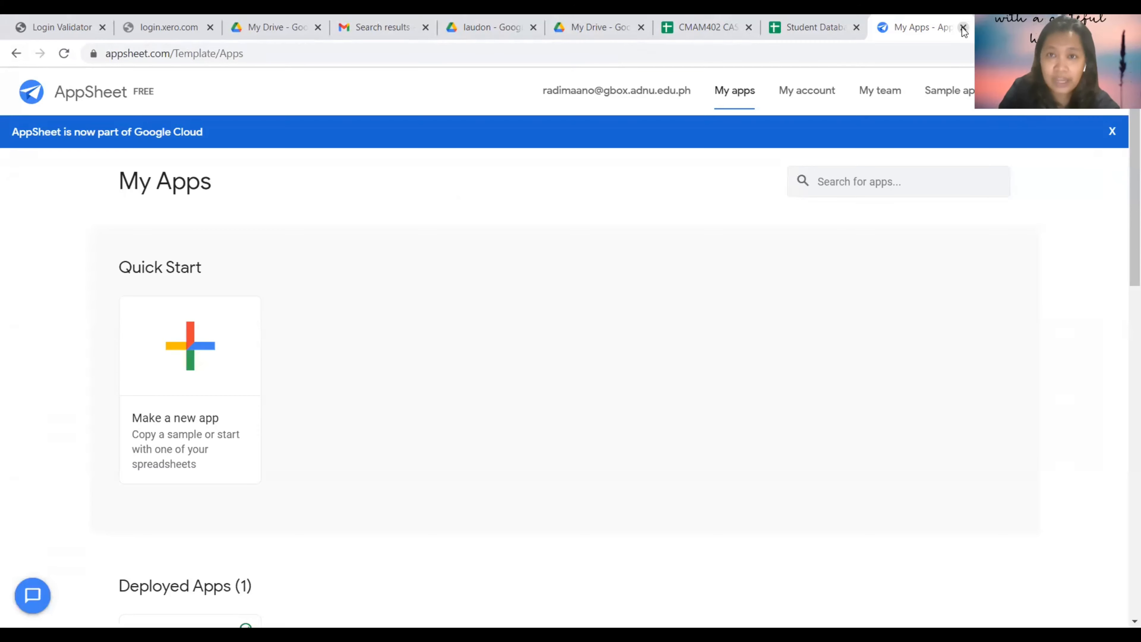
Step: Close the separate My Apps page to return to the Student Database spreadsheet
{"action": "left_click", "coordinate": [810, 27]}
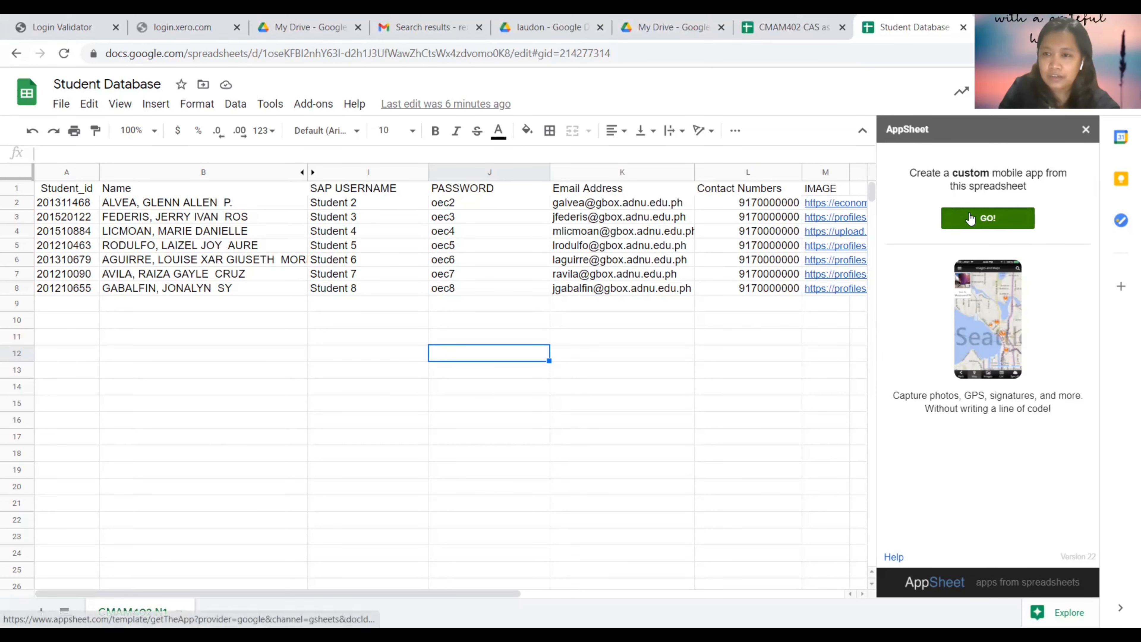
Step: Start building an app from the spreadsheet via GO! and open the CMAM402 CAS Database preview in its own tab
{"action": "left_click", "coordinate": [986, 218]}
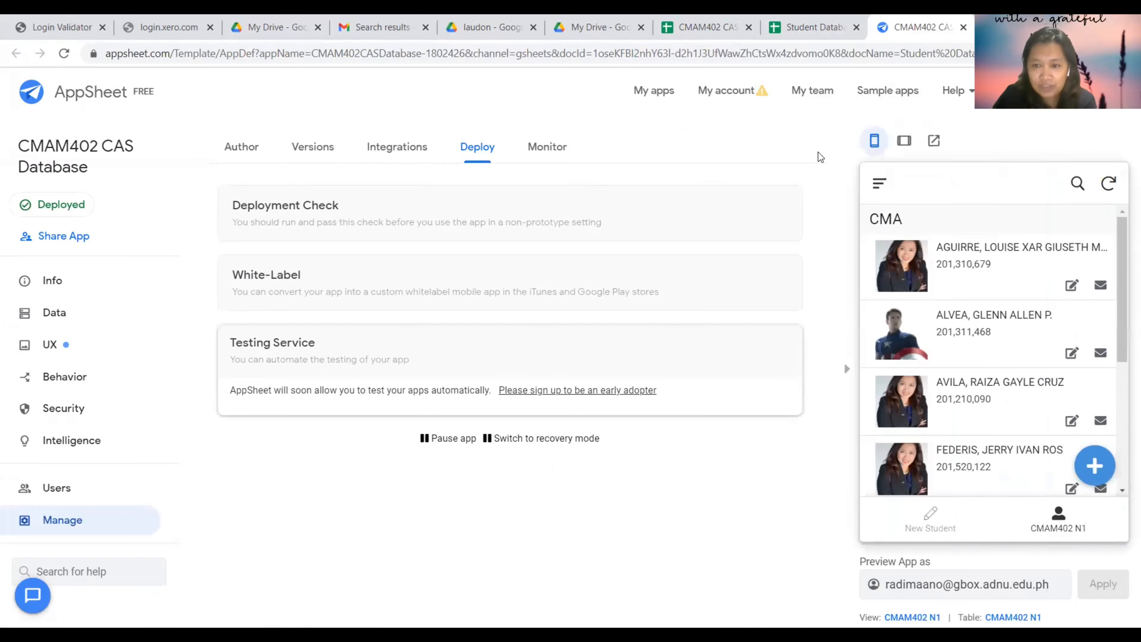
{"action": "mouse_move", "coordinate": [967, 280]}
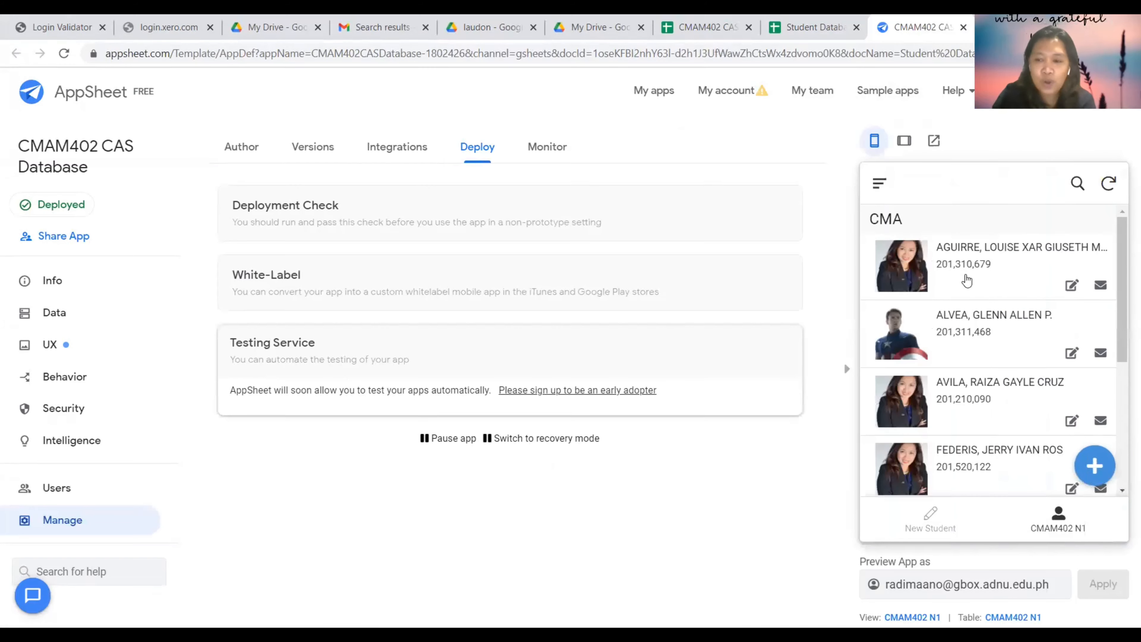
{"action": "mouse_move", "coordinate": [934, 436]}
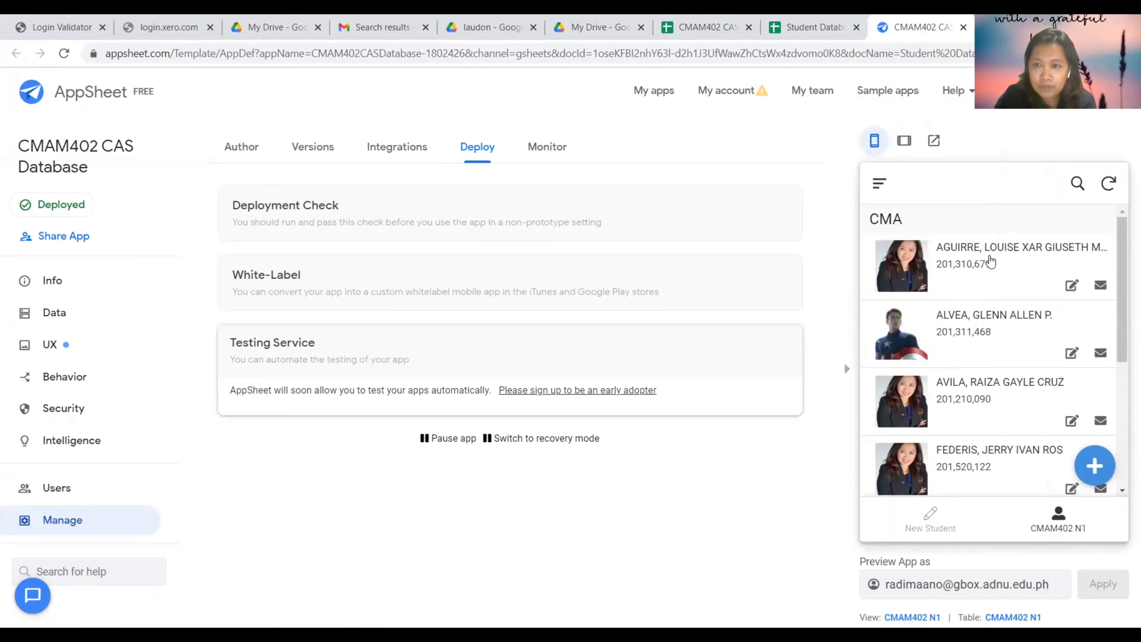
{"action": "mouse_move", "coordinate": [960, 442]}
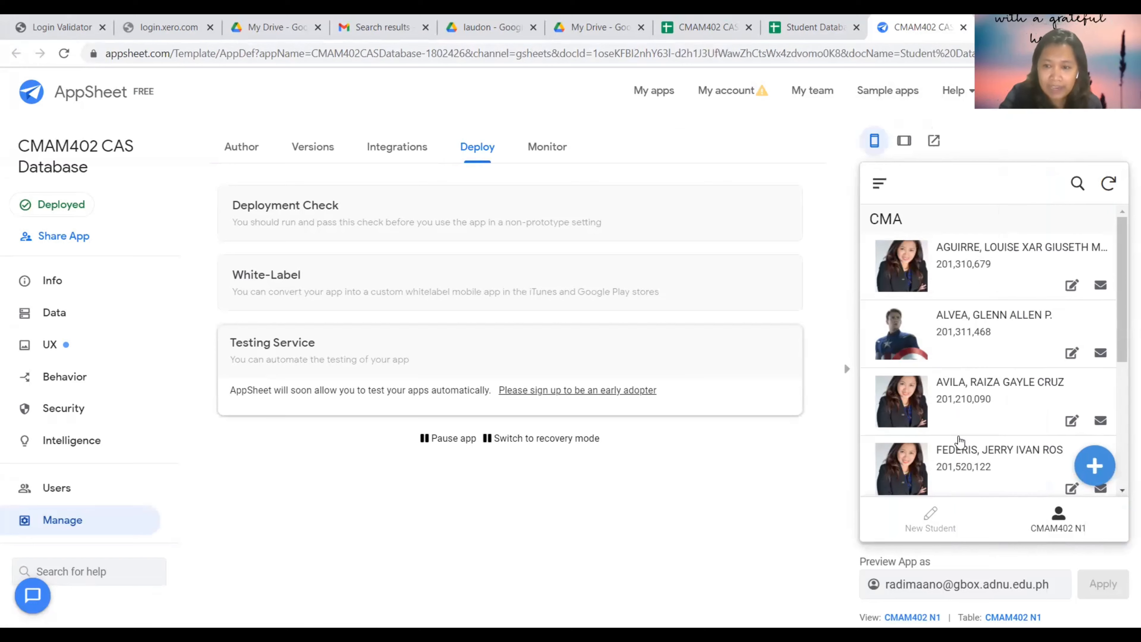
{"action": "mouse_move", "coordinate": [994, 272]}
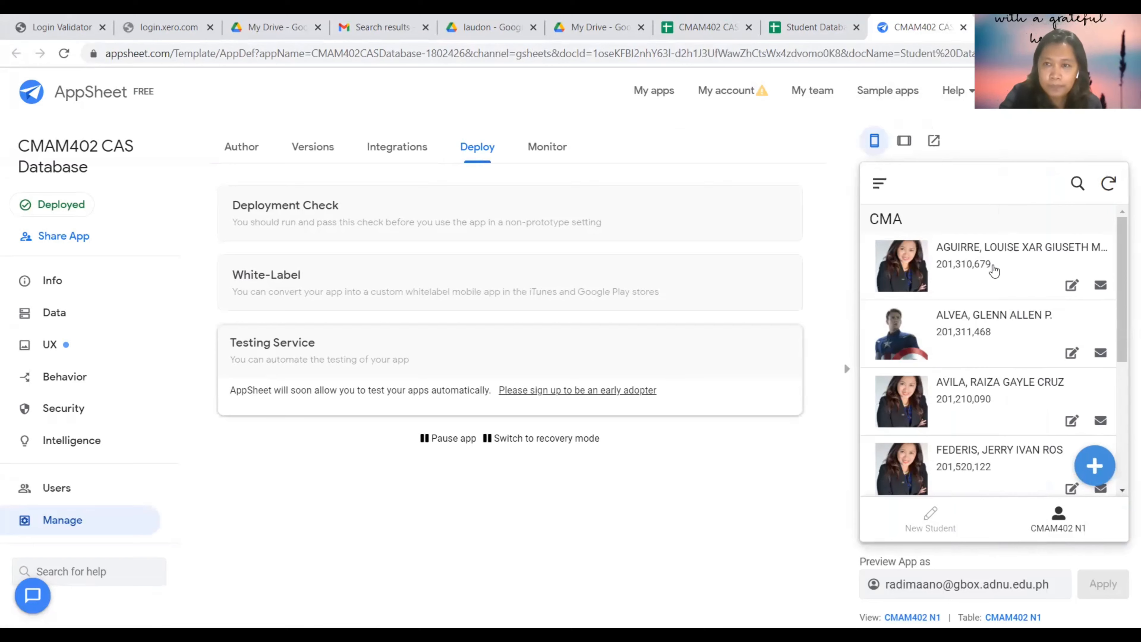
{"action": "mouse_move", "coordinate": [902, 141]}
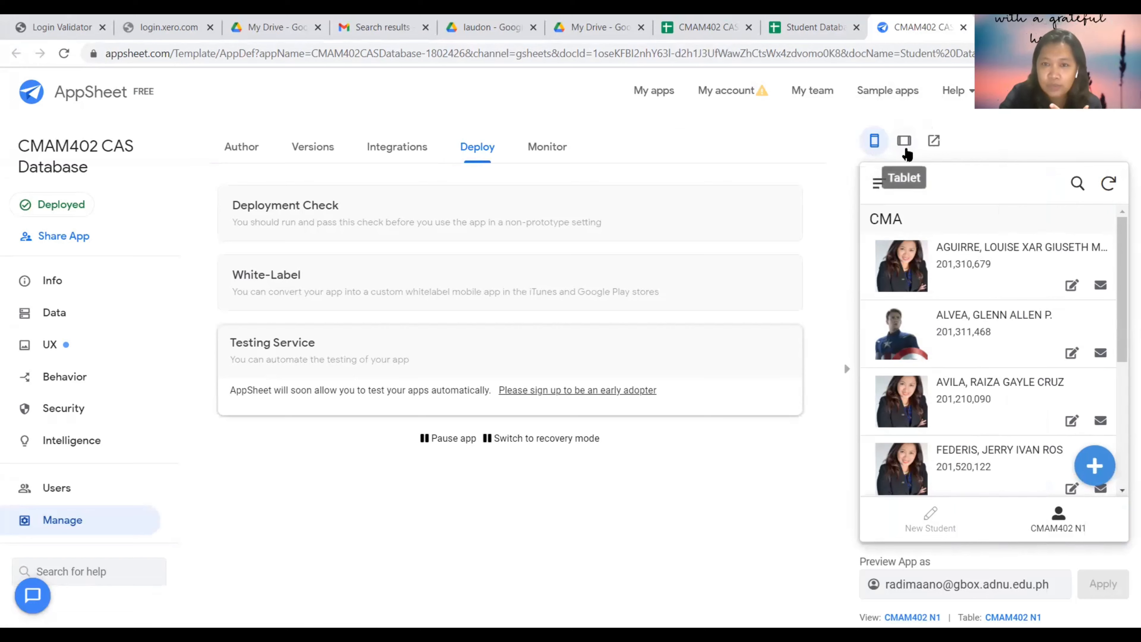
{"action": "mouse_move", "coordinate": [924, 151]}
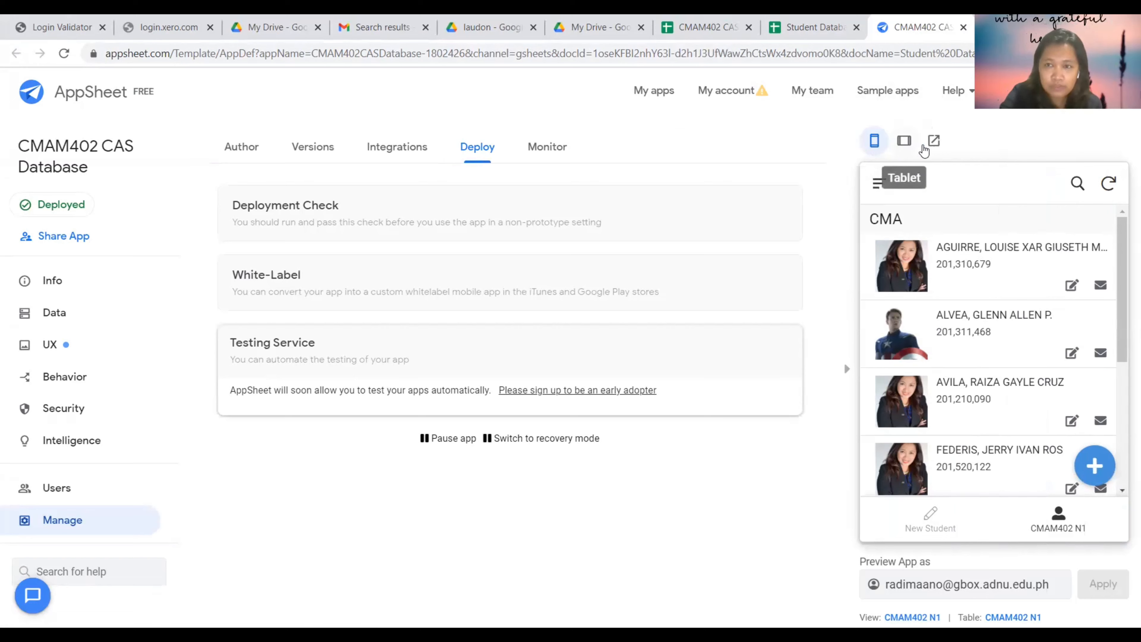
{"action": "mouse_move", "coordinate": [934, 141]}
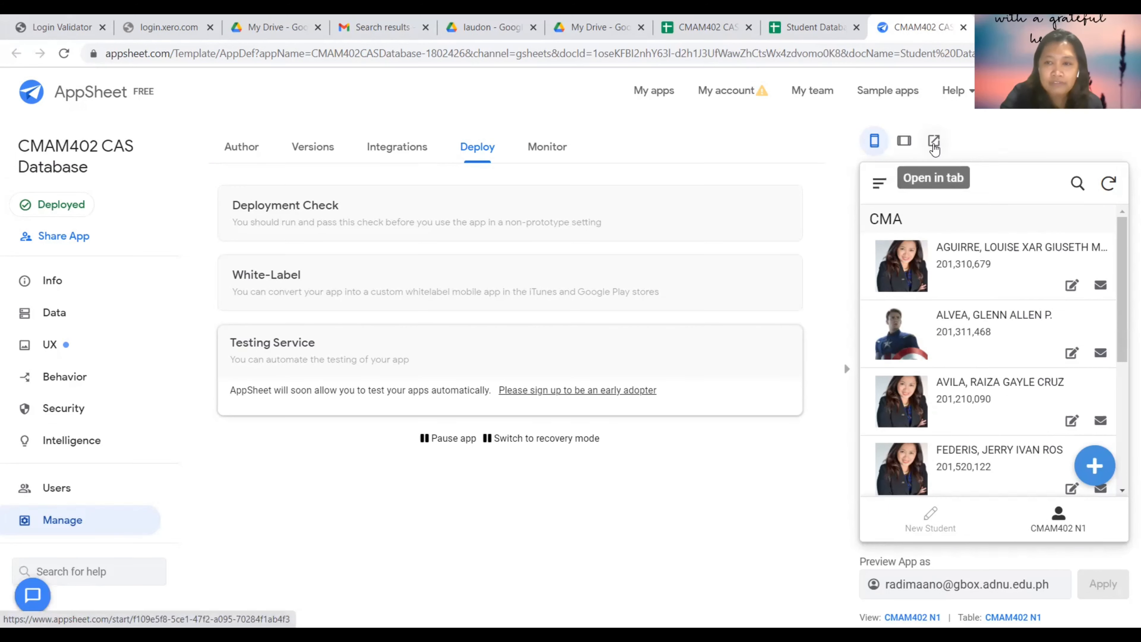
{"action": "left_click", "coordinate": [933, 142]}
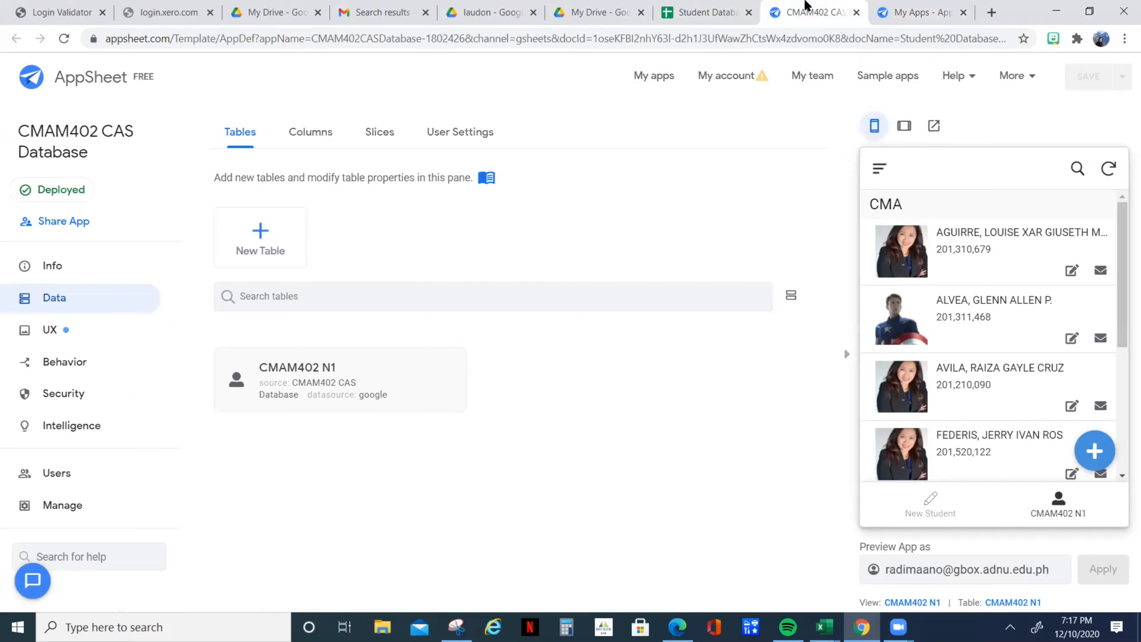
{"action": "mouse_move", "coordinate": [921, 12]}
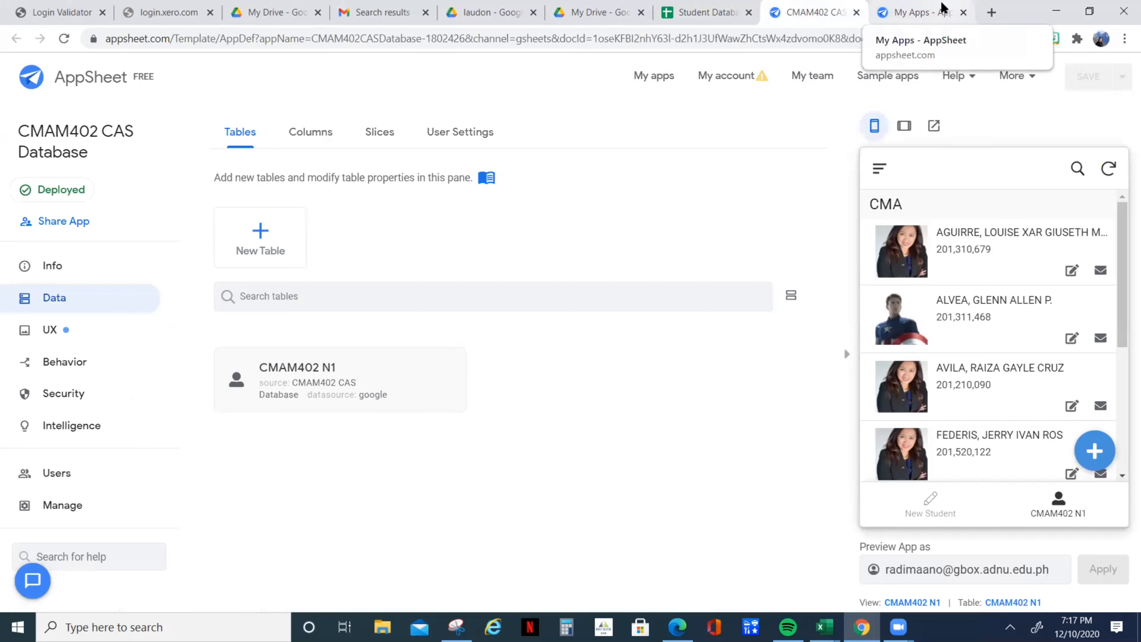
{"action": "mouse_move", "coordinate": [704, 13]}
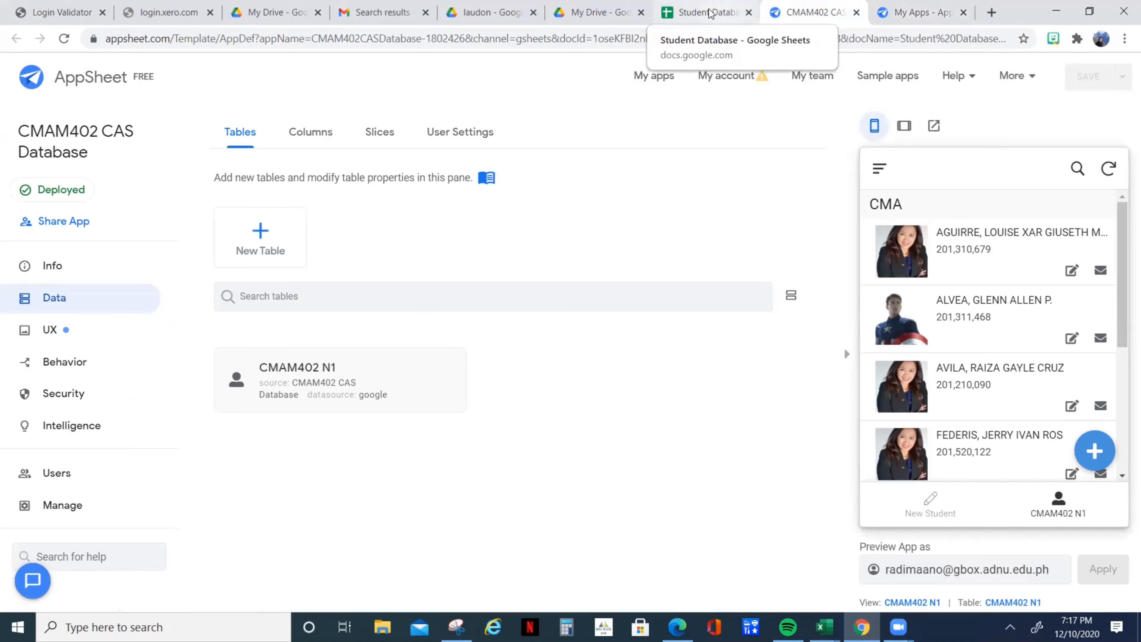
{"action": "left_click", "coordinate": [703, 13]}
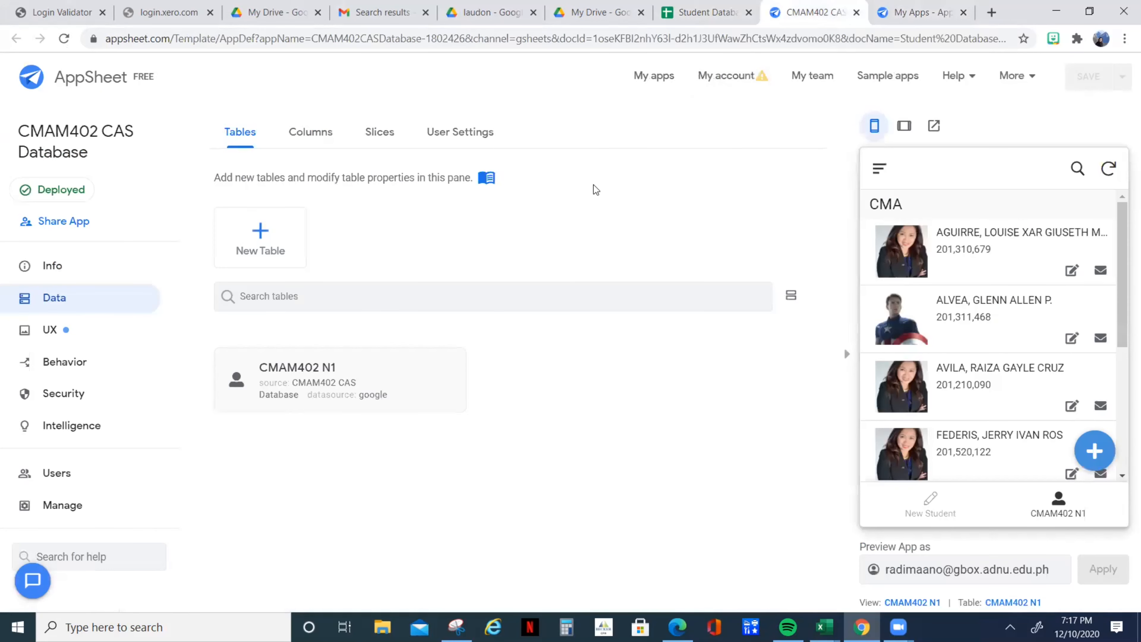
{"action": "left_click", "coordinate": [991, 12]}
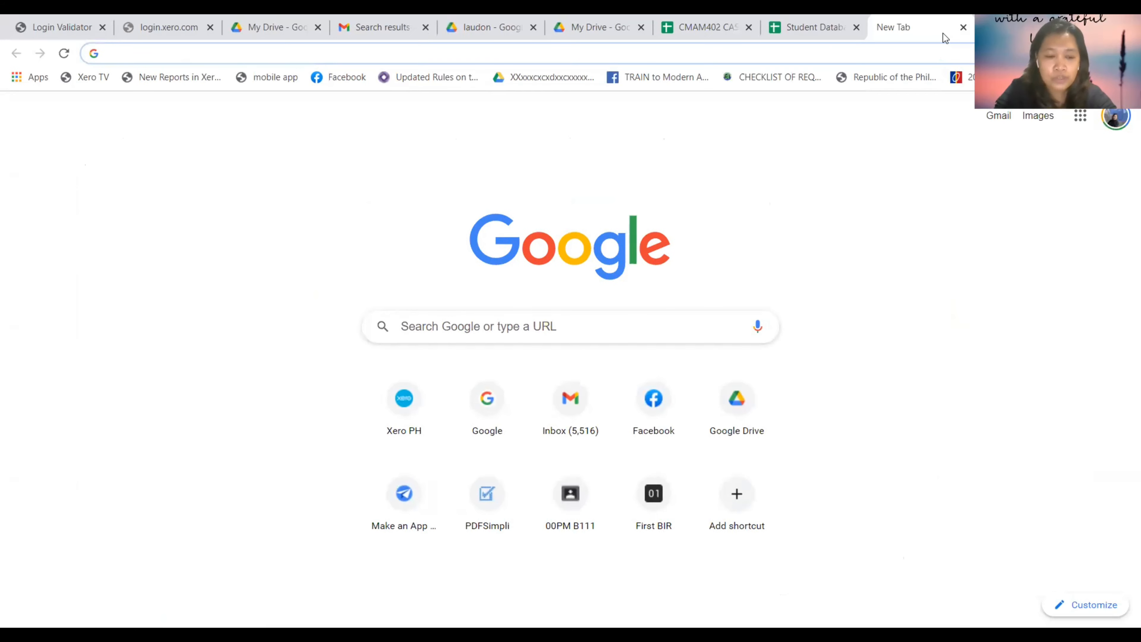
{"action": "type", "text": "www.appsheet.com"}
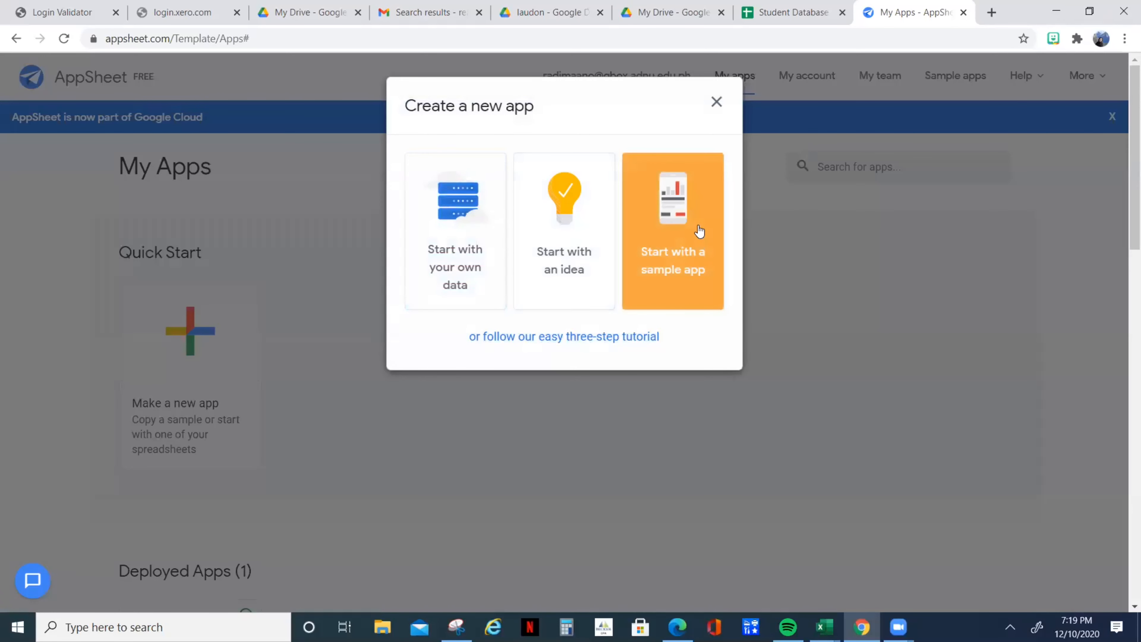
{"action": "mouse_move", "coordinate": [683, 233]}
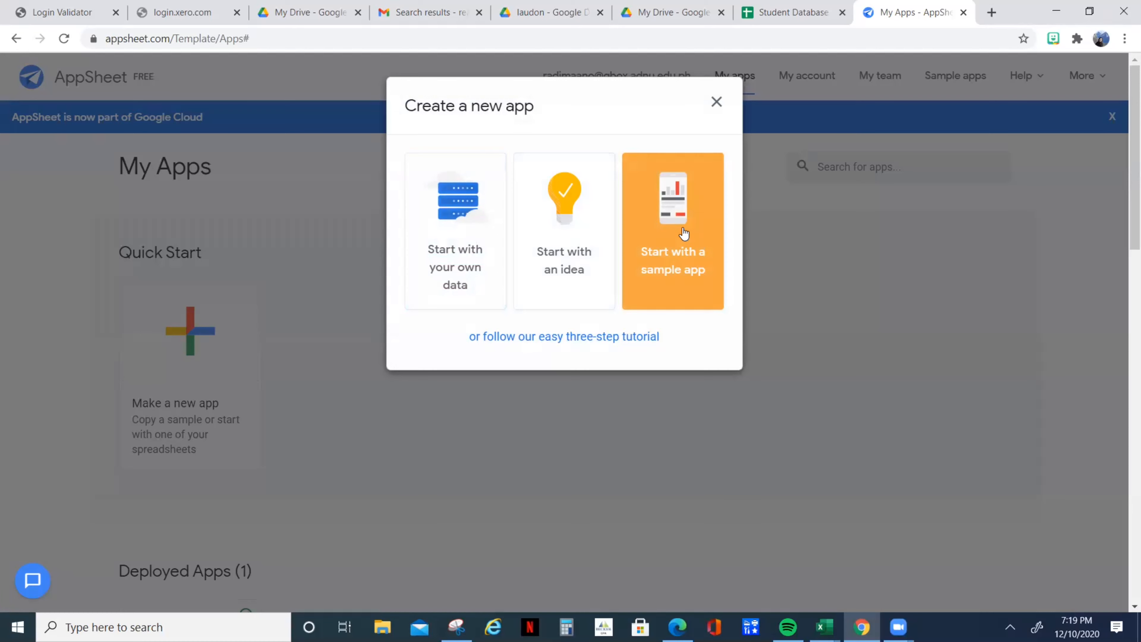
{"action": "left_click", "coordinate": [716, 101]}
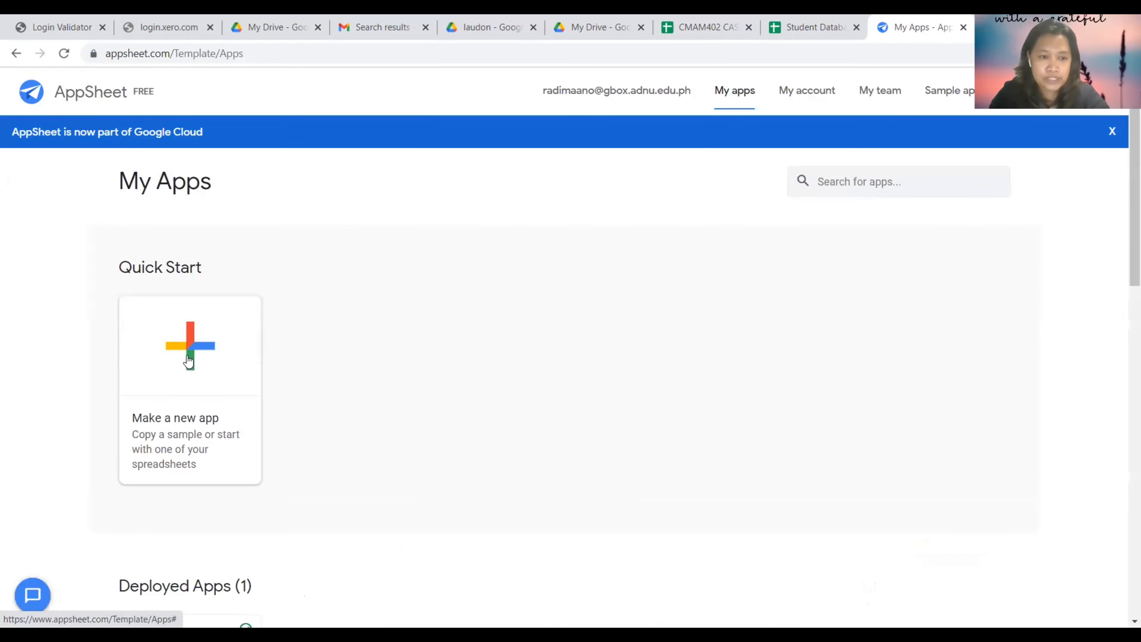
Step: Make a new app from own data named AIMP316 in the Maintenance category and proceed to choose its data
{"action": "left_click", "coordinate": [189, 346]}
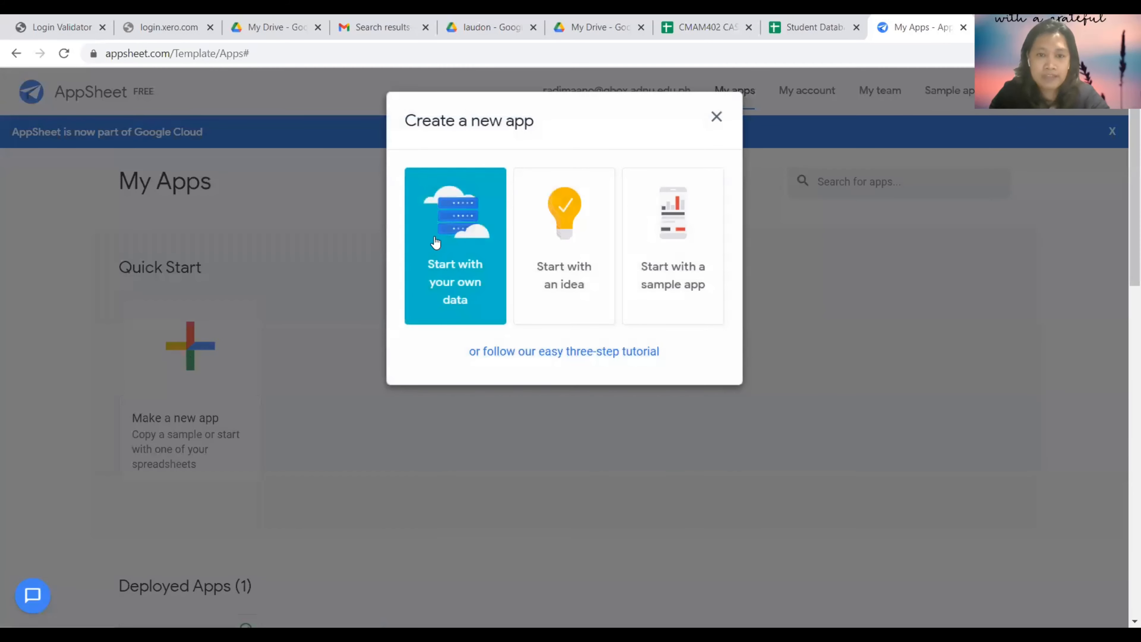
{"action": "left_click", "coordinate": [454, 245]}
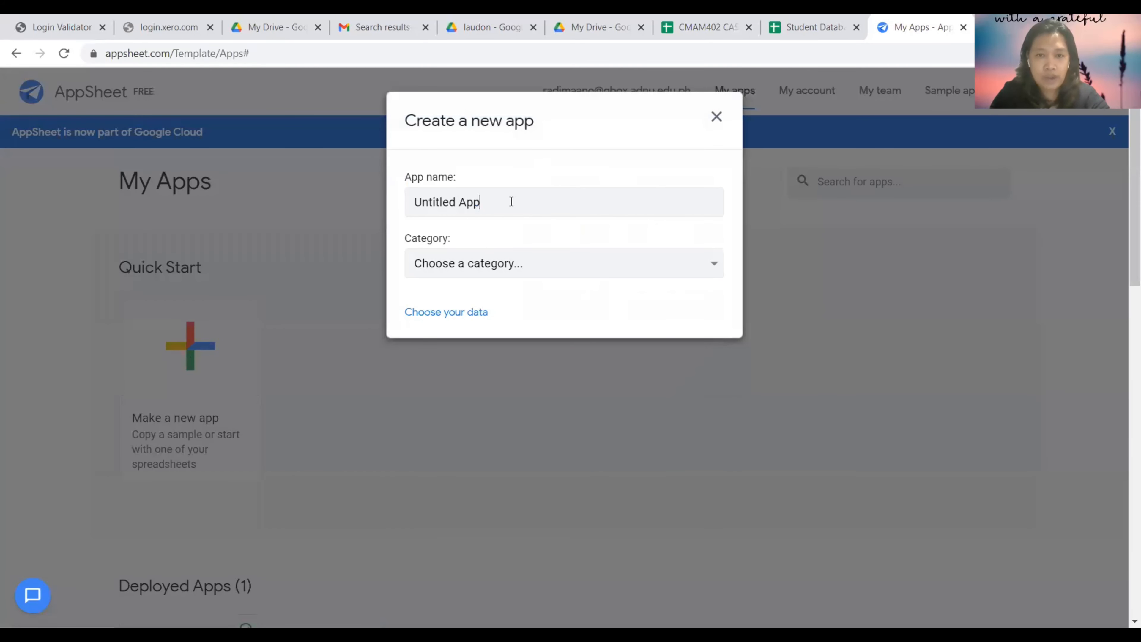
{"action": "type", "text": "AIM"}
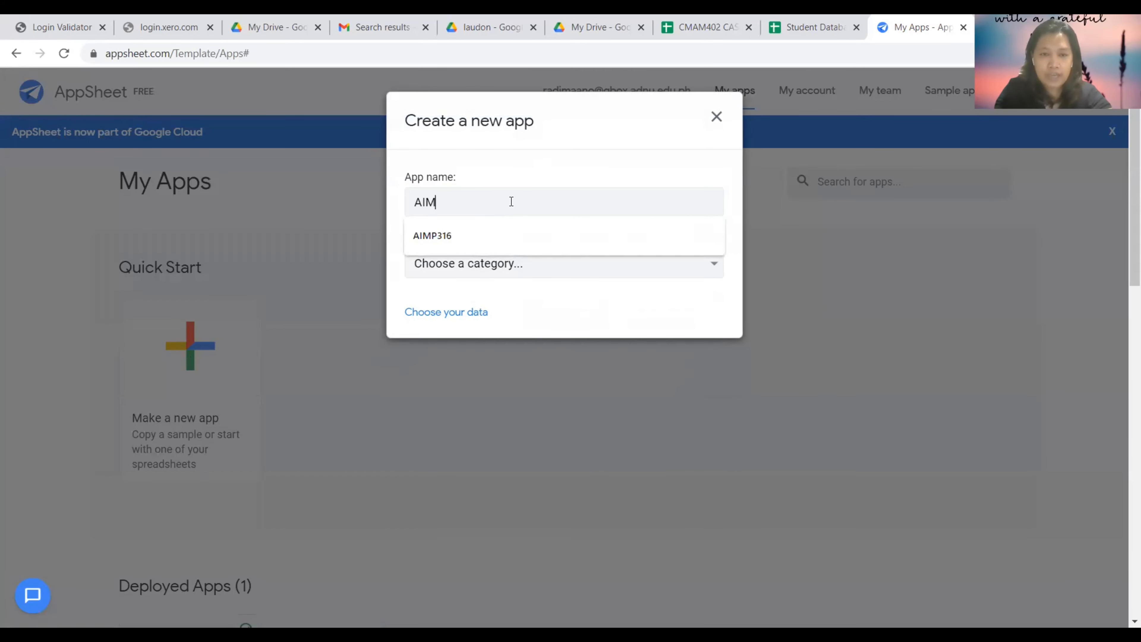
{"action": "left_click", "coordinate": [432, 236]}
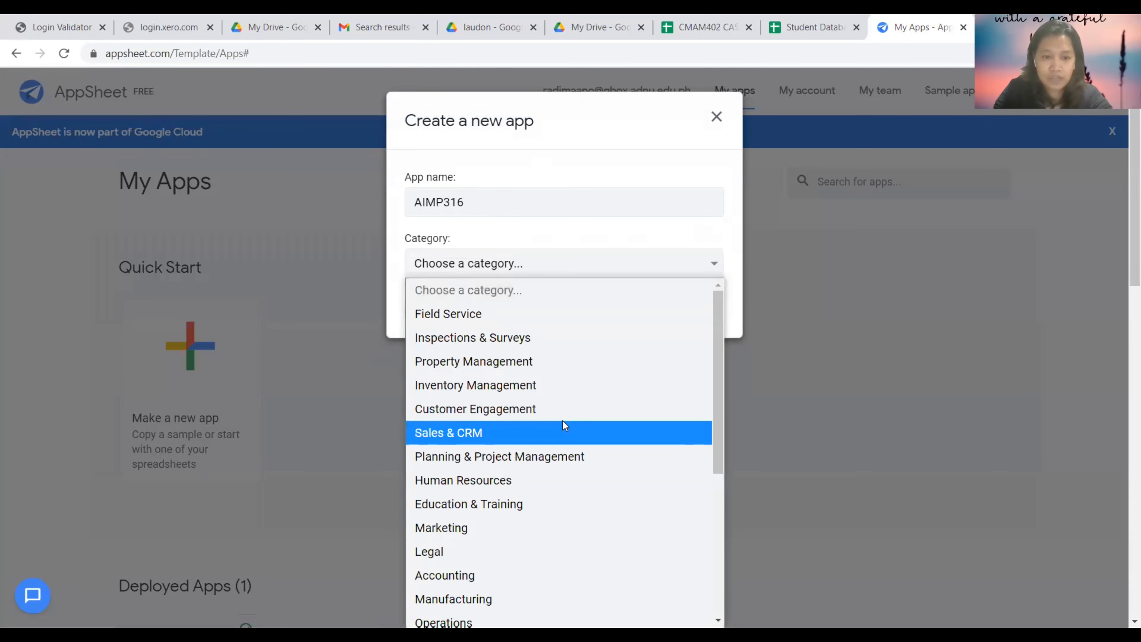
{"action": "scroll", "scroll_direction": "down", "scroll_amount": 3}
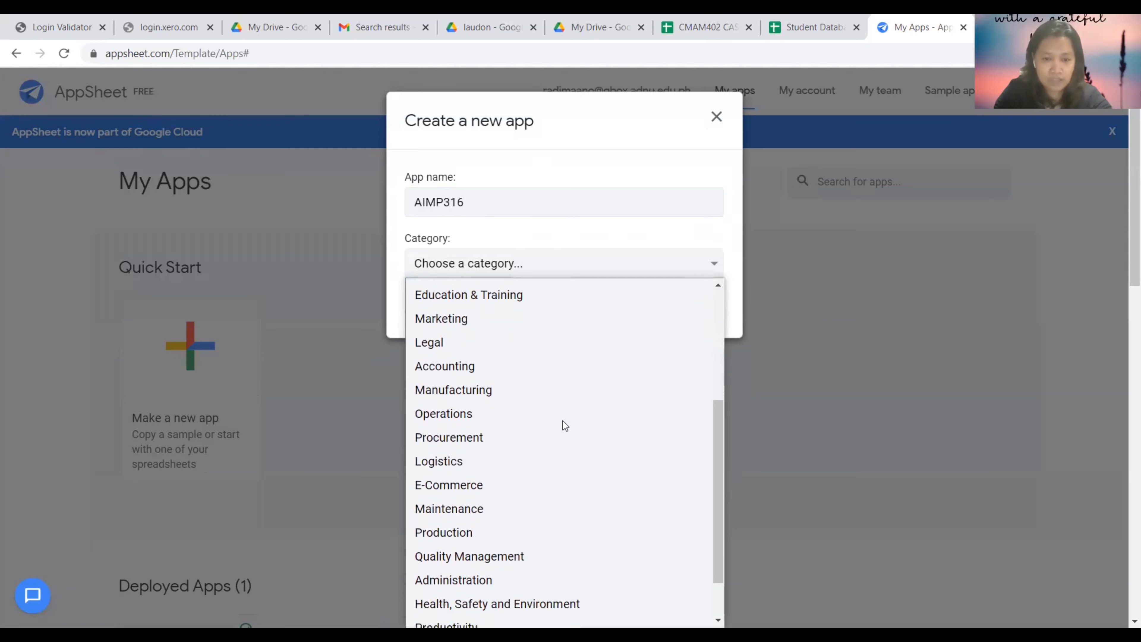
{"action": "left_click", "coordinate": [450, 509]}
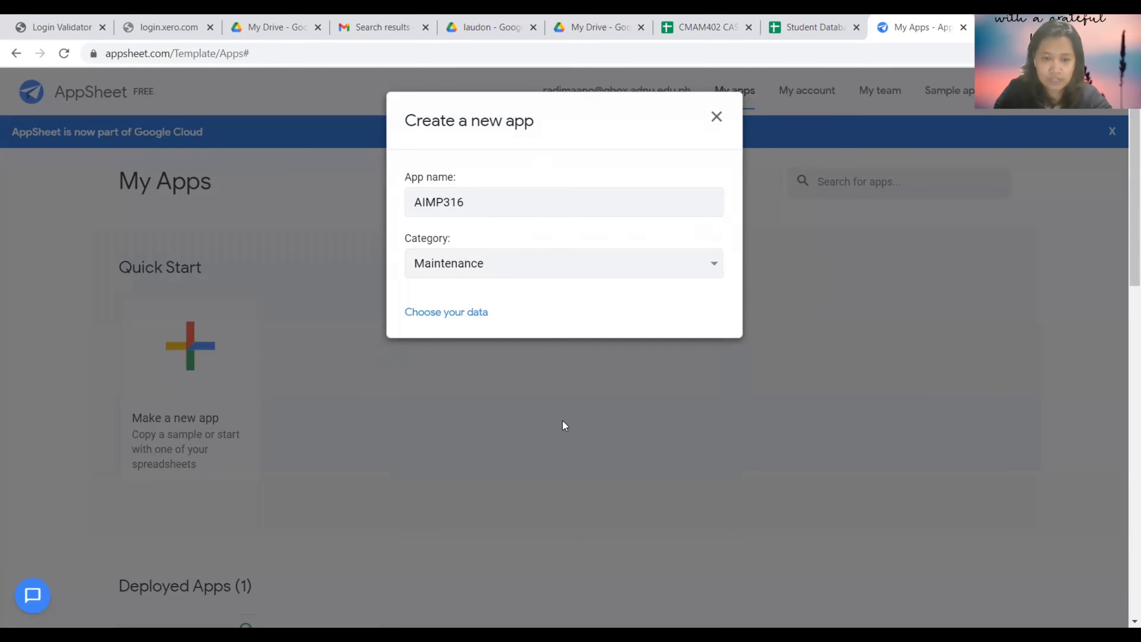
{"action": "left_click", "coordinate": [446, 312]}
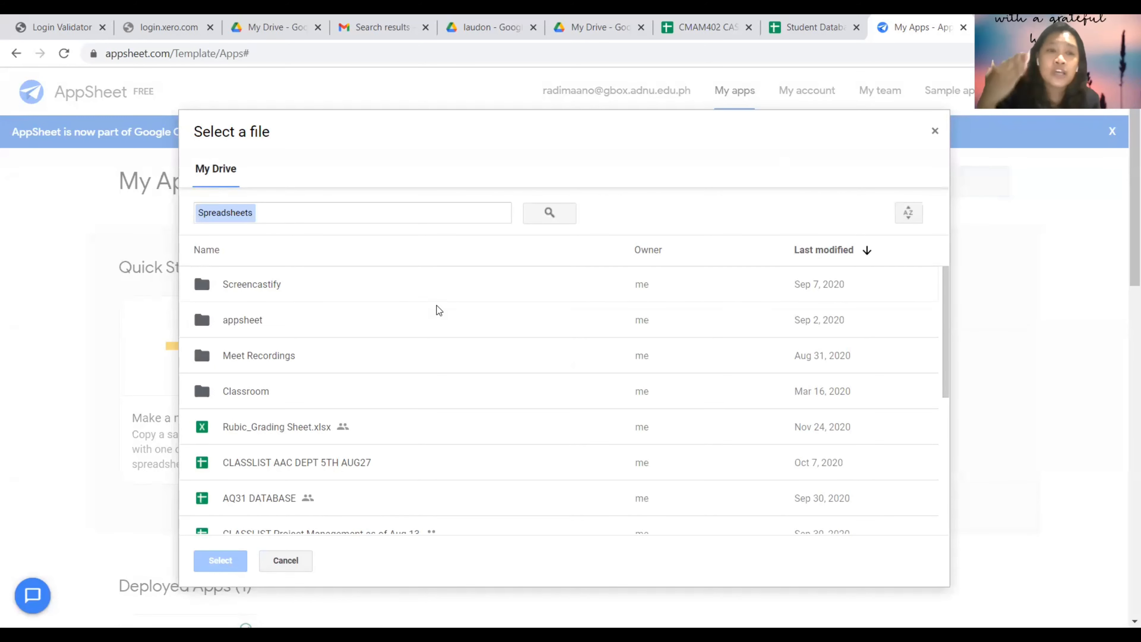
{"action": "mouse_move", "coordinate": [254, 427]}
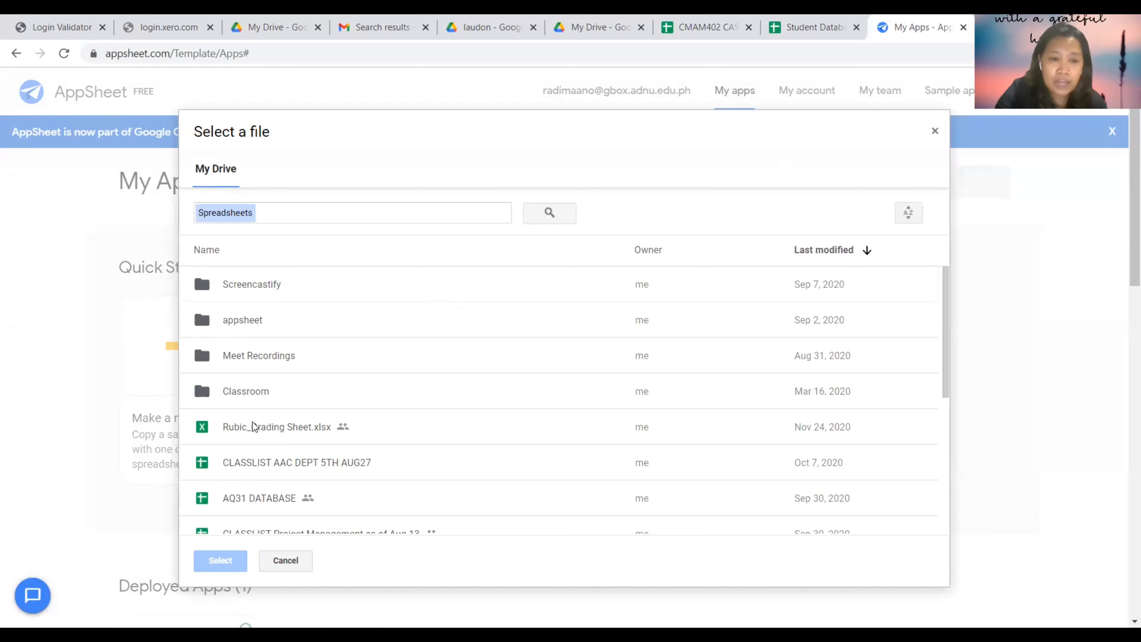
{"action": "mouse_move", "coordinate": [298, 463]}
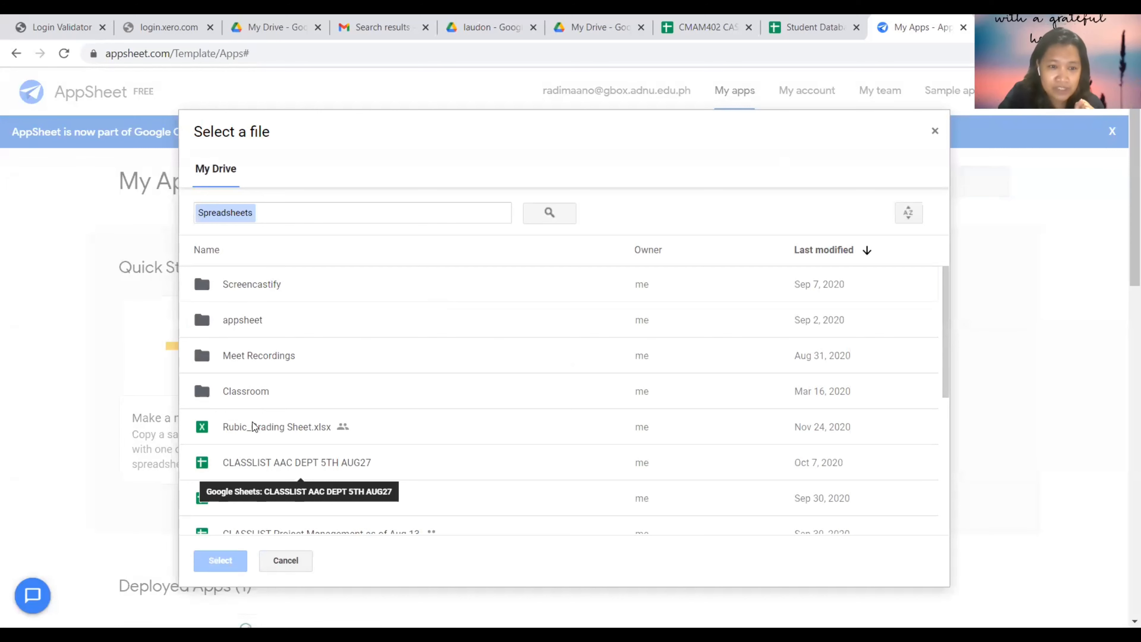
{"action": "mouse_move", "coordinate": [262, 391]}
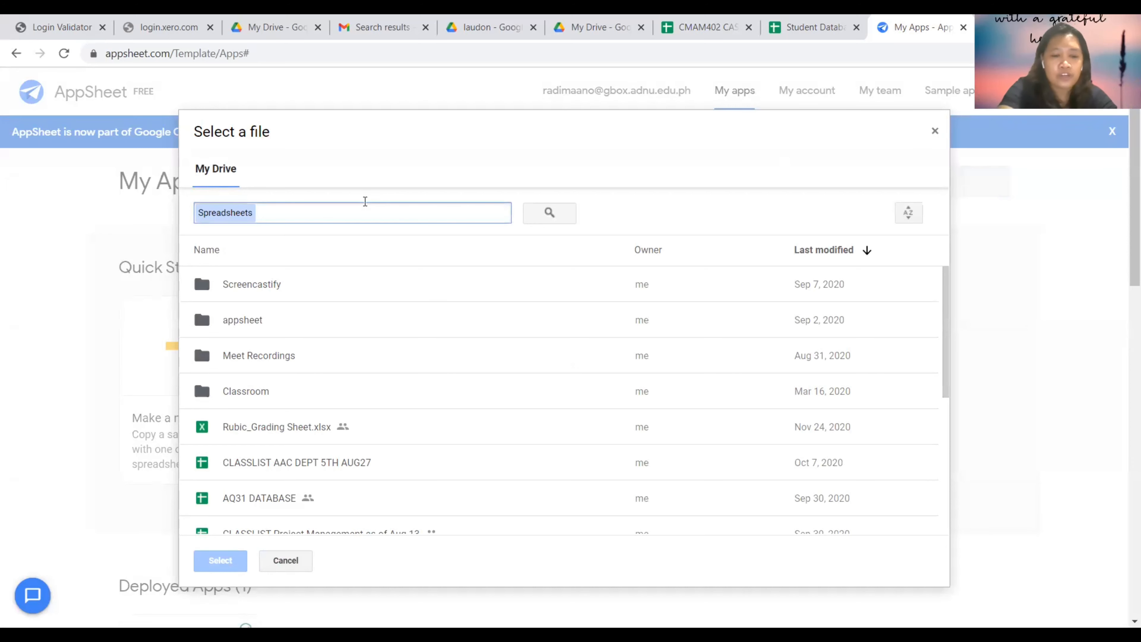
Step: Search the file picker for 'student D' and choose the Student Database spreadsheet as the app source
{"action": "type", "text": "student"}
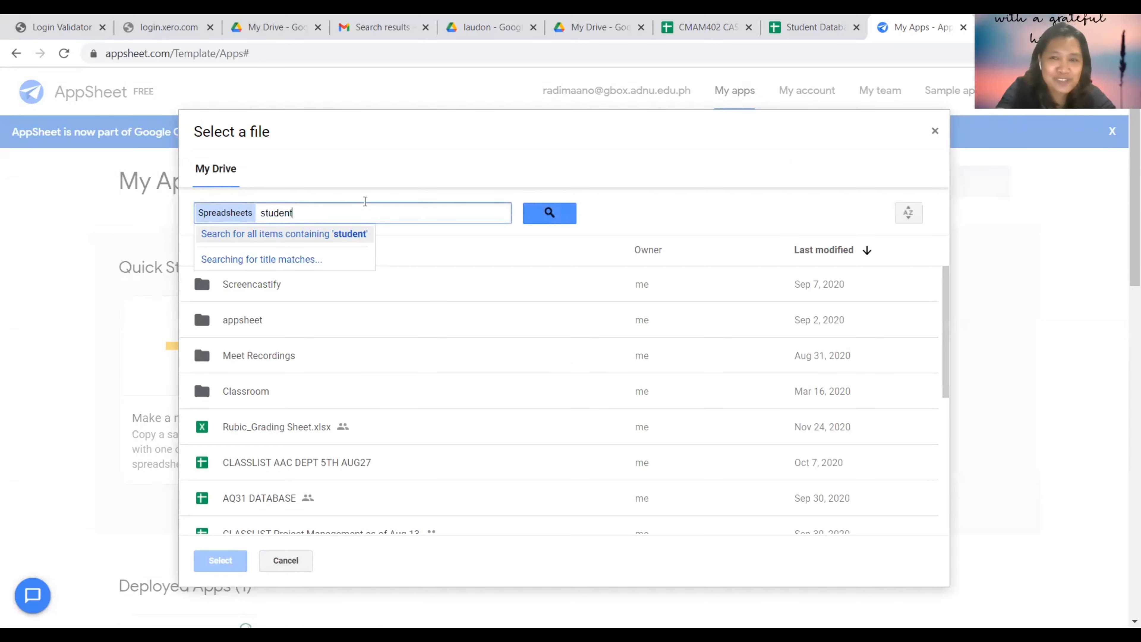
{"action": "type", "text": "D"}
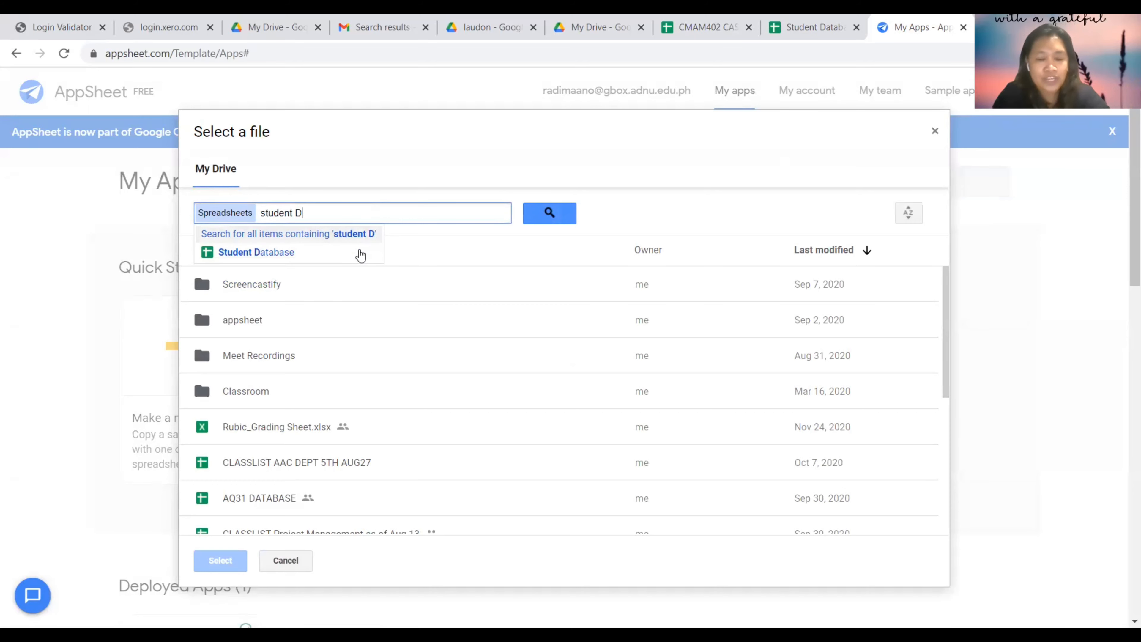
{"action": "left_click", "coordinate": [256, 252]}
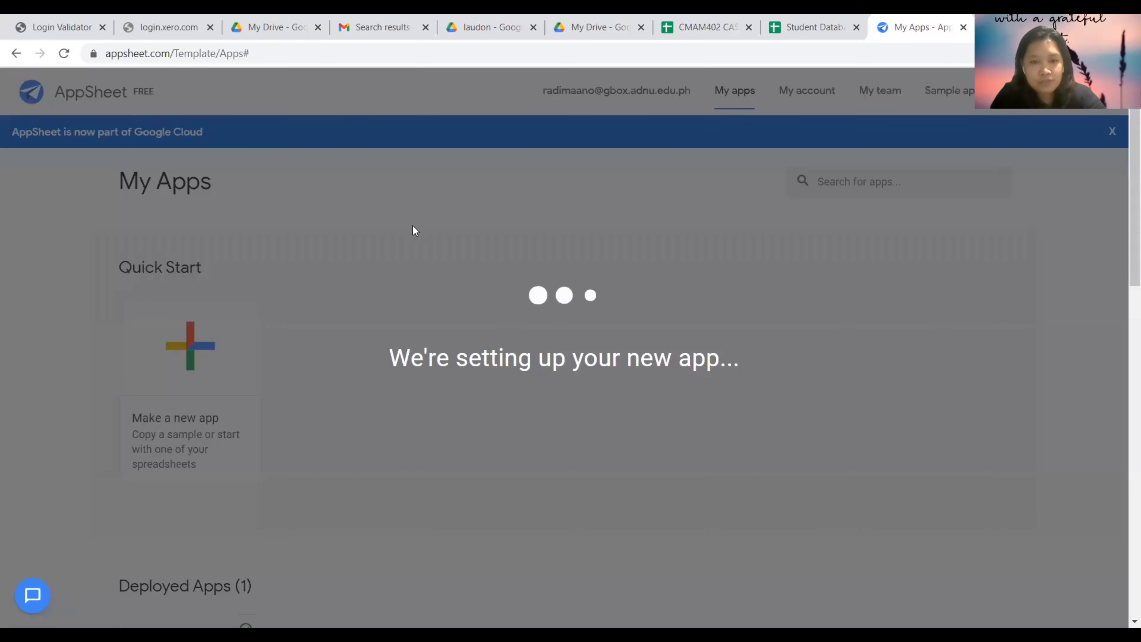
{"action": "mouse_move", "coordinate": [589, 349]}
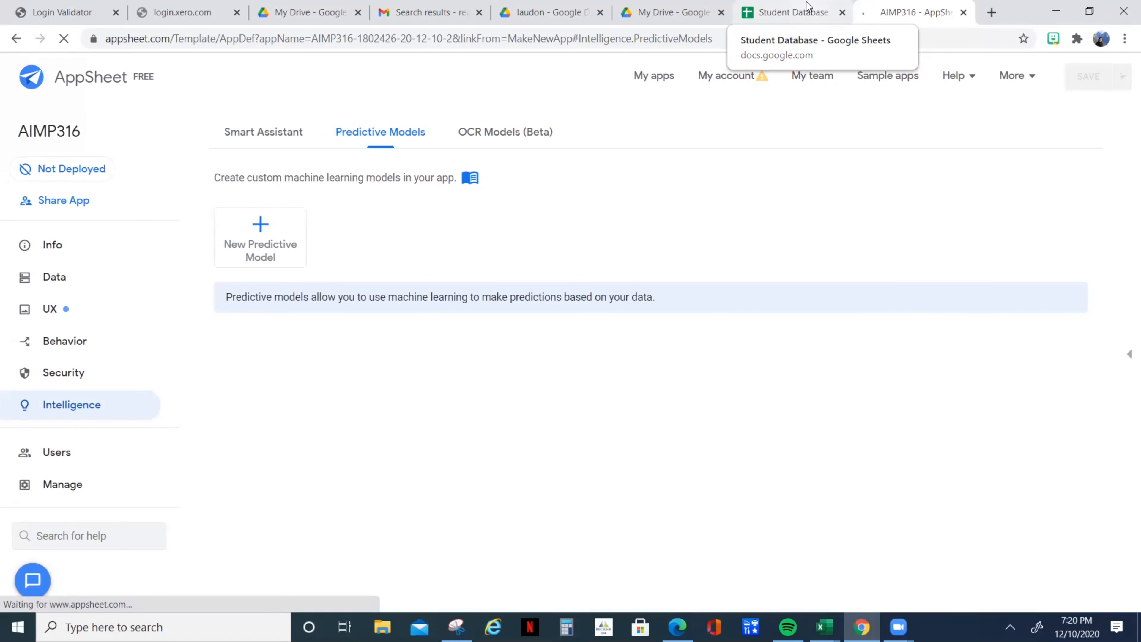
Step: Open the AIMP316 app's Manage > Deploy settings
{"action": "left_click", "coordinate": [654, 75]}
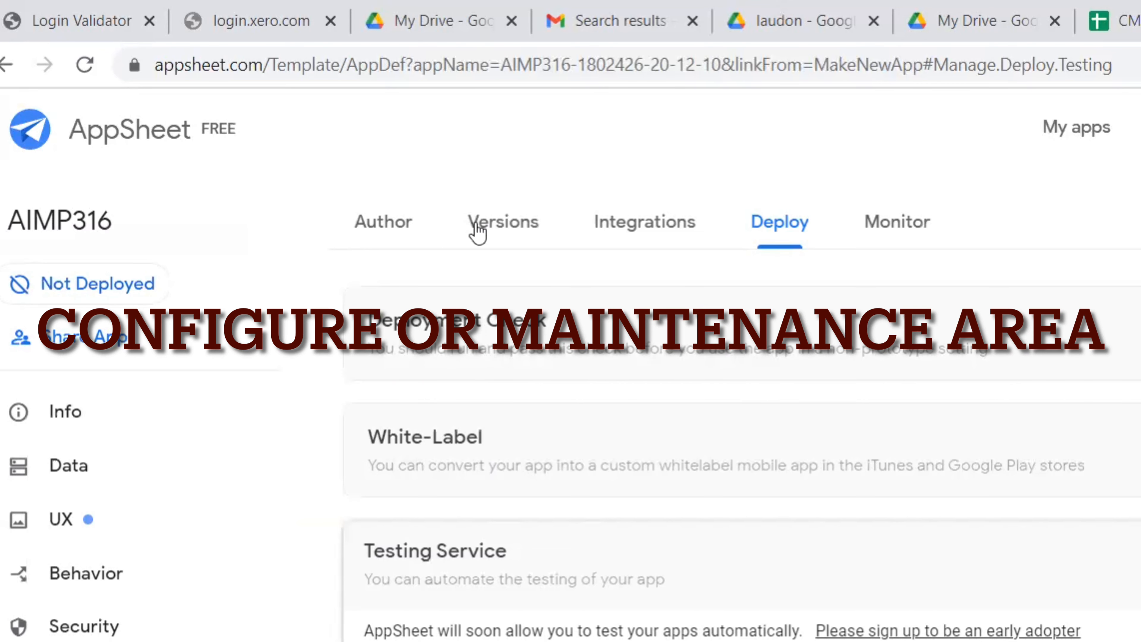
{"action": "left_click", "coordinate": [382, 221]}
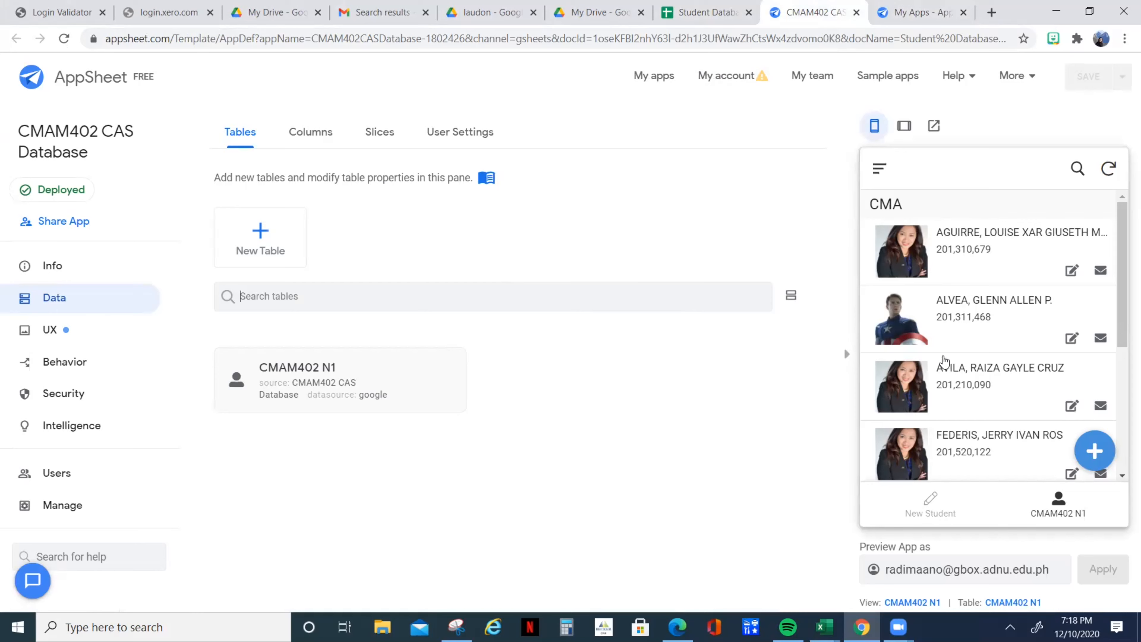
{"action": "mouse_move", "coordinate": [919, 195]}
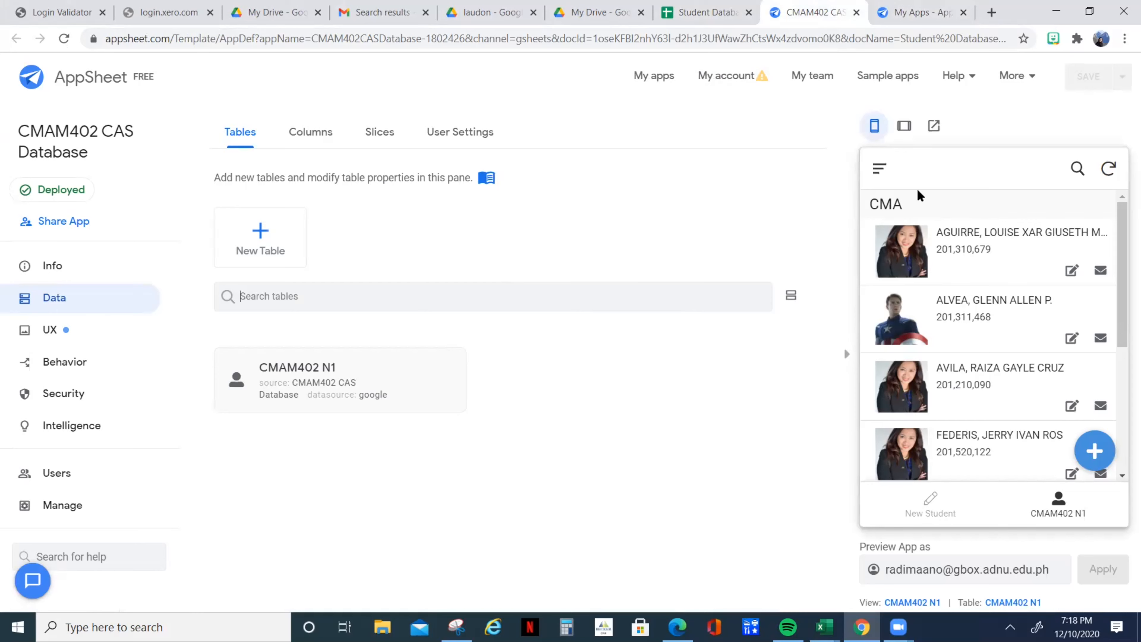
{"action": "mouse_move", "coordinate": [919, 326]}
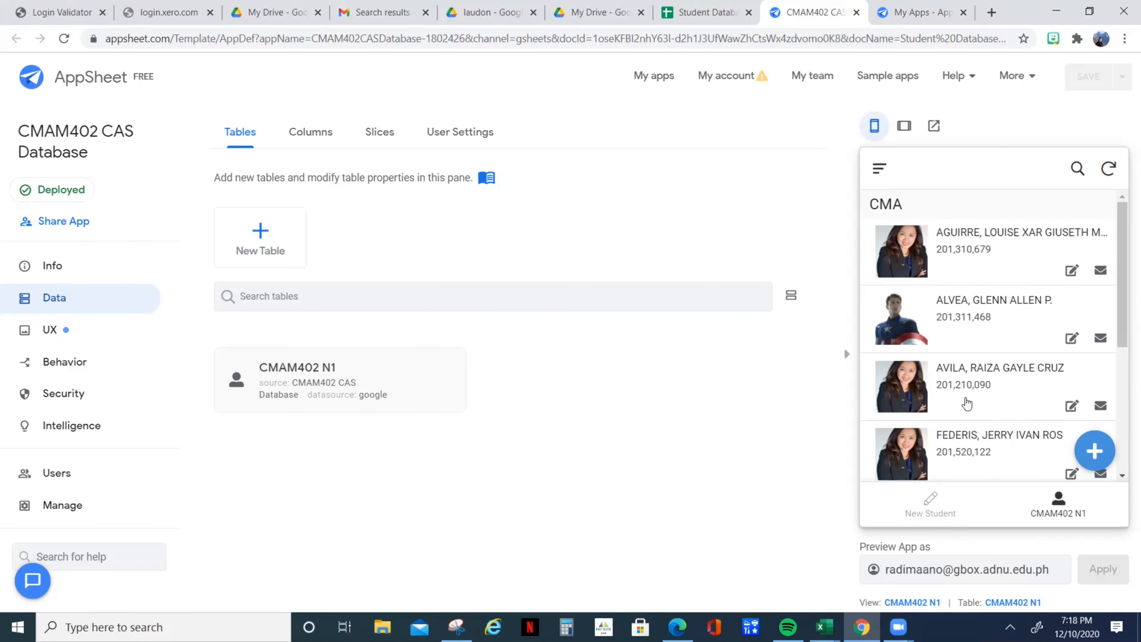
{"action": "mouse_move", "coordinate": [904, 126]}
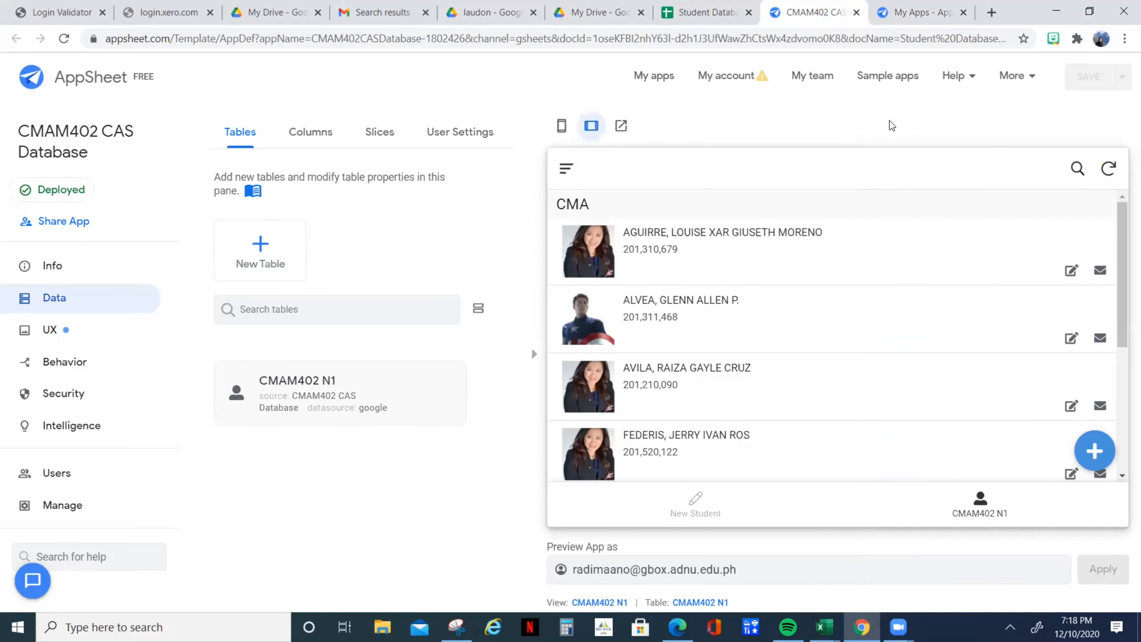
Step: Hide the CMAM402 CAS Database app preview to widen the editor over the data tables
{"action": "left_click", "coordinate": [621, 125]}
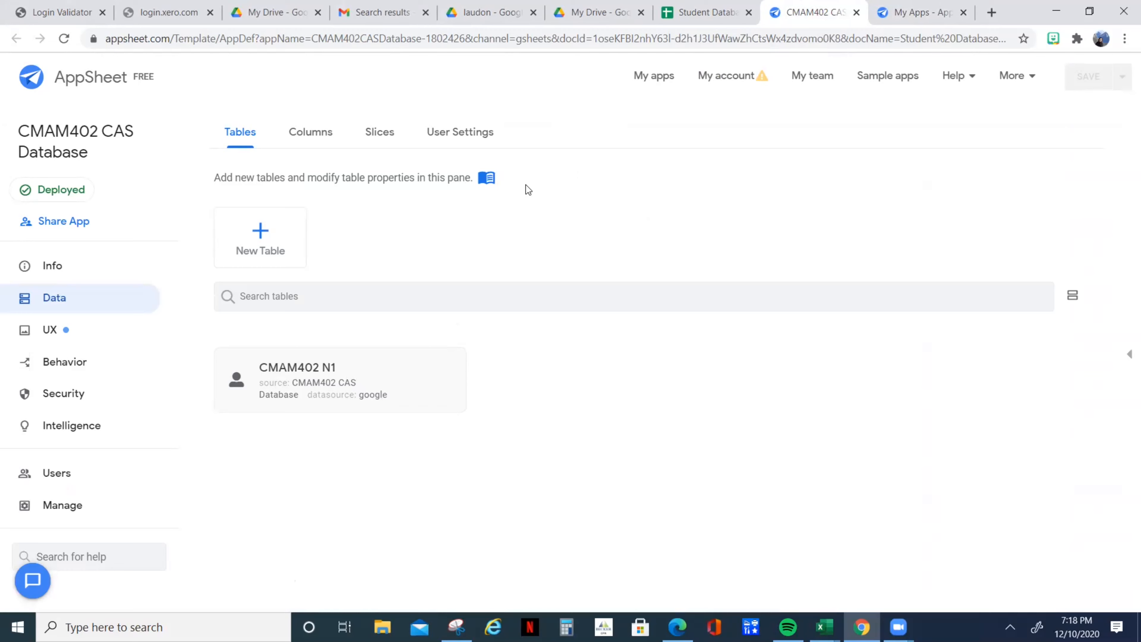
{"action": "mouse_move", "coordinate": [303, 328]}
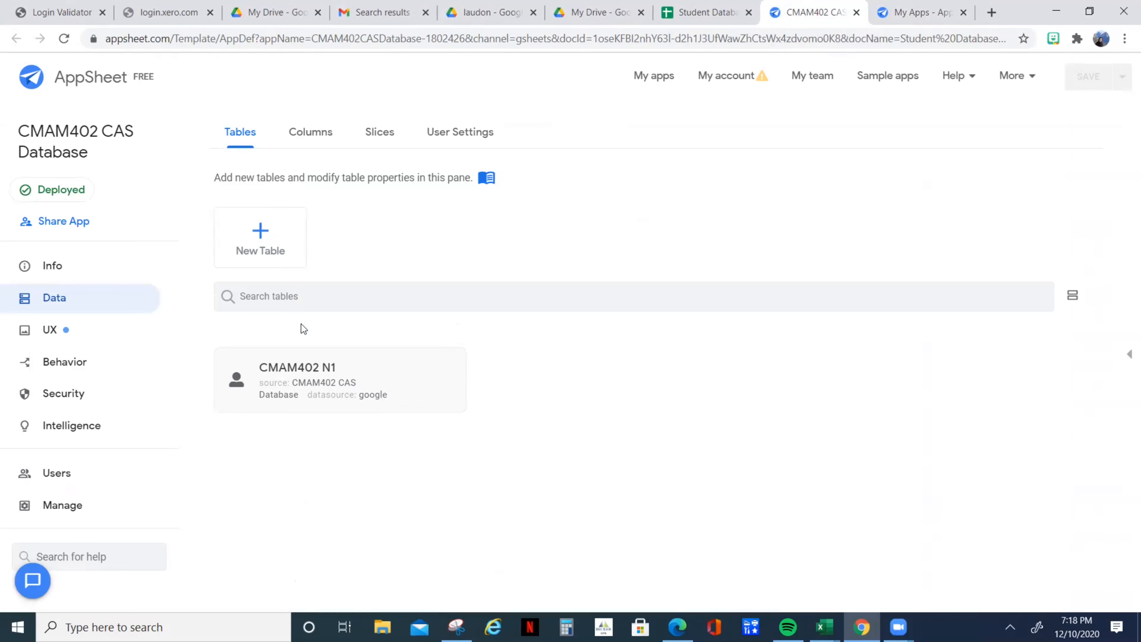
{"action": "mouse_move", "coordinate": [310, 135]}
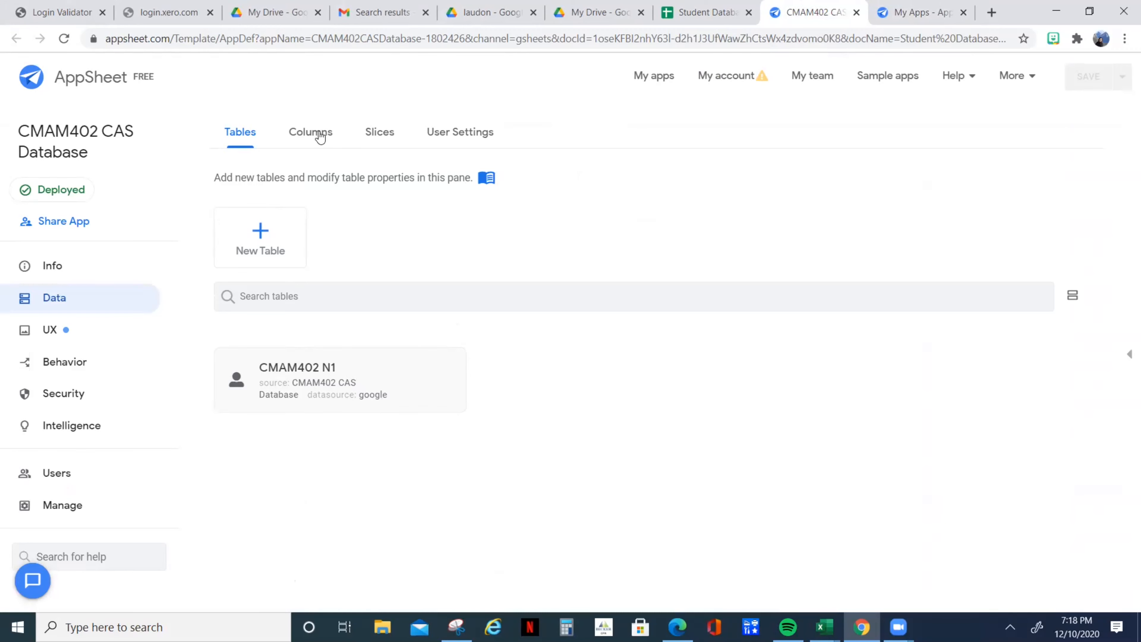
{"action": "mouse_move", "coordinate": [342, 390]}
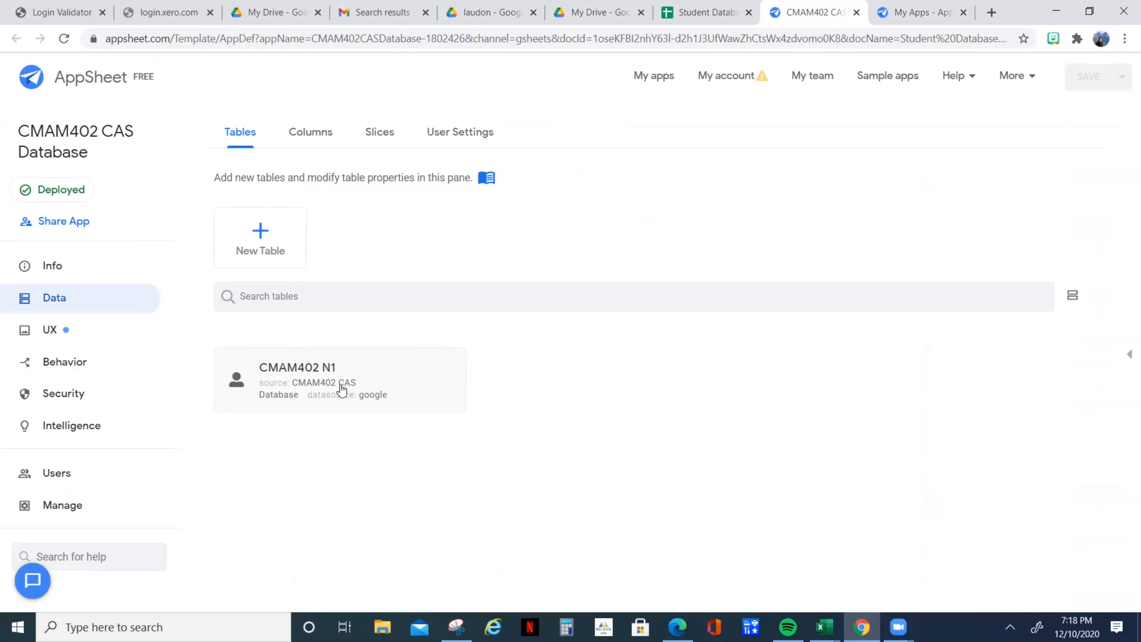
{"action": "left_click", "coordinate": [340, 379]}
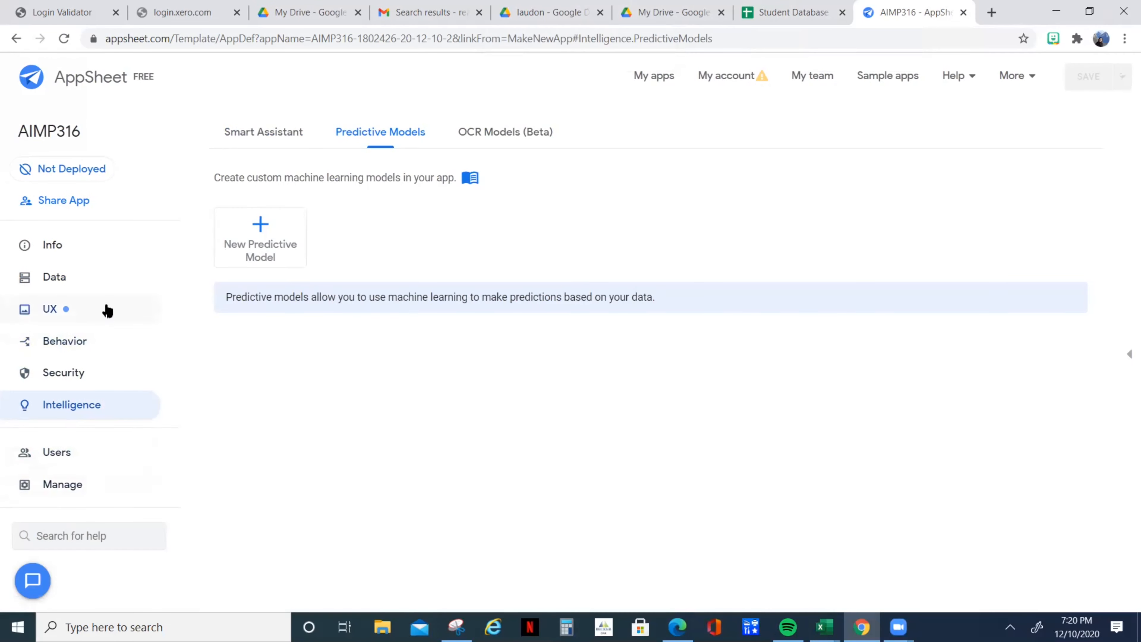
{"action": "mouse_move", "coordinate": [264, 143]}
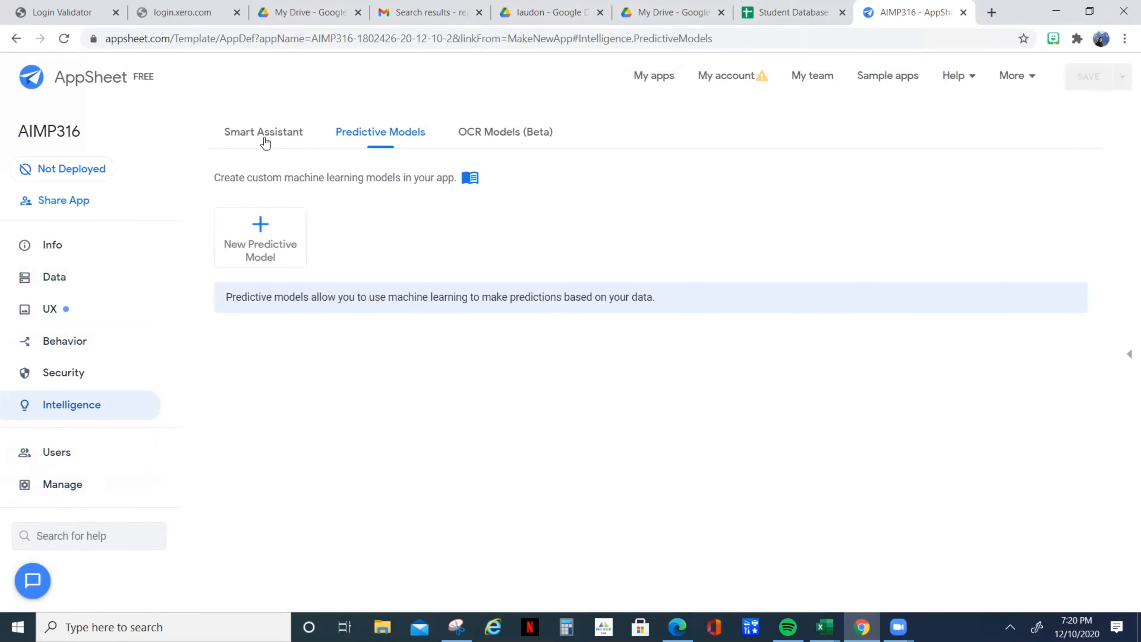
Step: Cycle through Smart Assistant, Info, Manage and the Info dashboard, then land on the AIMP316 Data tables
{"action": "left_click", "coordinate": [263, 132]}
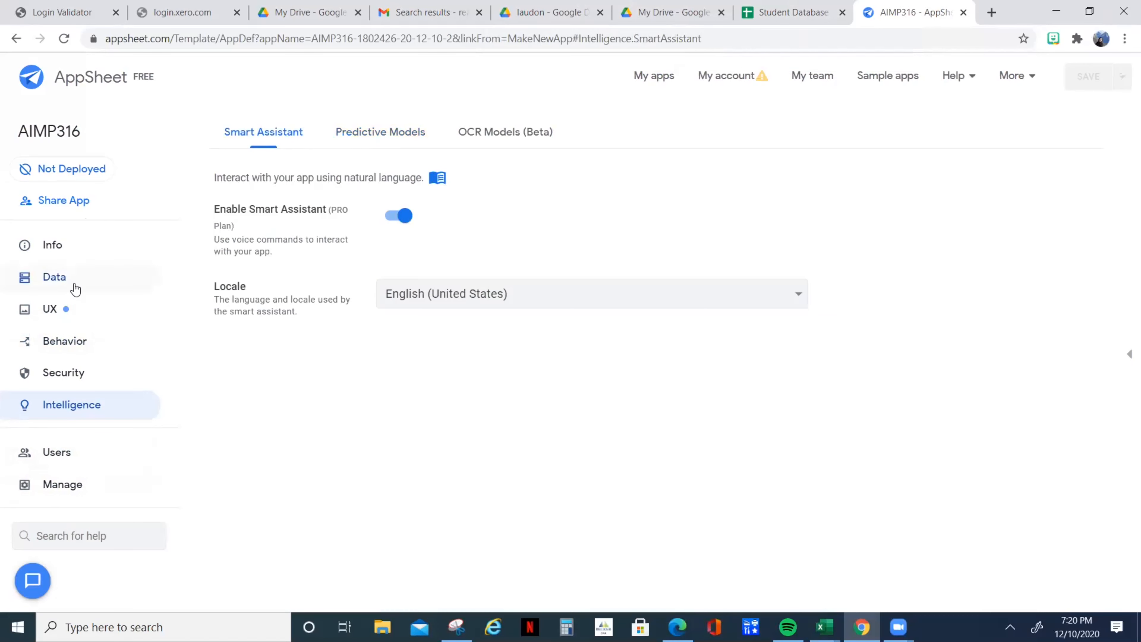
{"action": "left_click", "coordinate": [51, 244]}
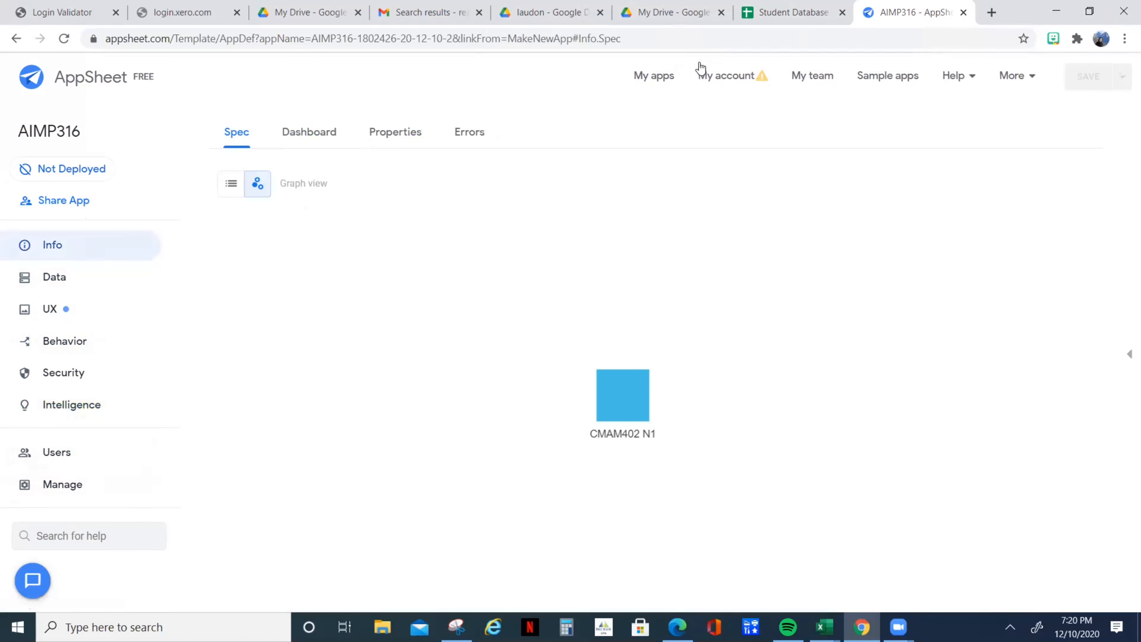
{"action": "mouse_move", "coordinate": [54, 277]}
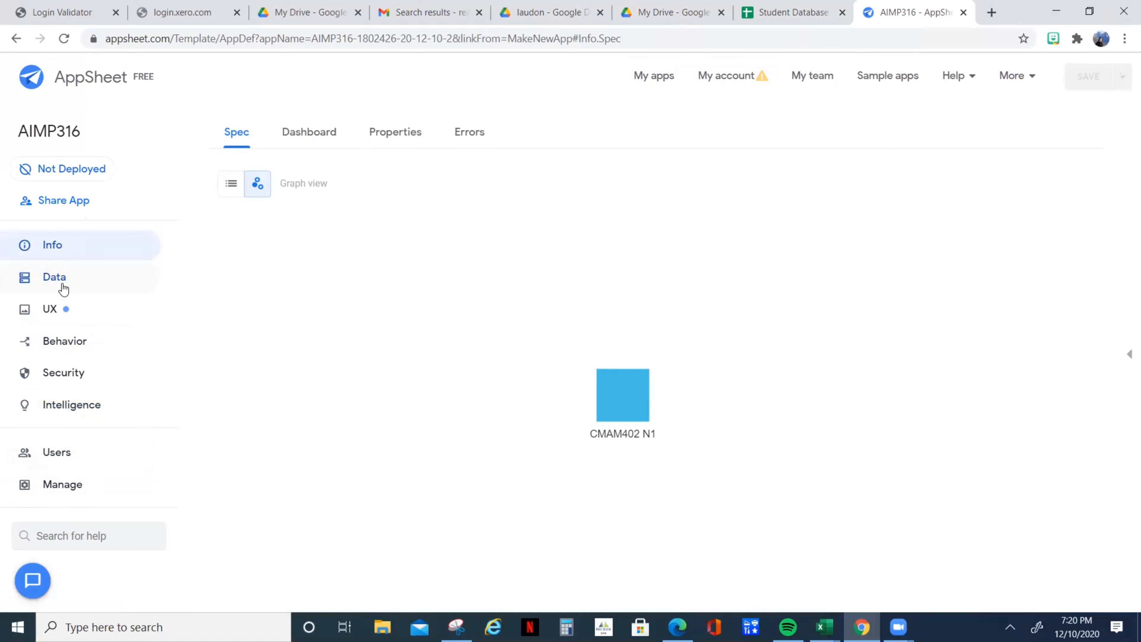
{"action": "left_click", "coordinate": [62, 484]}
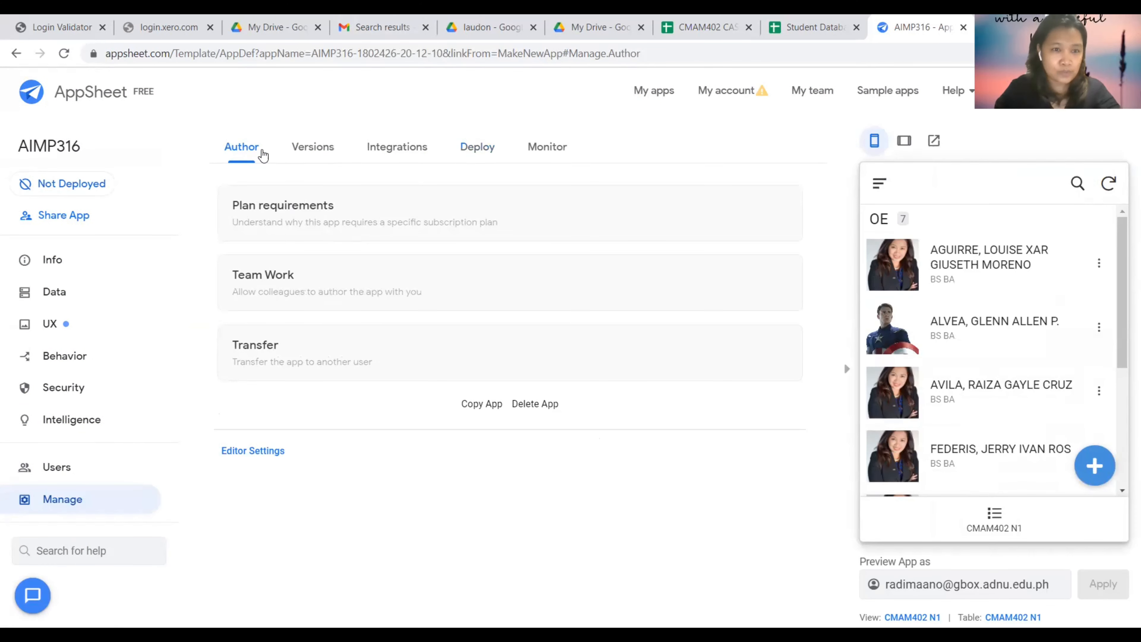
{"action": "mouse_move", "coordinate": [280, 221]}
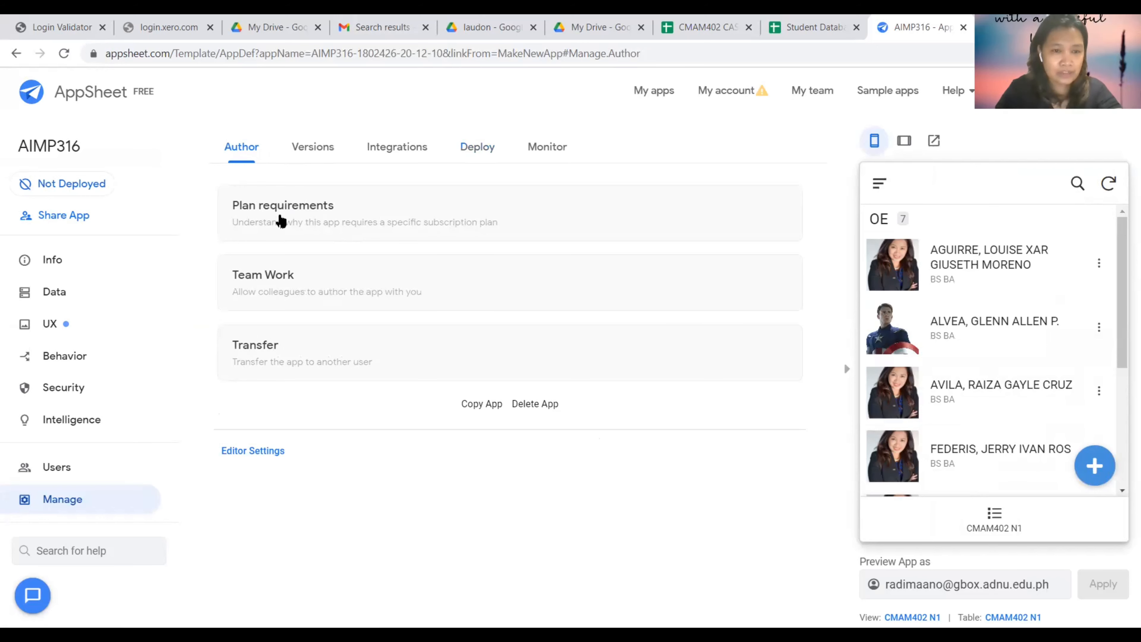
{"action": "mouse_move", "coordinate": [281, 293]}
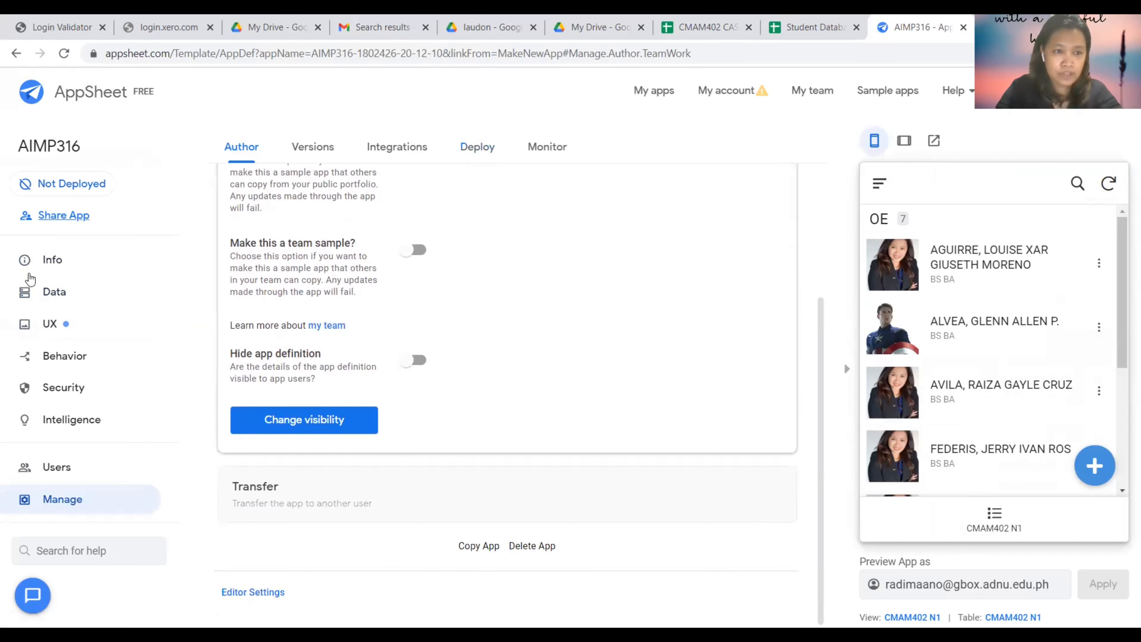
{"action": "left_click", "coordinate": [52, 260]}
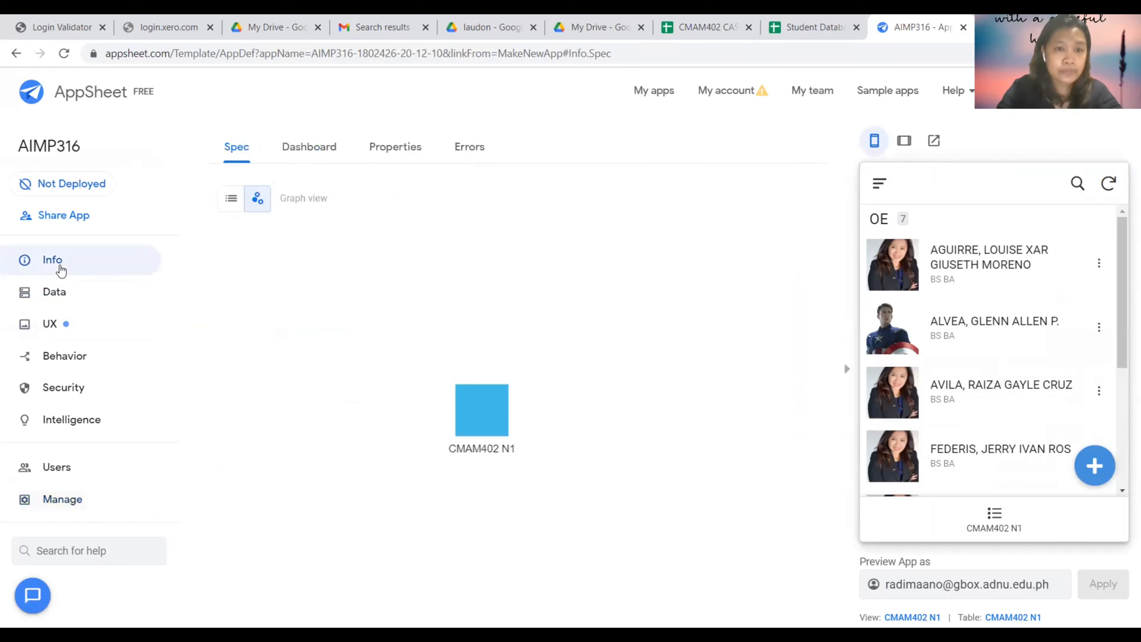
{"action": "mouse_move", "coordinate": [319, 165]}
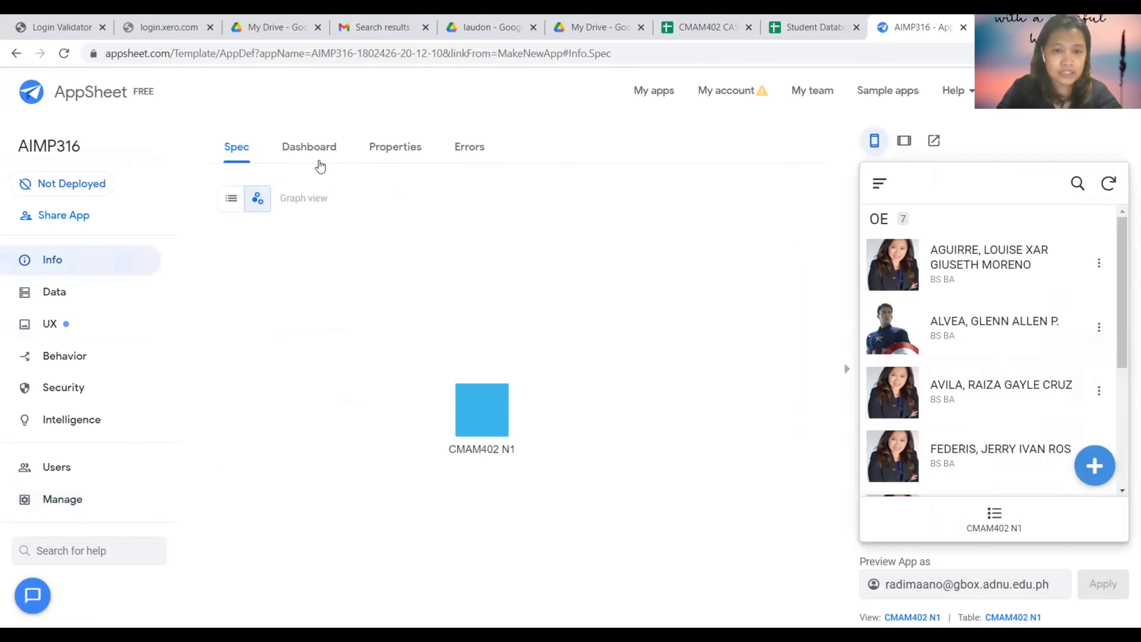
{"action": "left_click", "coordinate": [308, 146]}
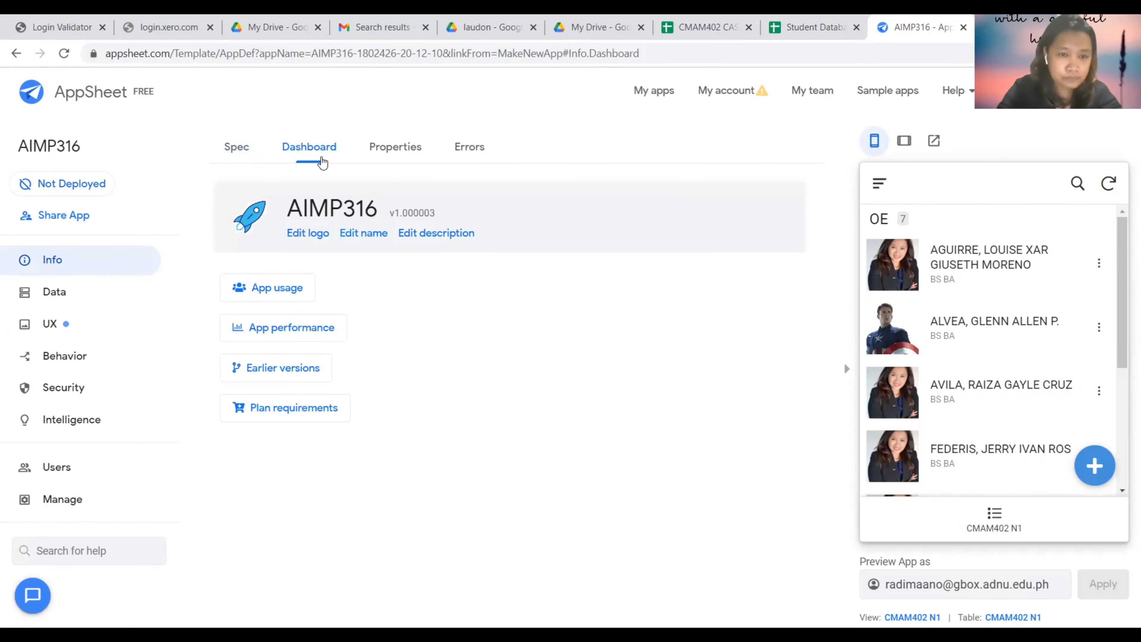
{"action": "left_click", "coordinate": [54, 291]}
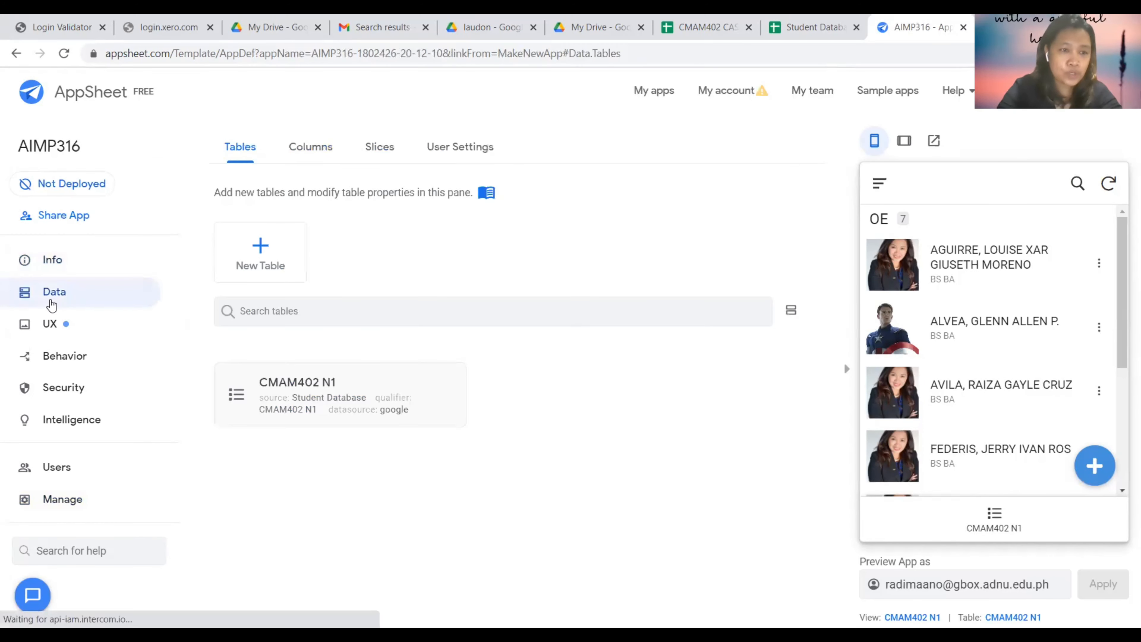
{"action": "mouse_move", "coordinate": [281, 262]}
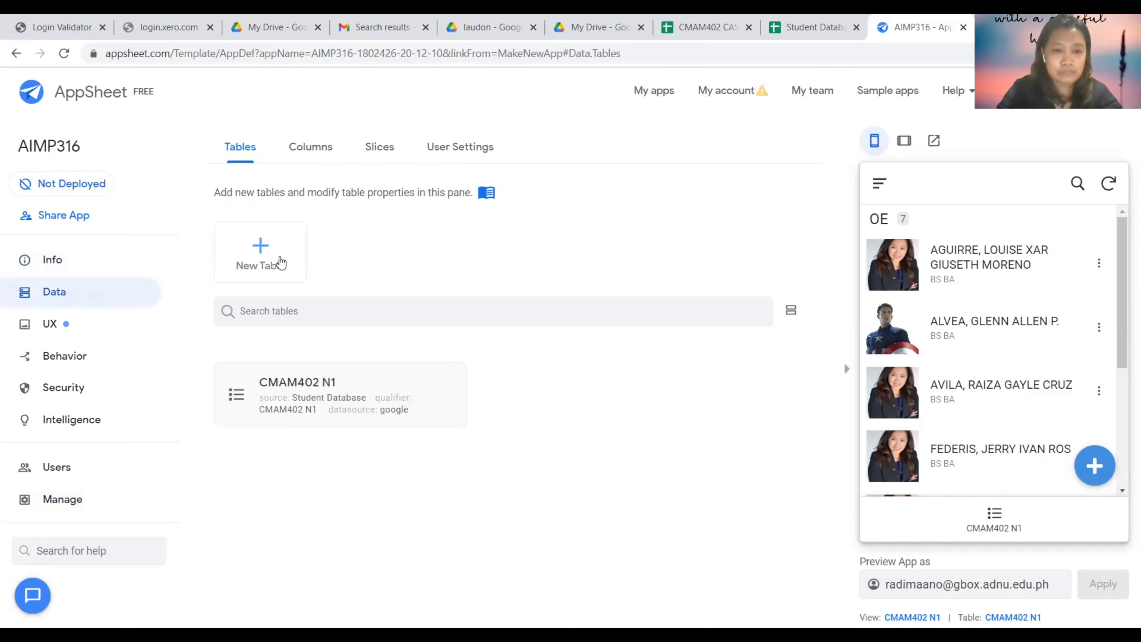
Step: Start adding a new table, then dismiss the add-data prompt without adding one
{"action": "left_click", "coordinate": [259, 251]}
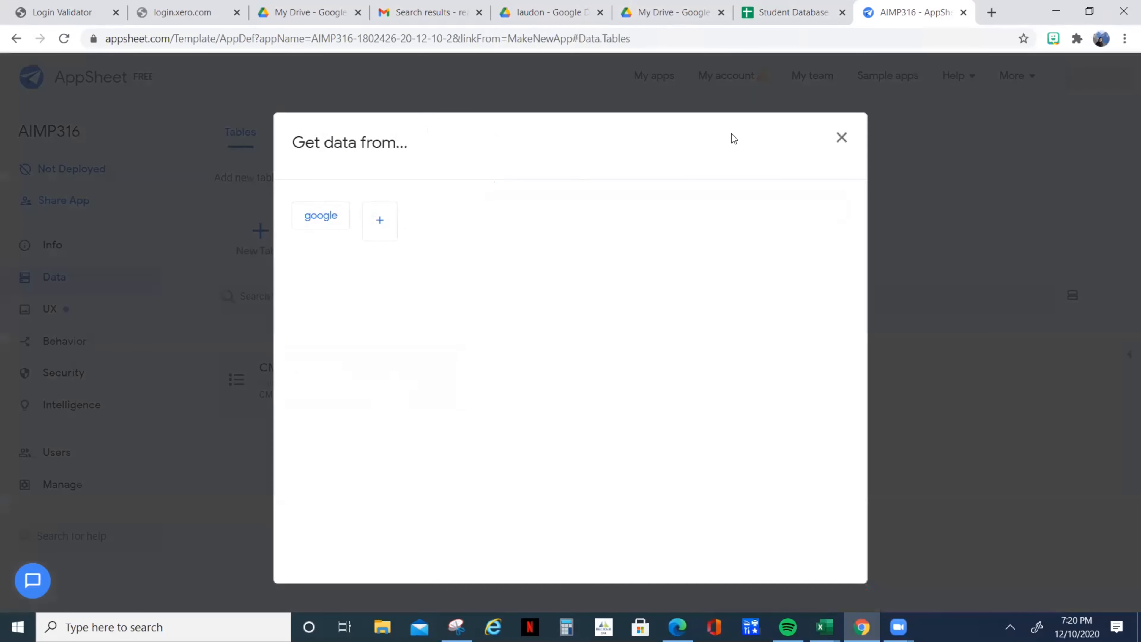
{"action": "left_click", "coordinate": [841, 137]}
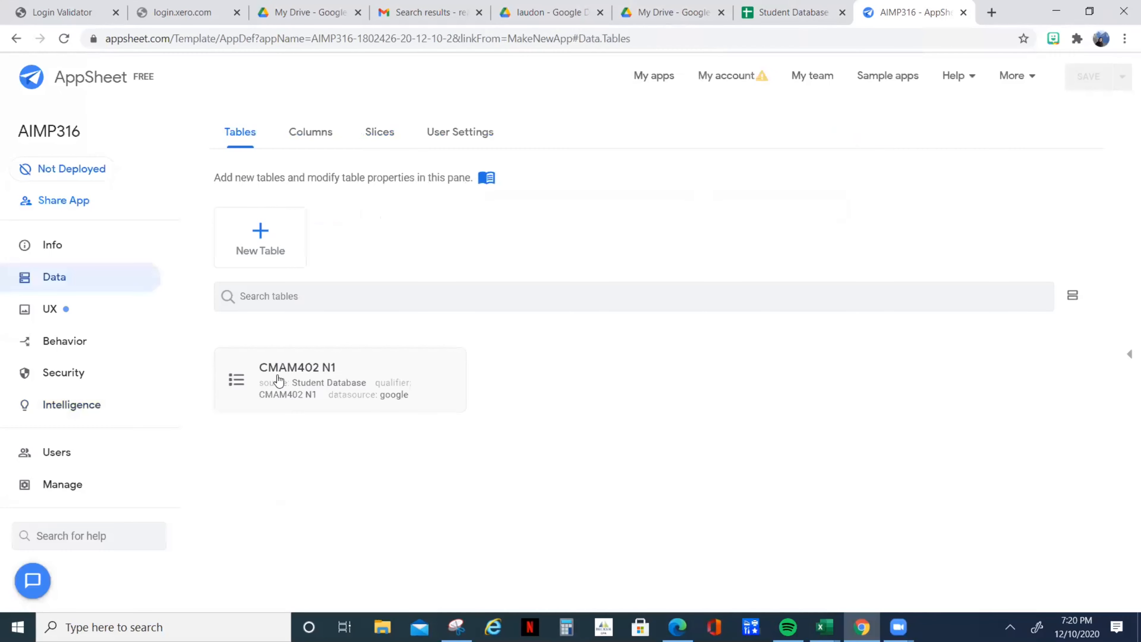
Step: Rename the CMAM402 N1 table from Student Database to Class Directory
{"action": "left_click", "coordinate": [298, 379]}
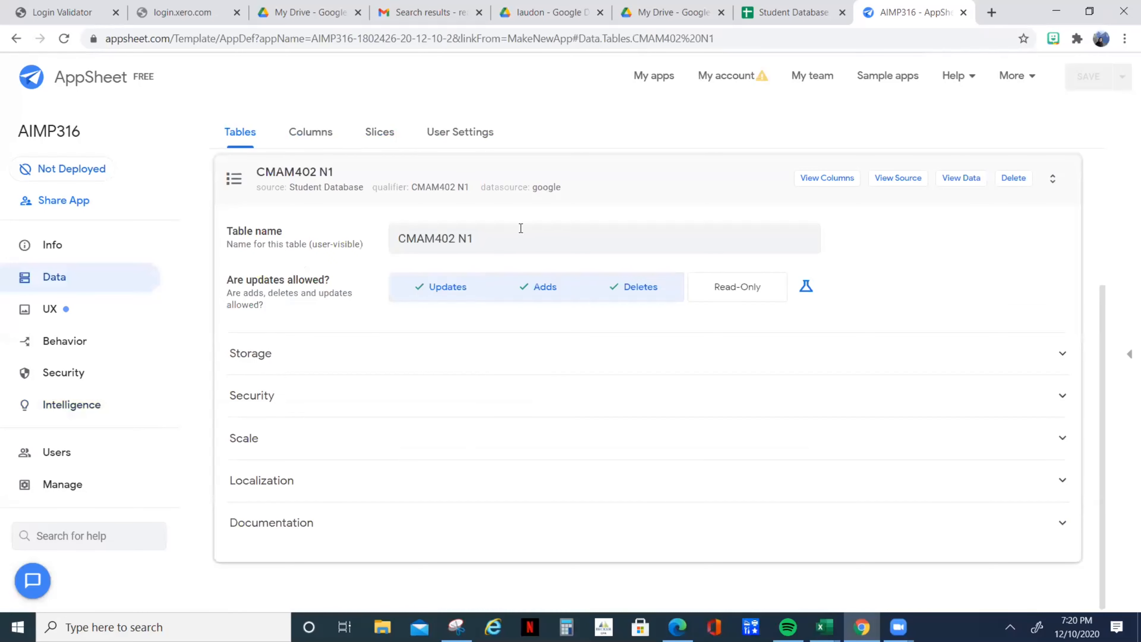
{"action": "triple_click", "coordinate": [435, 237]}
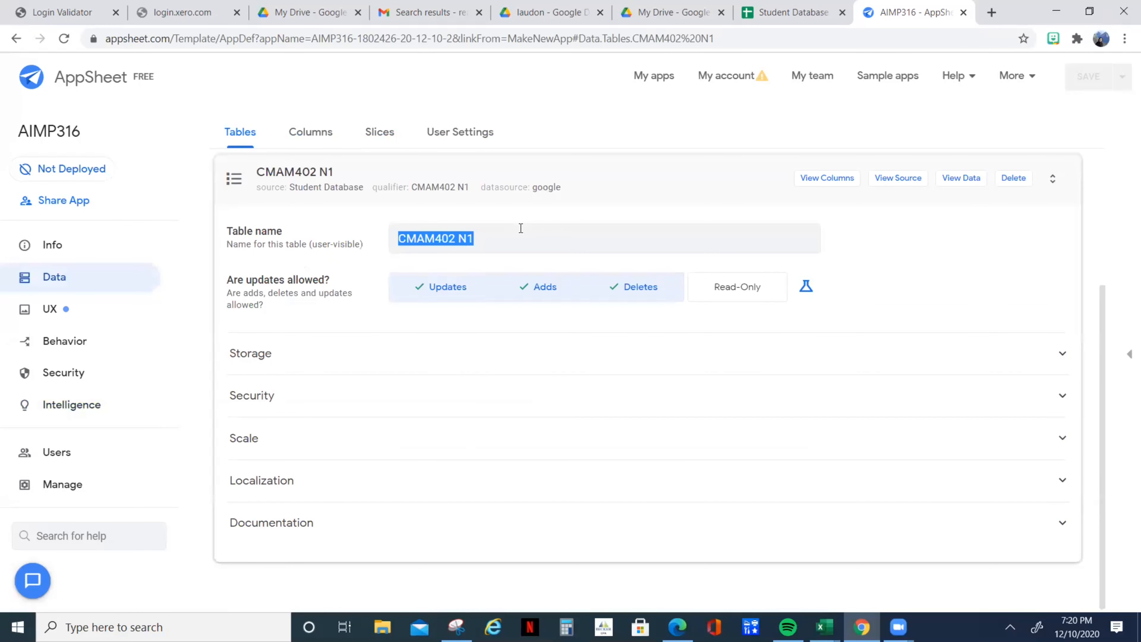
{"action": "type", "text": "STuden"}
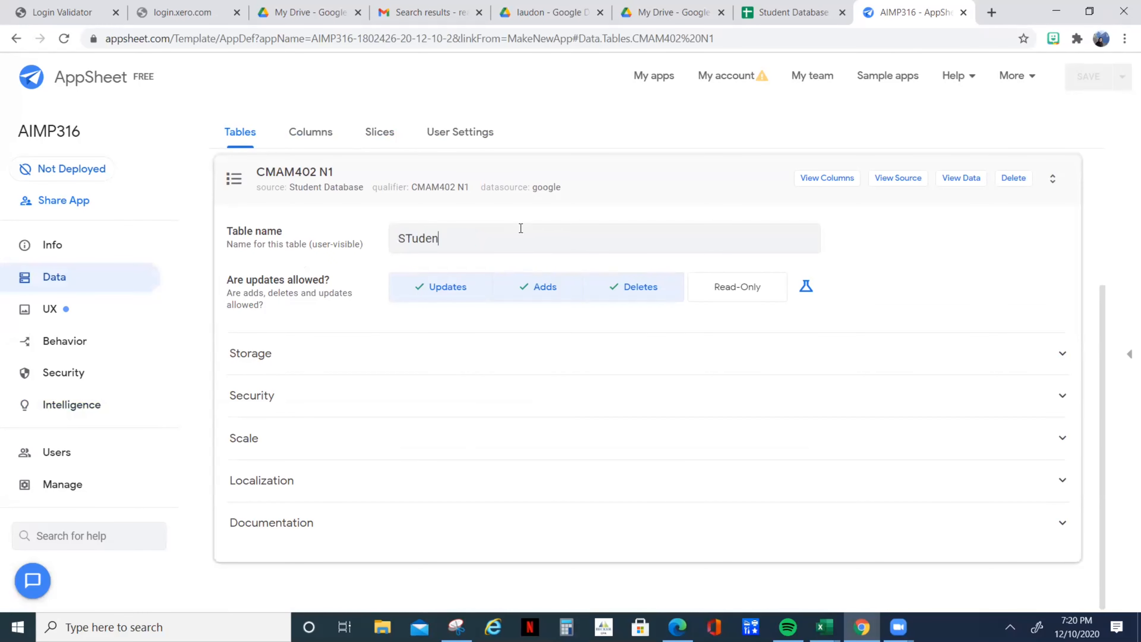
{"action": "type", "text": "Cla"}
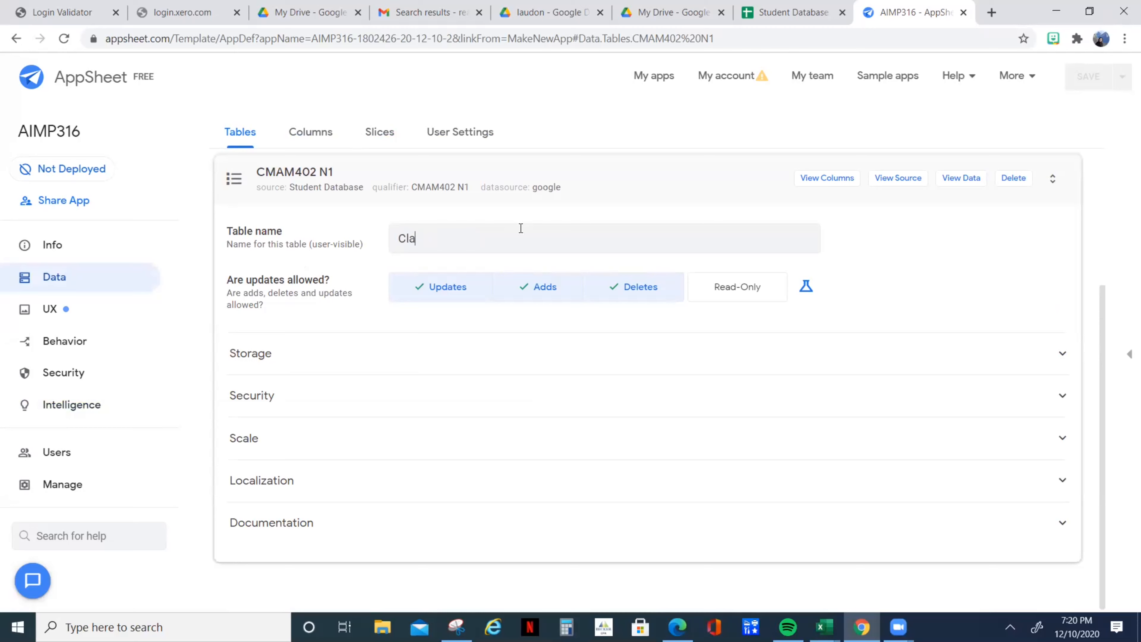
{"action": "type", "text": "ss Direct"}
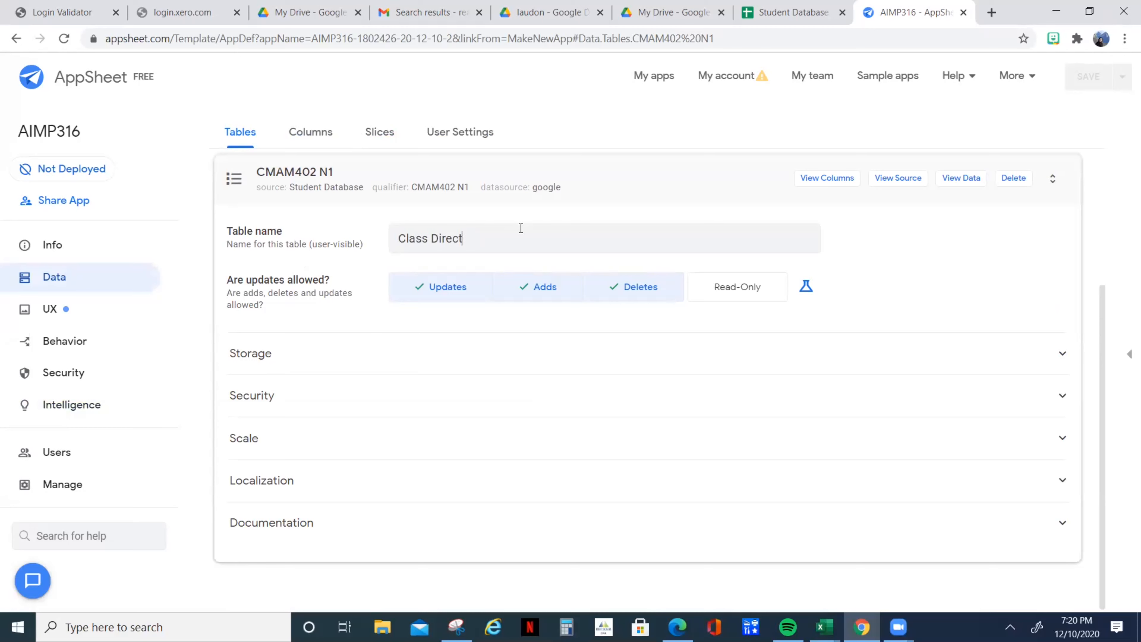
{"action": "type", "text": "ory"}
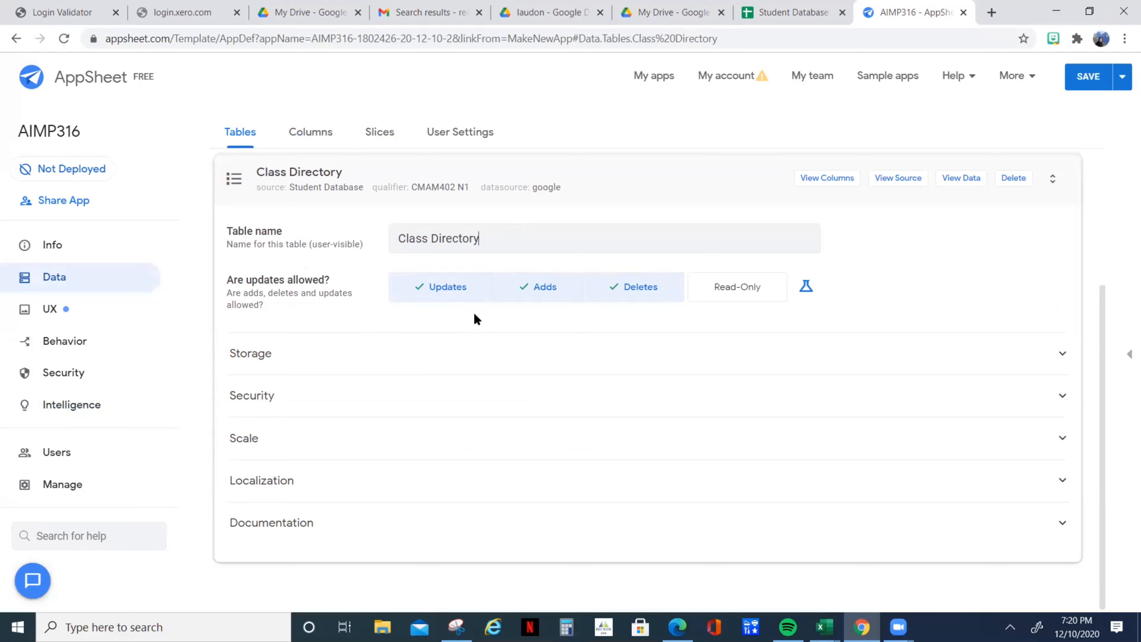
{"action": "mouse_move", "coordinate": [426, 311]}
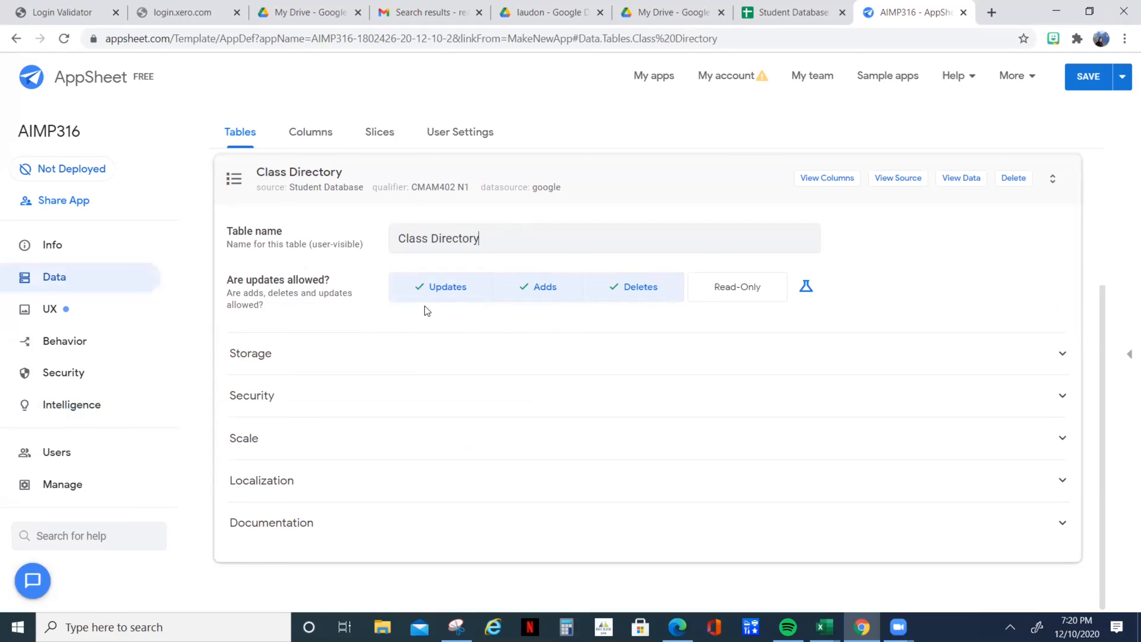
{"action": "mouse_move", "coordinate": [597, 303]}
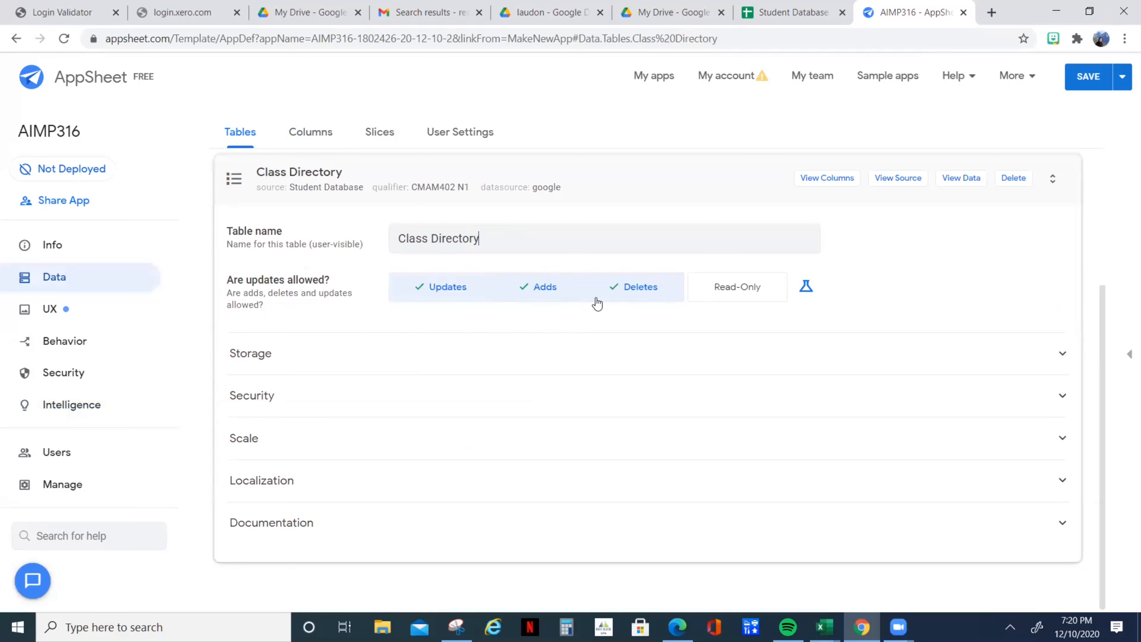
Step: Expand the Class Directory table's Security settings for review
{"action": "left_click", "coordinate": [443, 286]}
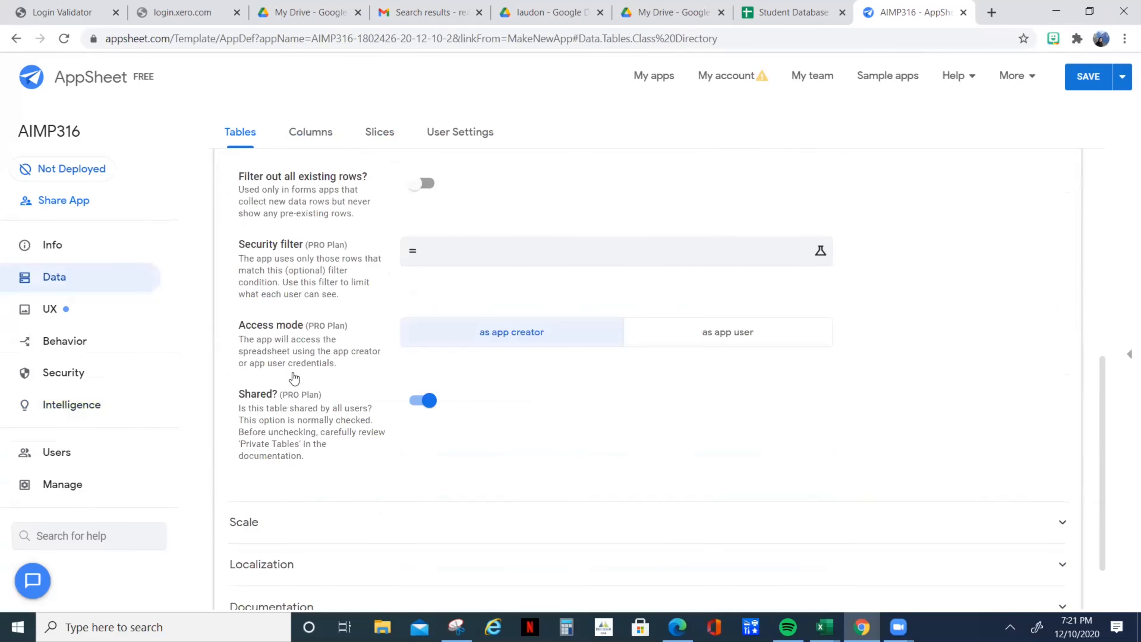
{"action": "scroll", "scroll_direction": "up", "scroll_amount": 3}
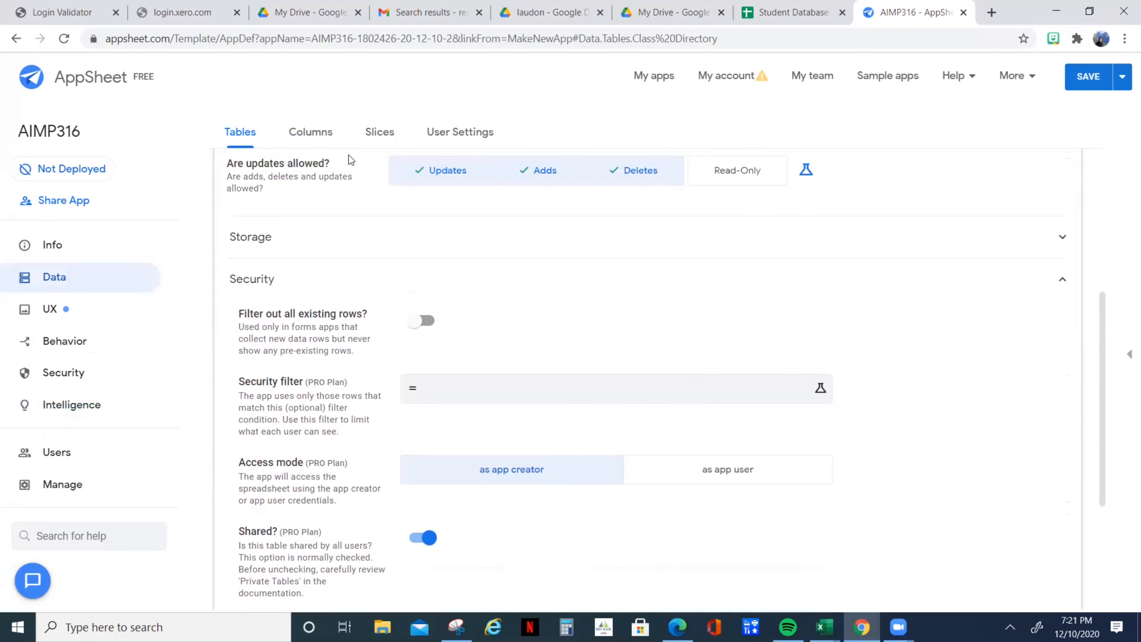
Step: Review the Class Directory table's fourteen columns, with Student_id as key and Name as label
{"action": "left_click", "coordinate": [311, 132]}
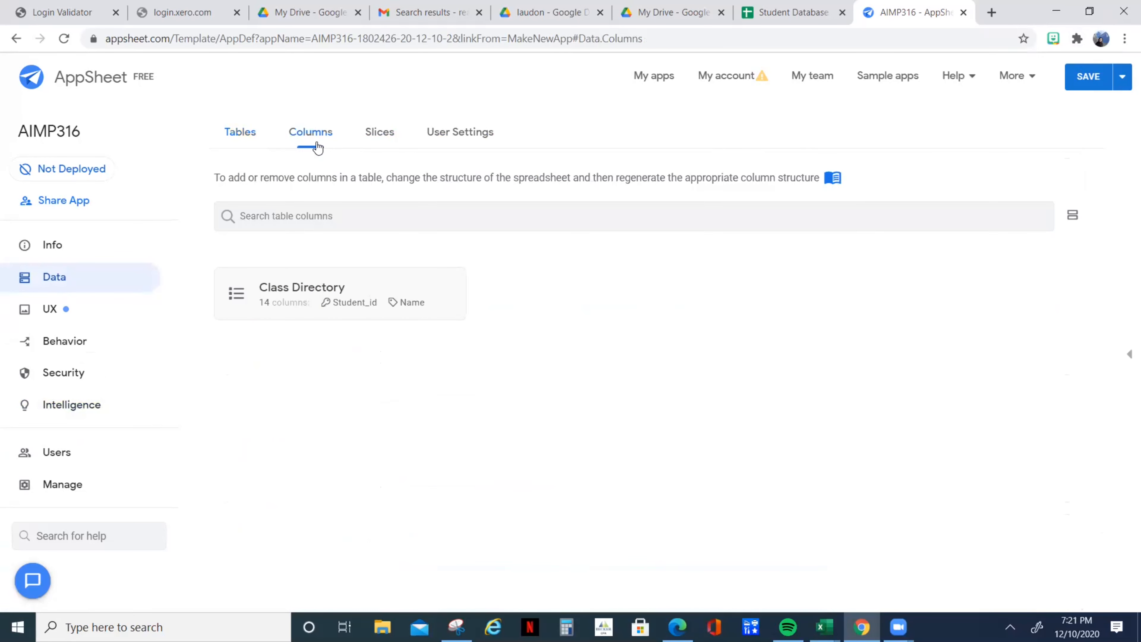
{"action": "left_click", "coordinate": [301, 292]}
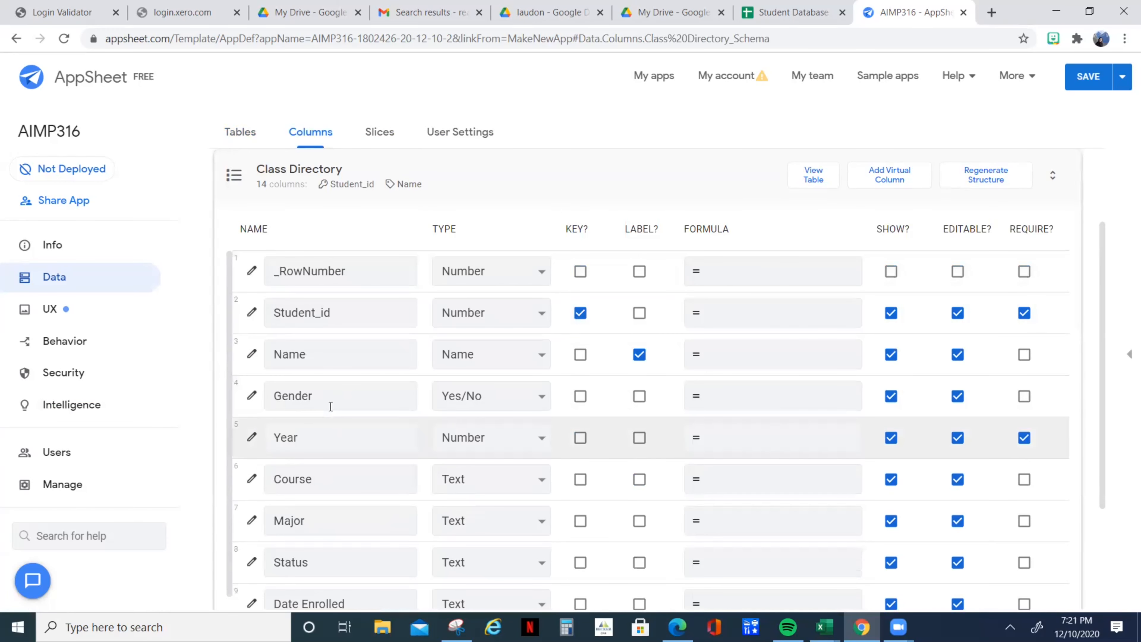
{"action": "left_click", "coordinate": [792, 12]}
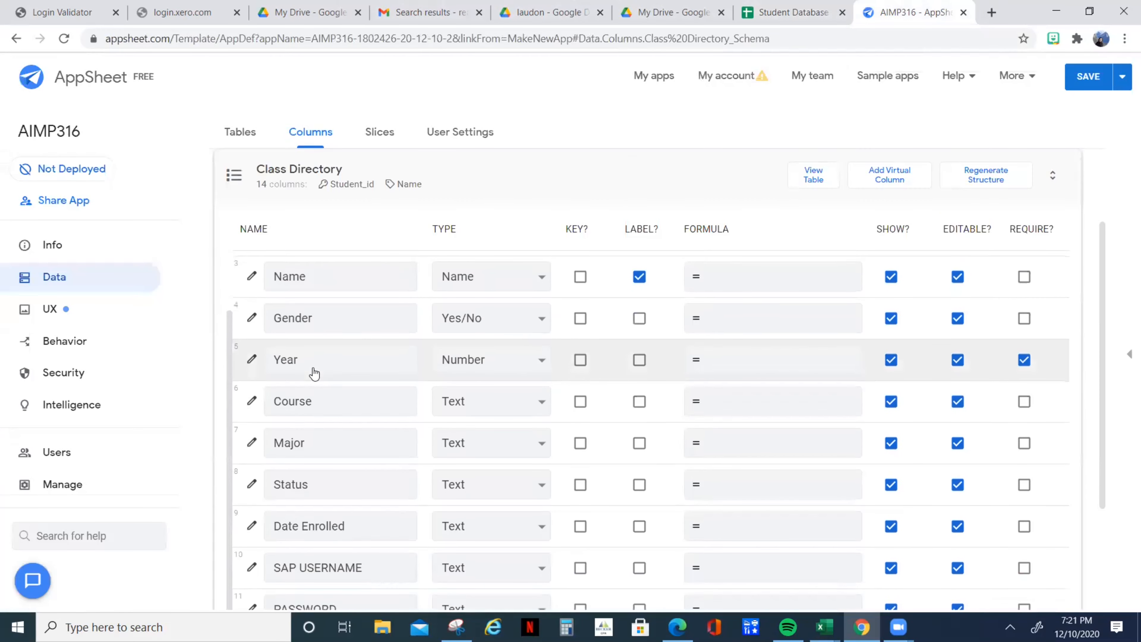
{"action": "scroll", "scroll_direction": "down", "scroll_amount": 3}
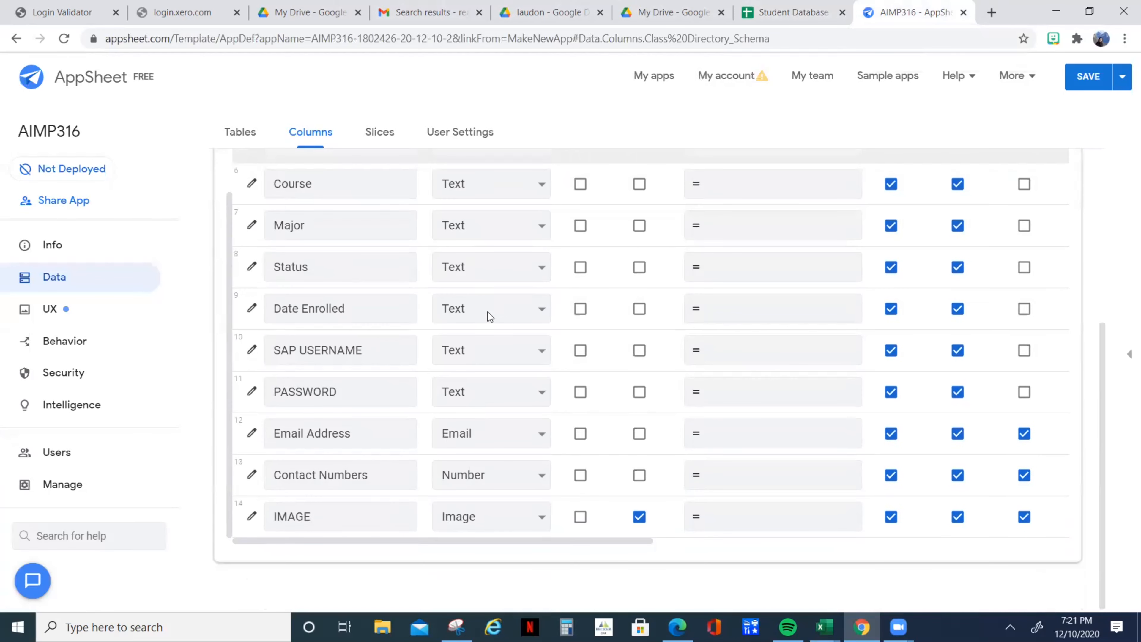
{"action": "scroll", "scroll_direction": "up", "scroll_amount": 3}
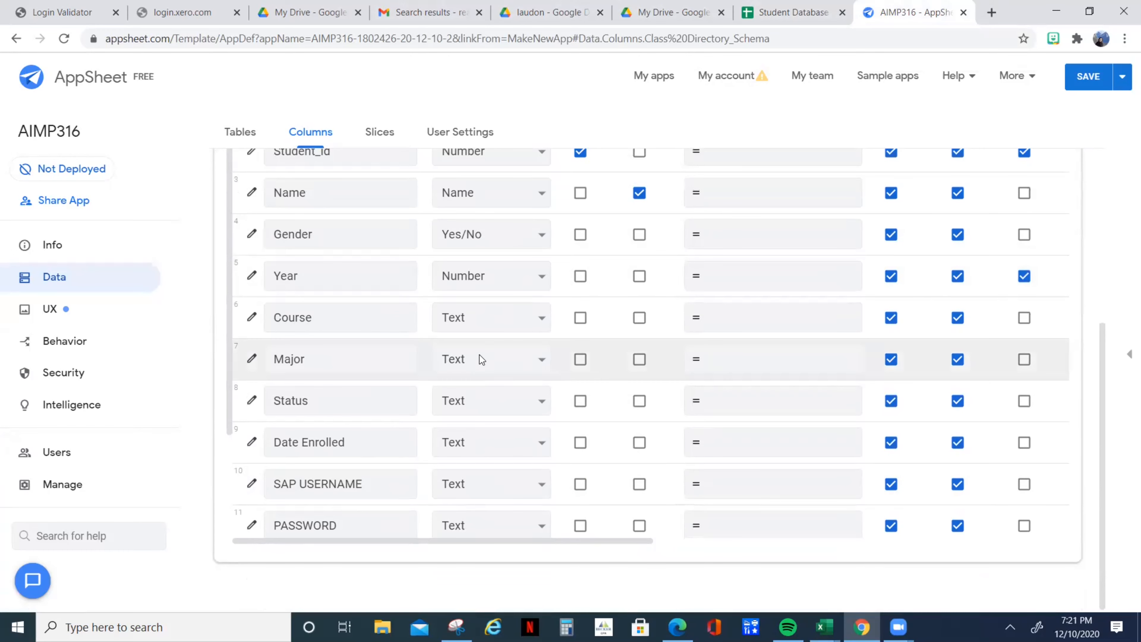
{"action": "scroll", "scroll_direction": "down", "scroll_amount": 3}
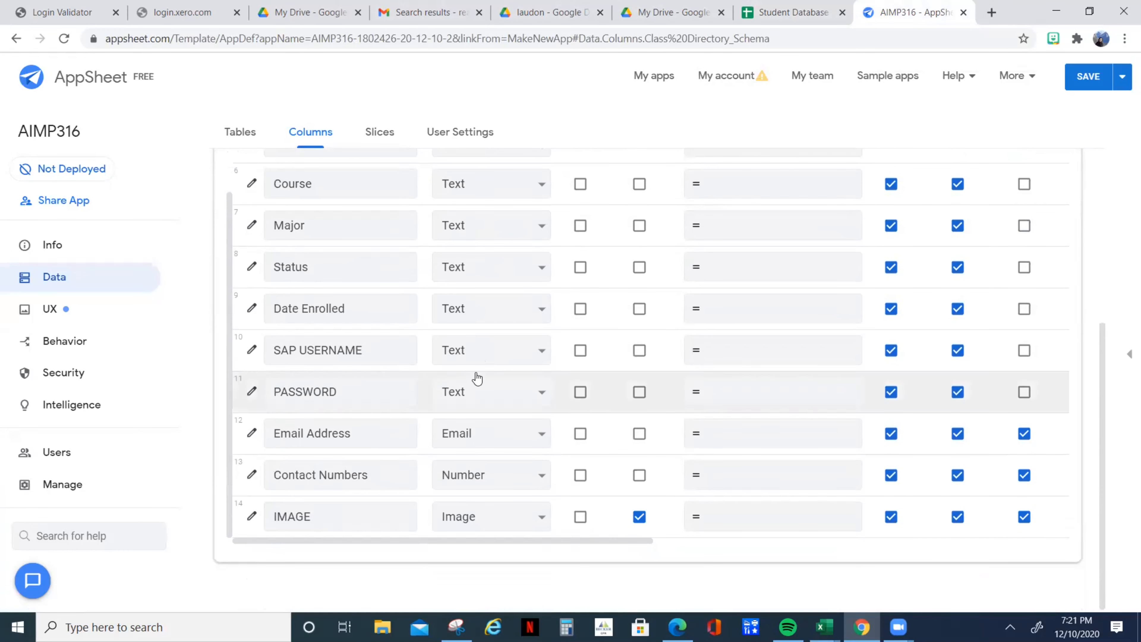
{"action": "scroll", "scroll_direction": "up", "scroll_amount": 3}
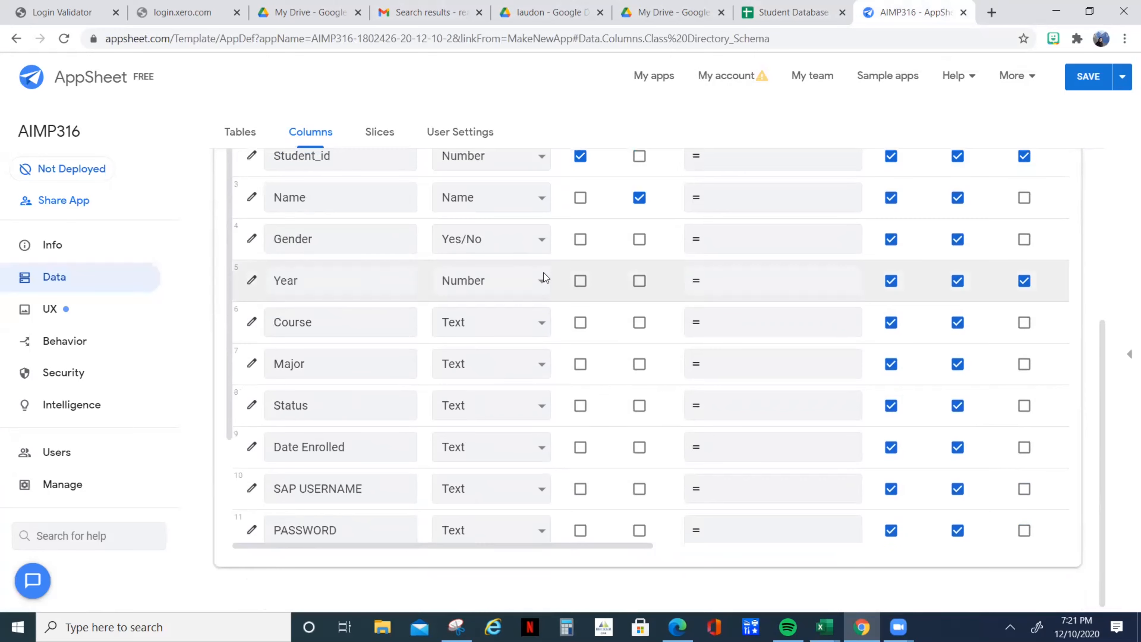
{"action": "scroll", "scroll_direction": "up", "scroll_amount": 3}
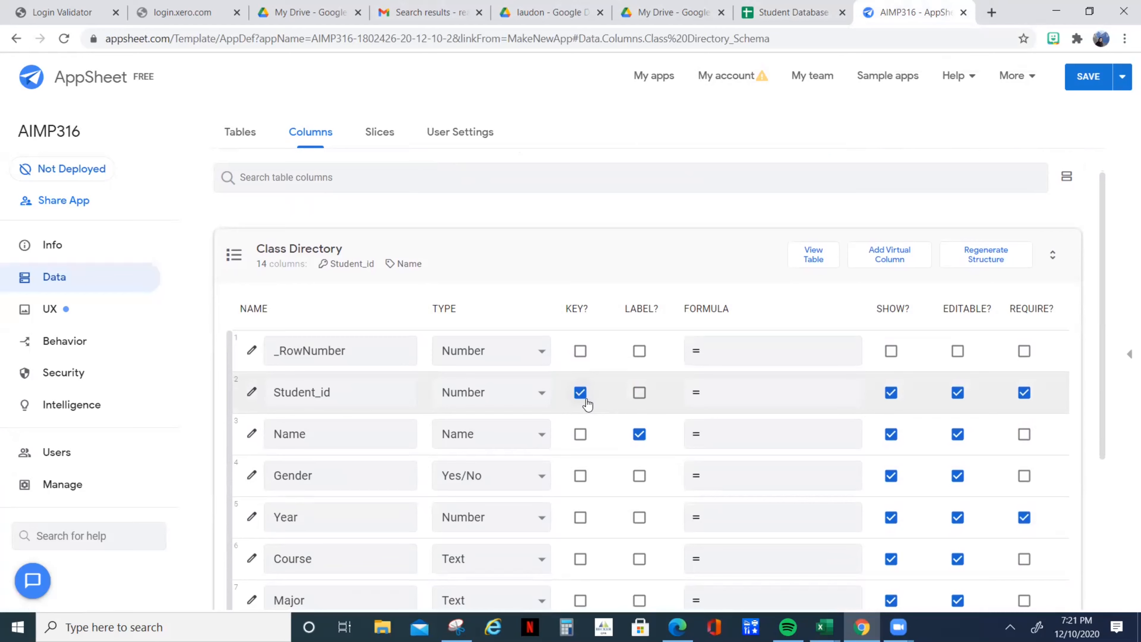
{"action": "mouse_move", "coordinate": [341, 399]}
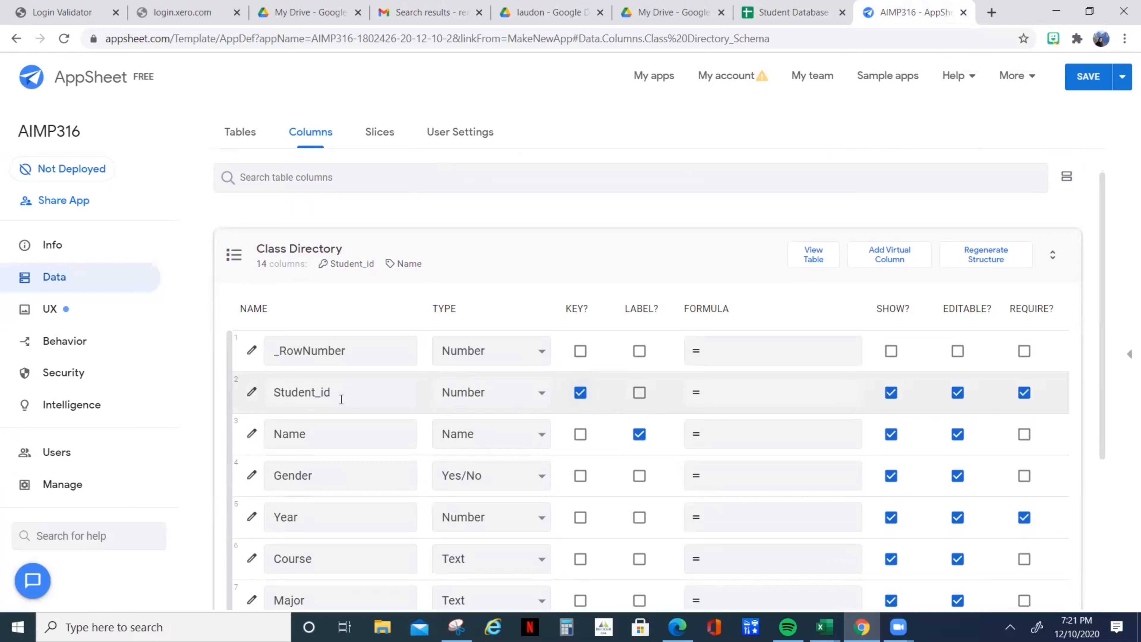
{"action": "mouse_move", "coordinate": [347, 398]}
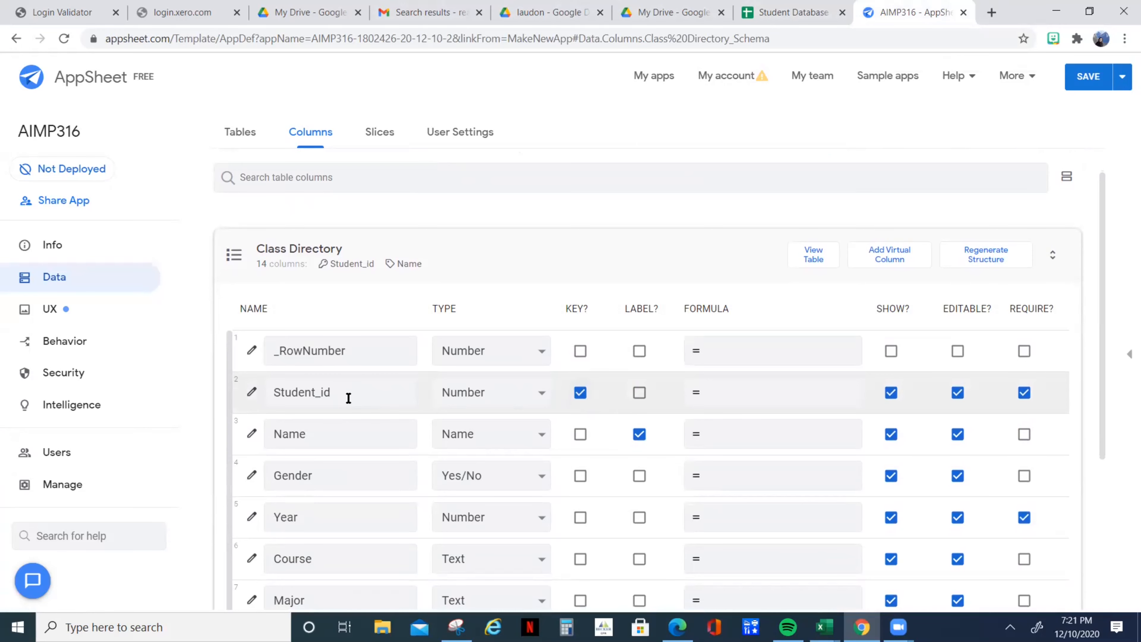
{"action": "scroll", "scroll_direction": "down", "scroll_amount": 3}
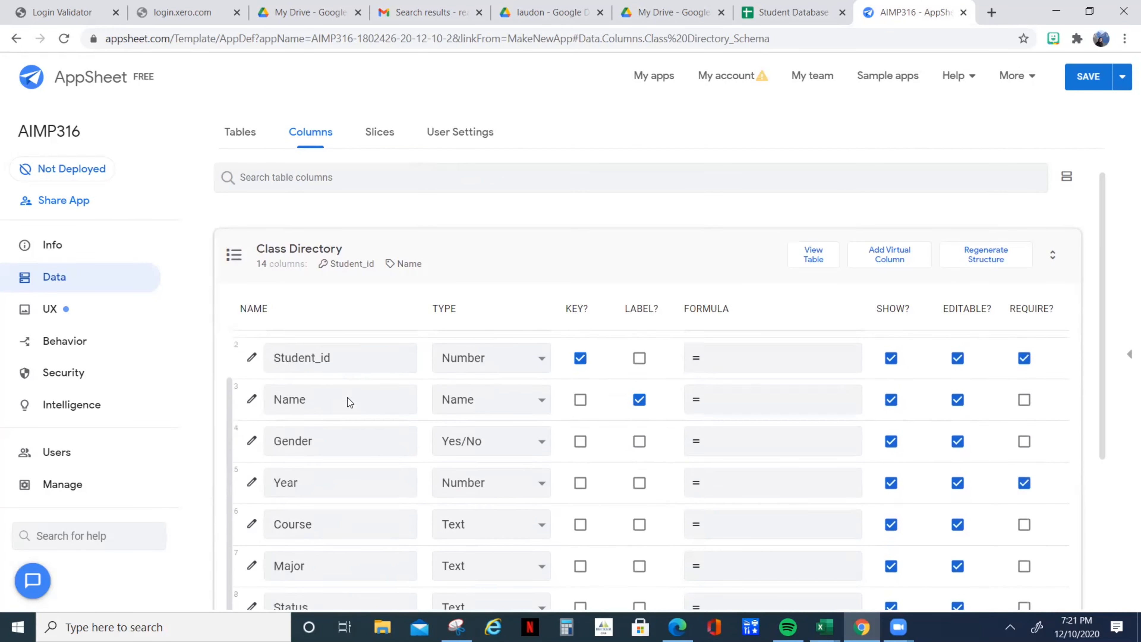
{"action": "scroll", "scroll_direction": "down", "scroll_amount": 3}
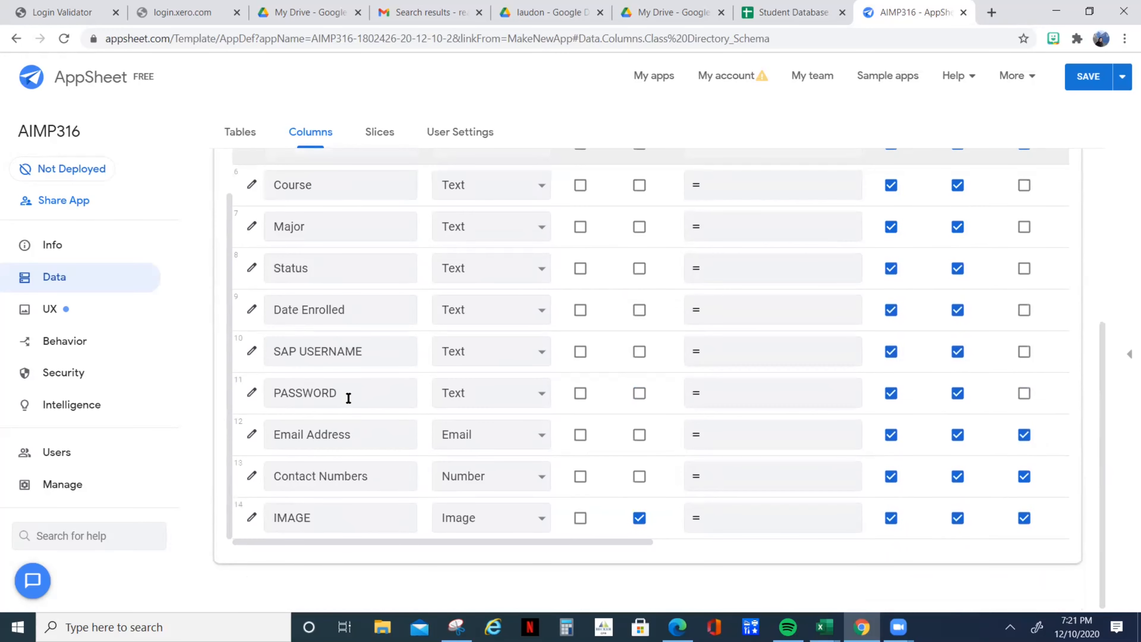
{"action": "mouse_move", "coordinate": [459, 487]}
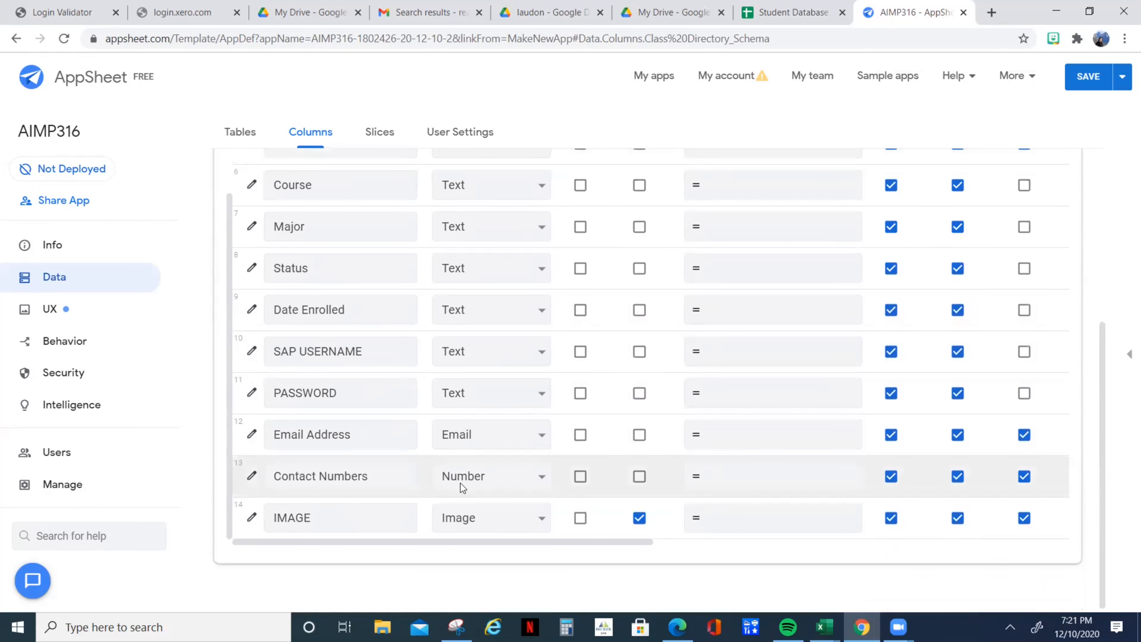
{"action": "mouse_move", "coordinate": [487, 518]}
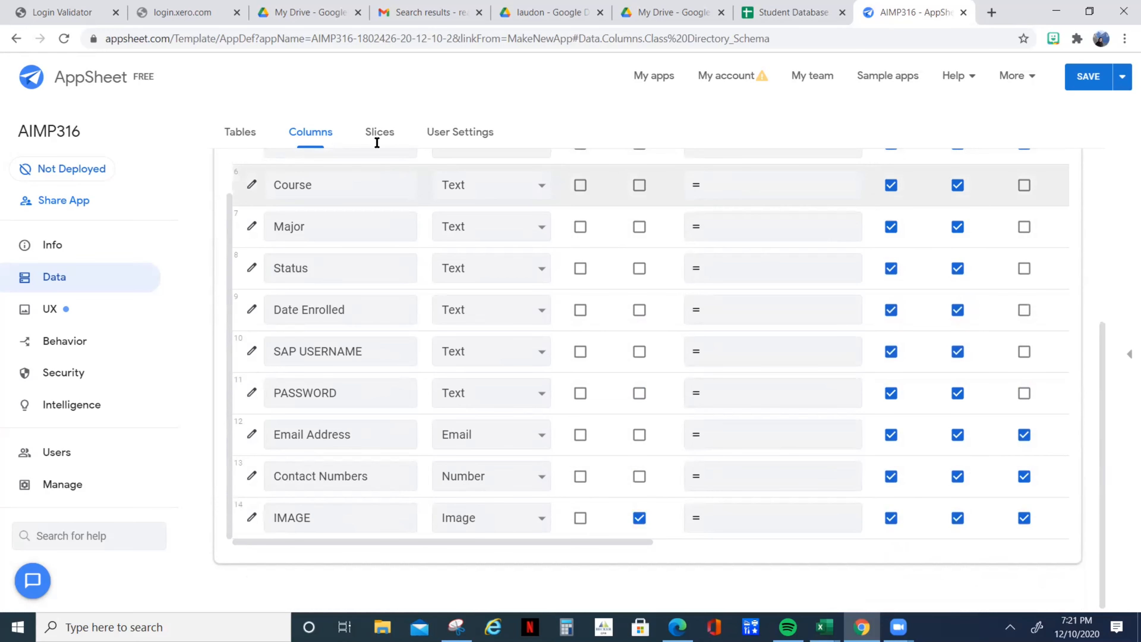
Step: Create a new slice on Class Directory and bring up its row filter Expression Assistant
{"action": "left_click", "coordinate": [379, 132]}
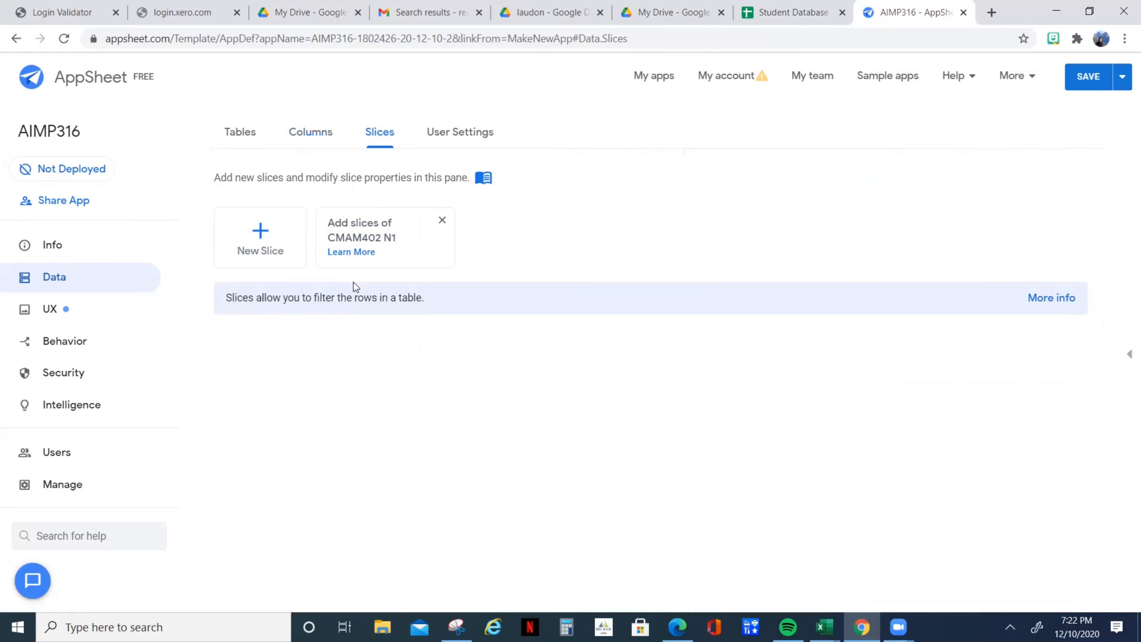
{"action": "mouse_move", "coordinate": [374, 312]}
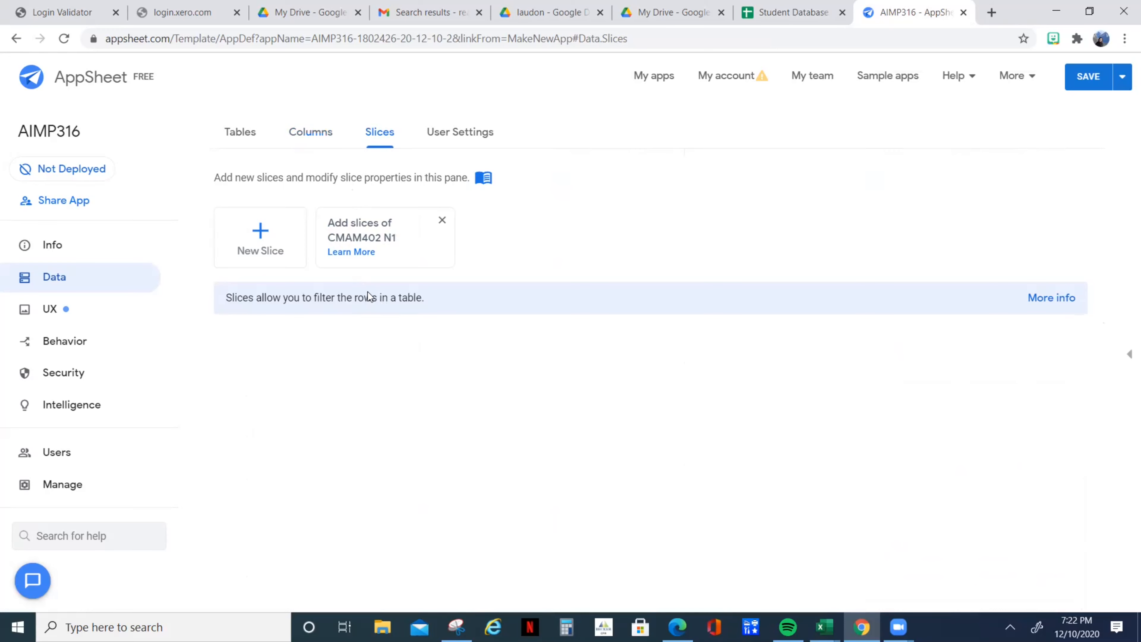
{"action": "left_click", "coordinate": [259, 237]}
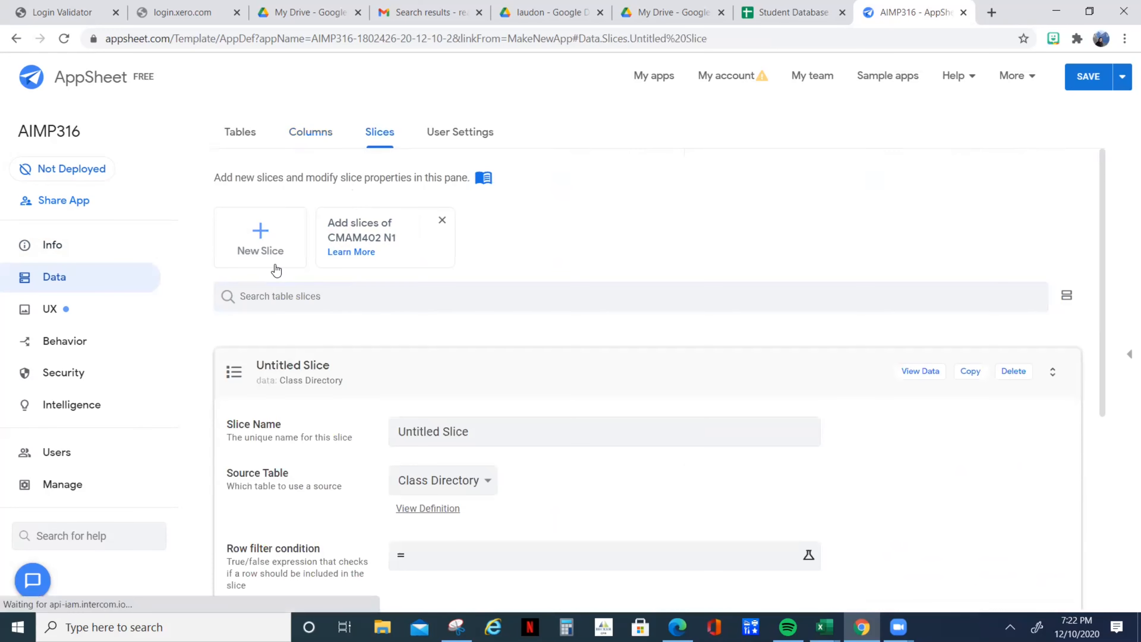
{"action": "scroll", "scroll_direction": "down", "scroll_amount": 3}
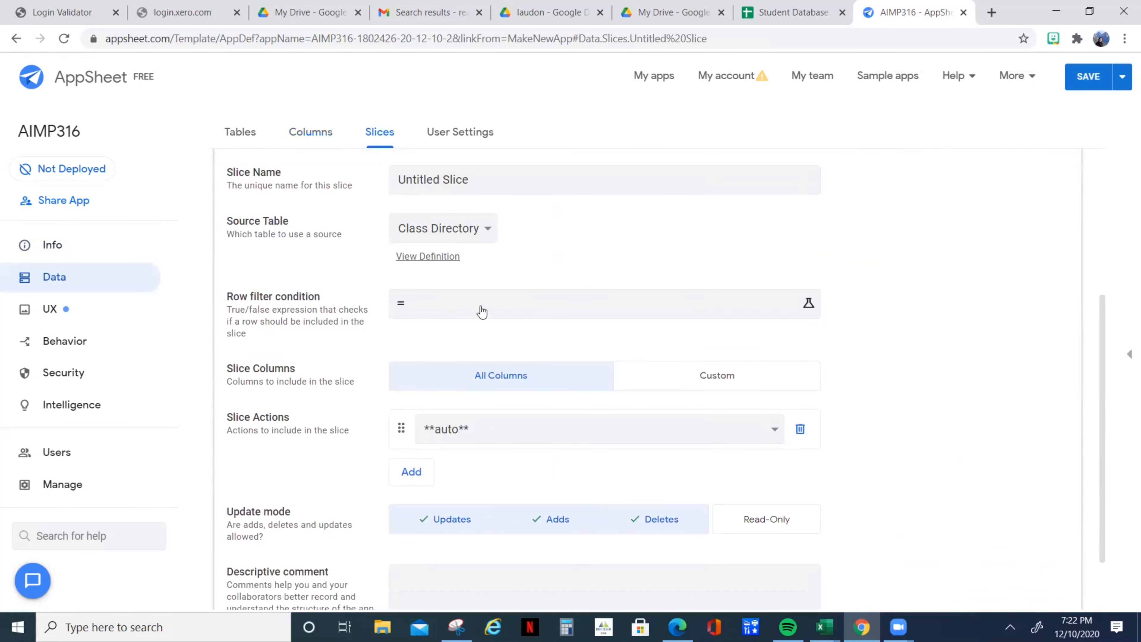
{"action": "left_click", "coordinate": [482, 303]}
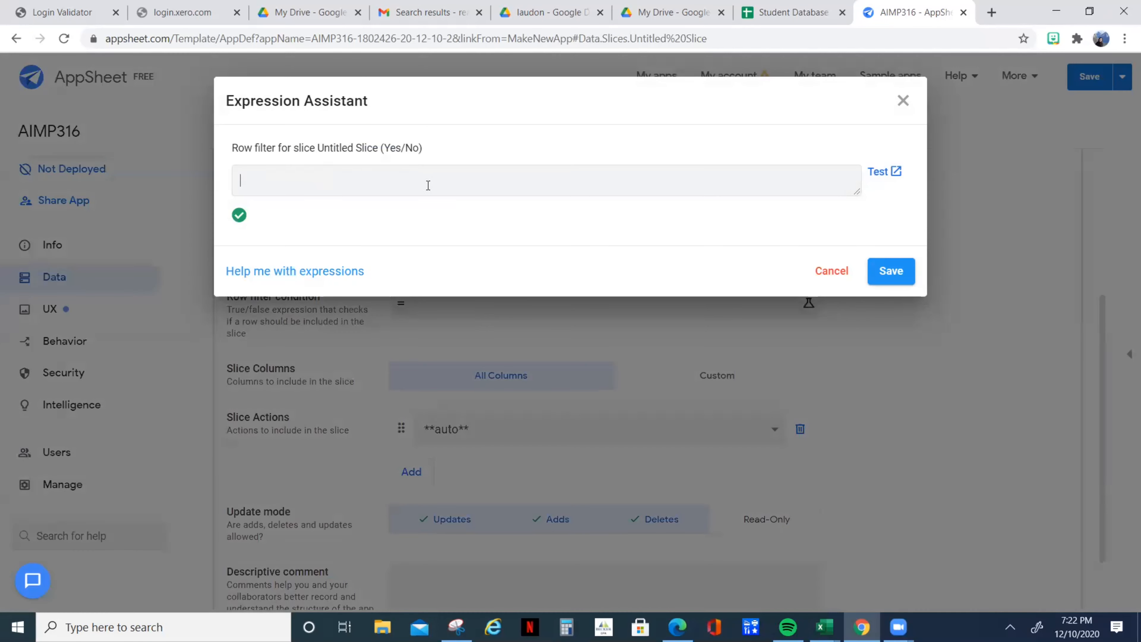
{"action": "mouse_move", "coordinate": [905, 100]}
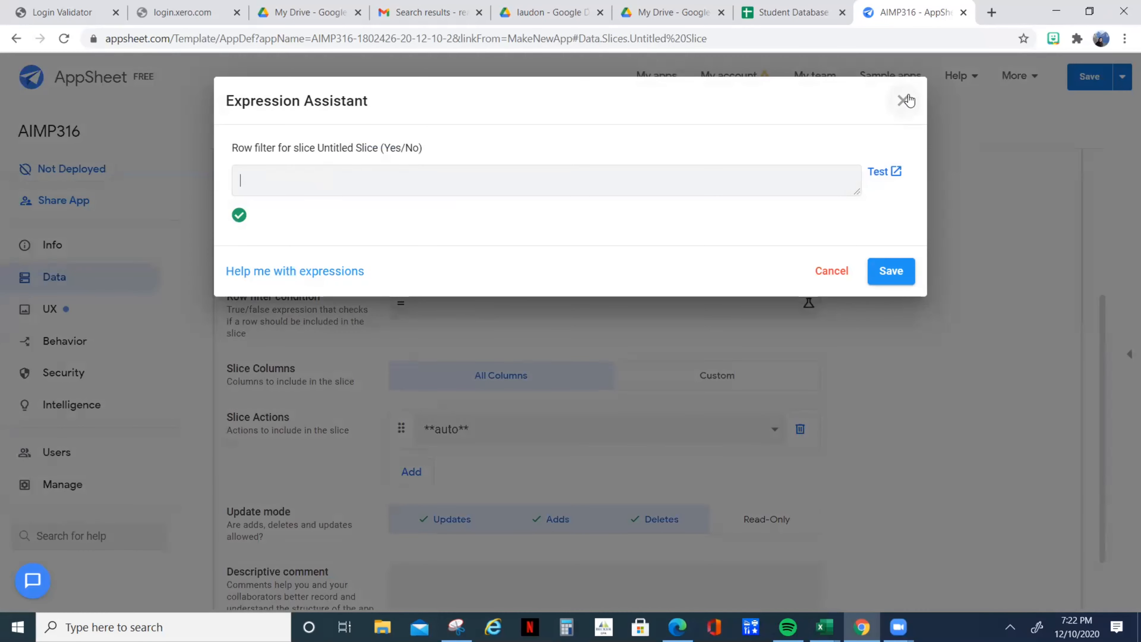
Step: Leave the row filter empty, glance at User Settings, then show the UX views list
{"action": "left_click", "coordinate": [907, 100]}
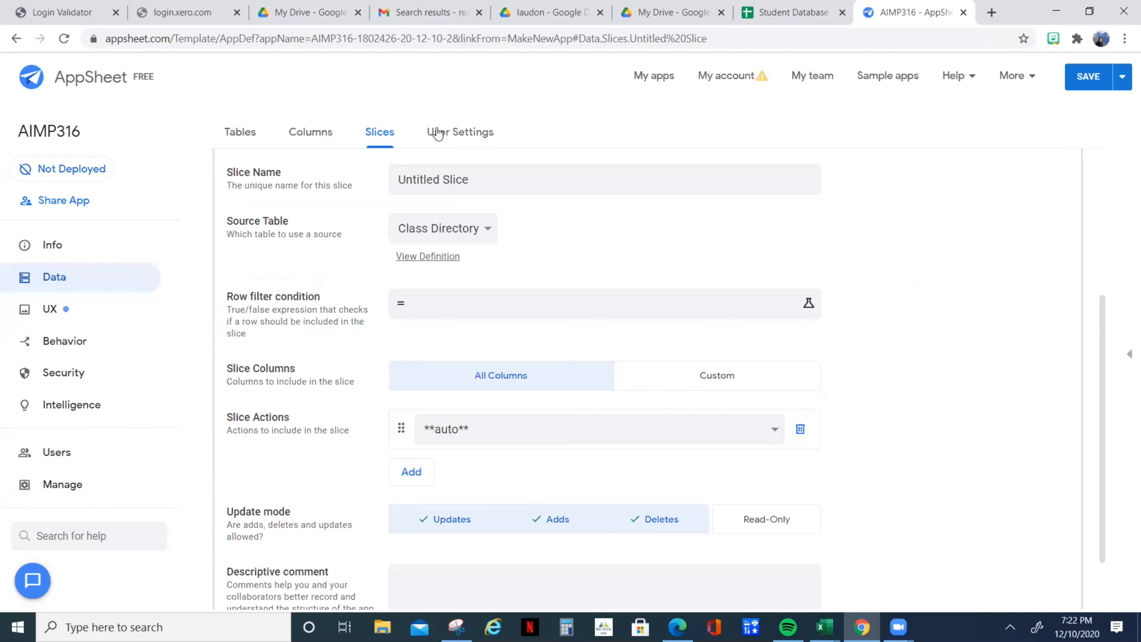
{"action": "left_click", "coordinate": [460, 132]}
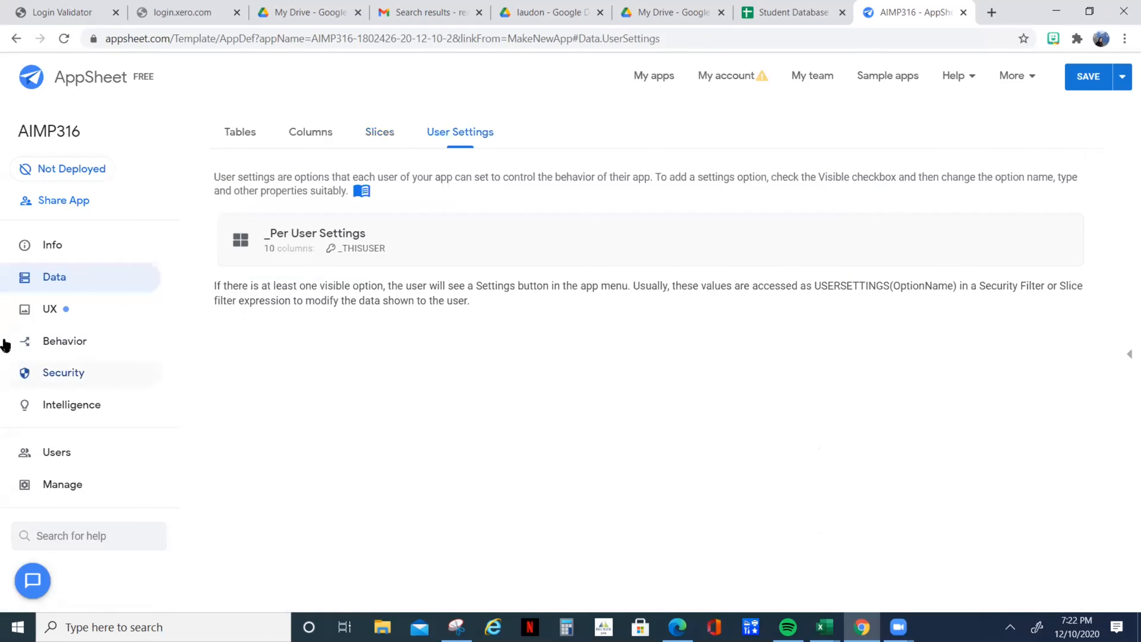
{"action": "left_click", "coordinate": [49, 309]}
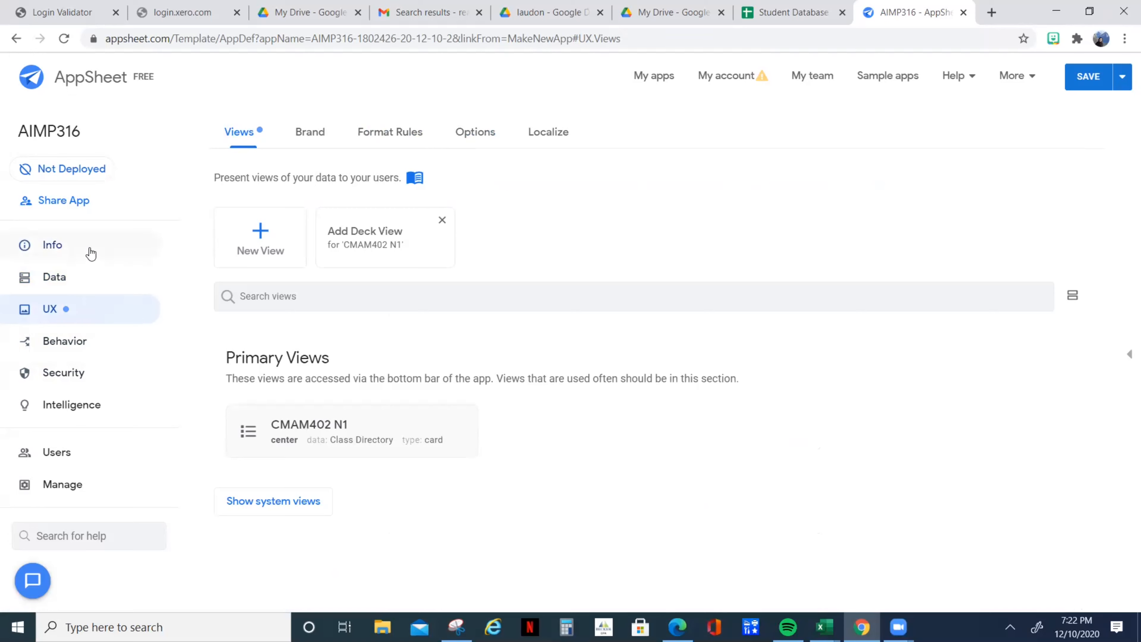
{"action": "mouse_move", "coordinate": [371, 244]}
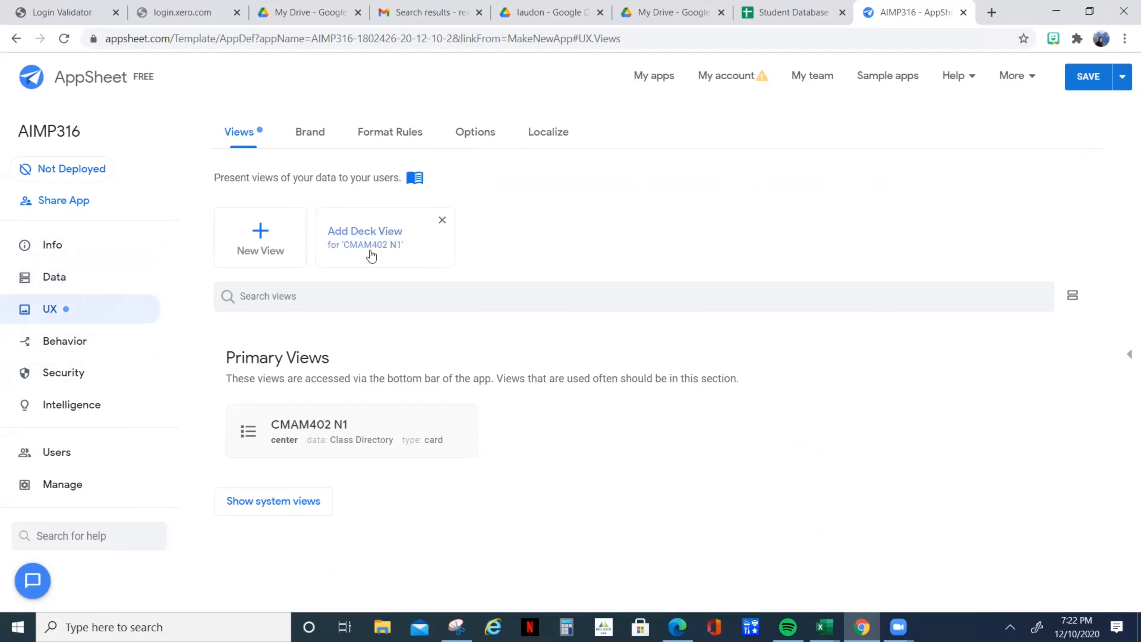
{"action": "mouse_move", "coordinate": [302, 408]}
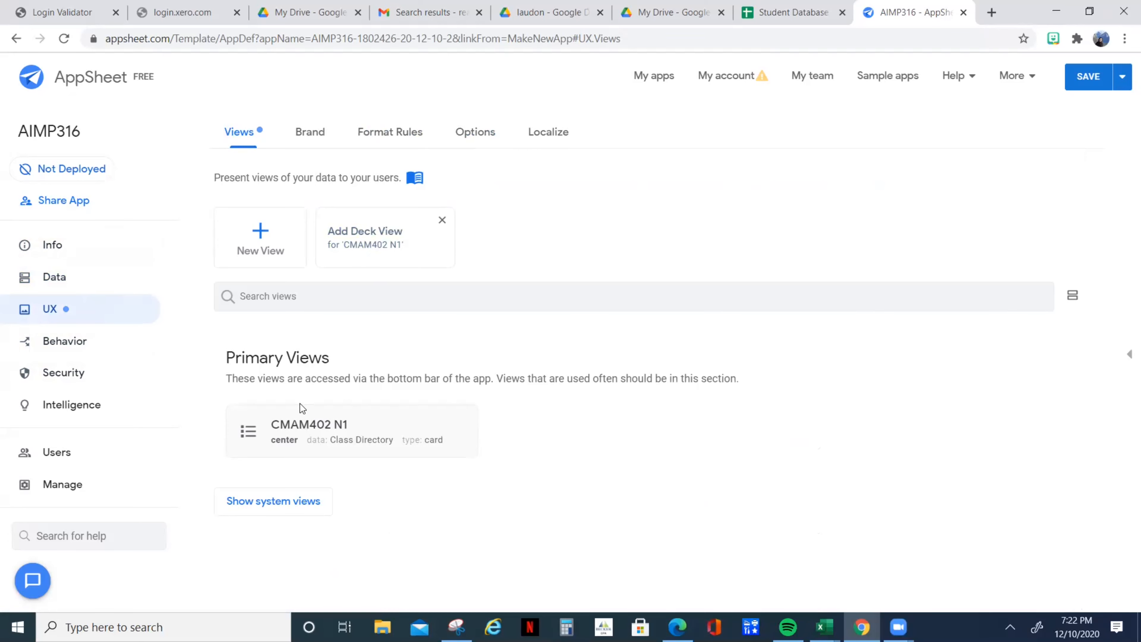
Step: Rename the CMAM402 N1 view to Aimp316
{"action": "left_click", "coordinate": [308, 424]}
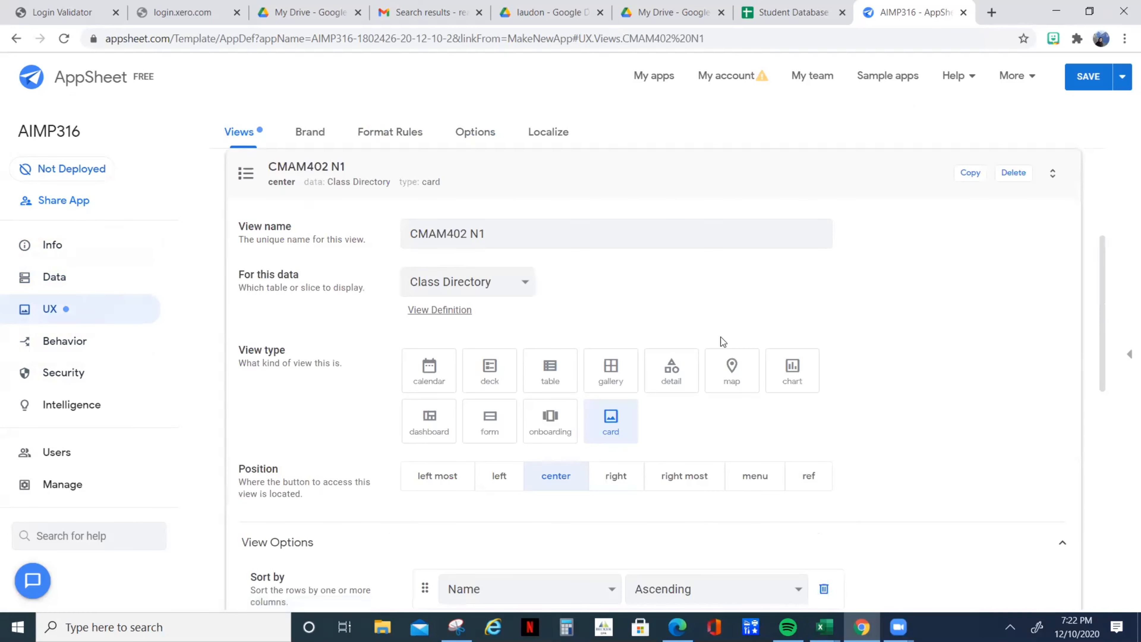
{"action": "left_click", "coordinate": [489, 370]}
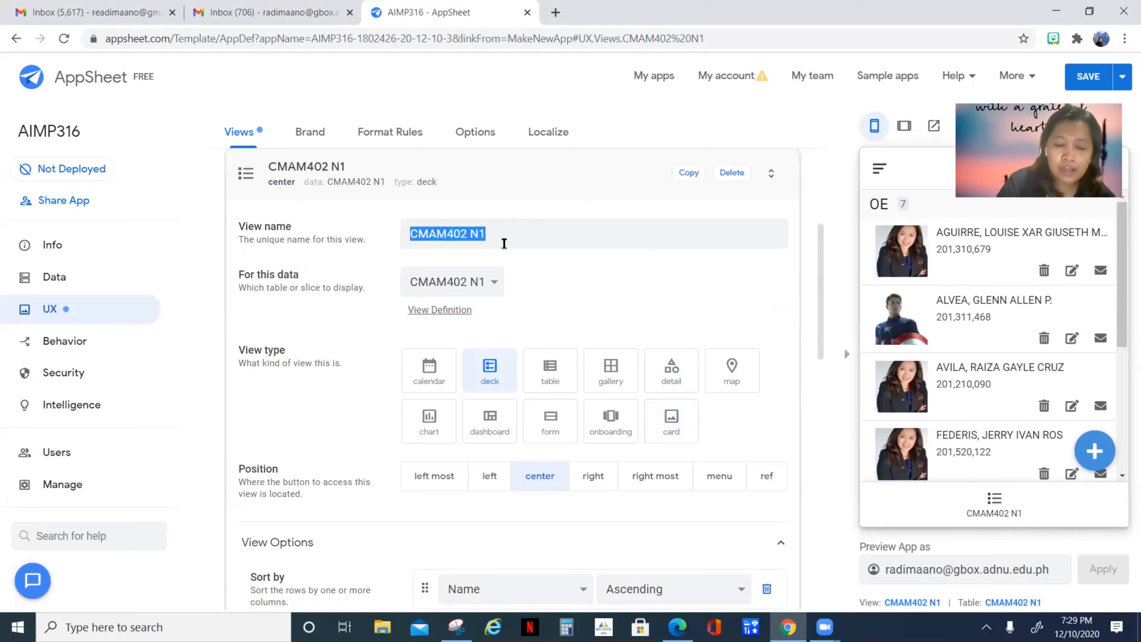
{"action": "type", "text": "Aimp"}
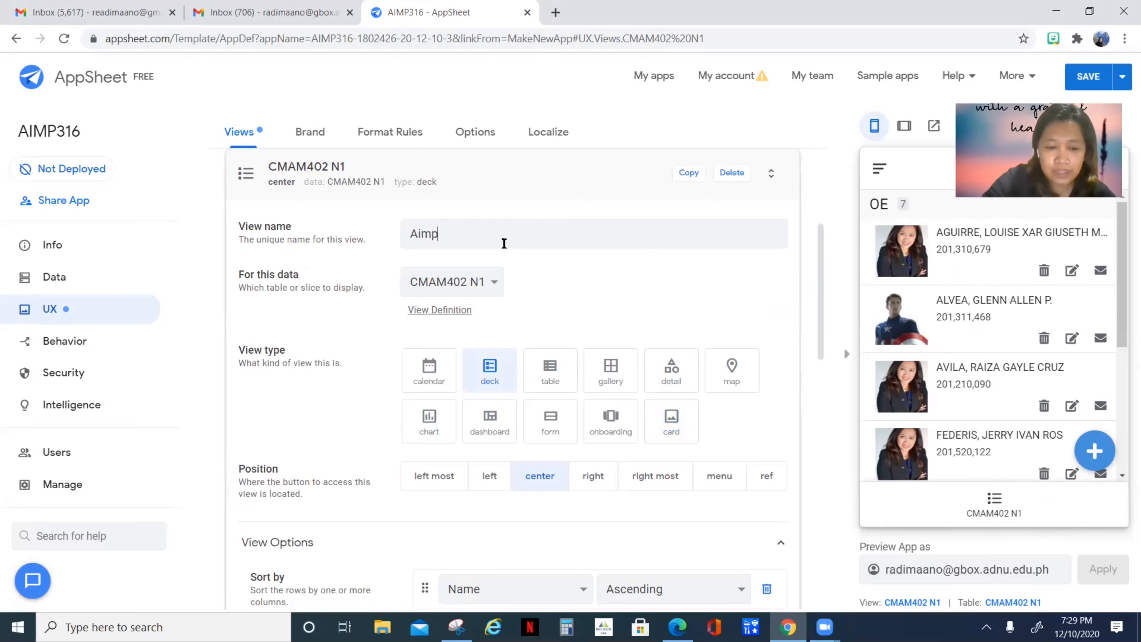
{"action": "type", "text": "316"}
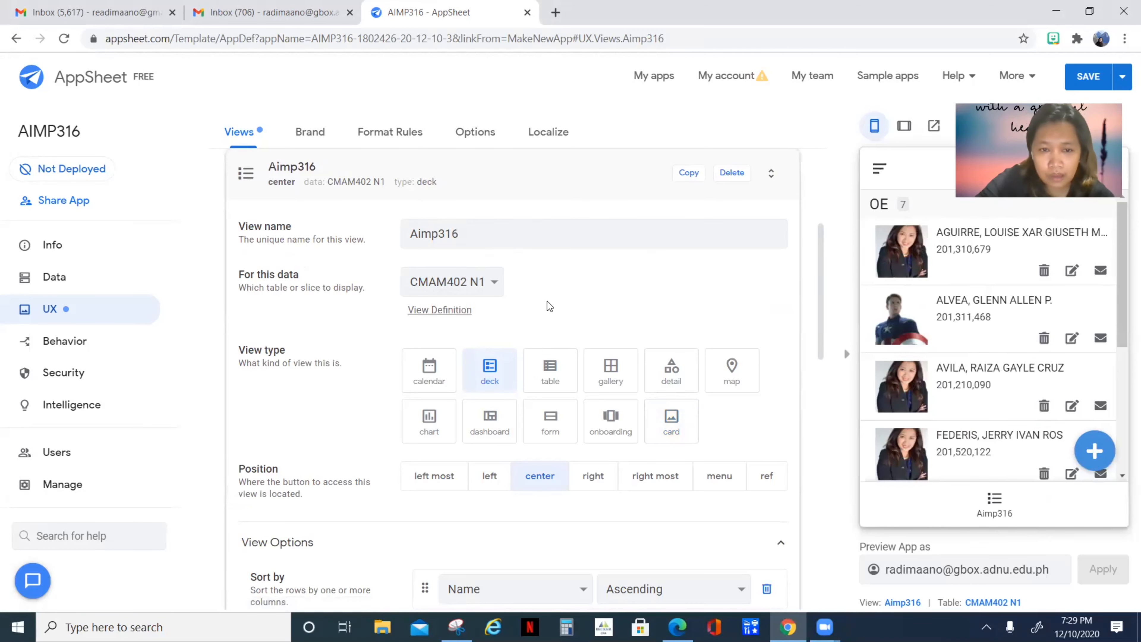
{"action": "scroll", "scroll_direction": "down", "scroll_amount": 3}
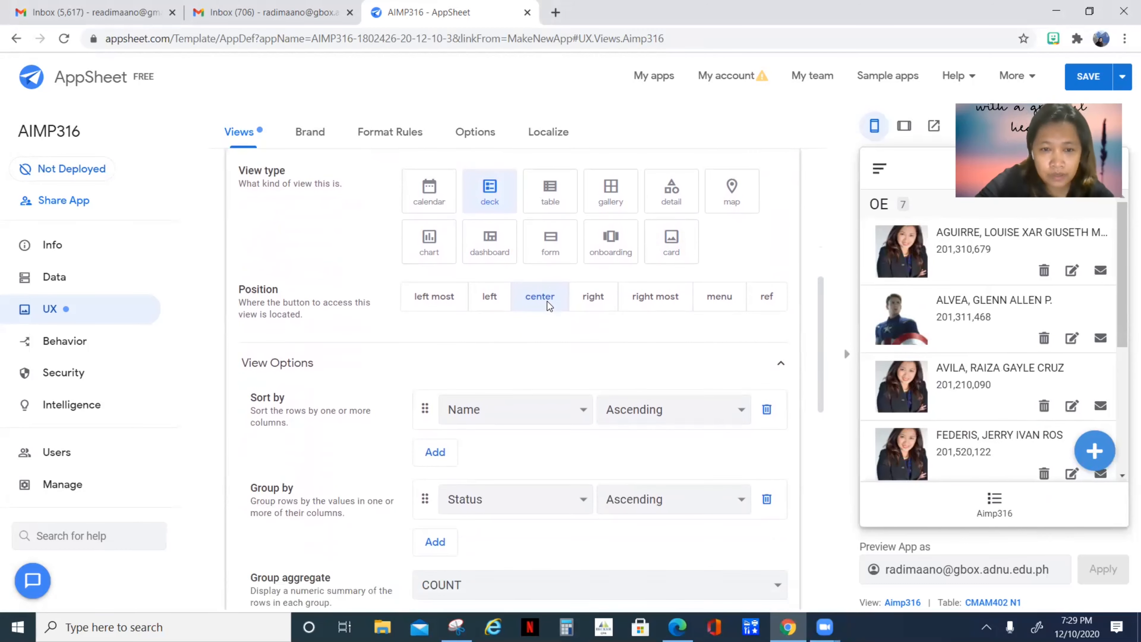
{"action": "scroll", "scroll_direction": "down", "scroll_amount": 3}
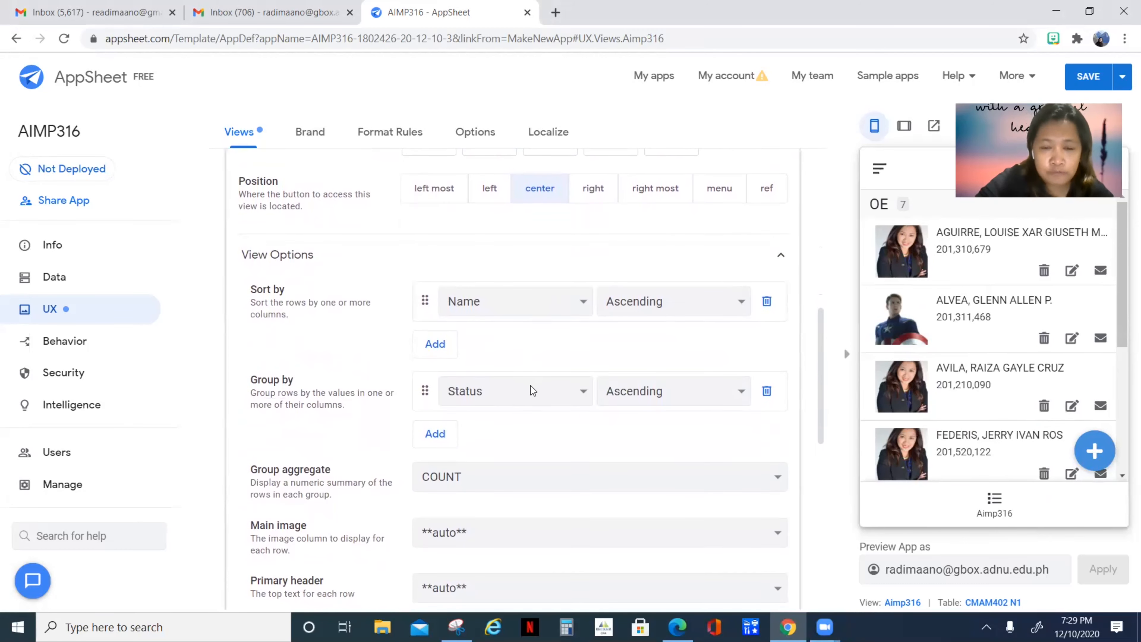
Step: Group the view's rows by Major and sort Name in descending order
{"action": "left_click", "coordinate": [513, 301]}
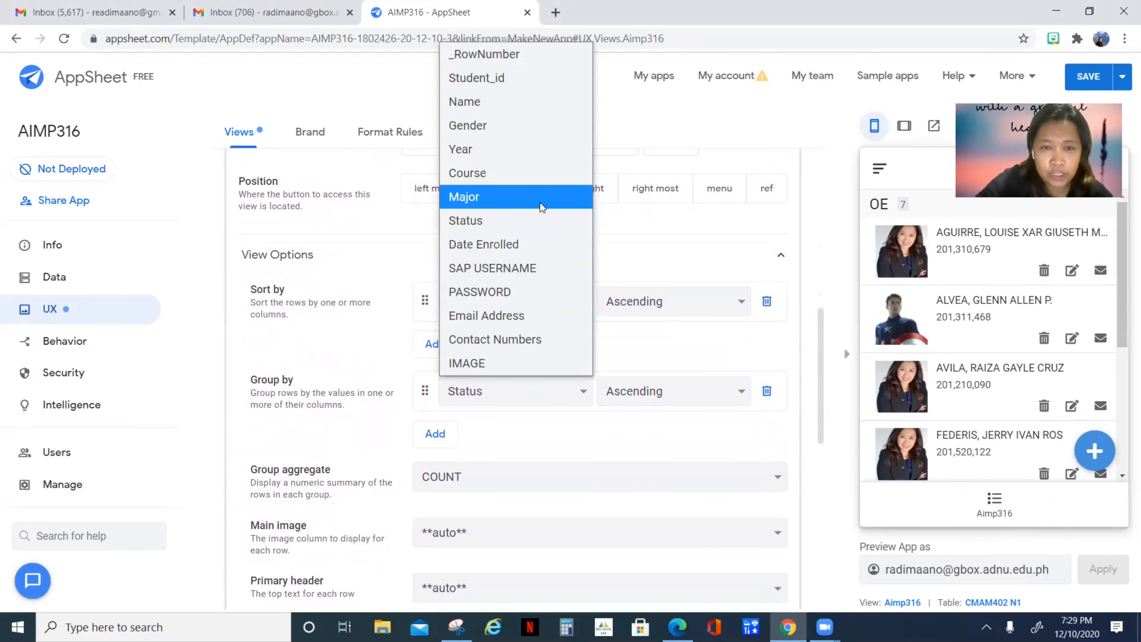
{"action": "left_click", "coordinate": [464, 197]}
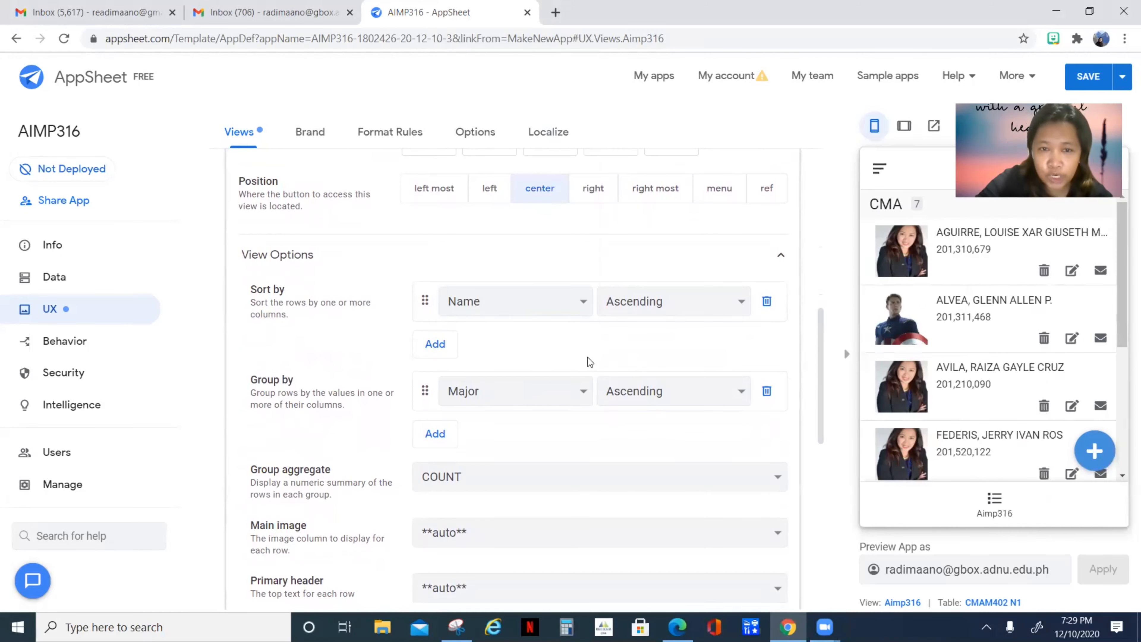
{"action": "left_click", "coordinate": [515, 301]}
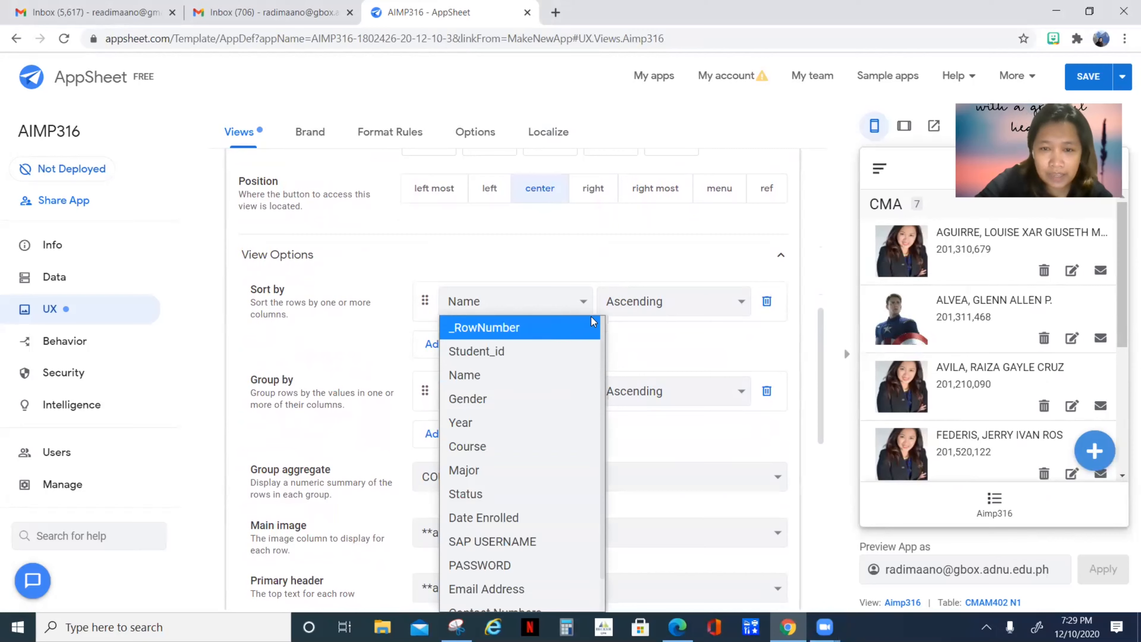
{"action": "left_click", "coordinate": [672, 301]}
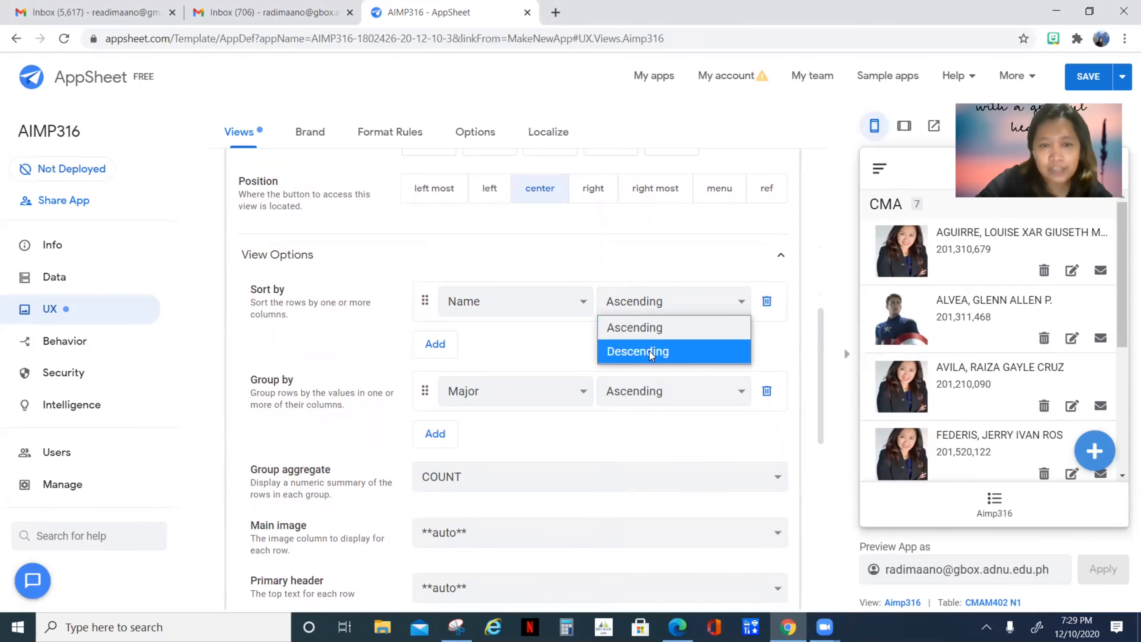
{"action": "left_click", "coordinate": [637, 352]}
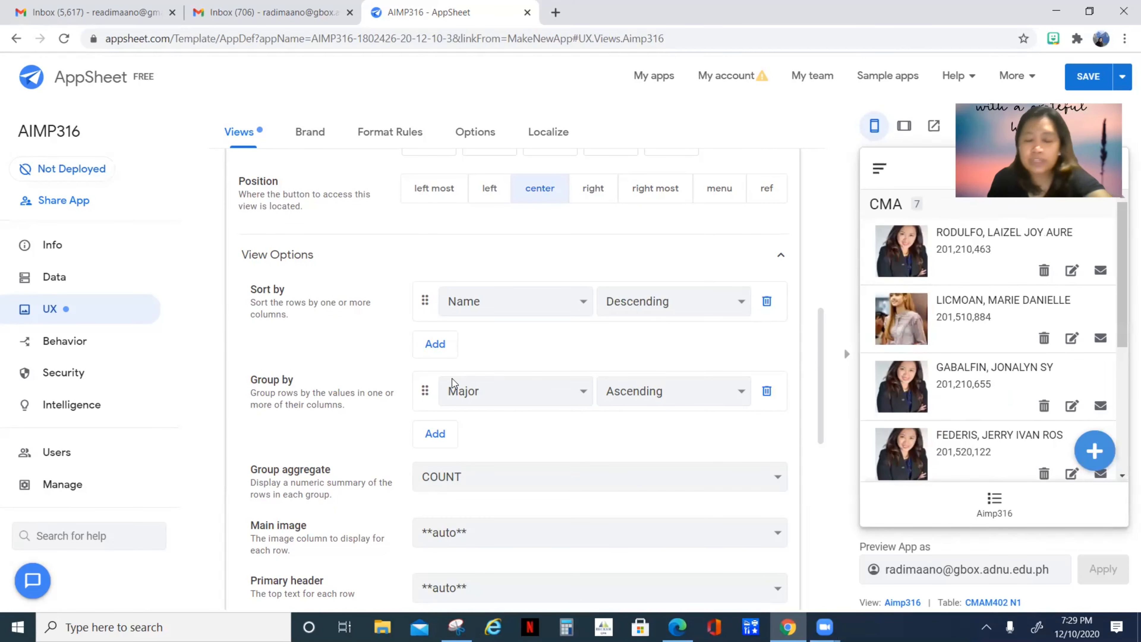
{"action": "mouse_move", "coordinate": [510, 285]}
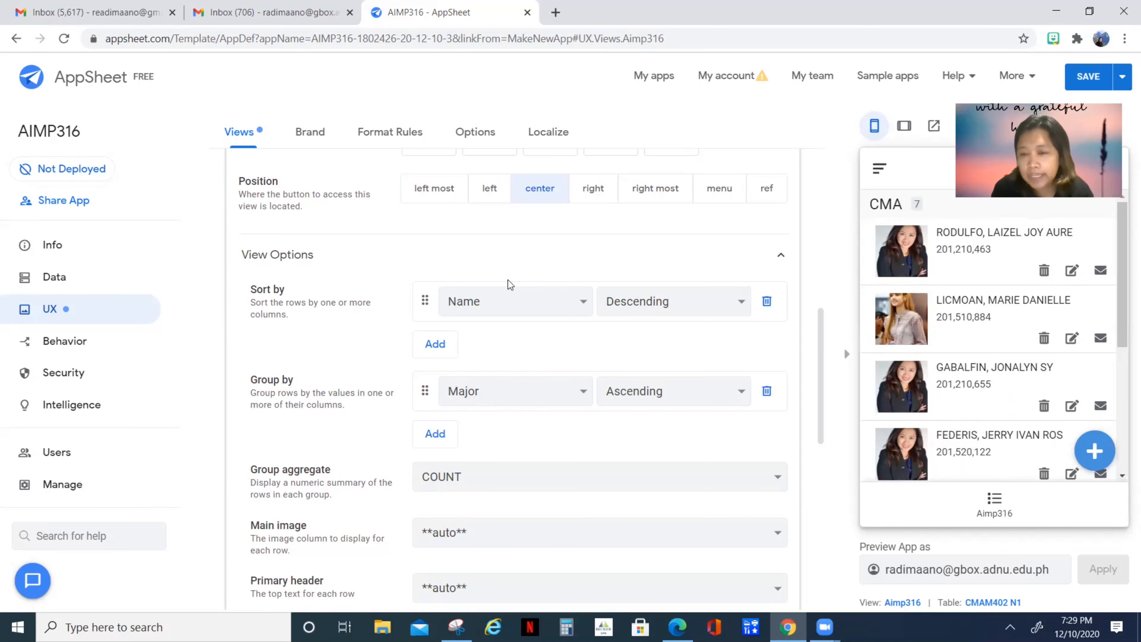
{"action": "scroll", "scroll_direction": "down", "scroll_amount": 3}
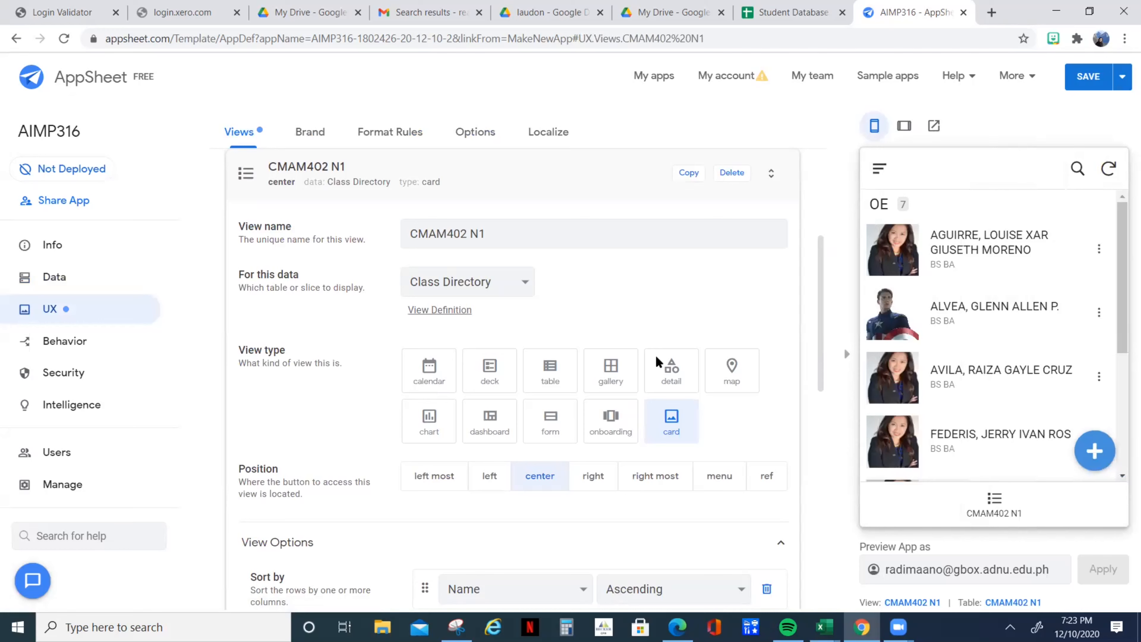
Step: After trying calendar and deck, make the view a table layout named AIMP316
{"action": "left_click", "coordinate": [429, 370]}
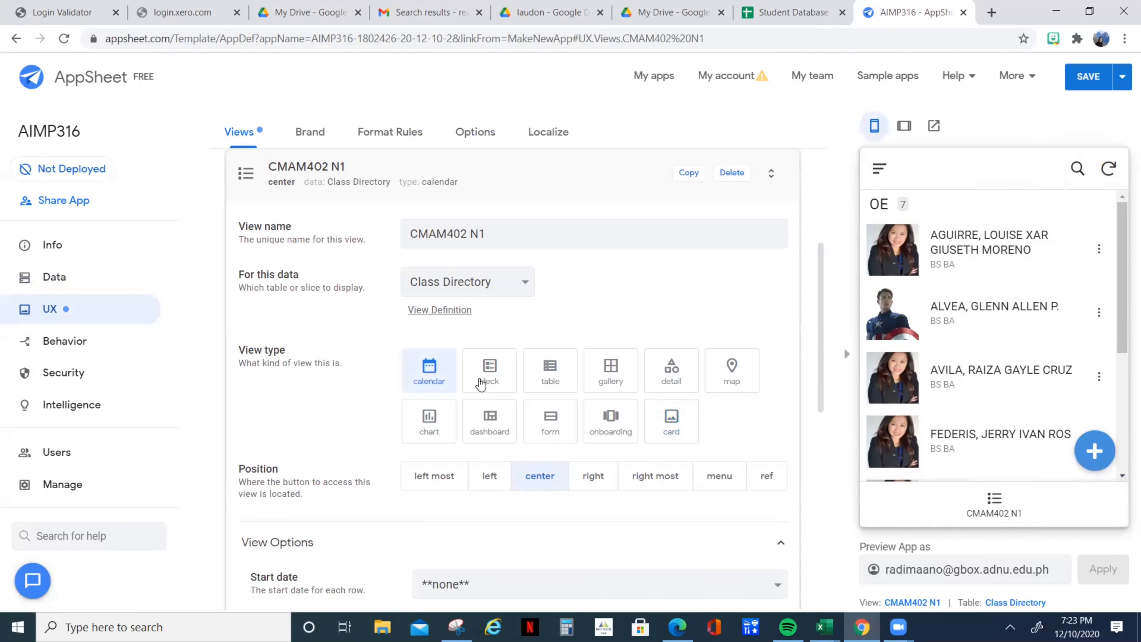
{"action": "left_click", "coordinate": [489, 371]}
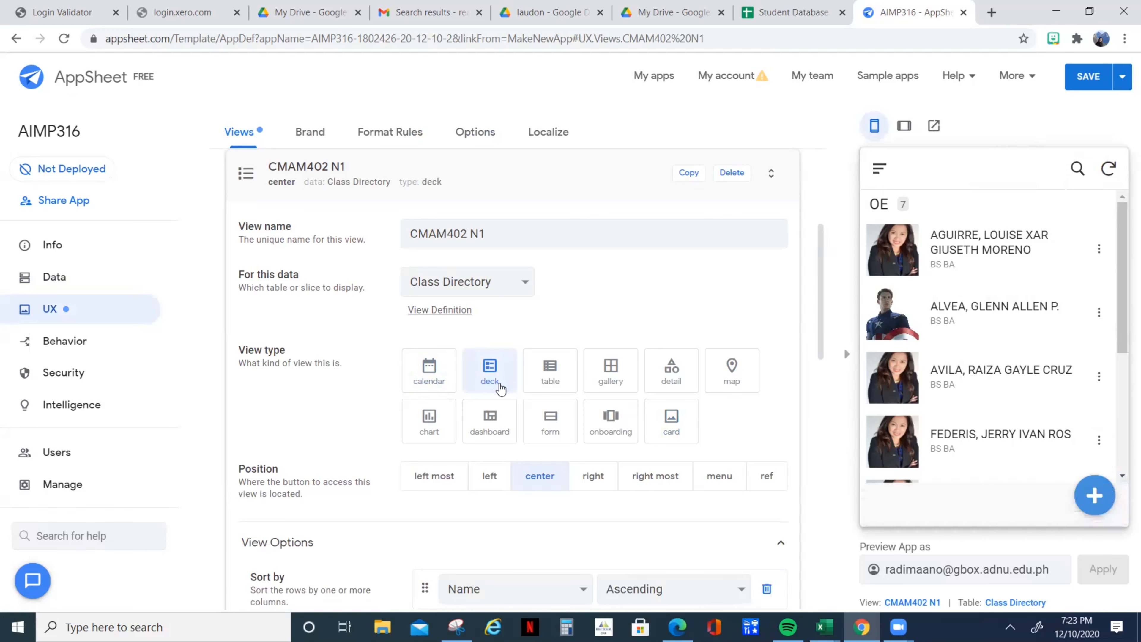
{"action": "left_click", "coordinate": [551, 370]}
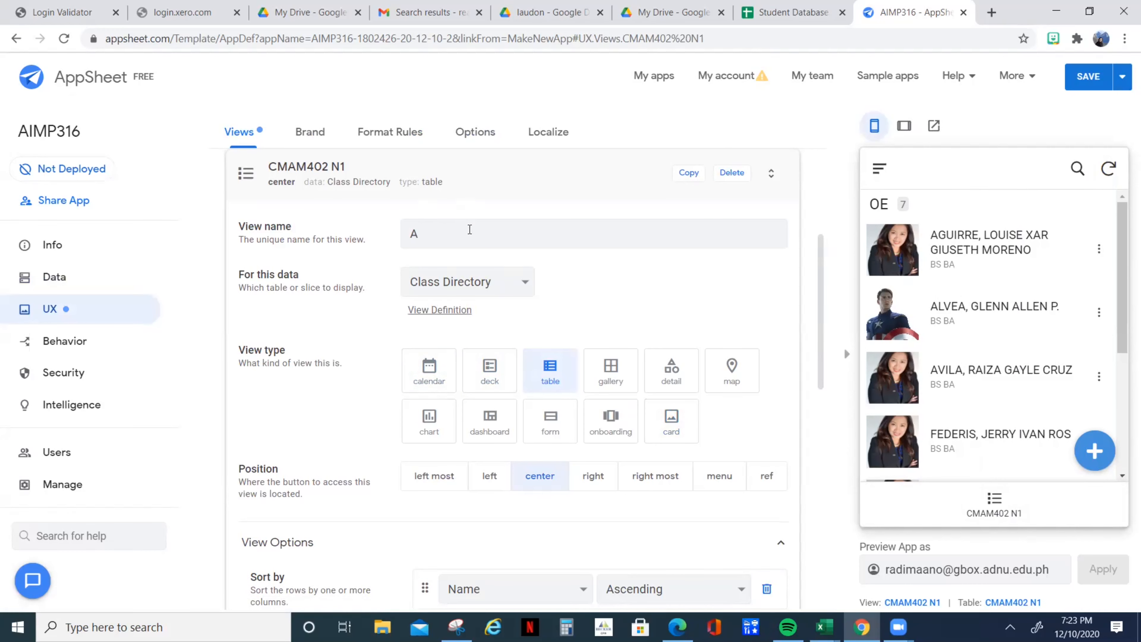
{"action": "type", "text": "AIMP316"}
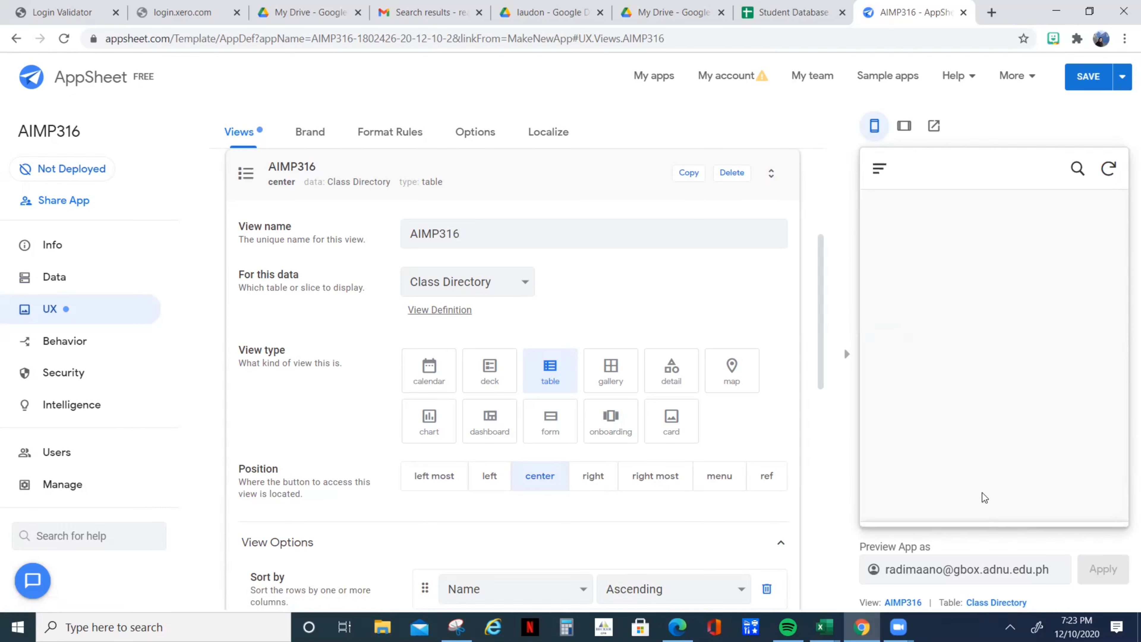
{"action": "mouse_move", "coordinate": [976, 501]}
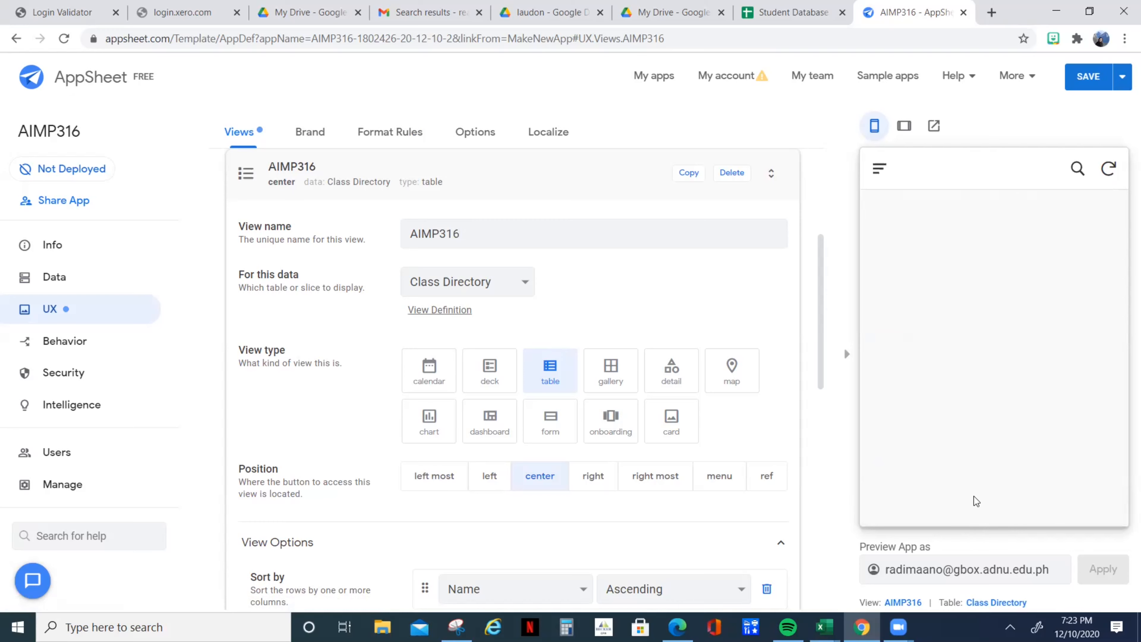
{"action": "mouse_move", "coordinate": [593, 289]}
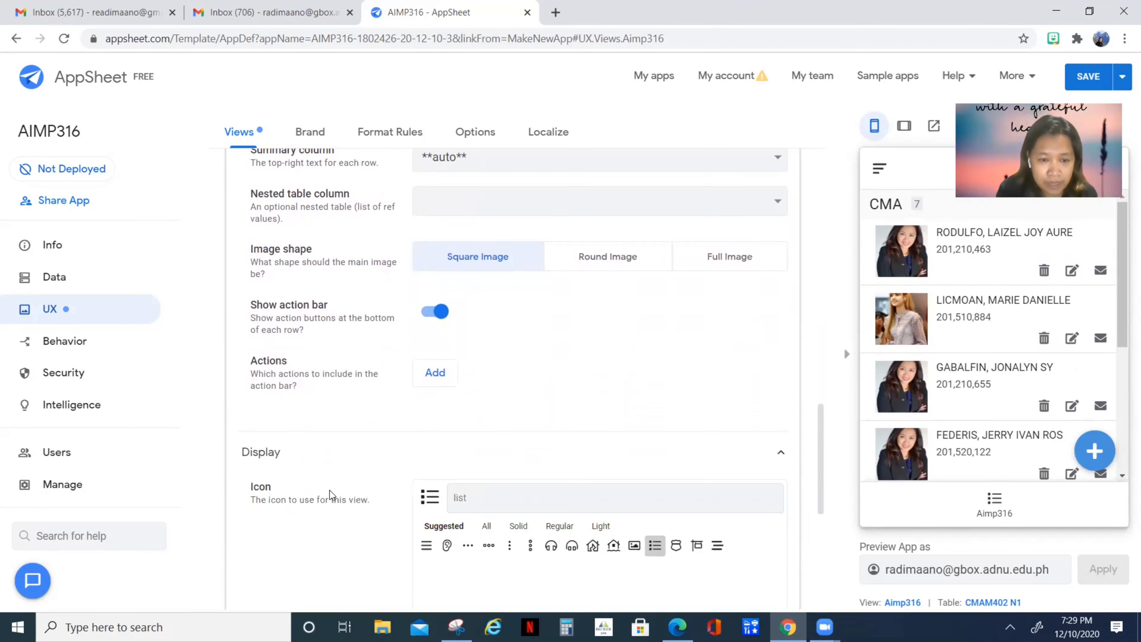
Step: Search the icon picker for 'head' and give the Aimp316 view a person icon
{"action": "scroll", "scroll_direction": "down", "scroll_amount": 3}
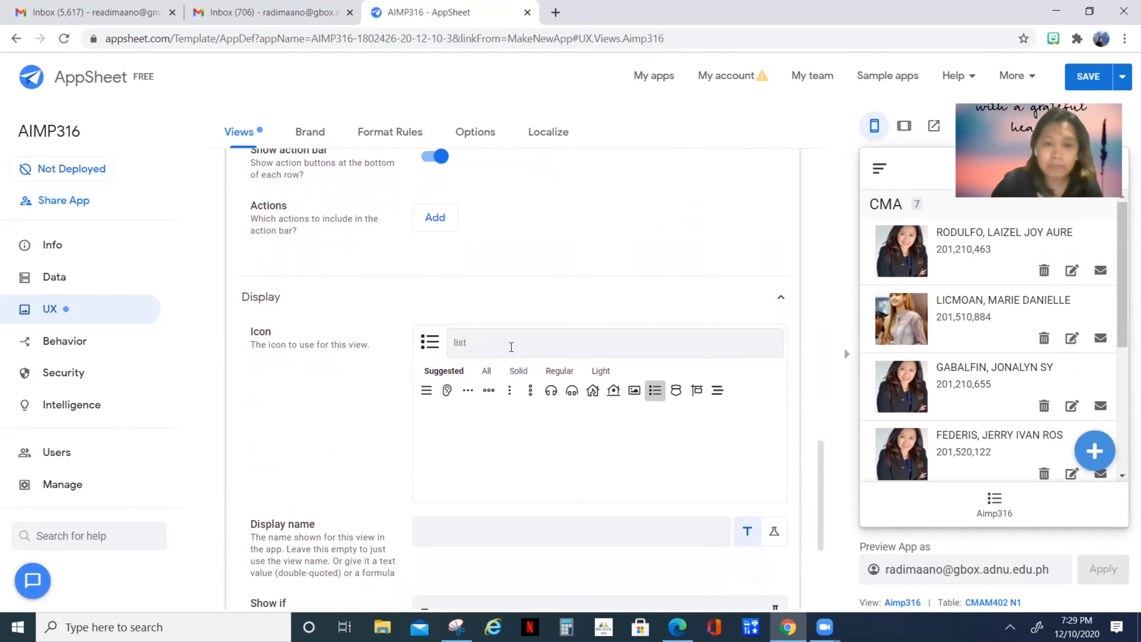
{"action": "type", "text": "head"}
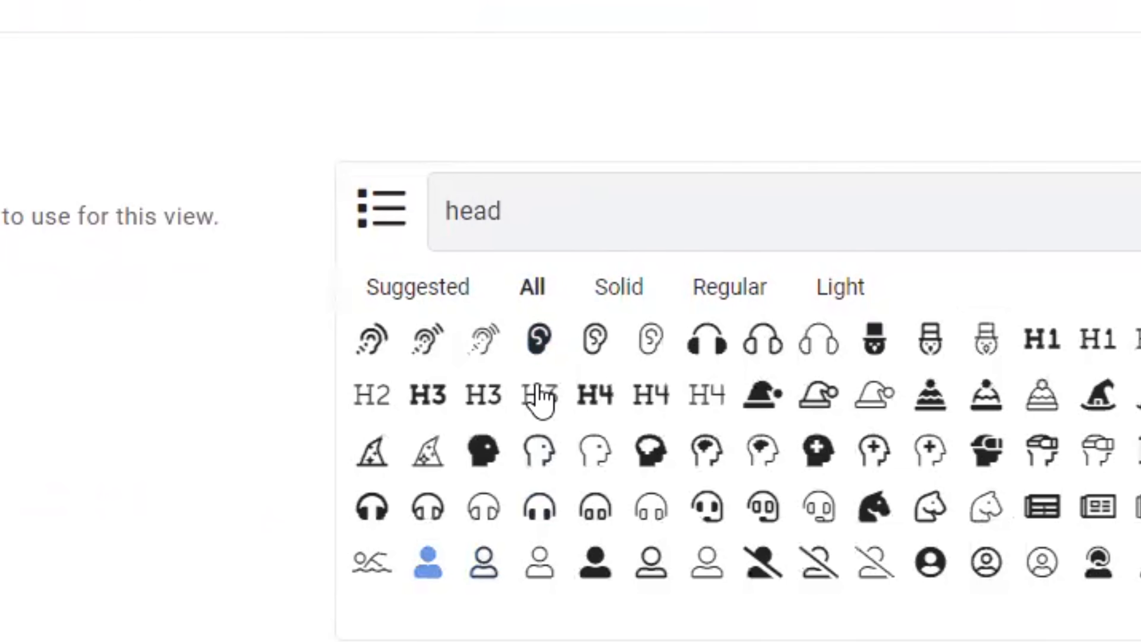
{"action": "left_click", "coordinate": [427, 561]}
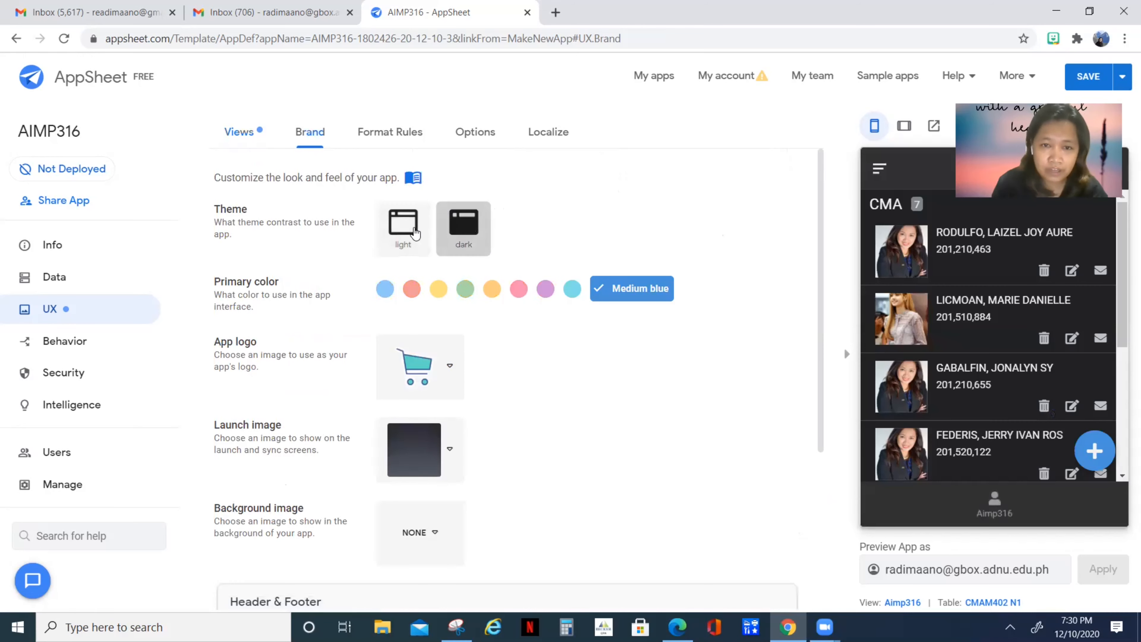
{"action": "mouse_move", "coordinate": [546, 283]}
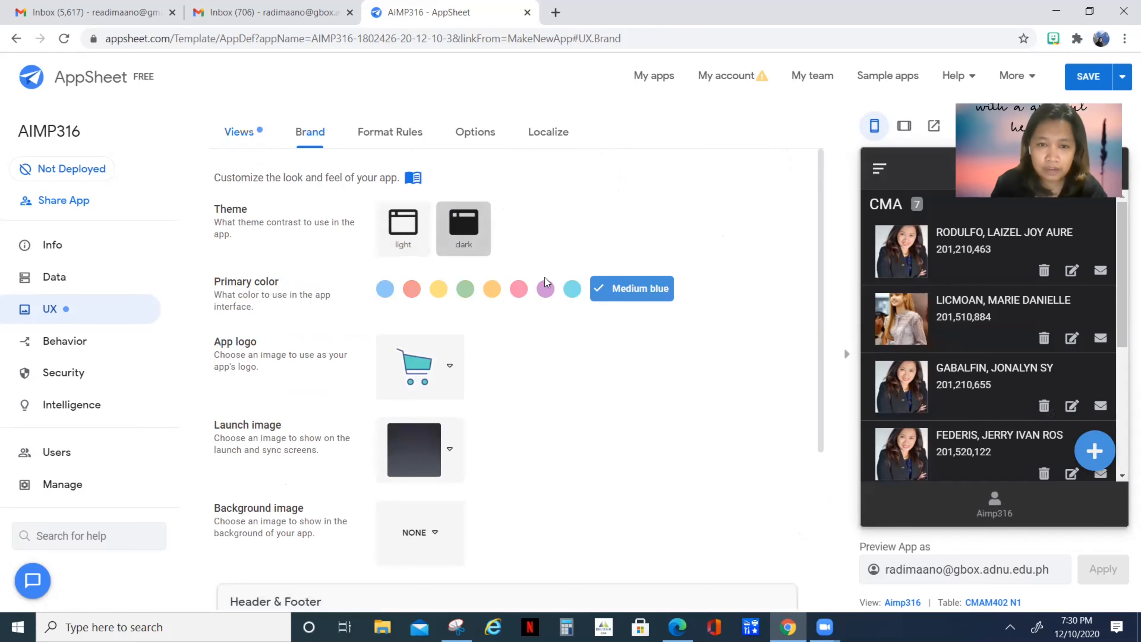
Step: Set the app's primary colour to red and look through the app logo image choices
{"action": "left_click", "coordinate": [411, 288]}
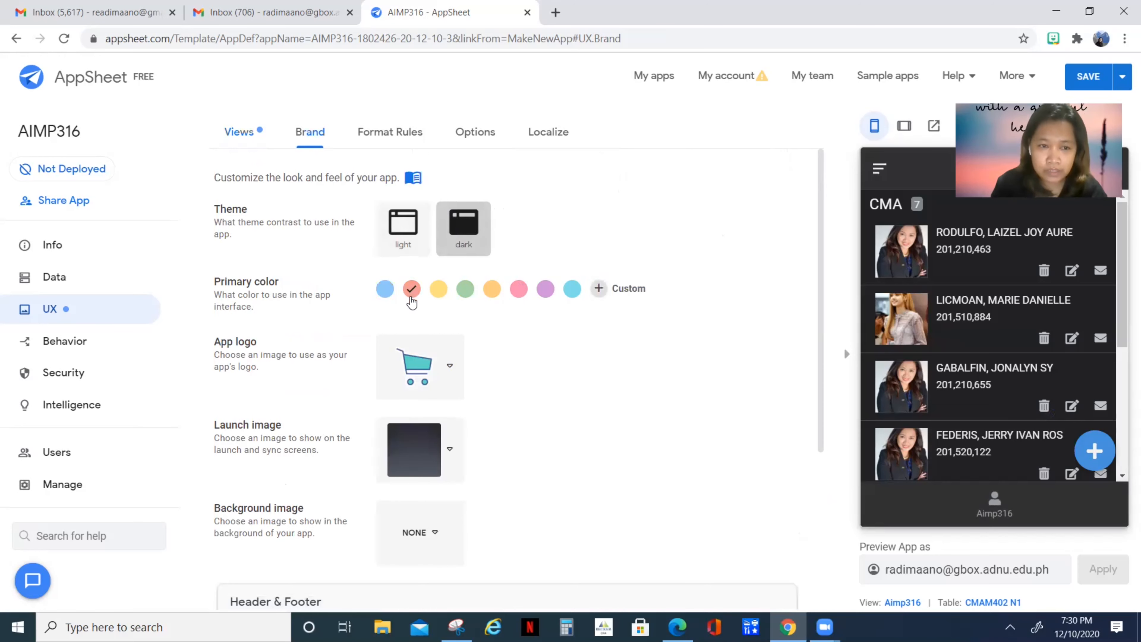
{"action": "left_click", "coordinate": [419, 366]}
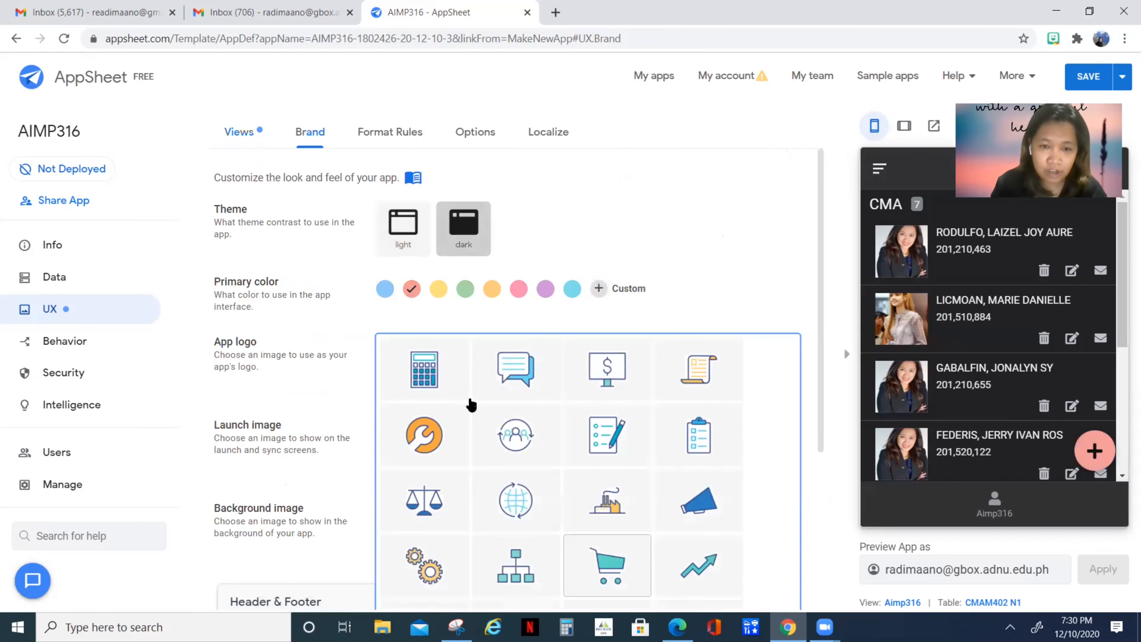
{"action": "scroll", "scroll_direction": "down", "scroll_amount": 3}
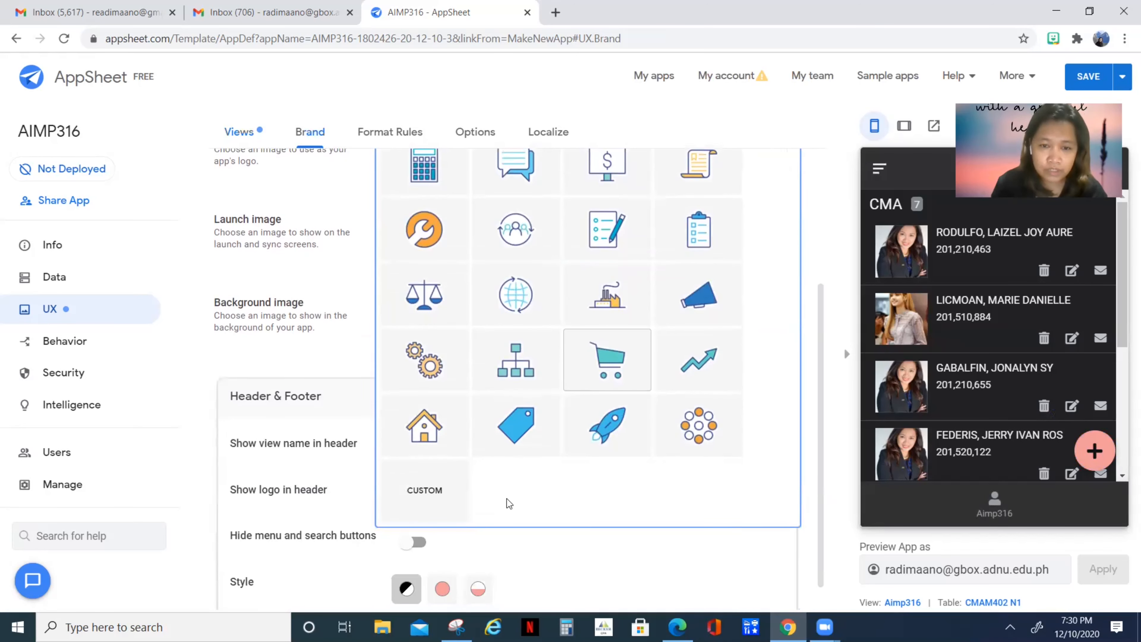
{"action": "mouse_move", "coordinate": [419, 497]}
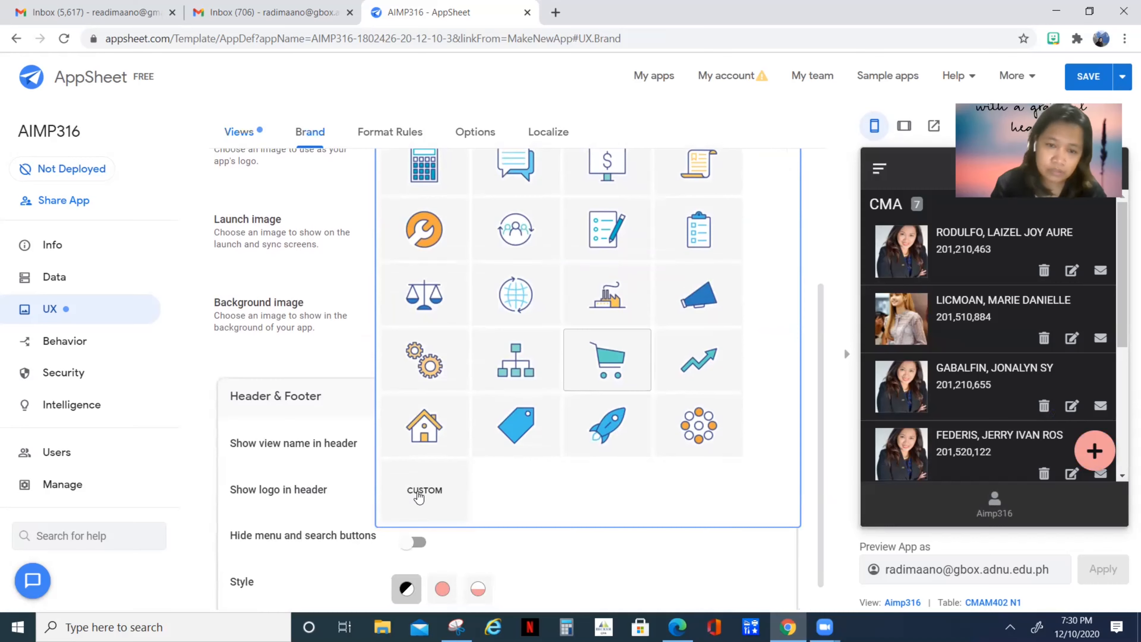
{"action": "mouse_move", "coordinate": [607, 227]}
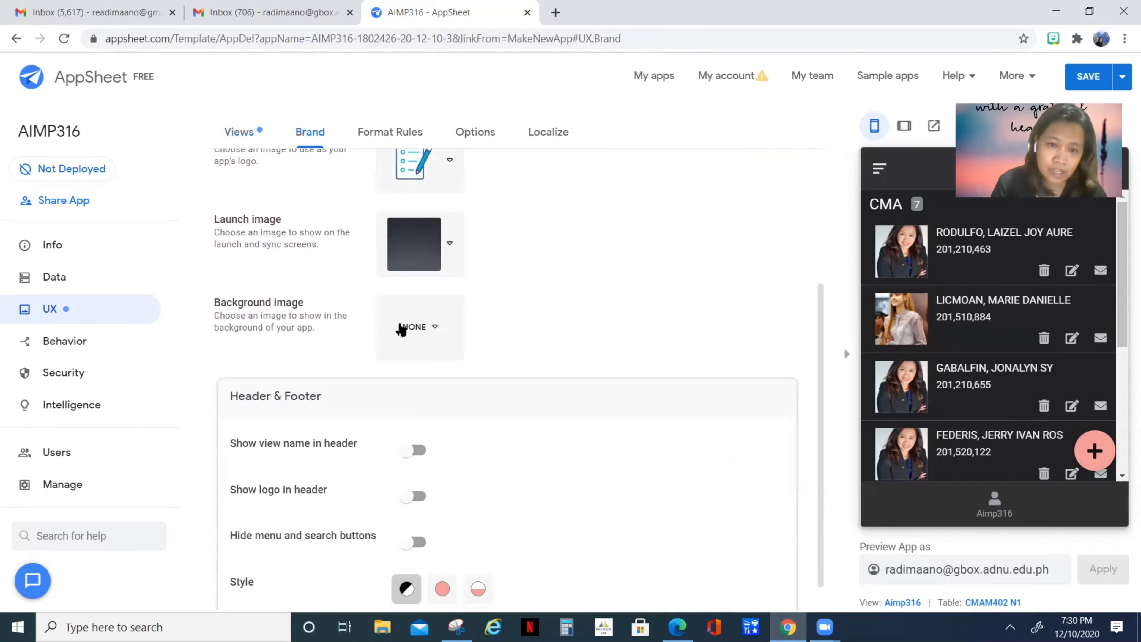
Step: Use brainstorm.jpg from Drive as a custom background image
{"action": "left_click", "coordinate": [419, 327]}
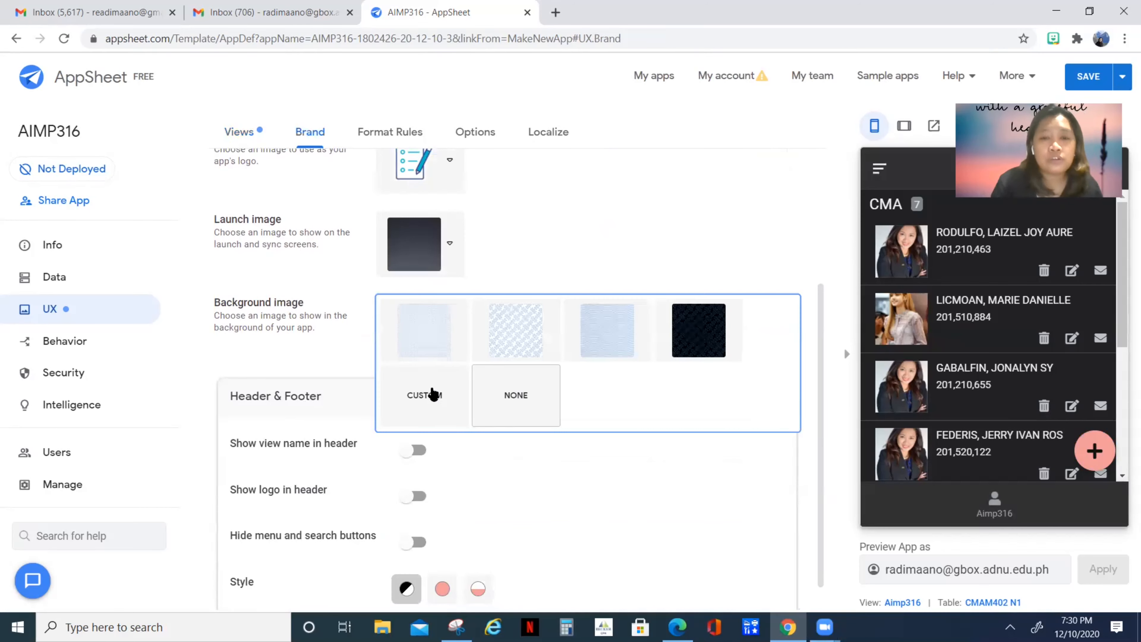
{"action": "left_click", "coordinate": [423, 395]}
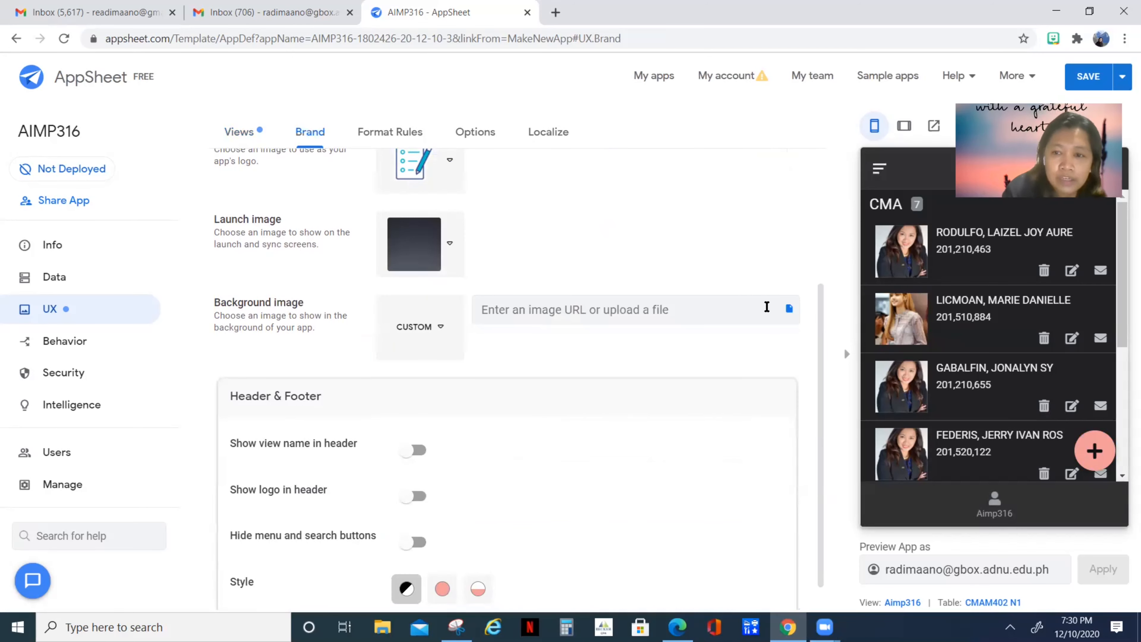
{"action": "left_click", "coordinate": [789, 309]}
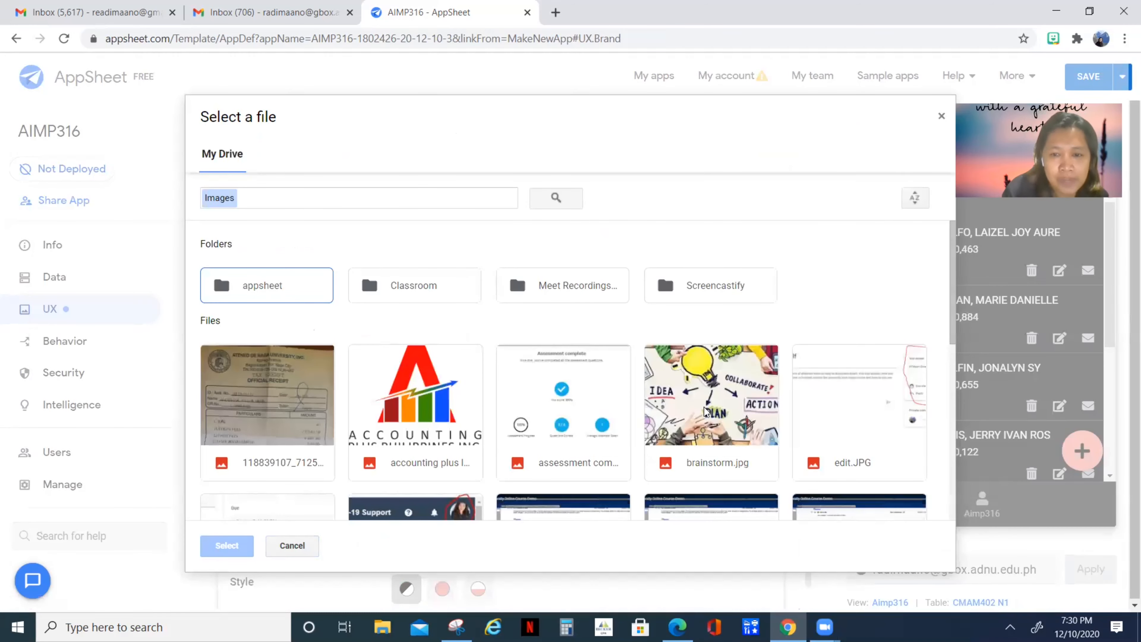
{"action": "left_click", "coordinate": [227, 546]}
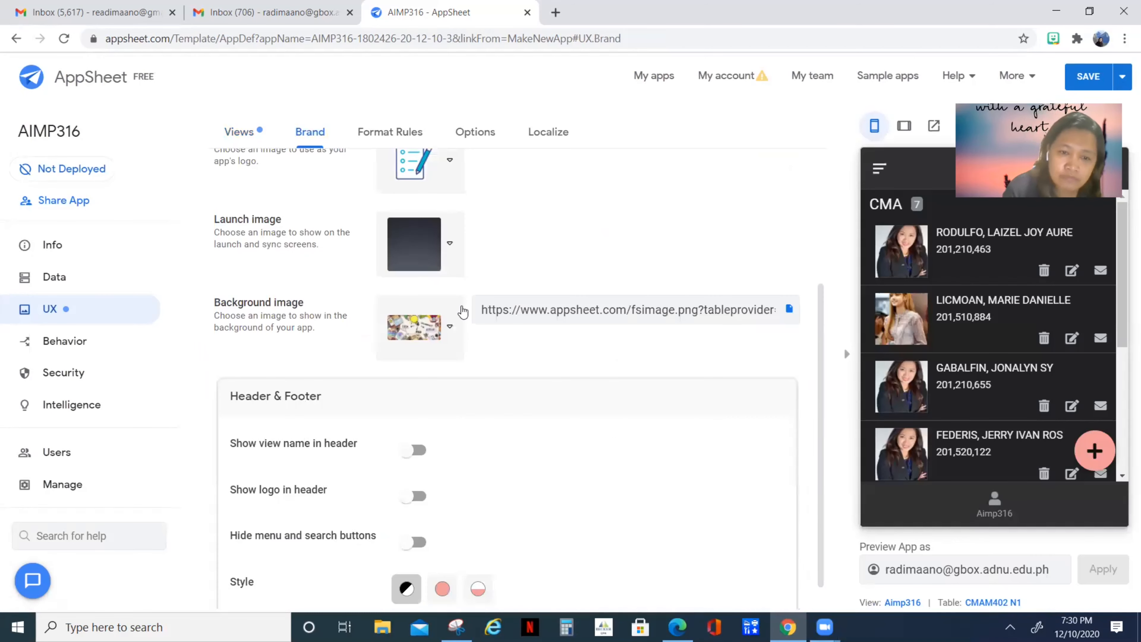
Step: Show the logo in the header and choose the Accented Footer style
{"action": "scroll", "scroll_direction": "down", "scroll_amount": 3}
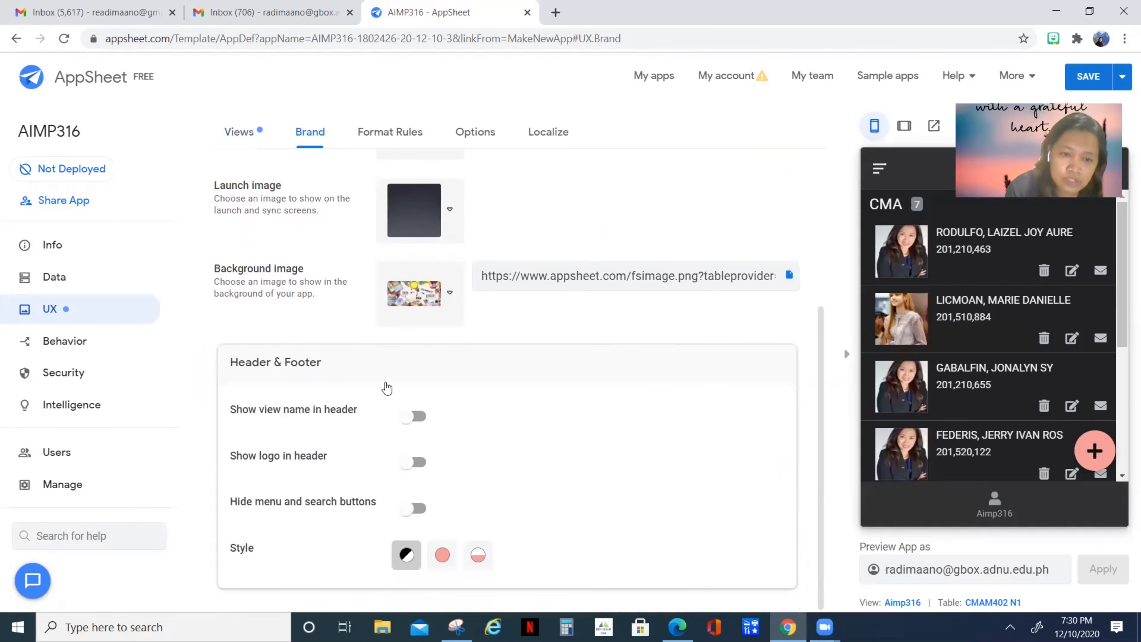
{"action": "left_click", "coordinate": [414, 461]}
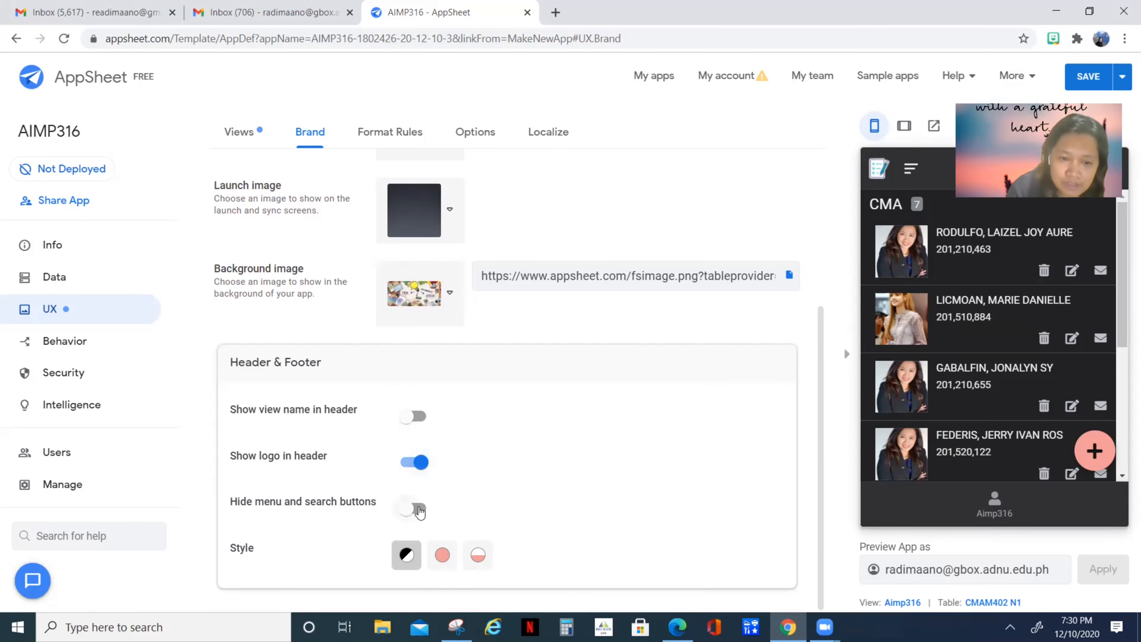
{"action": "mouse_move", "coordinate": [483, 548]}
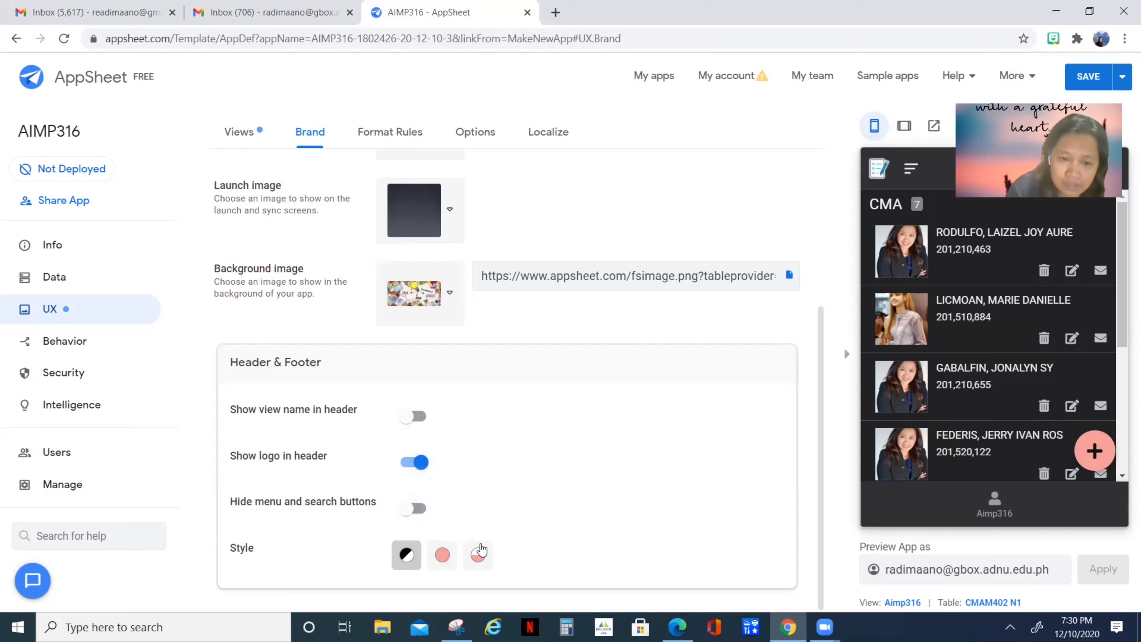
{"action": "left_click", "coordinate": [478, 555]}
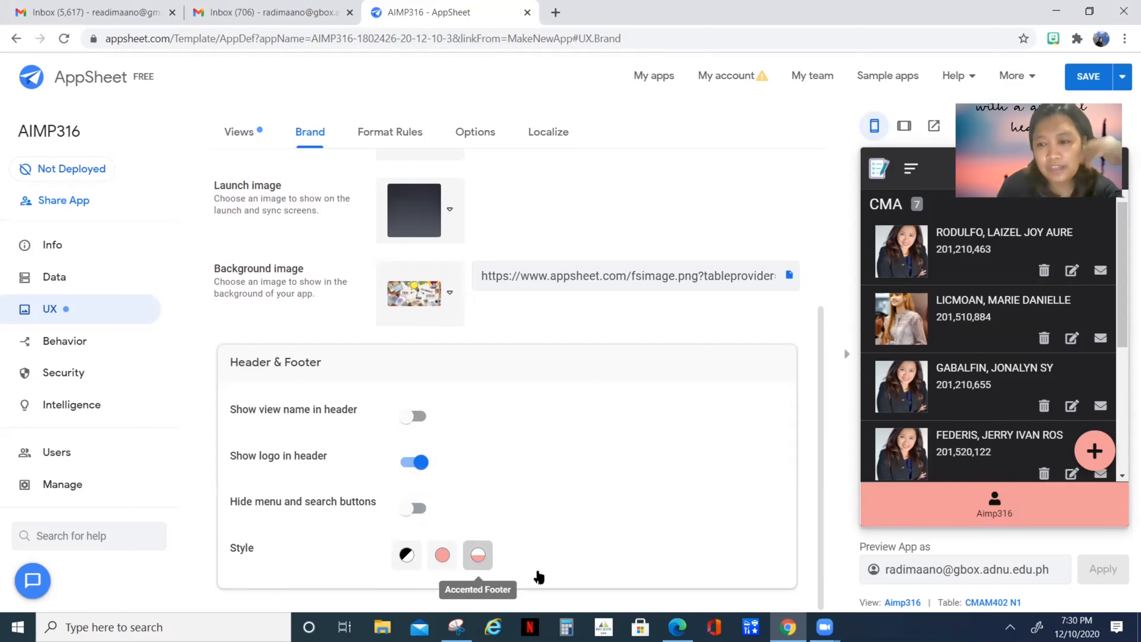
{"action": "mouse_move", "coordinate": [406, 328]}
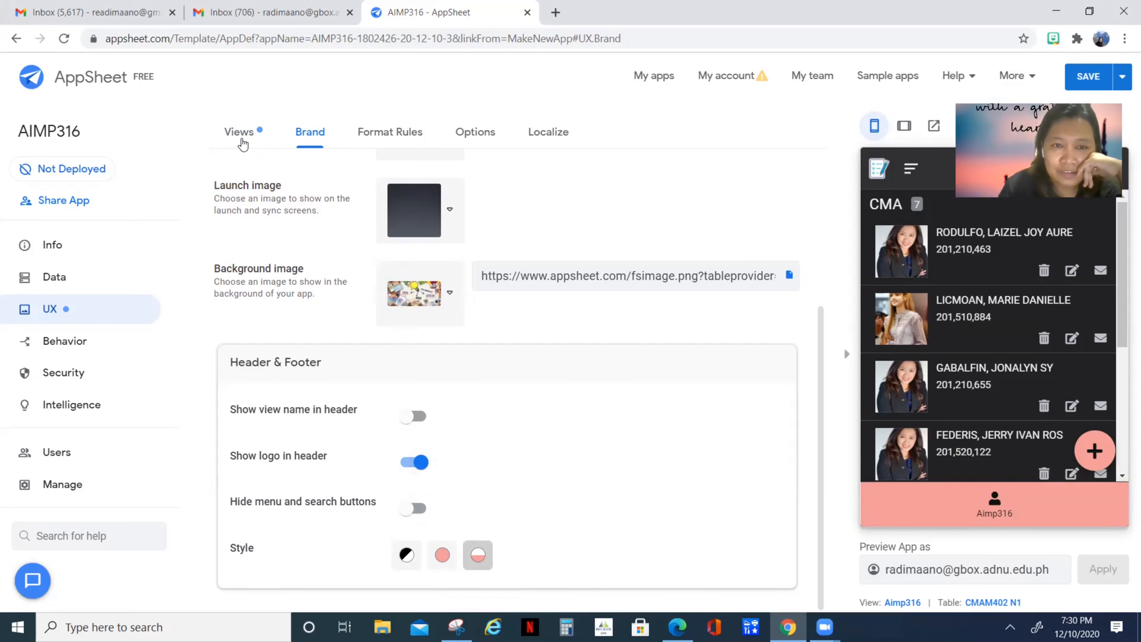
Step: Add a new view of CMAM402 N1 from the Views list, appearing as a Card
{"action": "left_click", "coordinate": [239, 132]}
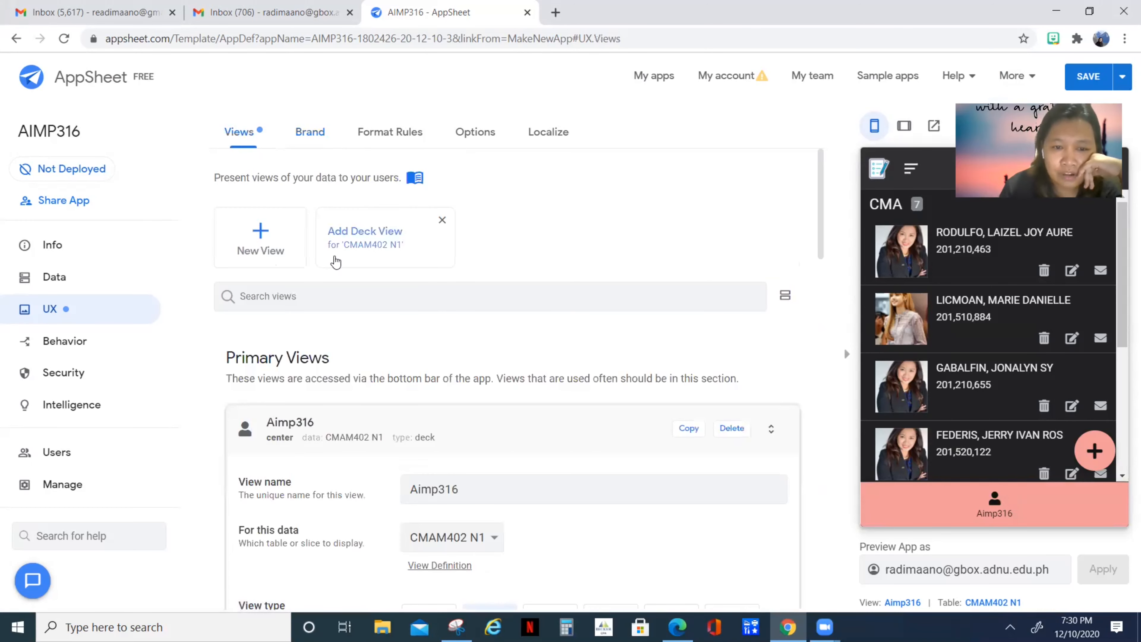
{"action": "scroll", "scroll_direction": "down", "scroll_amount": 3}
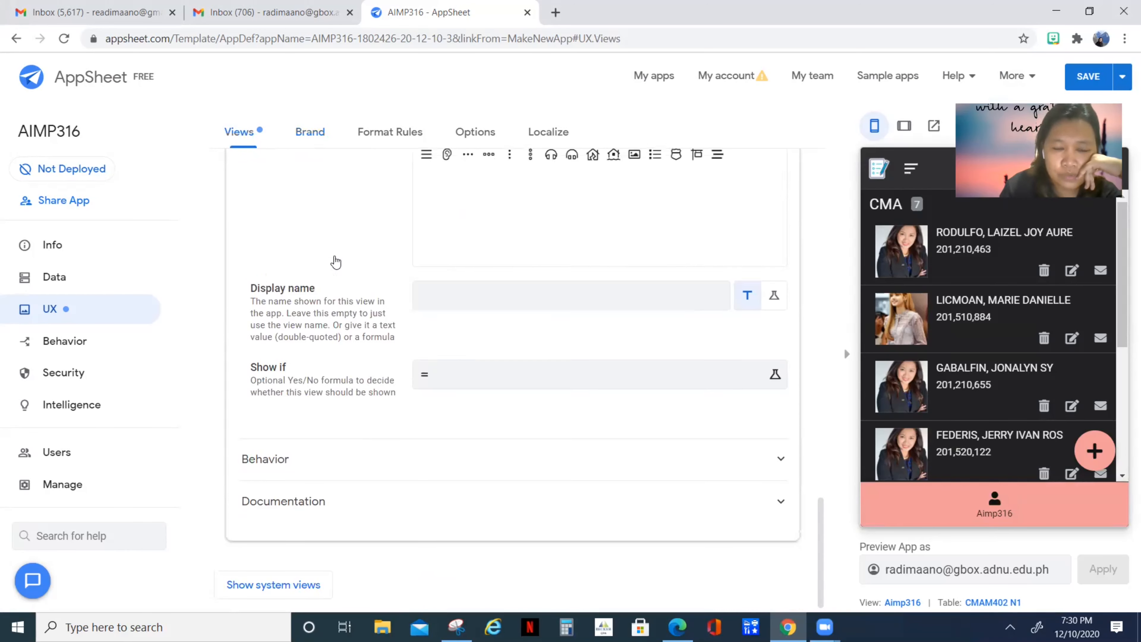
{"action": "scroll", "scroll_direction": "up", "scroll_amount": 3}
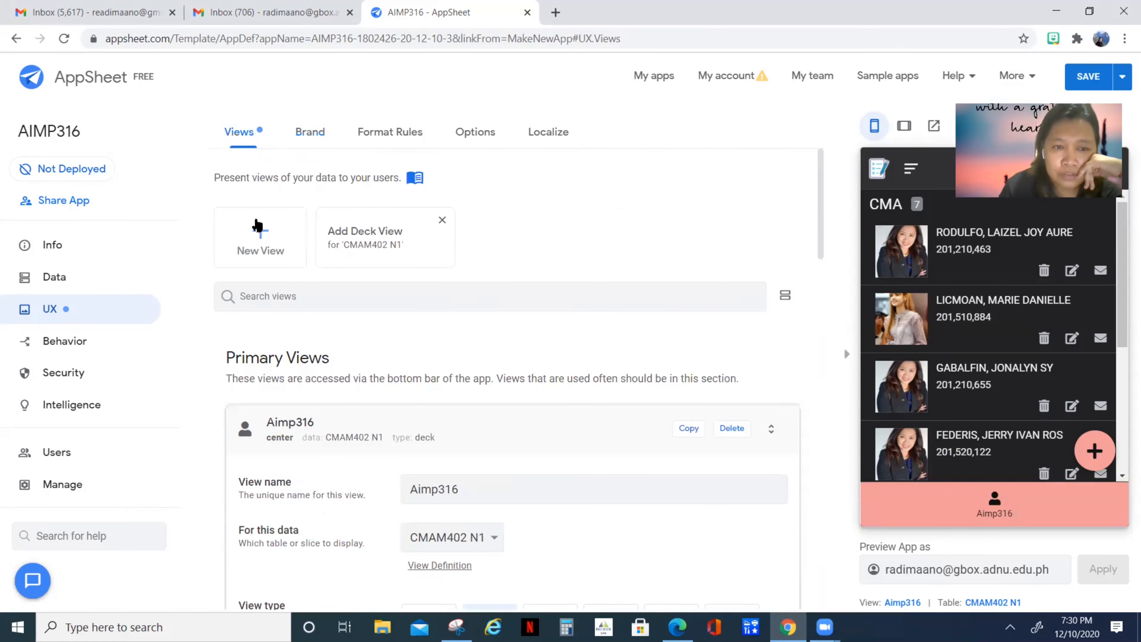
{"action": "left_click", "coordinate": [259, 238]}
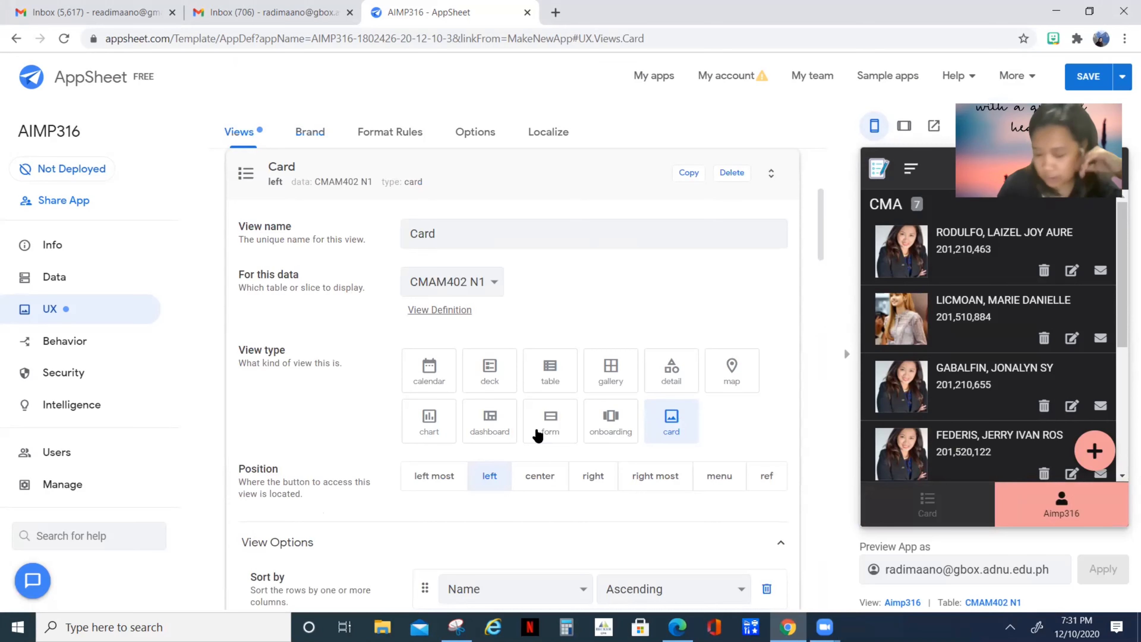
Step: Make the new view a form named New Student
{"action": "left_click", "coordinate": [549, 421]}
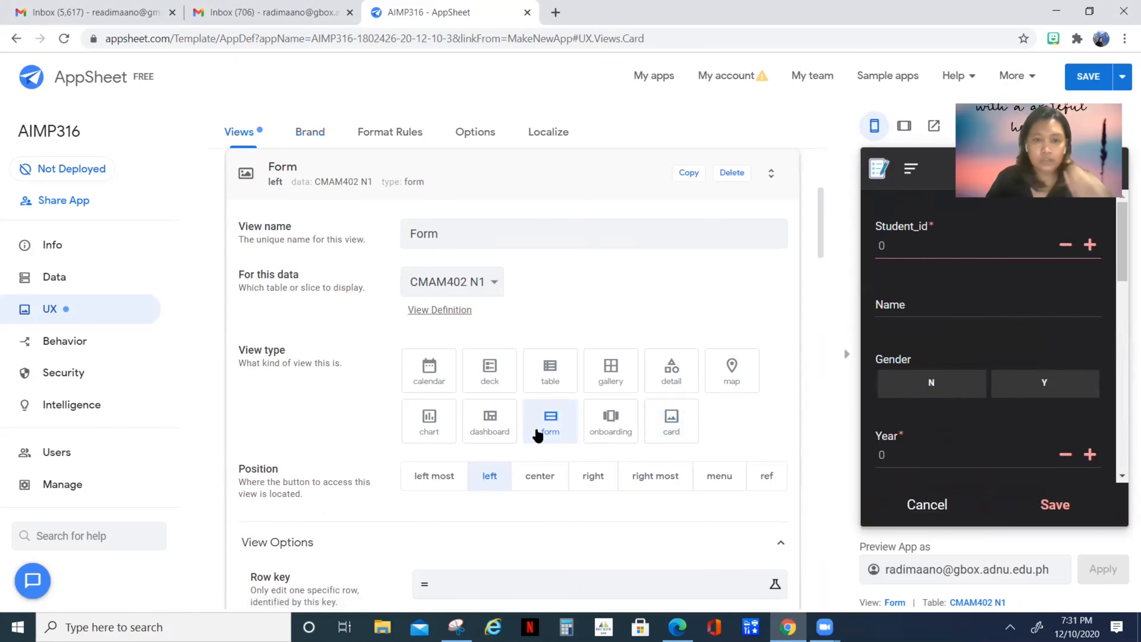
{"action": "mouse_move", "coordinate": [404, 392]}
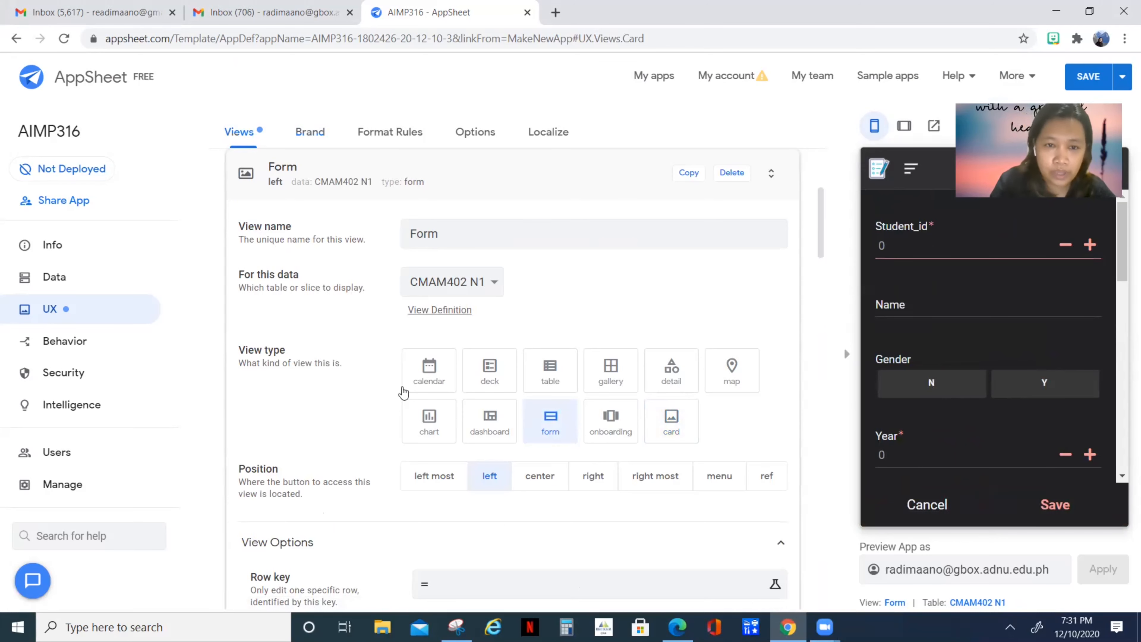
{"action": "scroll", "scroll_direction": "up", "scroll_amount": 3}
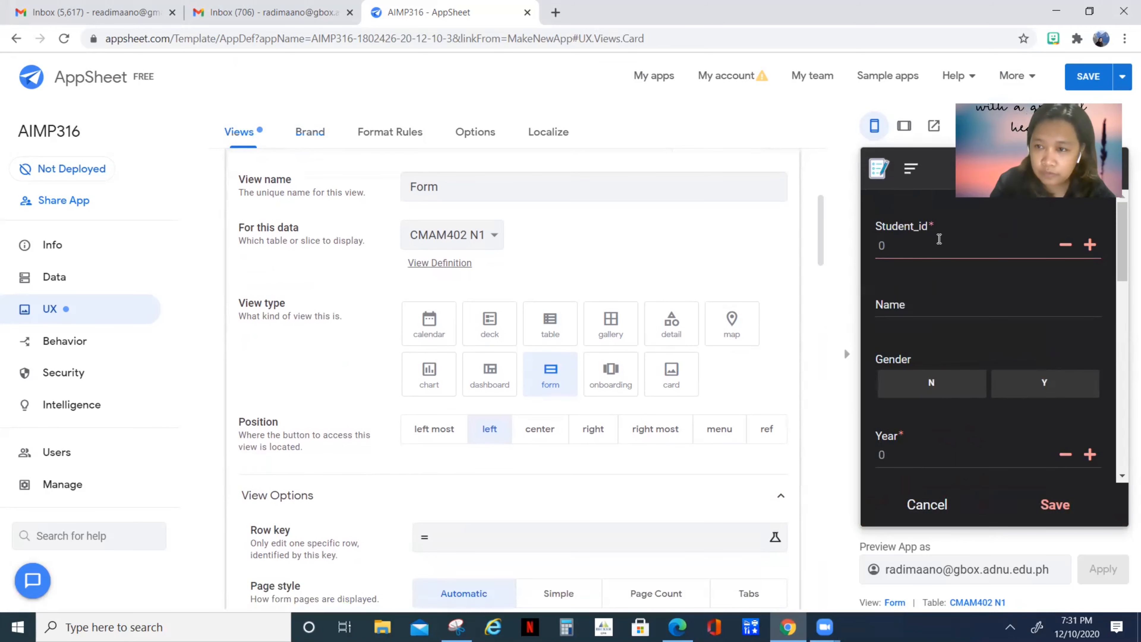
{"action": "mouse_move", "coordinate": [437, 155]}
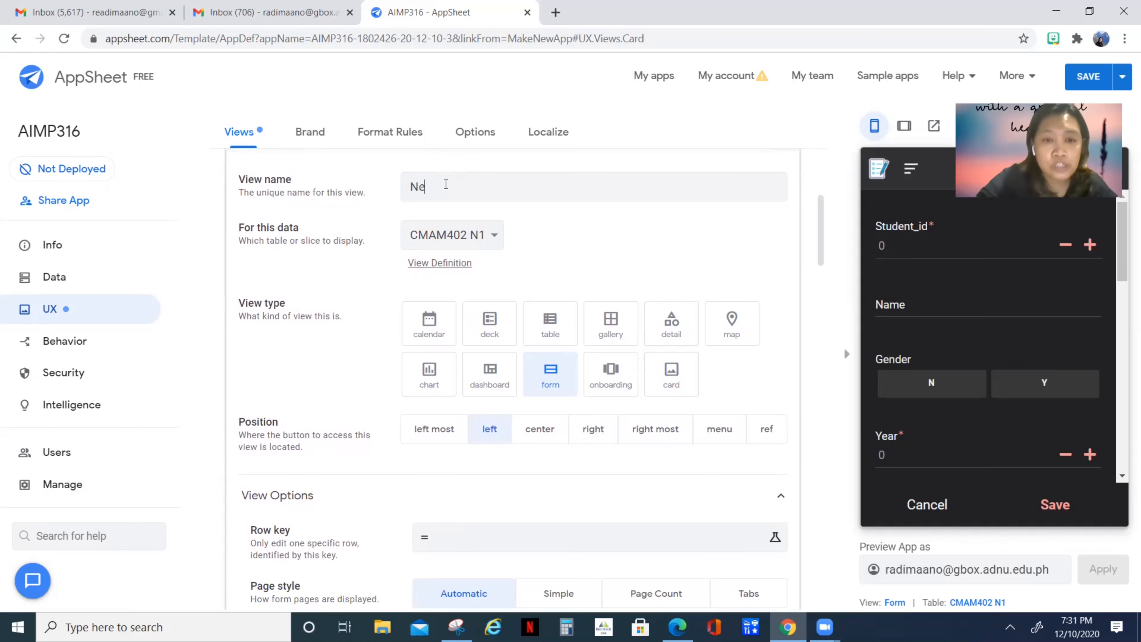
{"action": "type", "text": "w Student"}
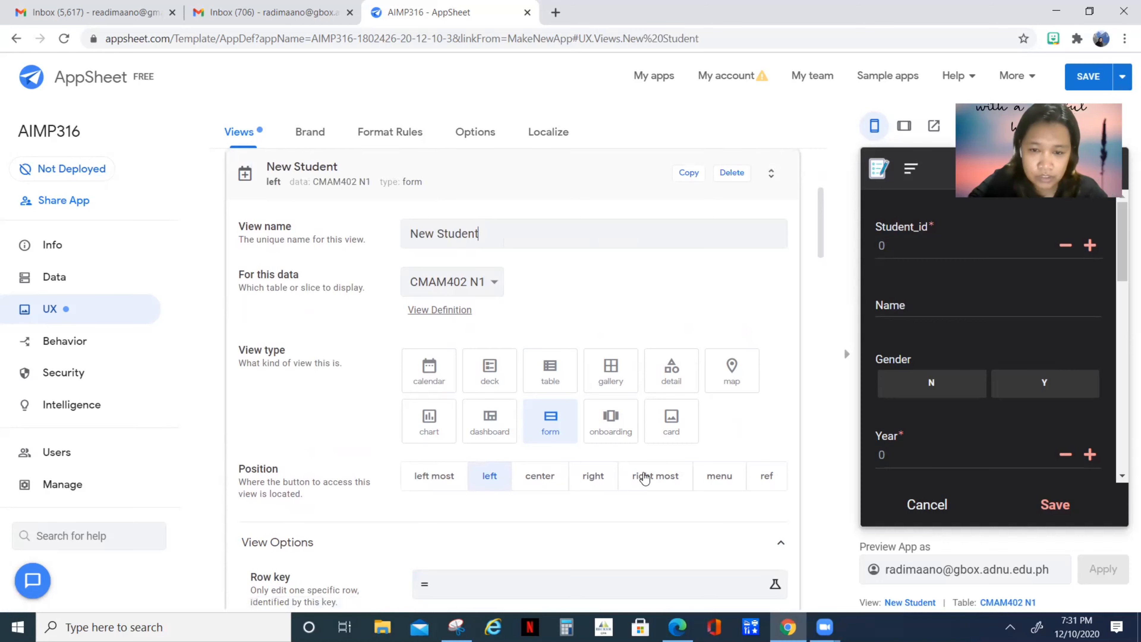
{"action": "mouse_move", "coordinate": [719, 476]}
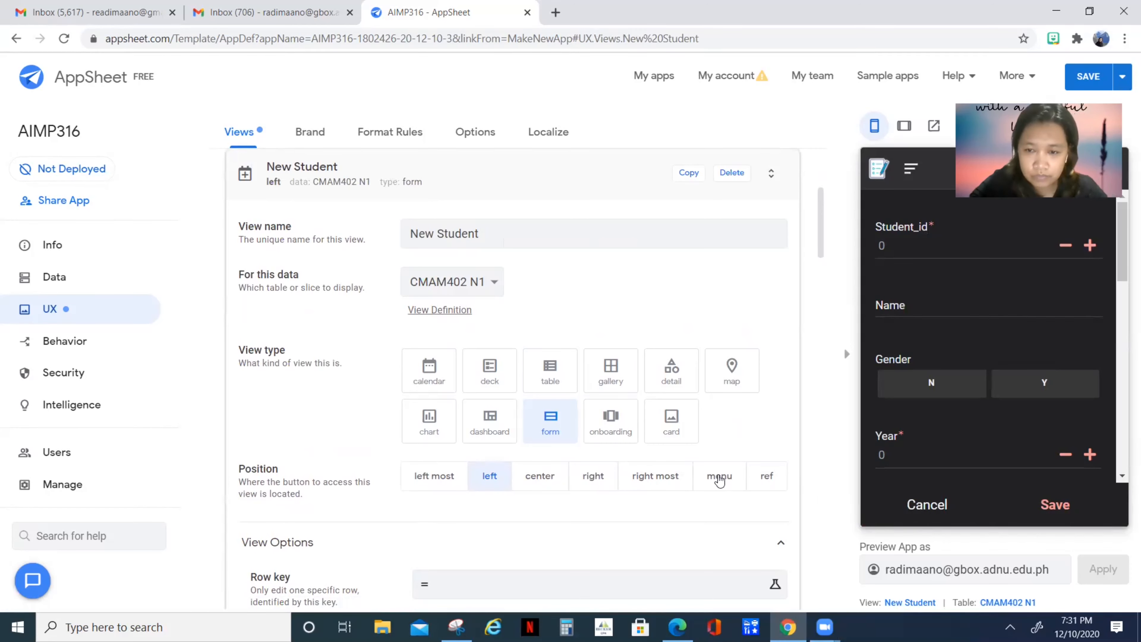
Step: Position the New Student view on the right instead of the menu
{"action": "left_click", "coordinate": [719, 476]}
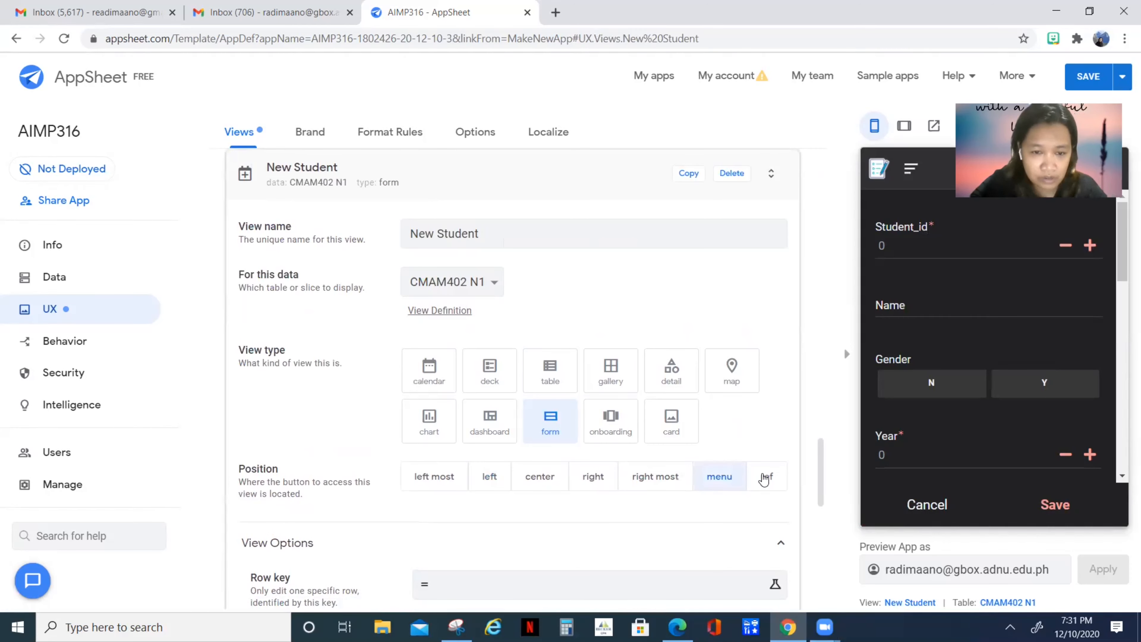
{"action": "left_click", "coordinate": [593, 476]}
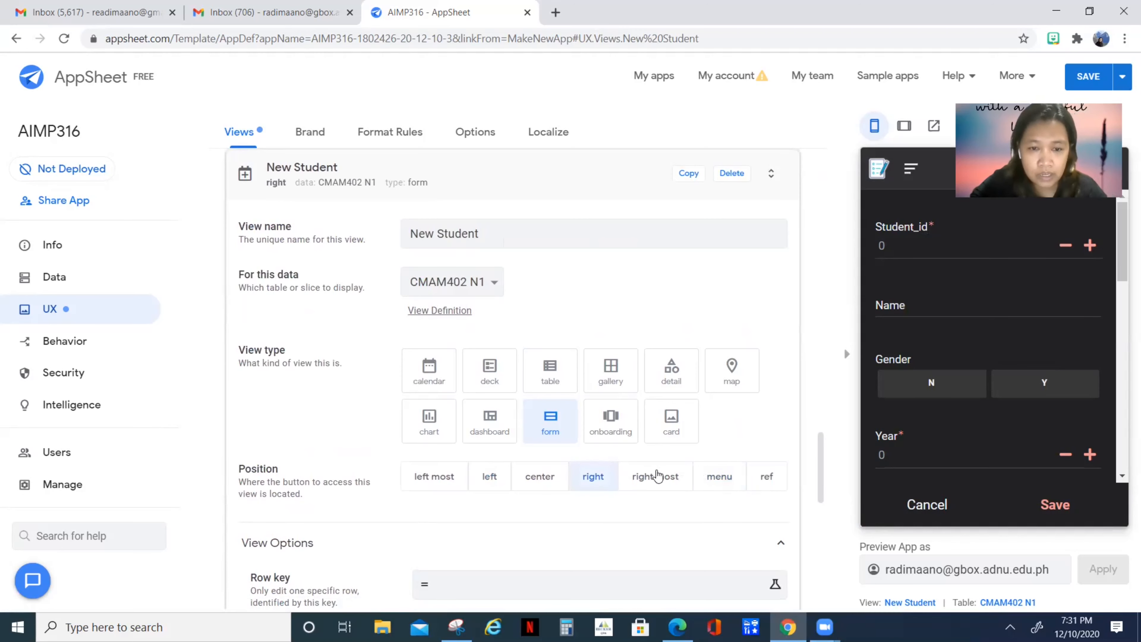
{"action": "scroll", "scroll_direction": "down", "scroll_amount": 3}
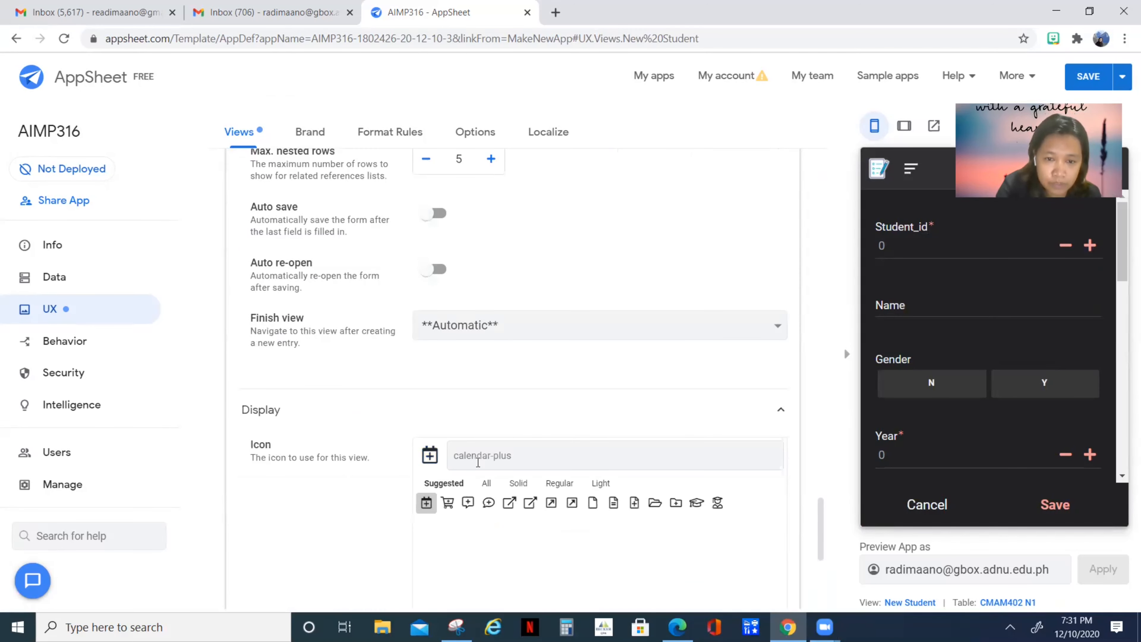
Step: Search the icons for pencil and pick the user-pen icon for the view
{"action": "type", "text": "pedit"}
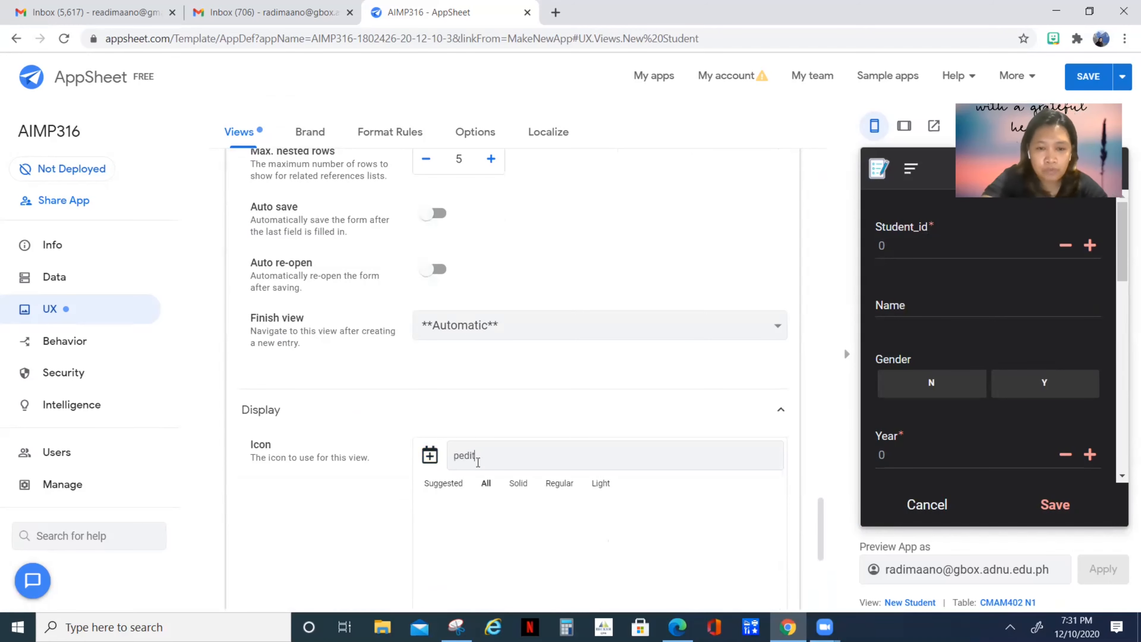
{"action": "type", "text": "pen"}
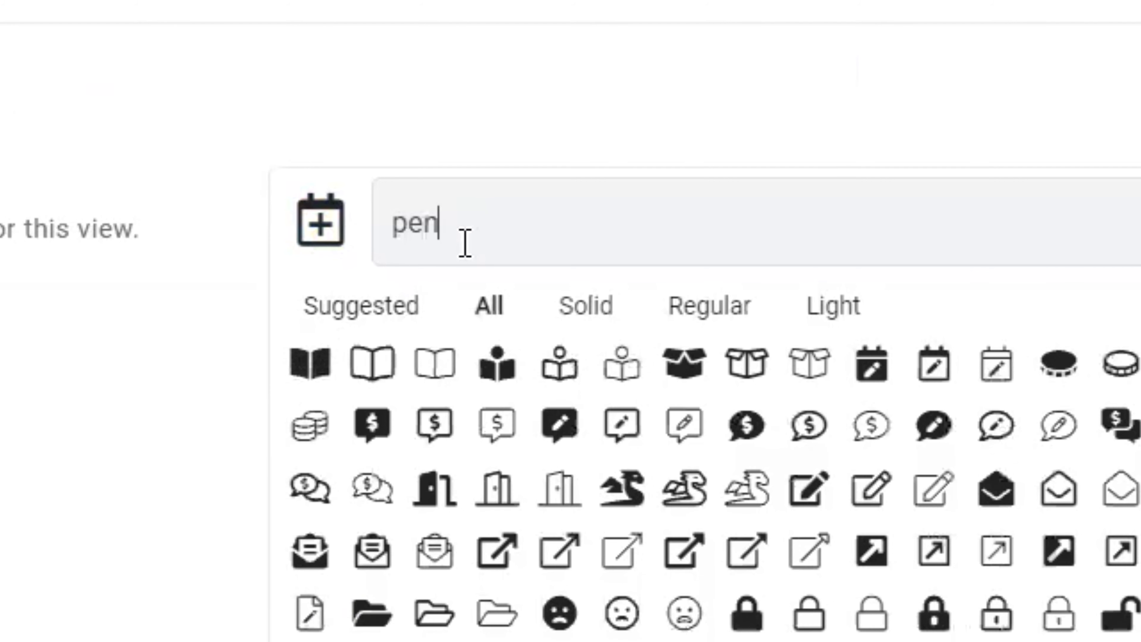
{"action": "type", "text": "cil"}
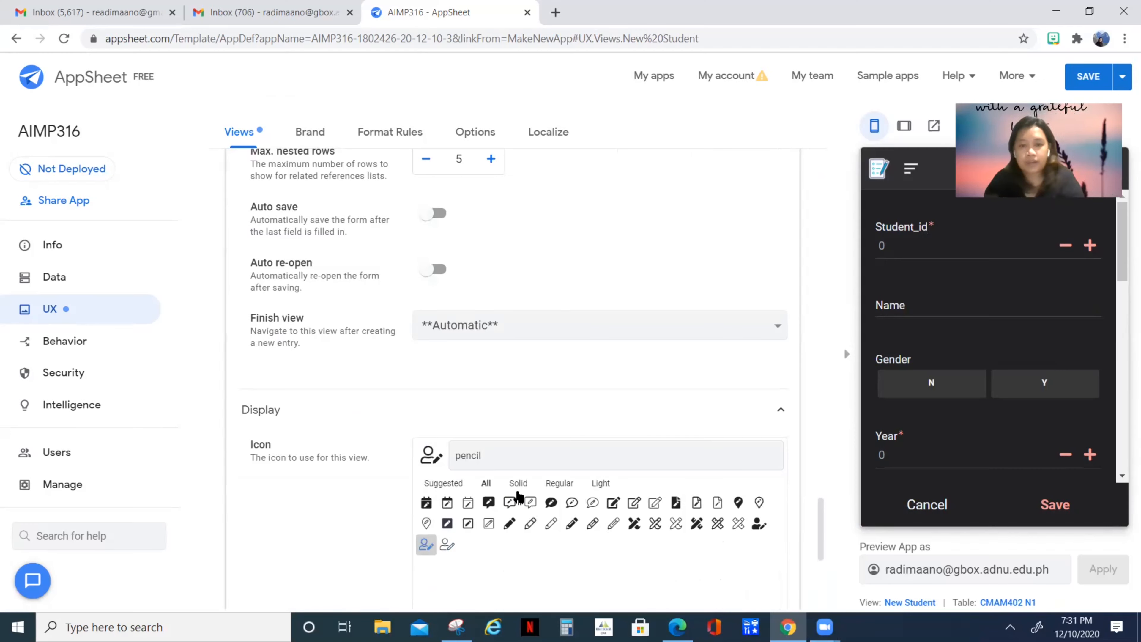
{"action": "scroll", "scroll_direction": "down", "scroll_amount": 3}
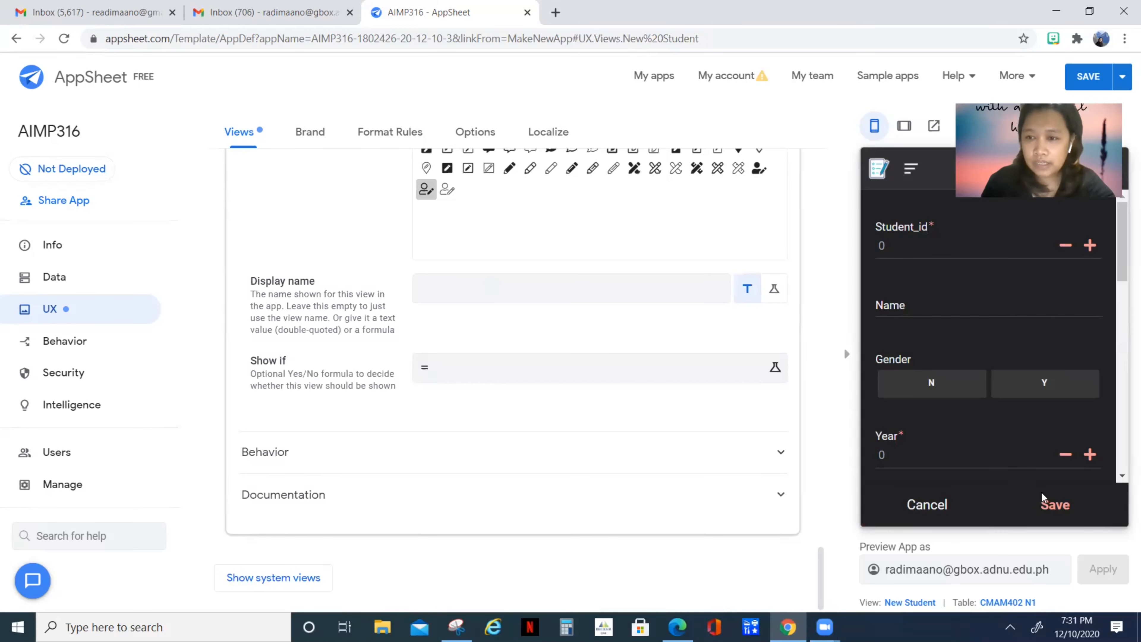
{"action": "mouse_move", "coordinate": [593, 384]}
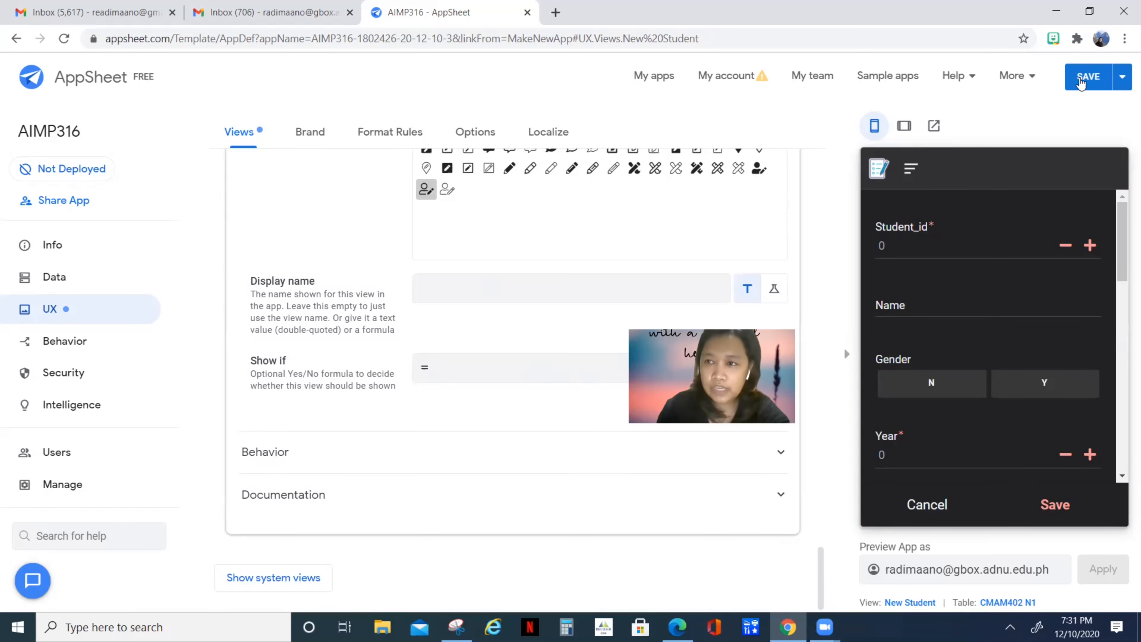
Step: Save the app, dismiss the preview form, and bring up the empty Format Rules list
{"action": "left_click", "coordinate": [1087, 76]}
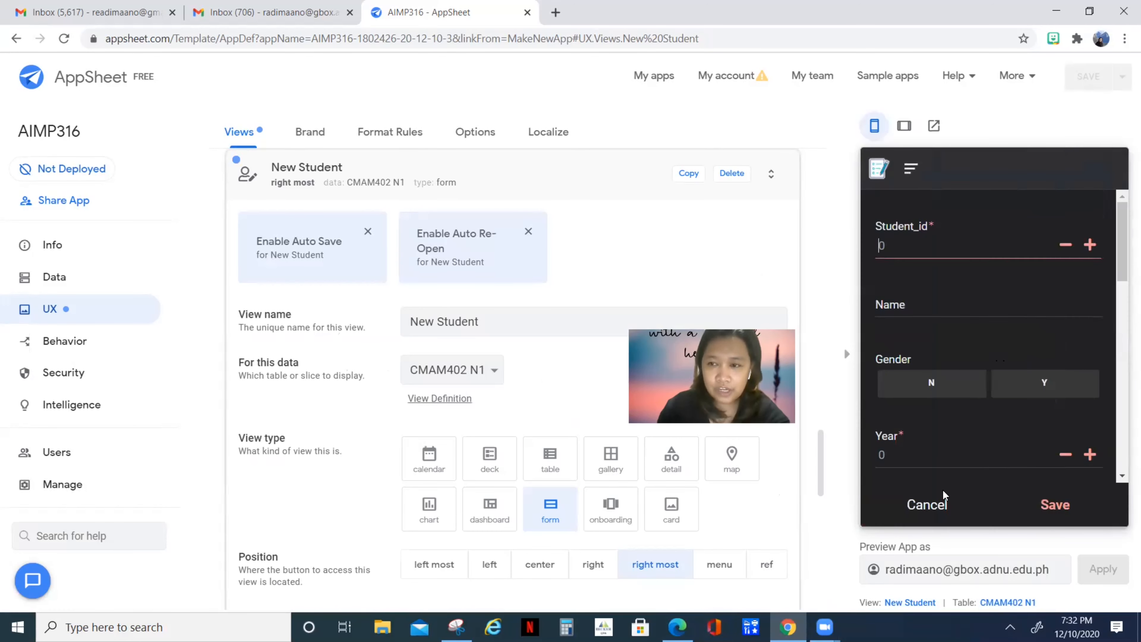
{"action": "left_click", "coordinate": [927, 503]}
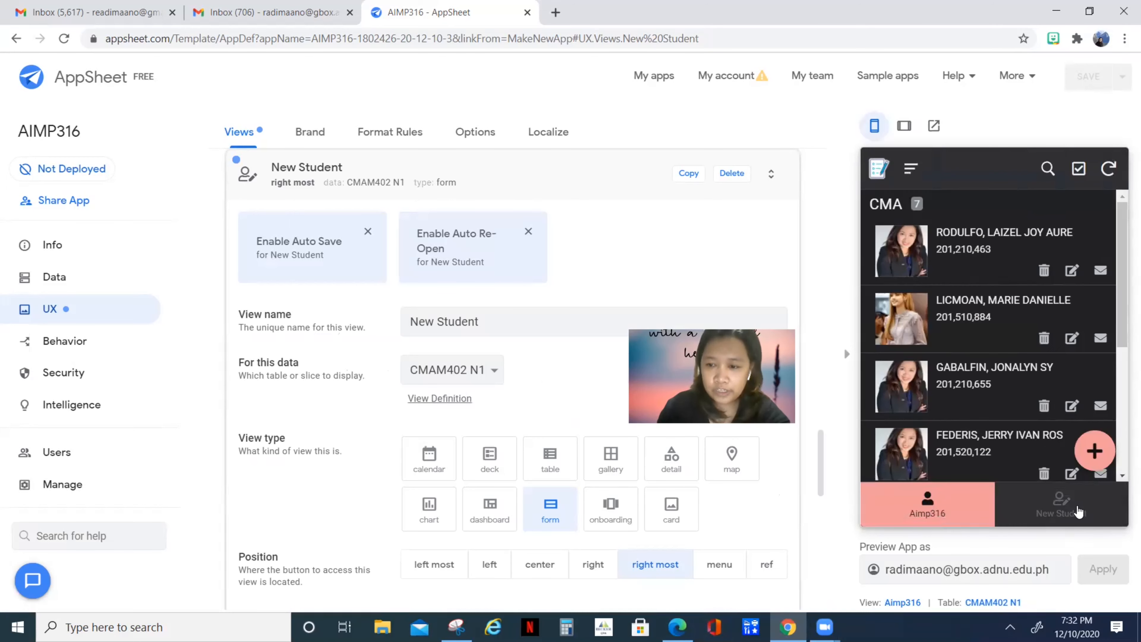
{"action": "mouse_move", "coordinate": [966, 504]}
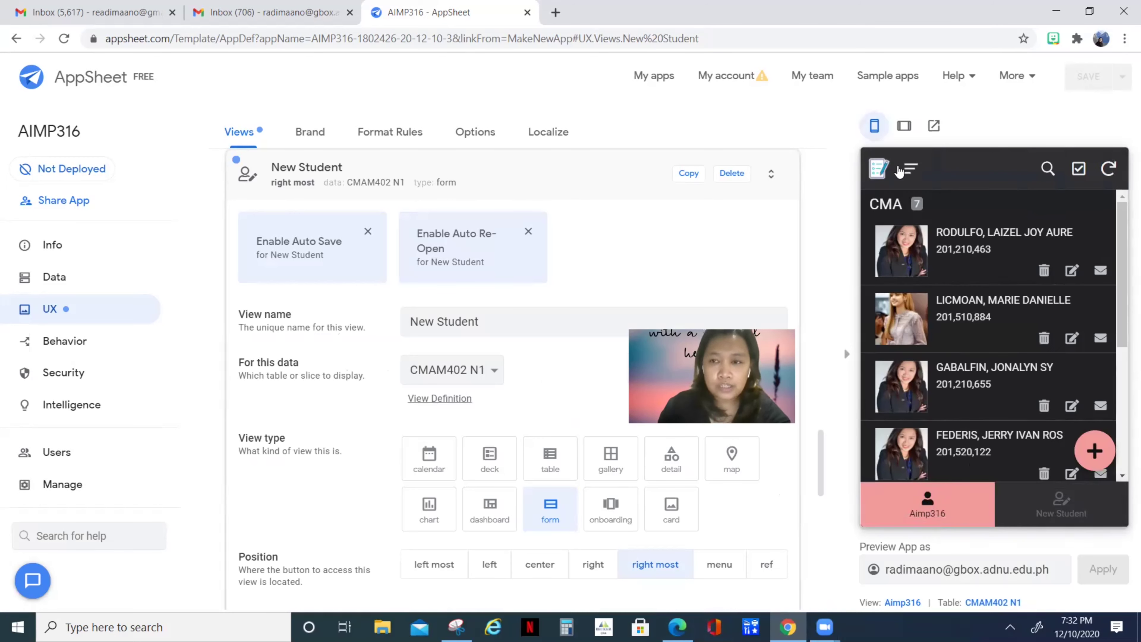
{"action": "left_click", "coordinate": [906, 169]}
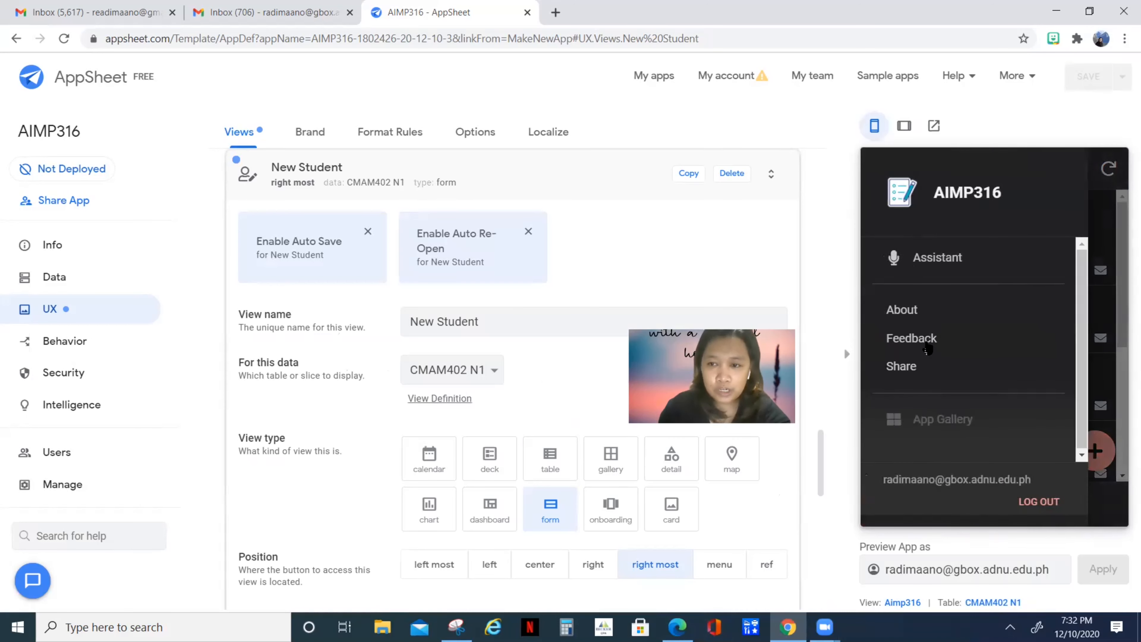
{"action": "mouse_move", "coordinate": [833, 391]}
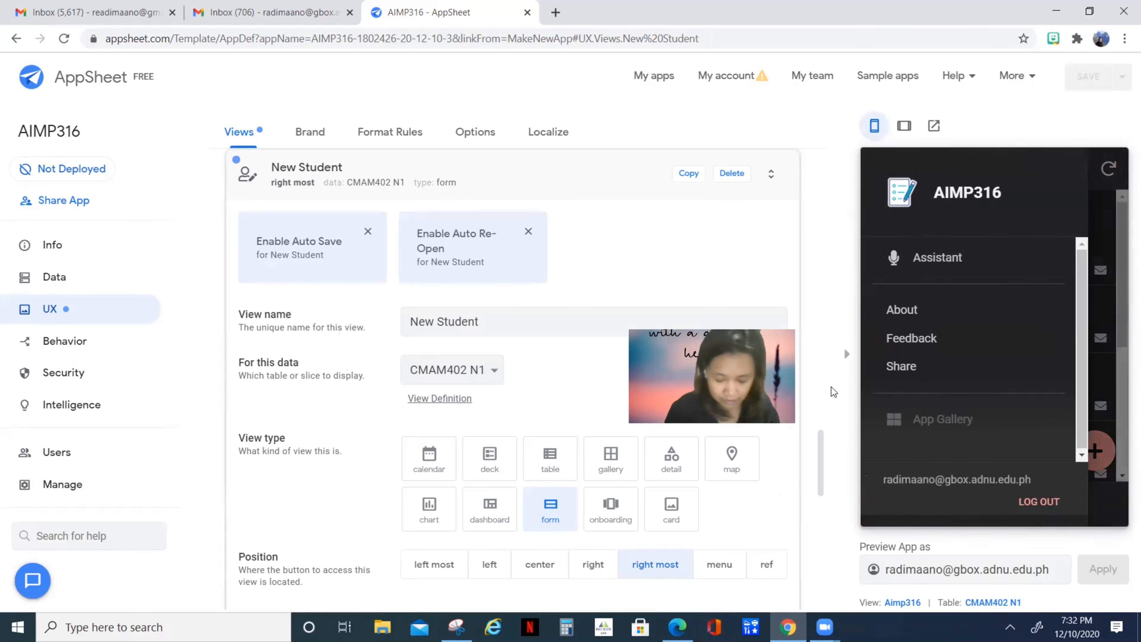
{"action": "left_click", "coordinate": [389, 132]}
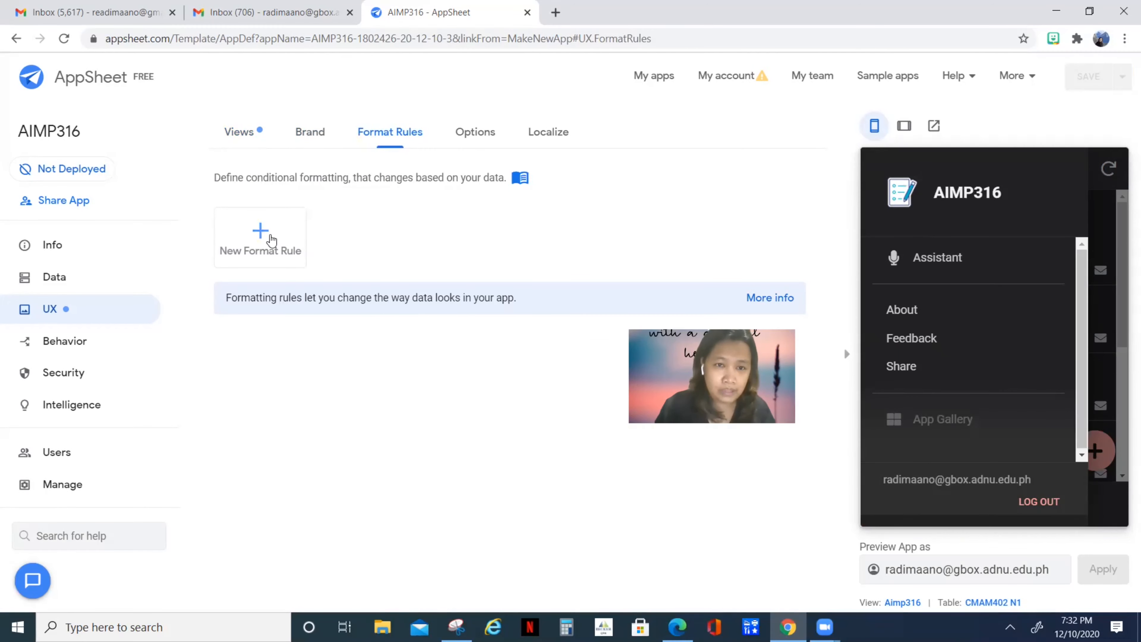
Step: Create a format rule named Name on CMAM402 N1 targeting the Name column
{"action": "left_click", "coordinate": [260, 236]}
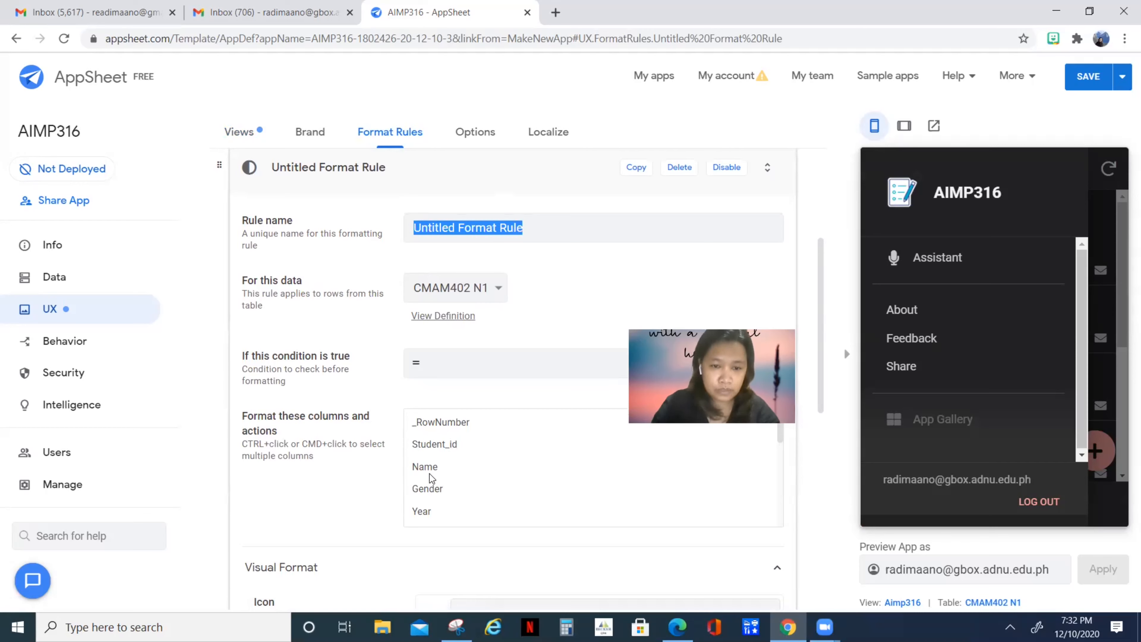
{"action": "left_click", "coordinate": [425, 467]}
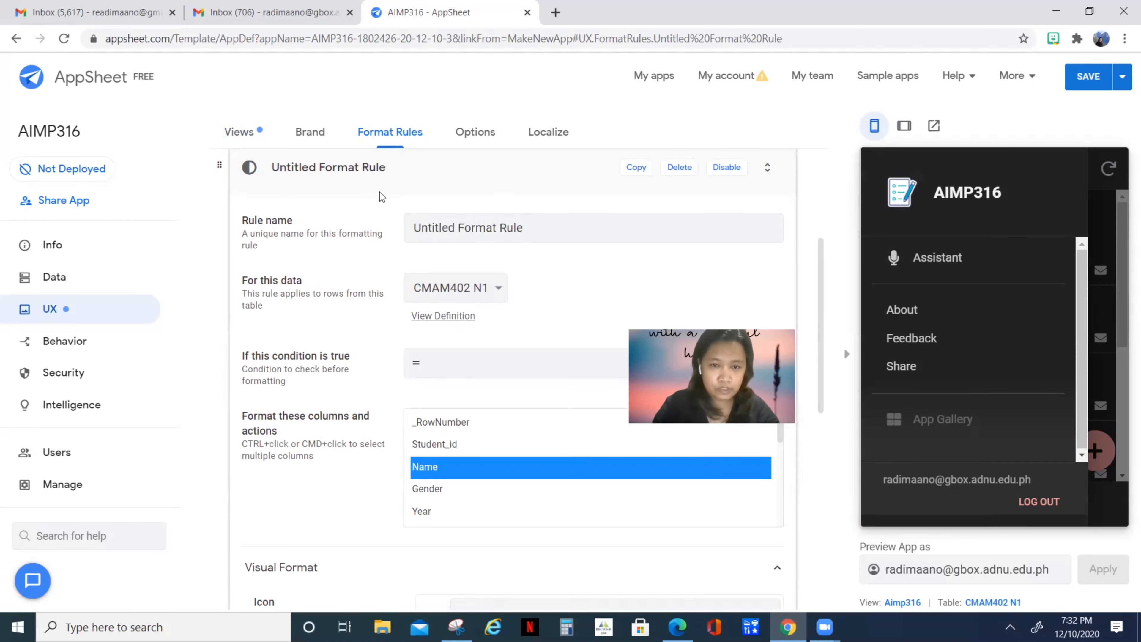
{"action": "left_click", "coordinate": [454, 227]}
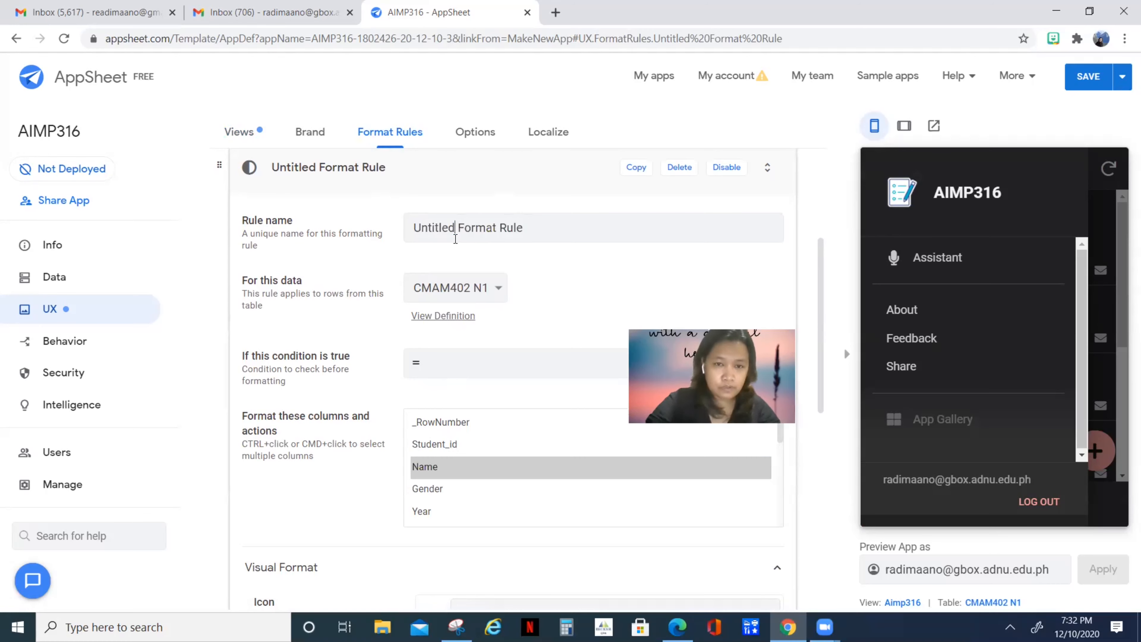
{"action": "type", "text": "Na"}
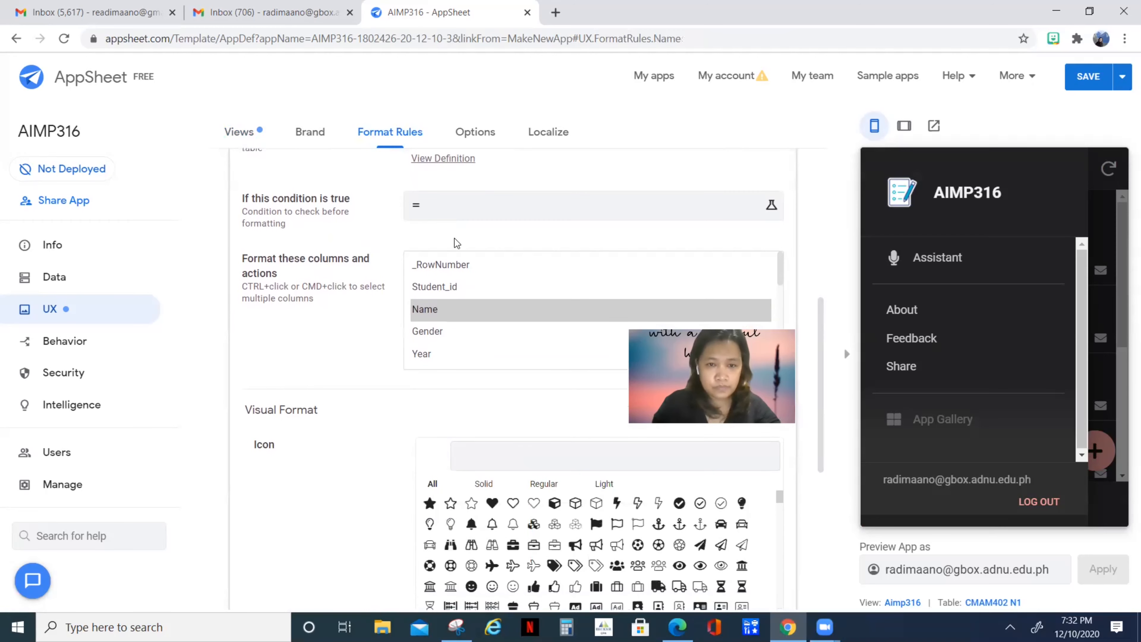
{"action": "mouse_move", "coordinate": [506, 400]}
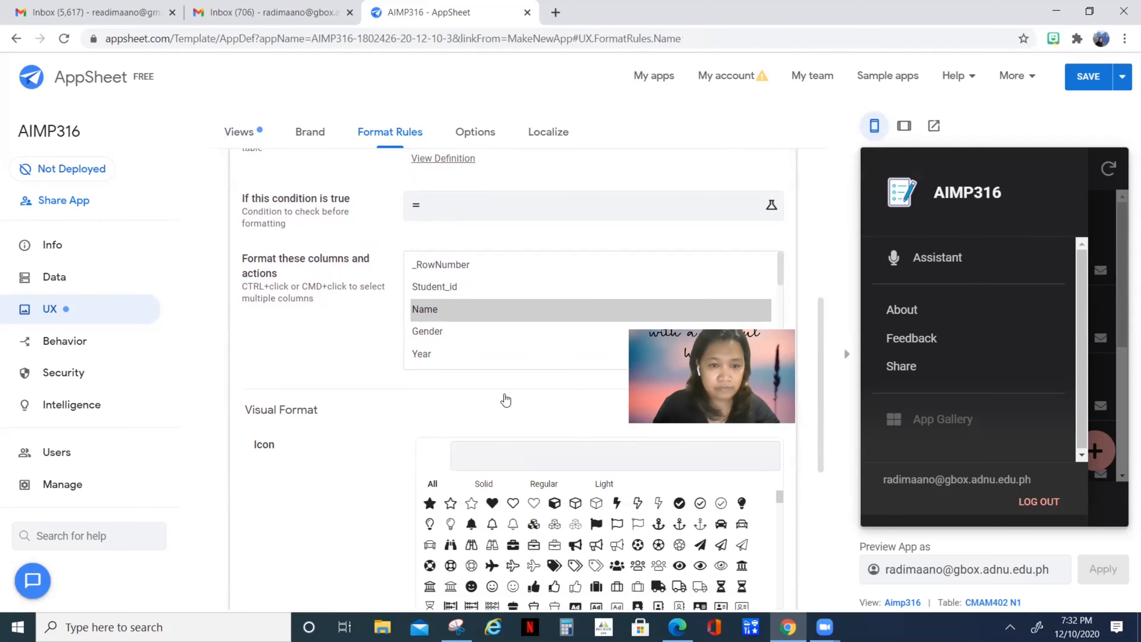
{"action": "scroll", "scroll_direction": "down", "scroll_amount": 3}
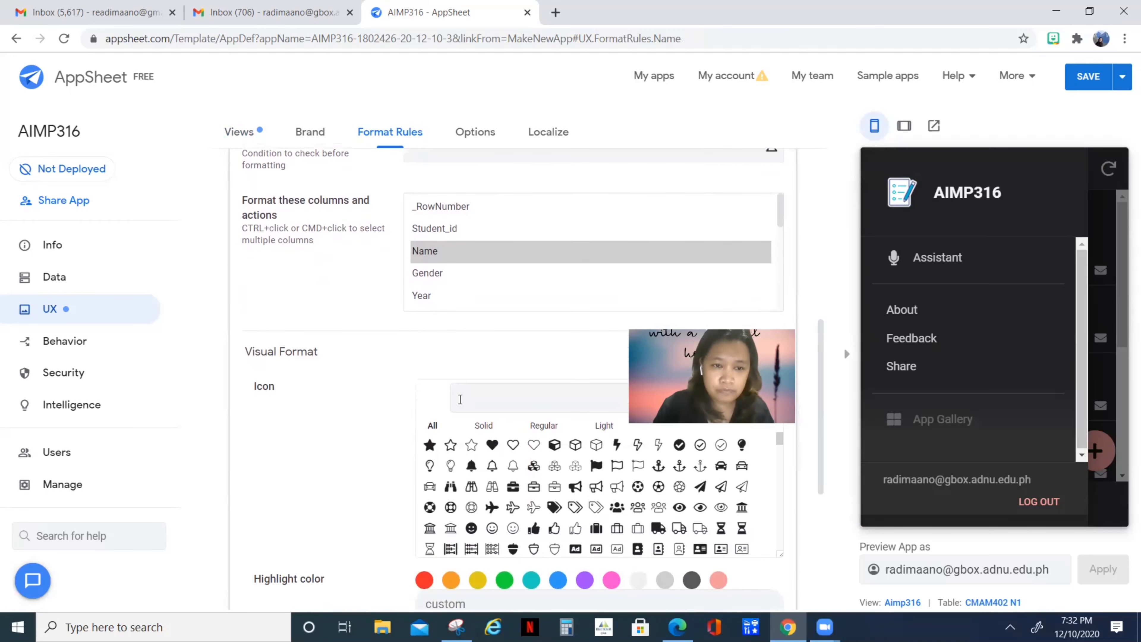
{"action": "scroll", "scroll_direction": "down", "scroll_amount": 3}
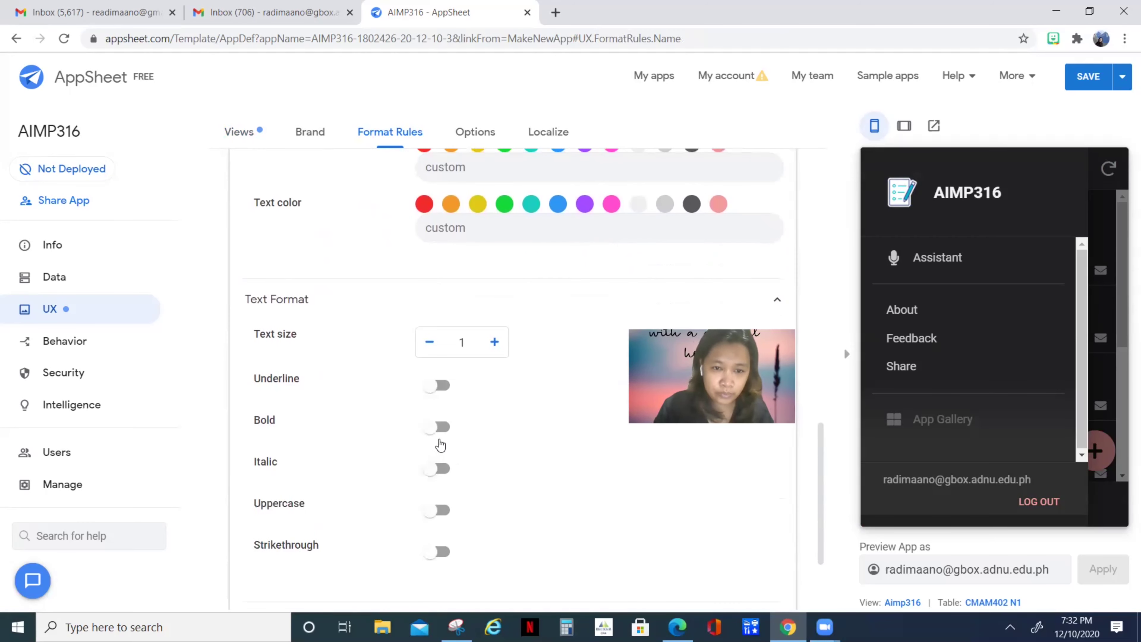
Step: Make the Name text bold and raise its size to 1.4
{"action": "left_click", "coordinate": [438, 427]}
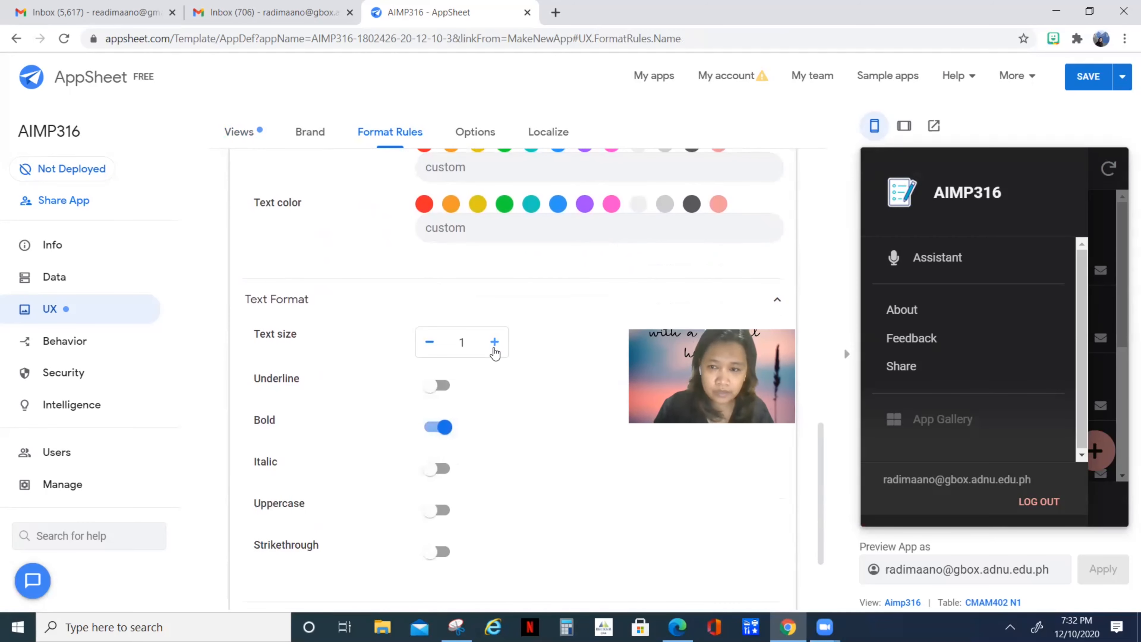
{"action": "left_click", "coordinate": [494, 342]}
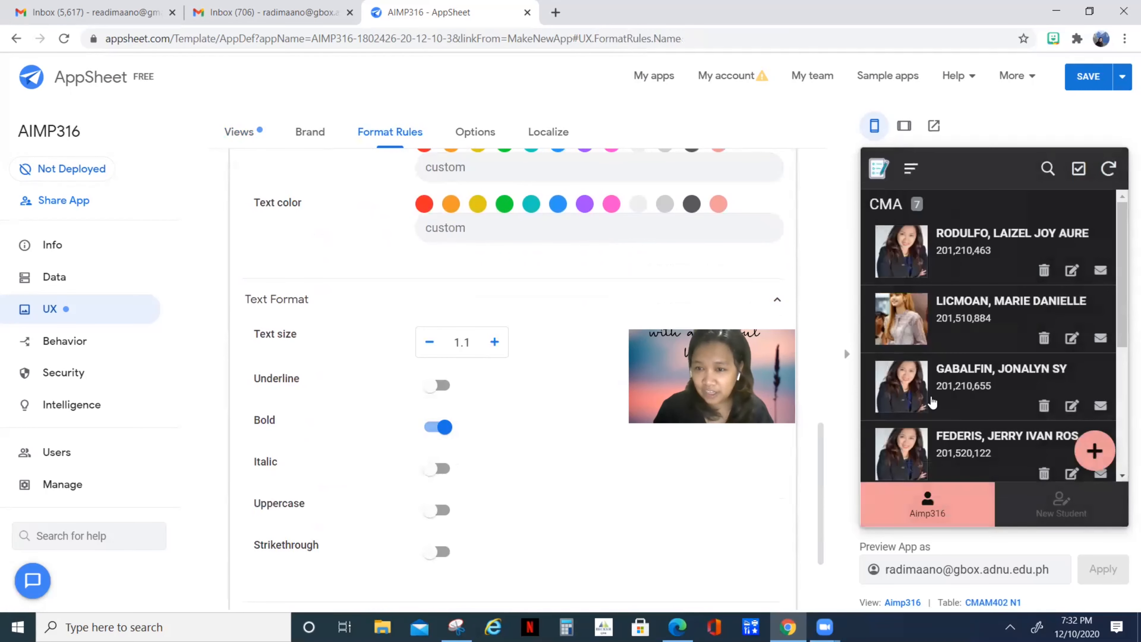
{"action": "left_click", "coordinate": [437, 428]}
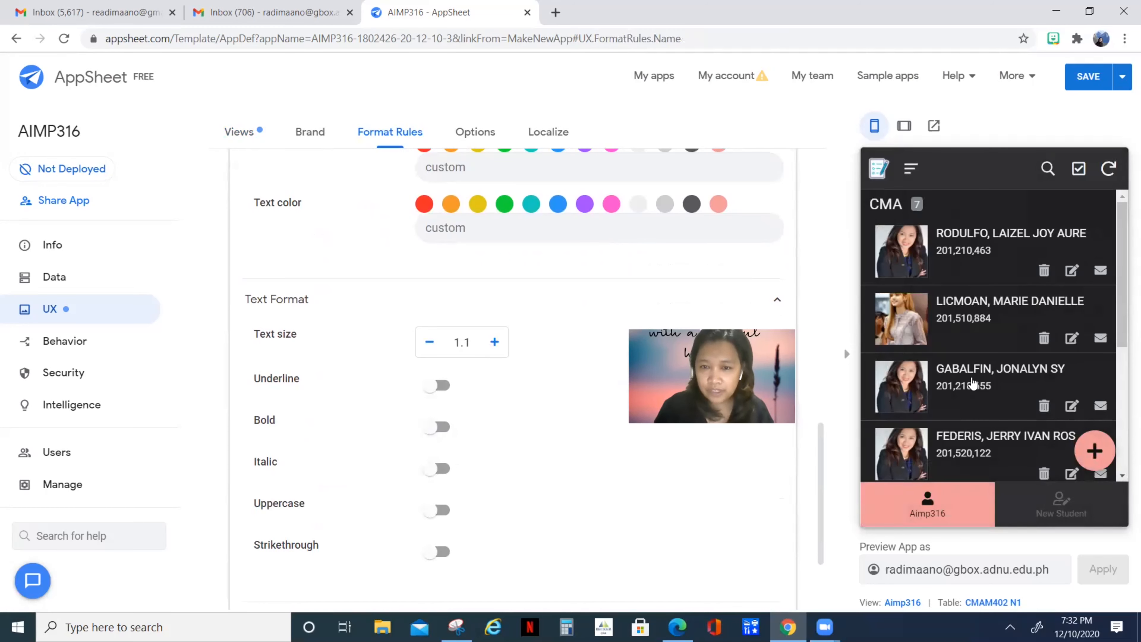
{"action": "left_click", "coordinate": [436, 427]}
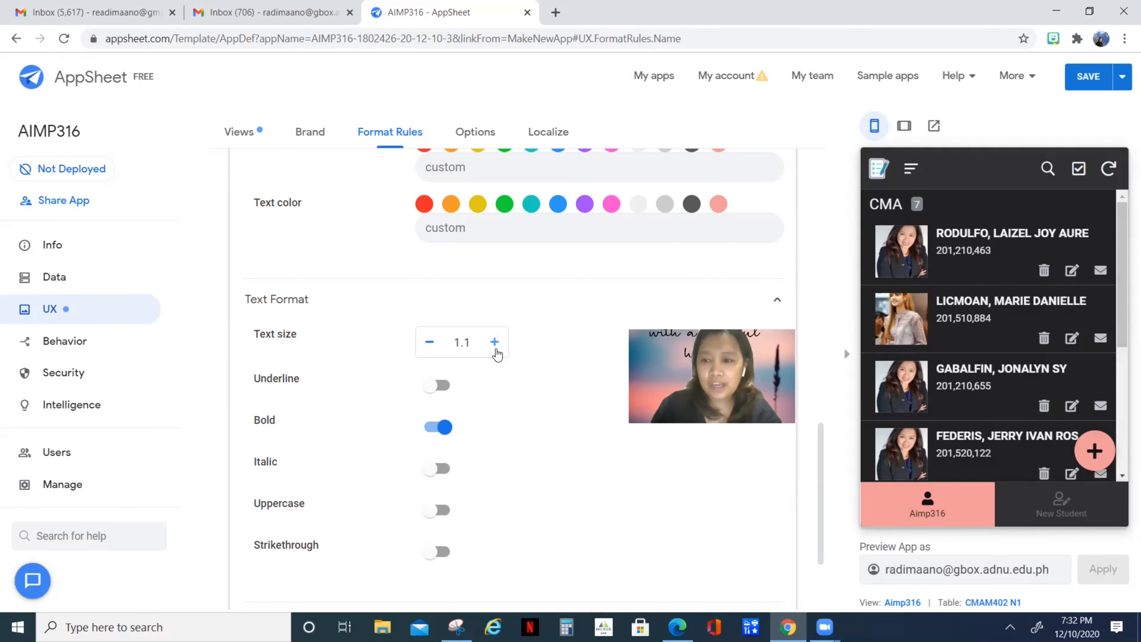
{"action": "left_click", "coordinate": [494, 342]}
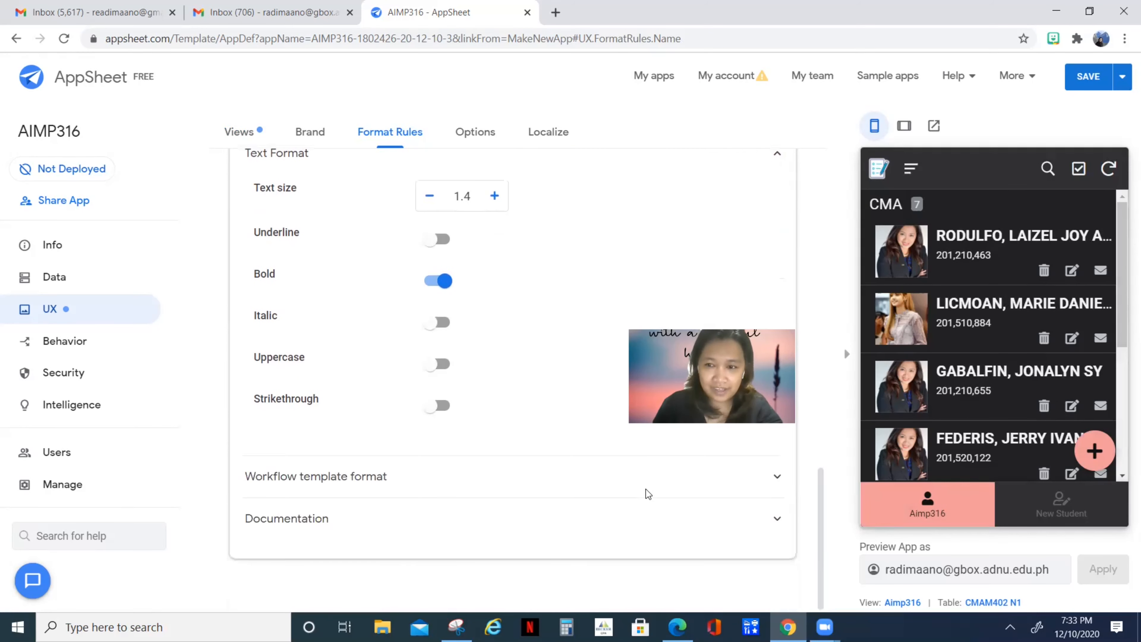
{"action": "mouse_move", "coordinate": [971, 373]}
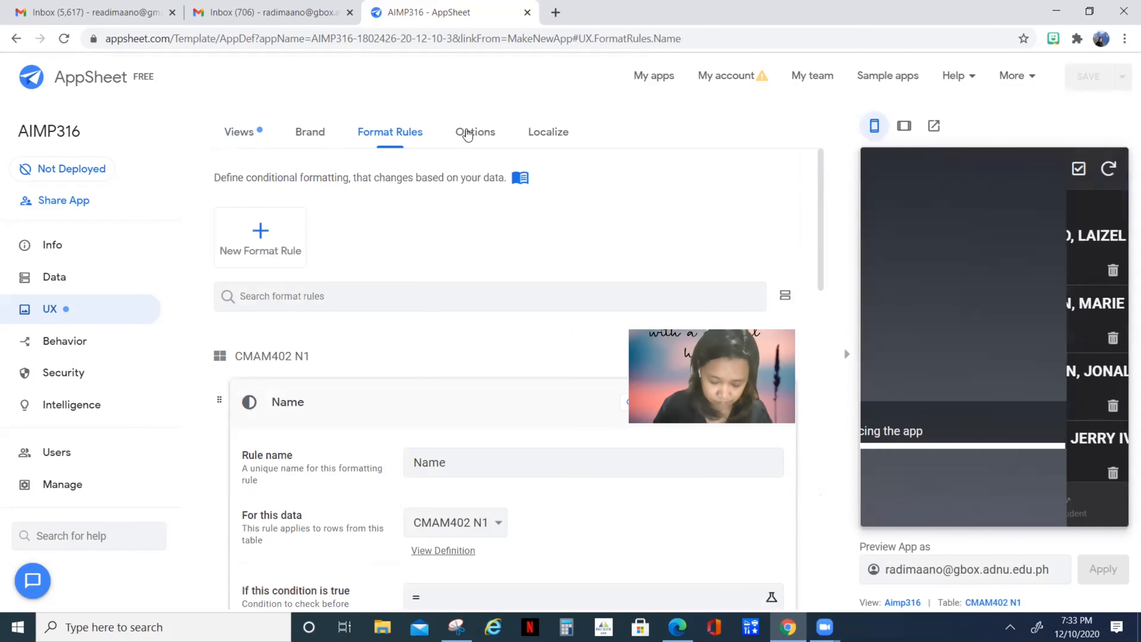
Step: Set the app font style to Open Sans in Options, then go to Behavior
{"action": "left_click", "coordinate": [475, 132]}
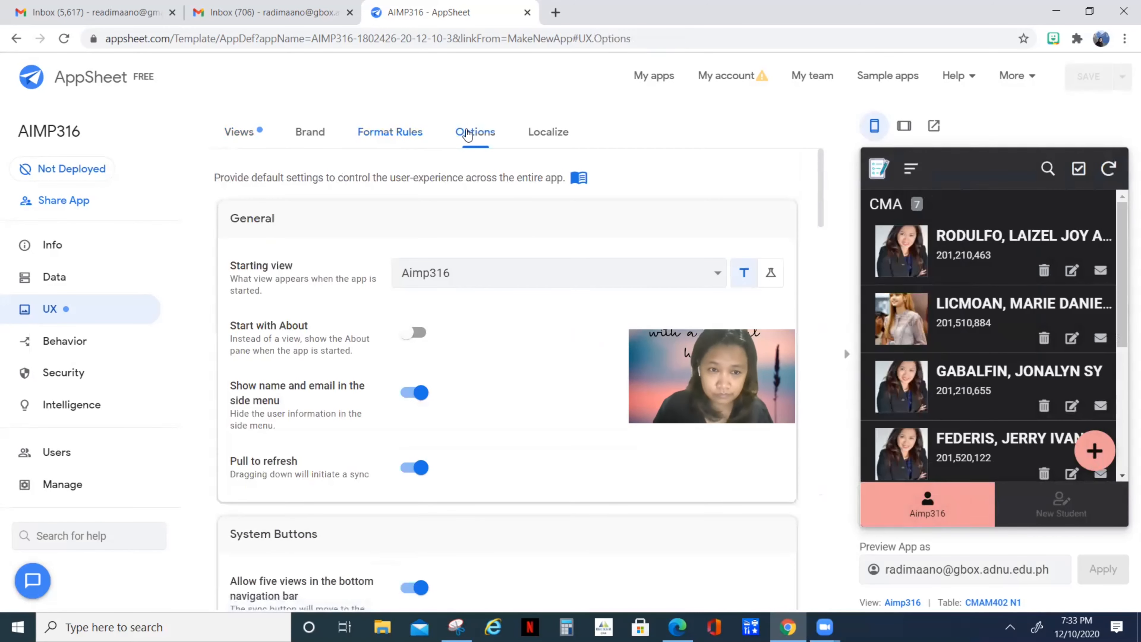
{"action": "scroll", "scroll_direction": "down", "scroll_amount": 3}
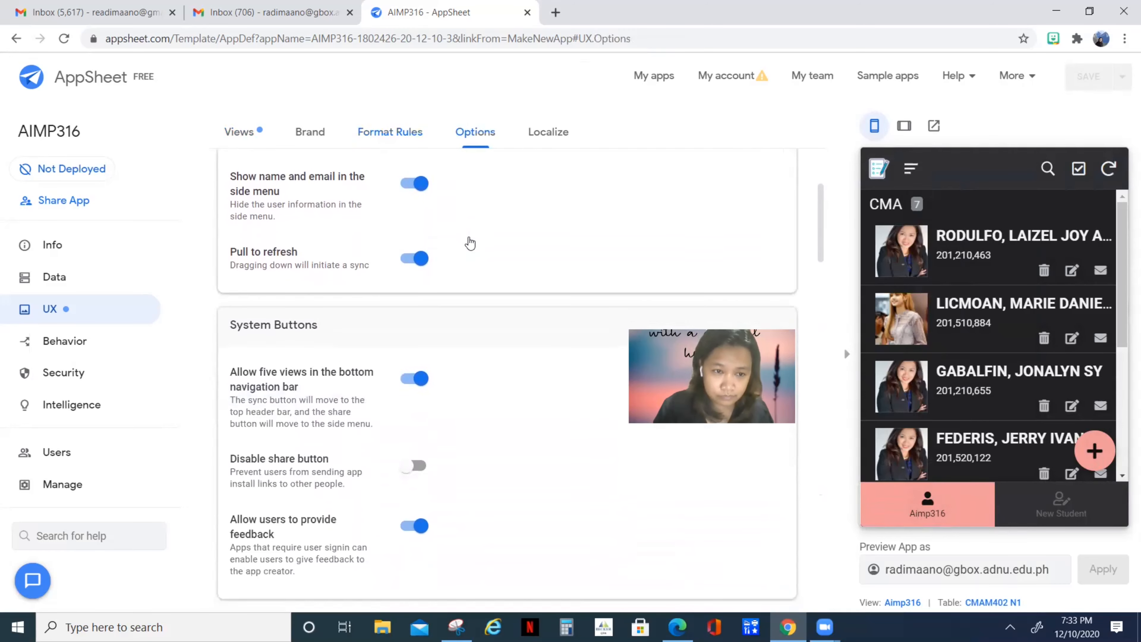
{"action": "scroll", "scroll_direction": "down", "scroll_amount": 3}
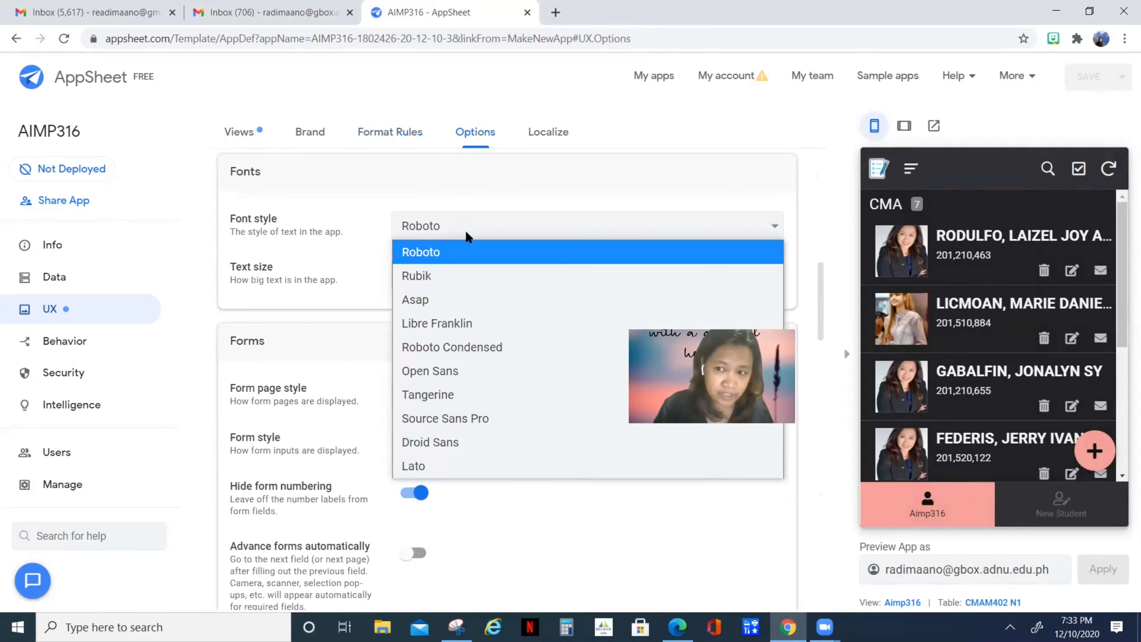
{"action": "mouse_move", "coordinate": [429, 370]}
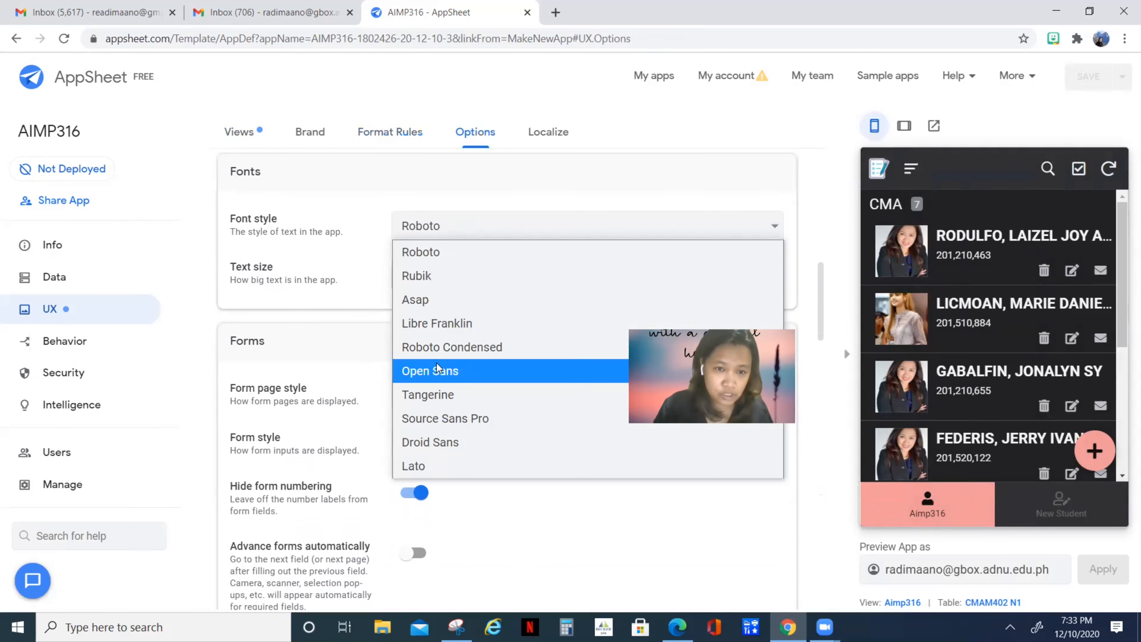
{"action": "left_click", "coordinate": [429, 371]}
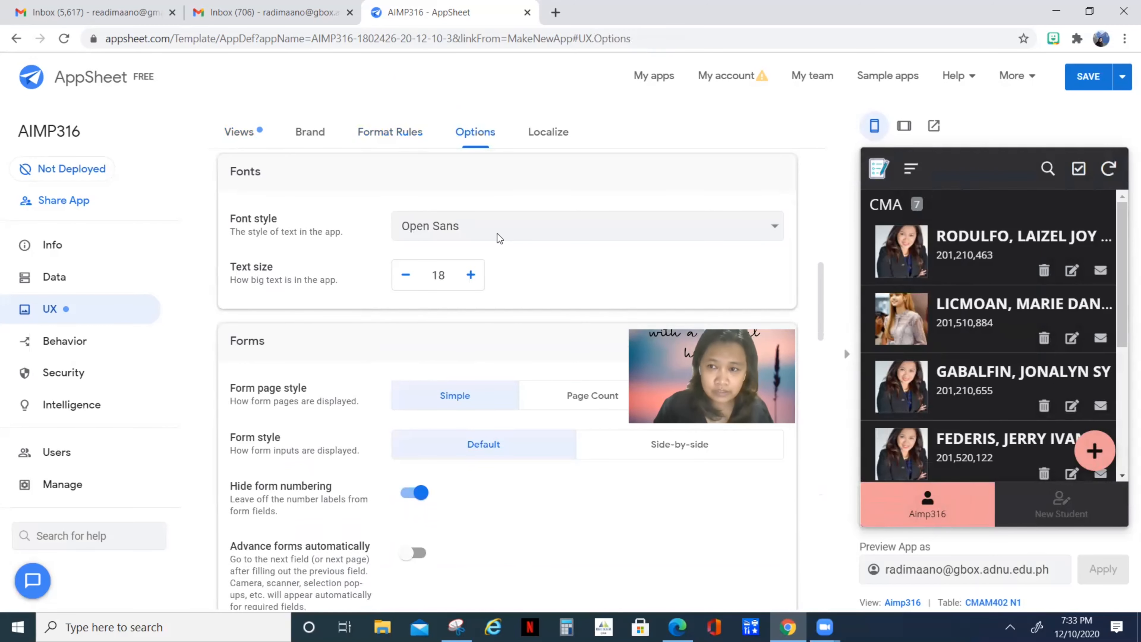
{"action": "left_click", "coordinate": [65, 341]}
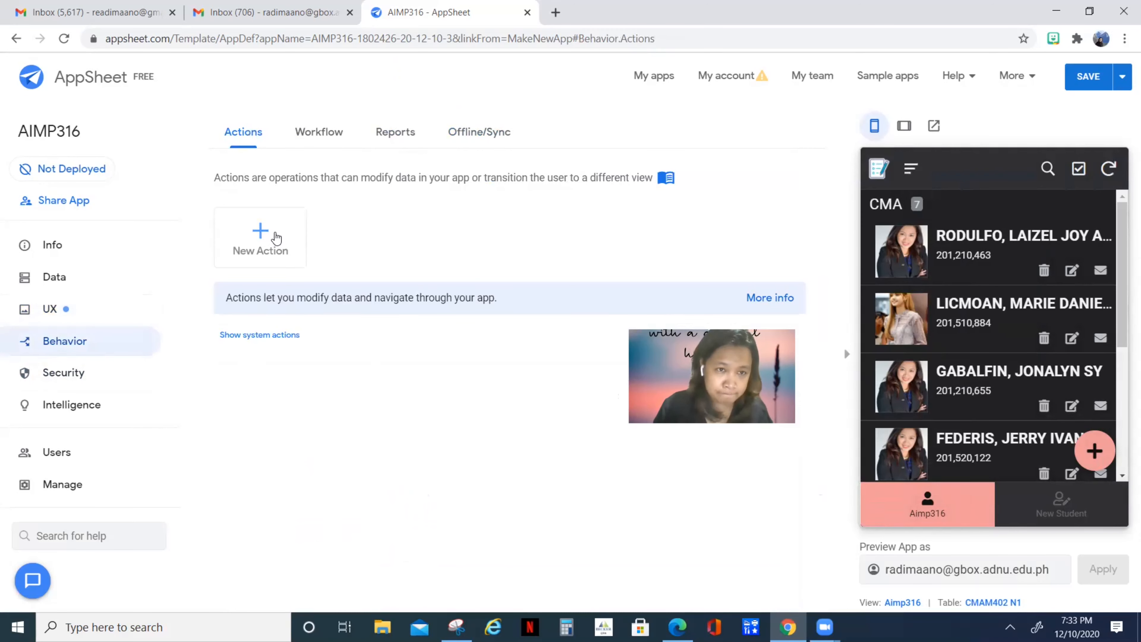
Step: Add an action on CMAM402 N1 keeping 'set the values of some columns', Gender to Yes
{"action": "left_click", "coordinate": [260, 237]}
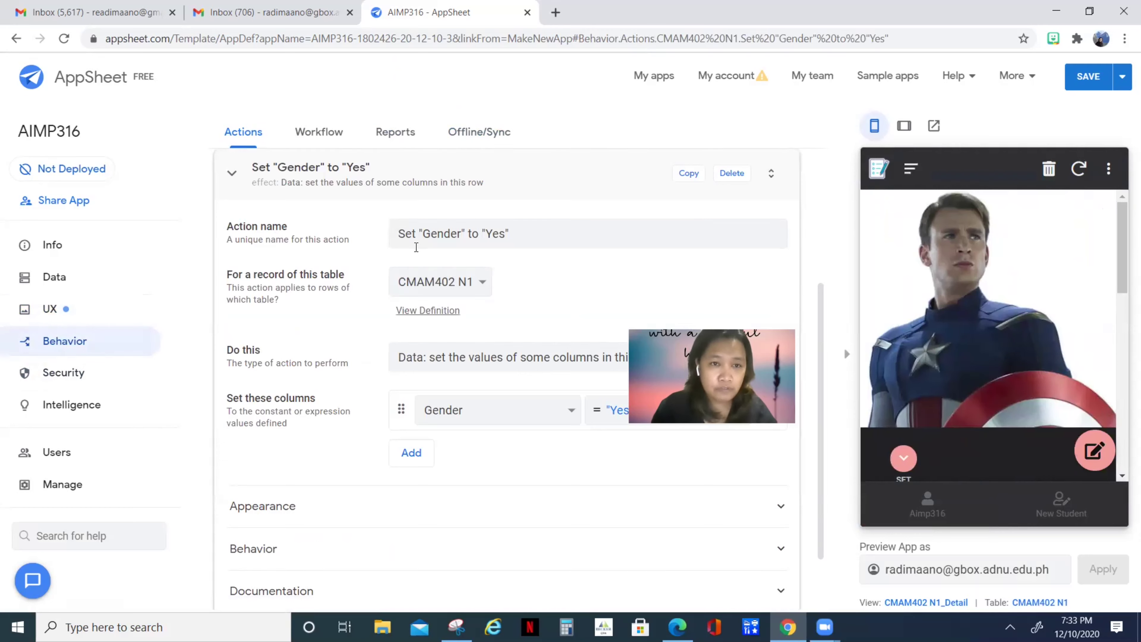
{"action": "left_click", "coordinate": [510, 357]}
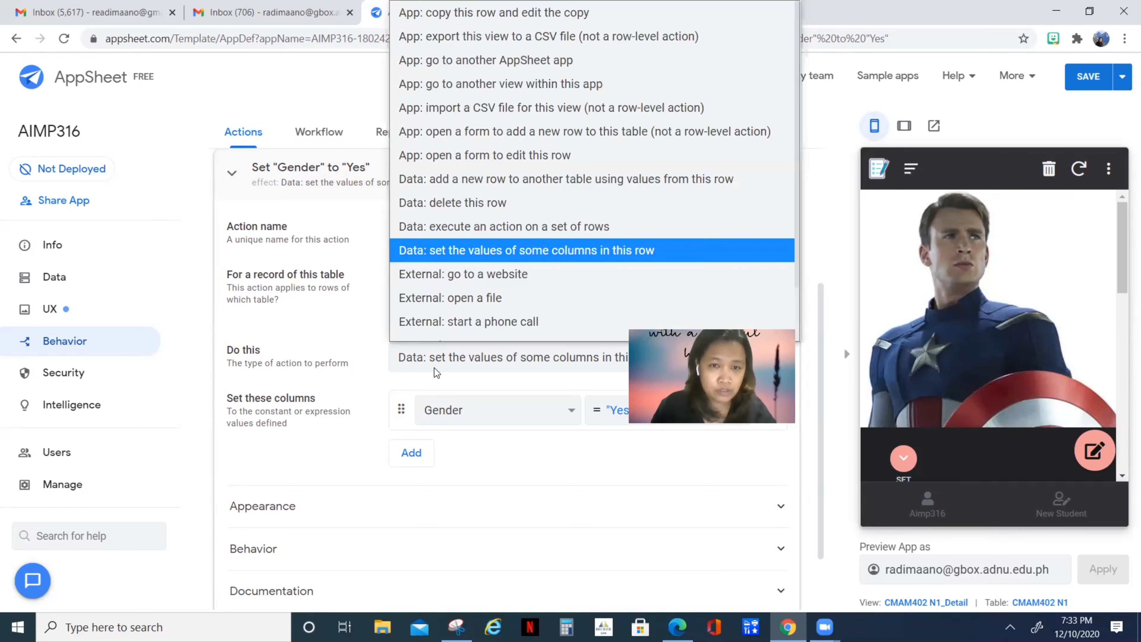
{"action": "mouse_move", "coordinate": [512, 227]}
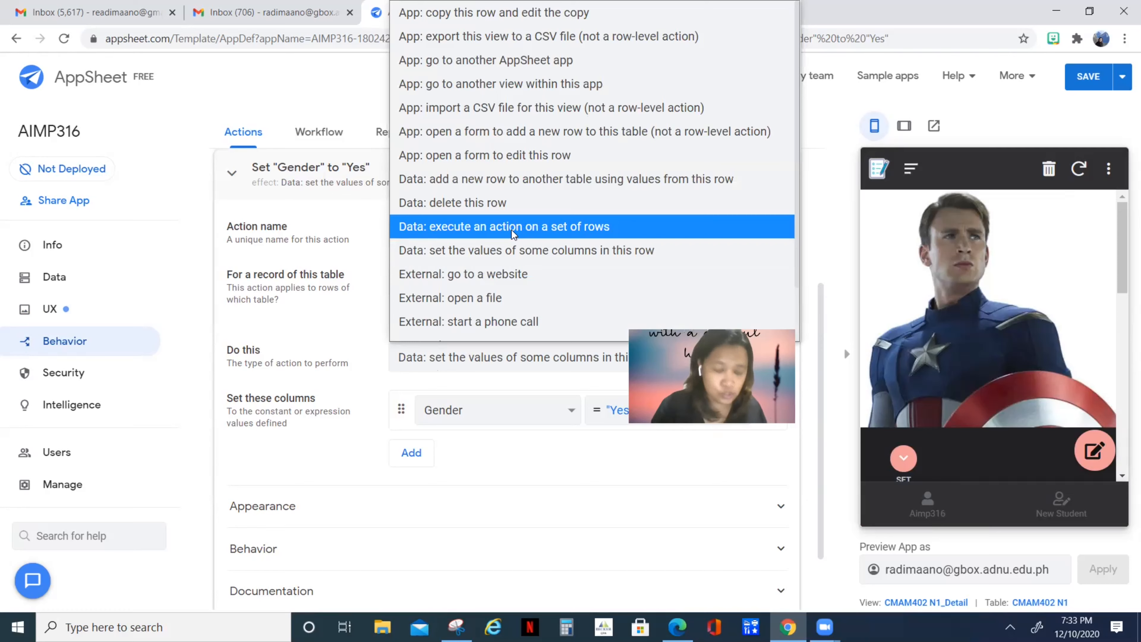
{"action": "mouse_move", "coordinate": [517, 249]}
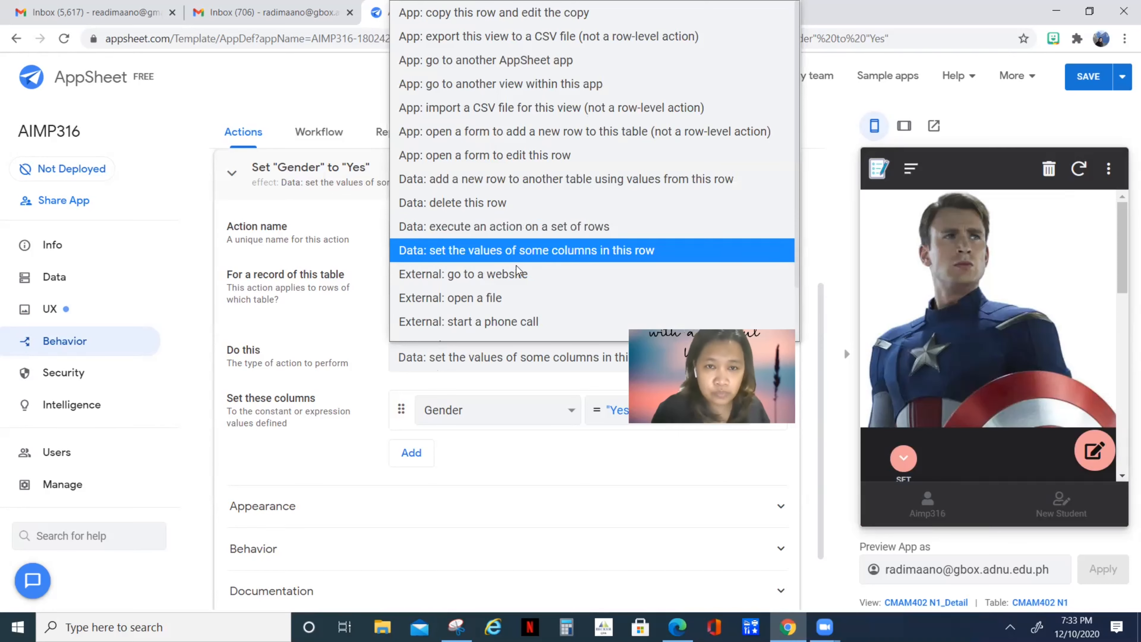
{"action": "mouse_move", "coordinate": [610, 84]}
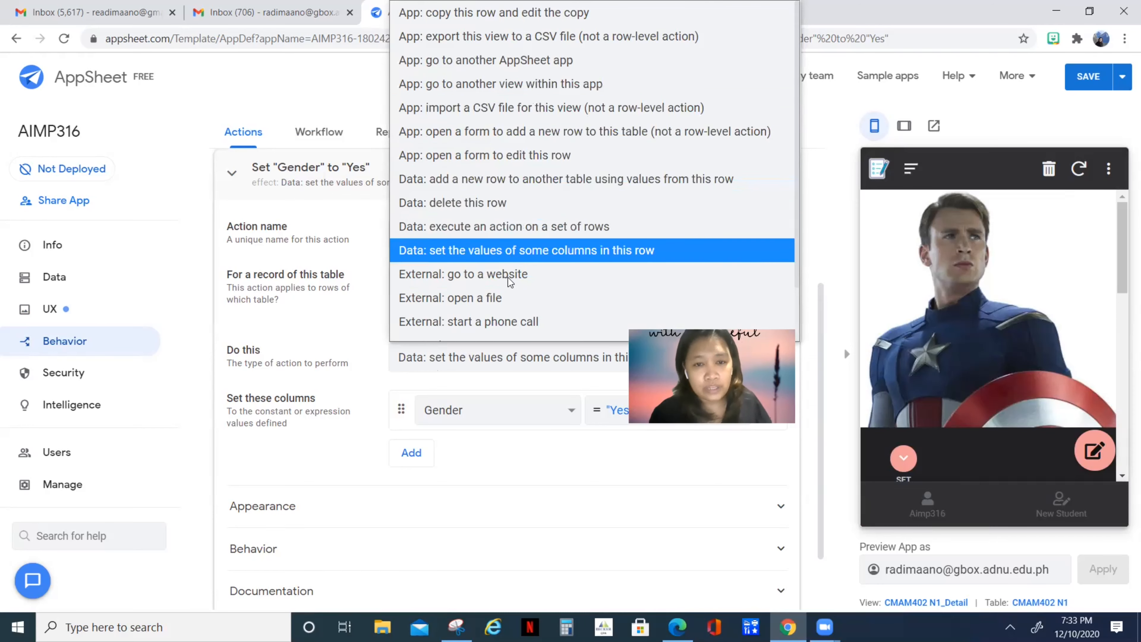
{"action": "mouse_move", "coordinate": [476, 131]}
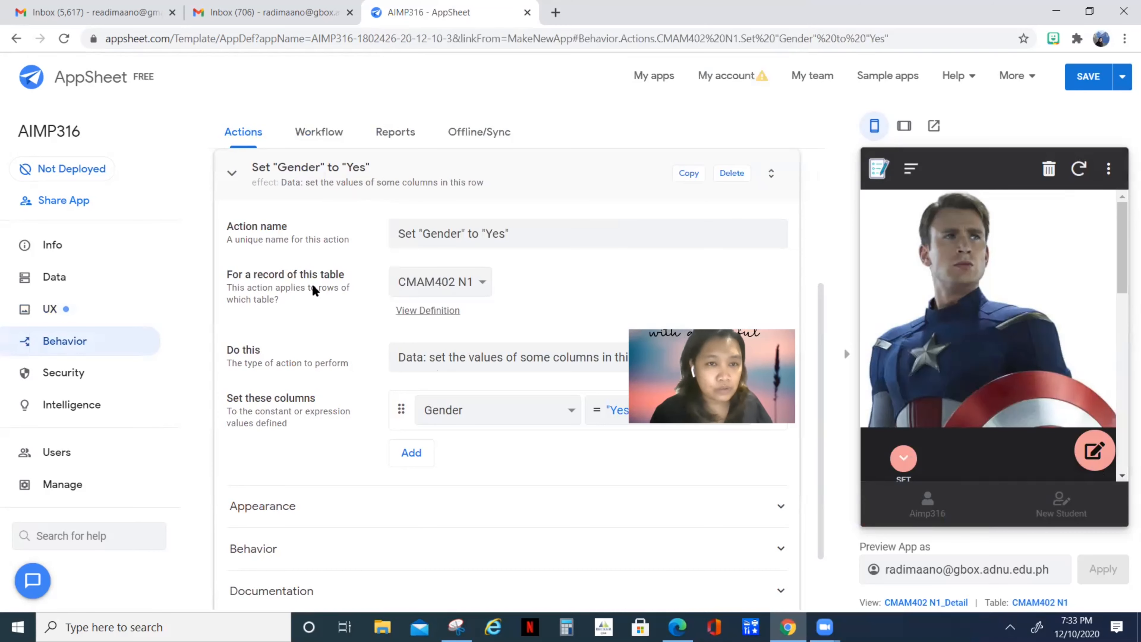
{"action": "left_click", "coordinate": [318, 132]}
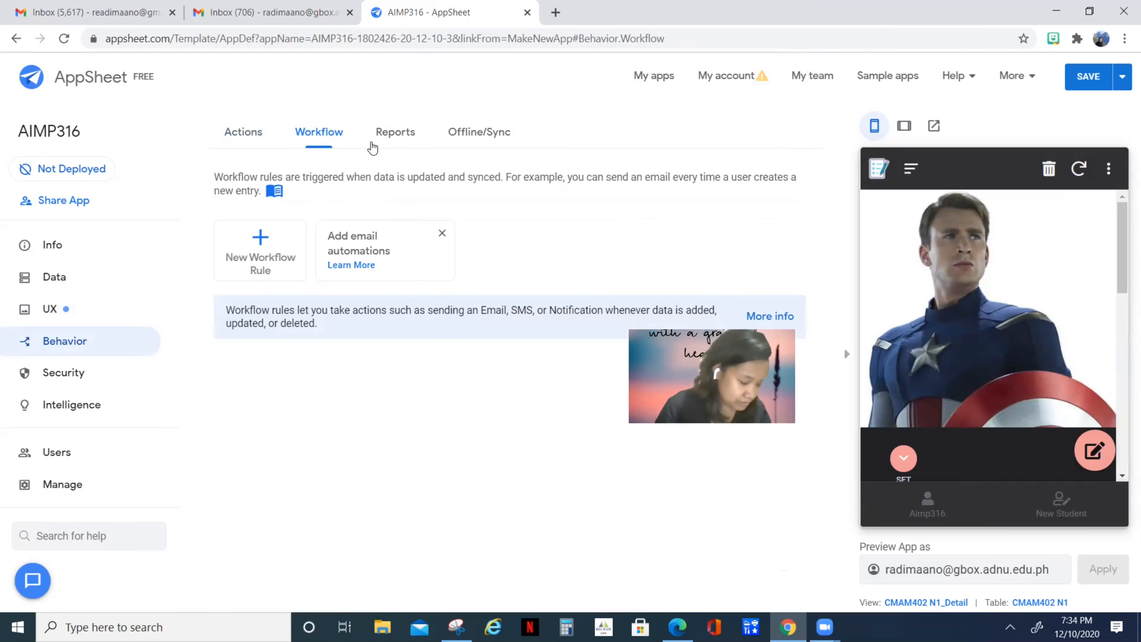
Step: Create a new report and open its first email task settings
{"action": "left_click", "coordinate": [395, 132]}
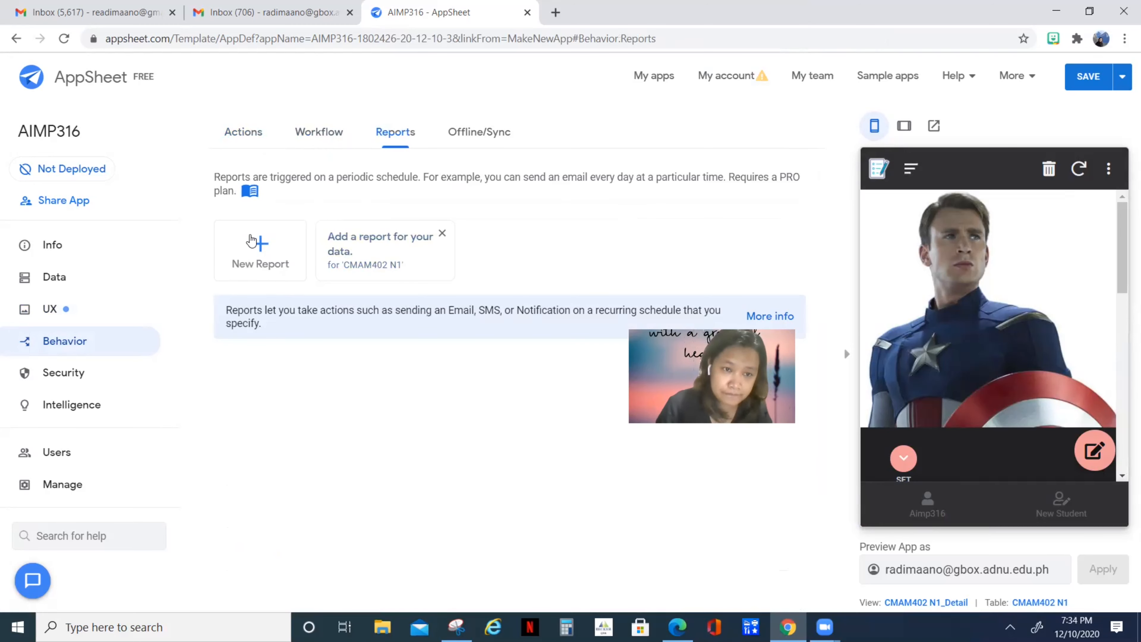
{"action": "left_click", "coordinate": [260, 250]}
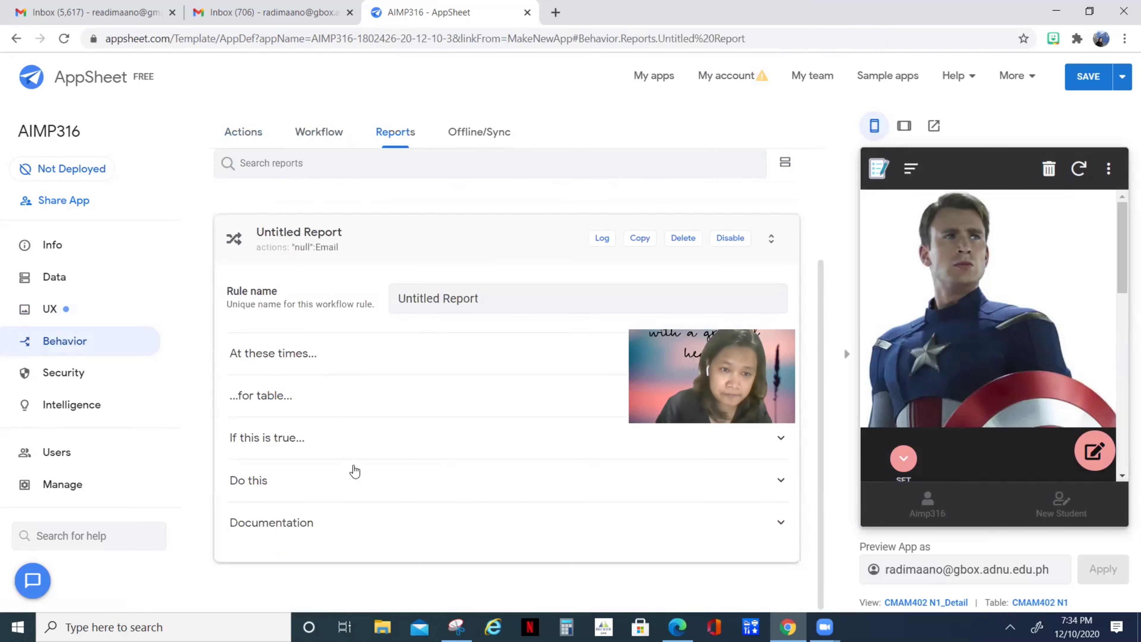
{"action": "mouse_move", "coordinate": [275, 399]}
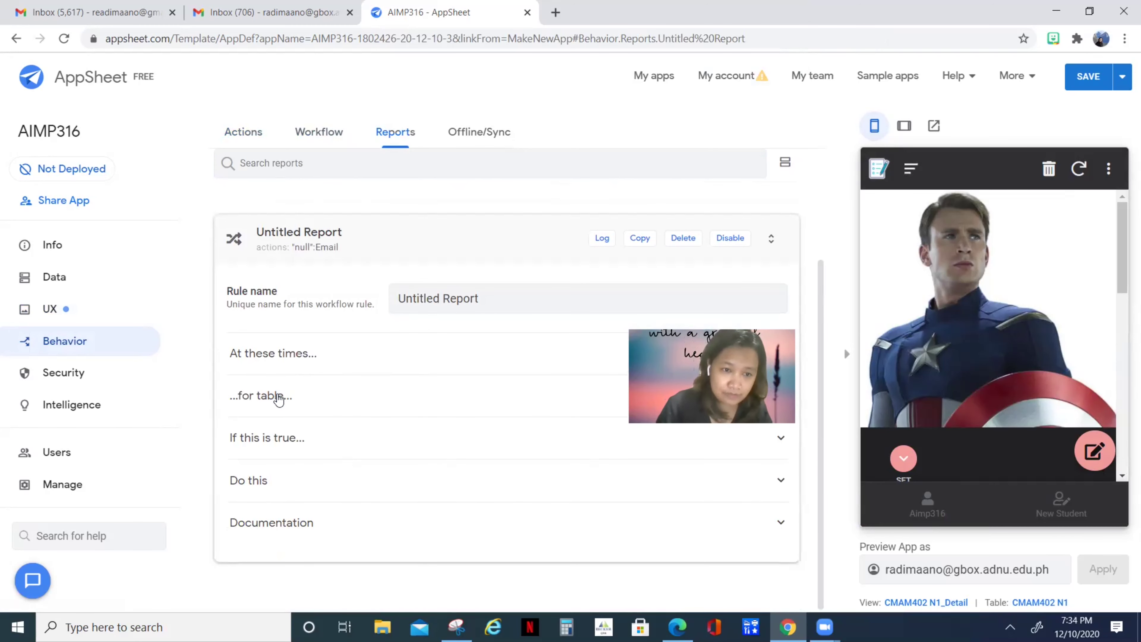
{"action": "left_click", "coordinate": [249, 481]}
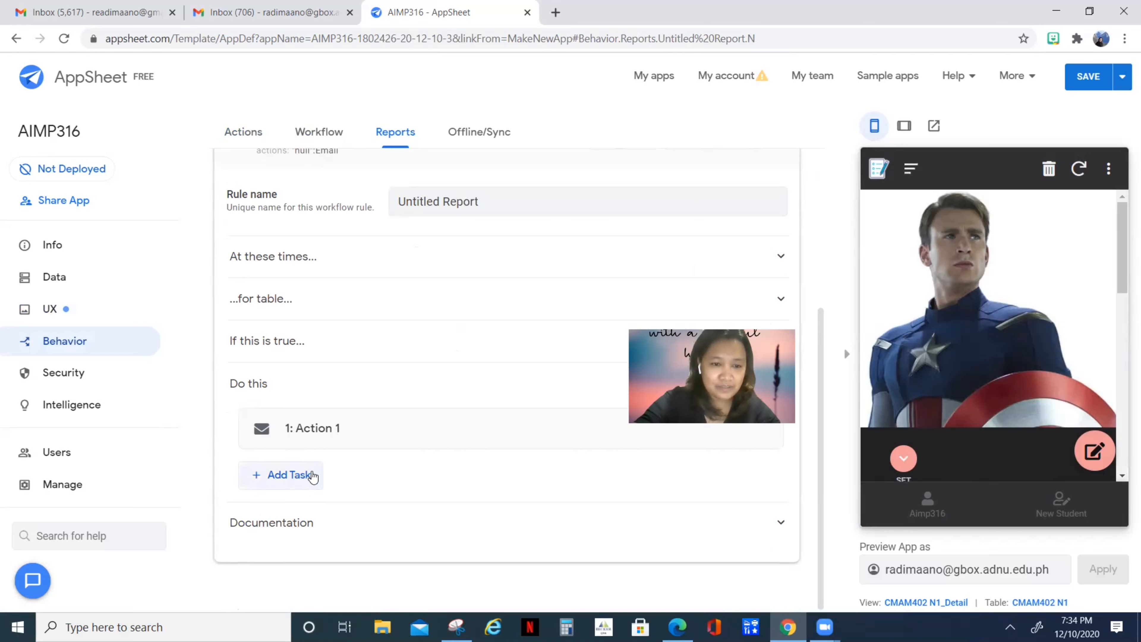
{"action": "left_click", "coordinate": [312, 428]}
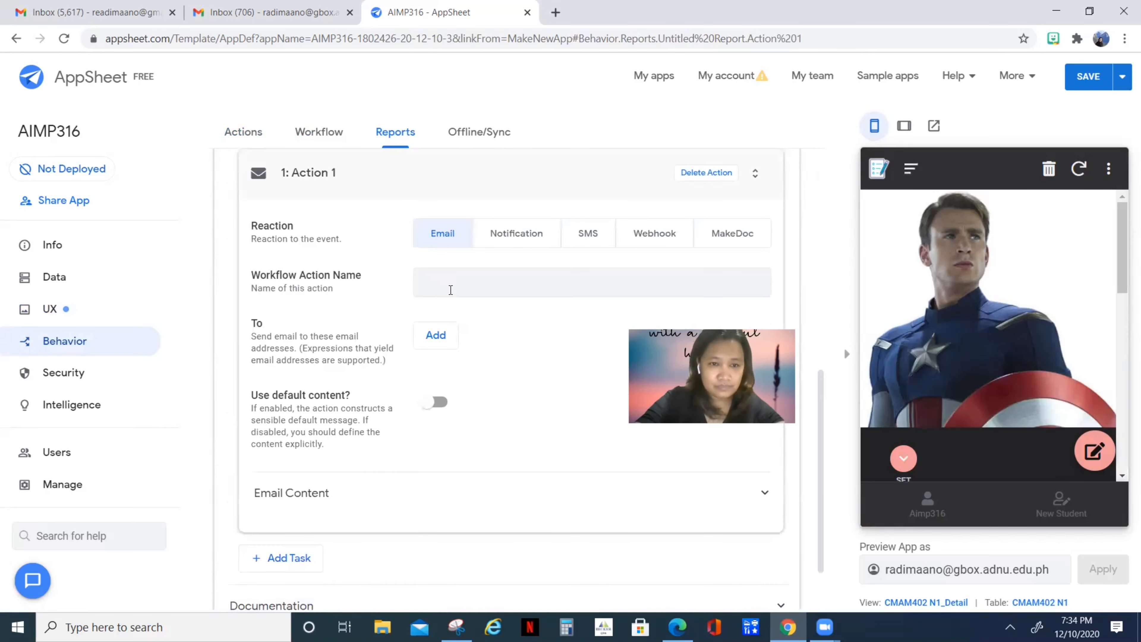
{"action": "left_click", "coordinate": [435, 336]}
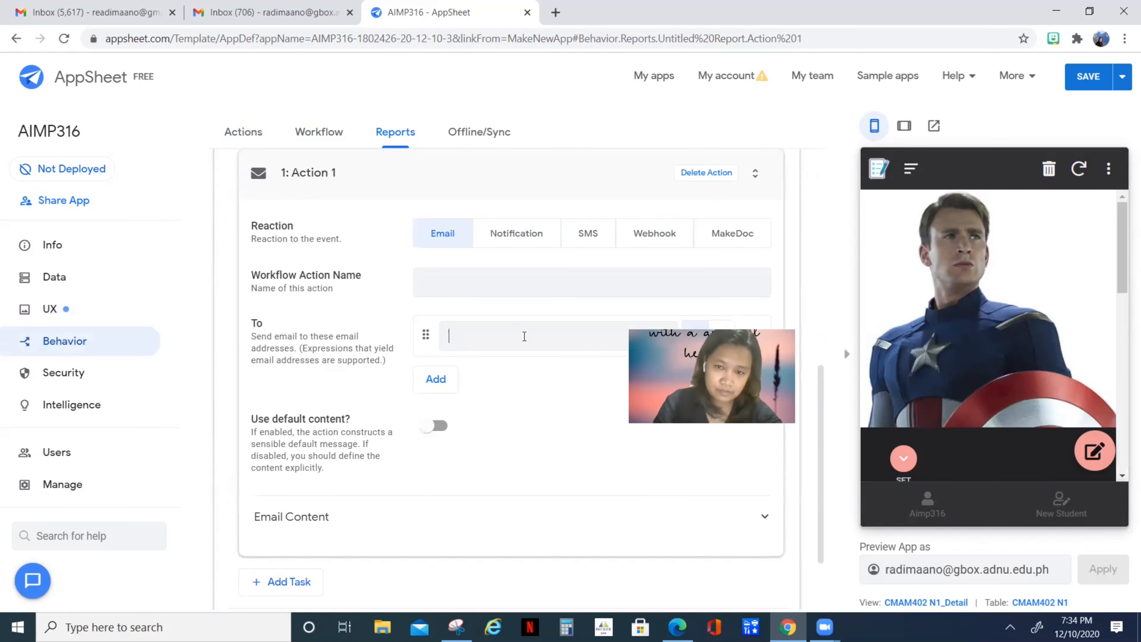
{"action": "mouse_move", "coordinate": [356, 422]}
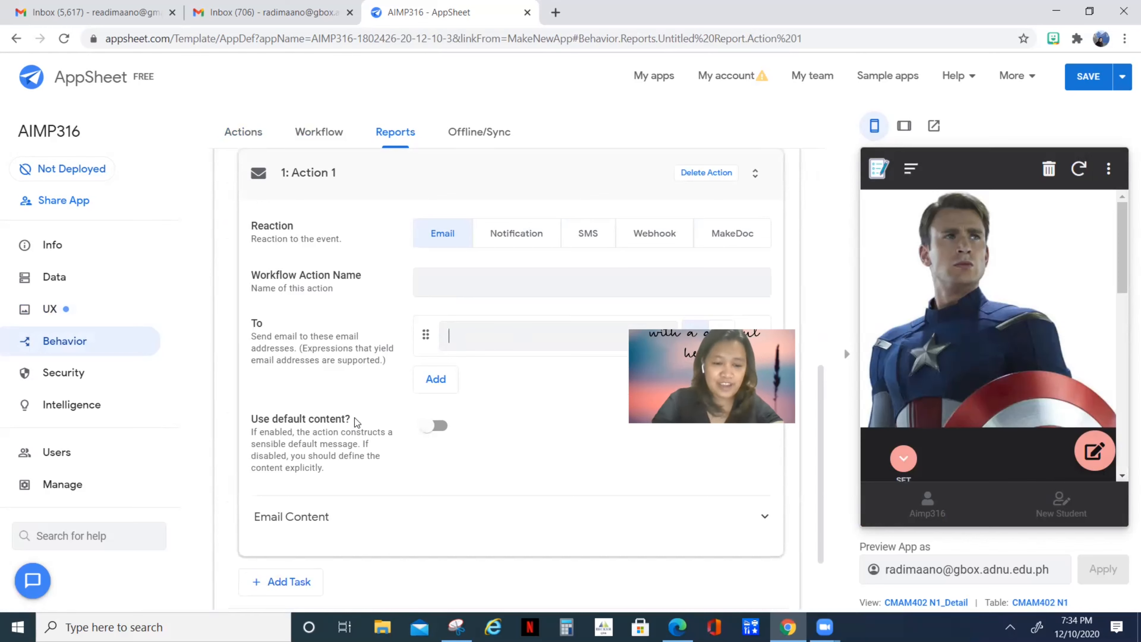
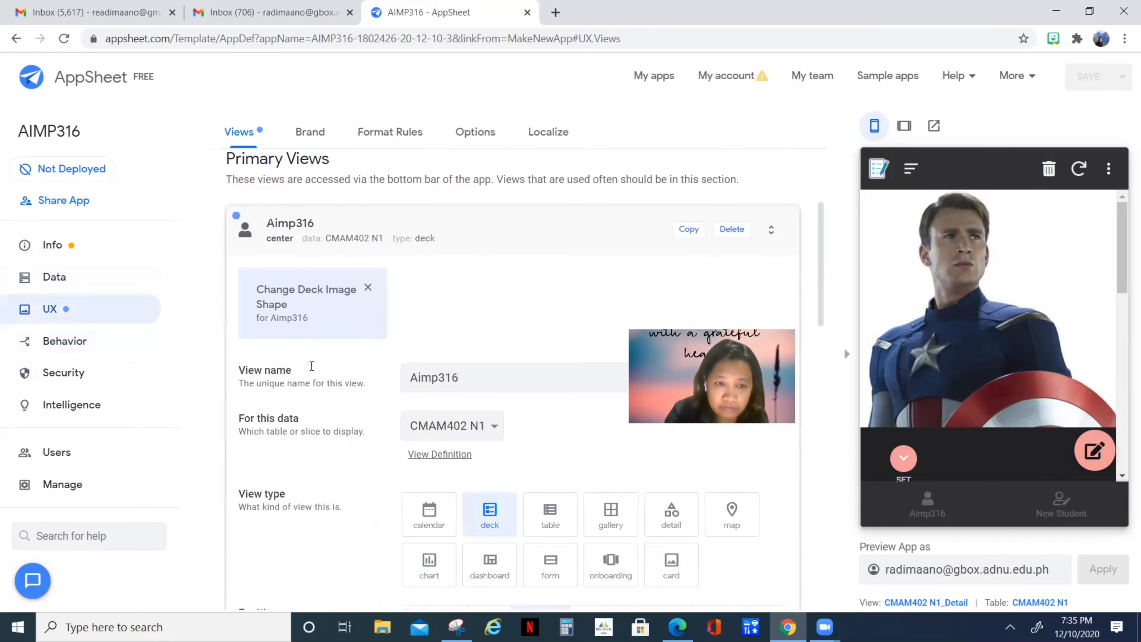
Step: Expand the New Student form view's settings and move on to the app's Users sharing page
{"action": "scroll", "scroll_direction": "down", "scroll_amount": 3}
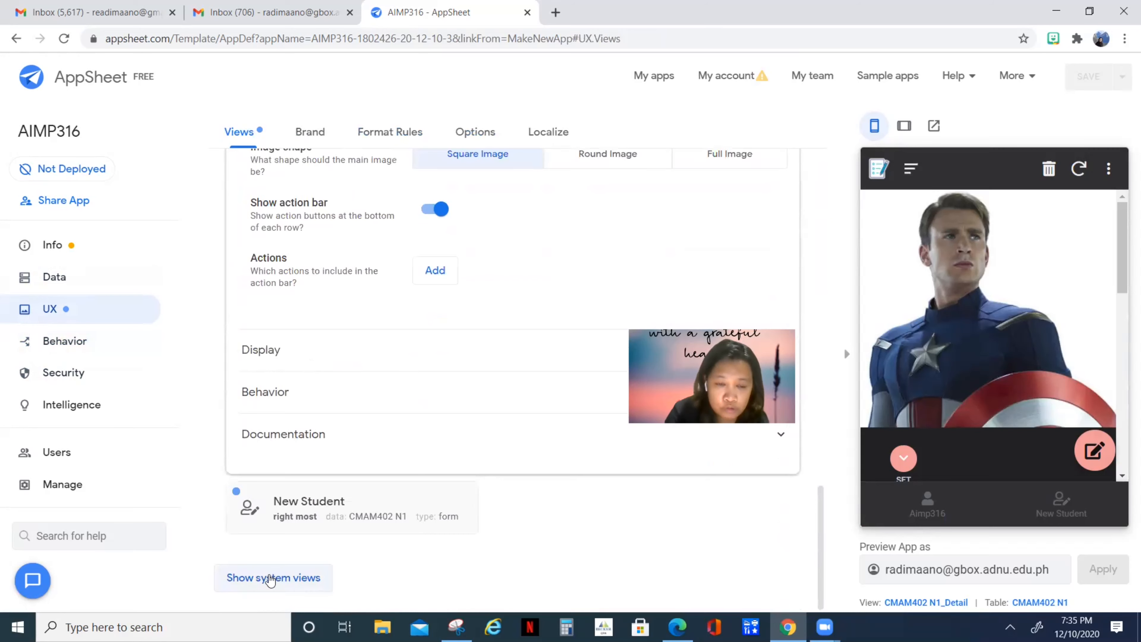
{"action": "left_click", "coordinate": [308, 500]}
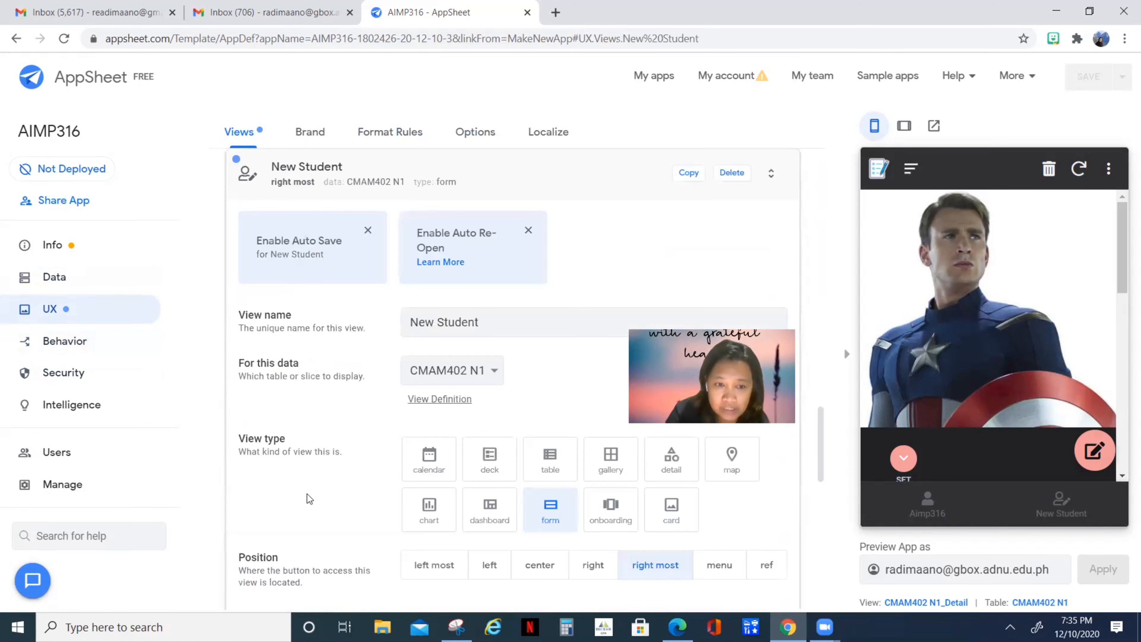
{"action": "left_click", "coordinate": [56, 452]}
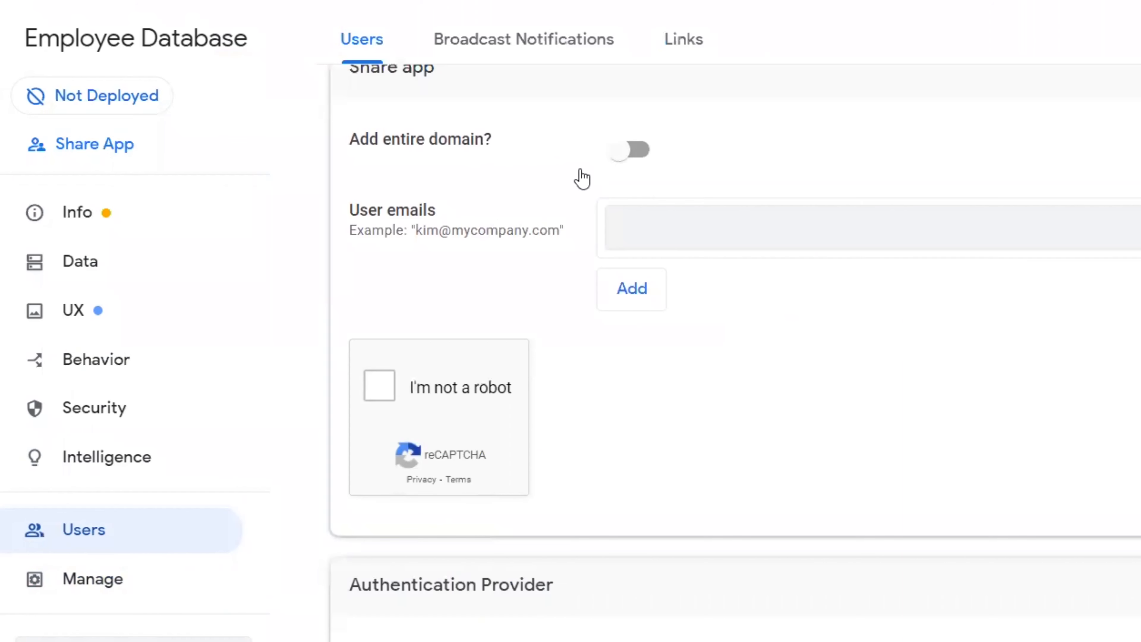
Step: Turn on Add entire domain and enter the domain name 'rbd'
{"action": "left_click", "coordinate": [629, 150]}
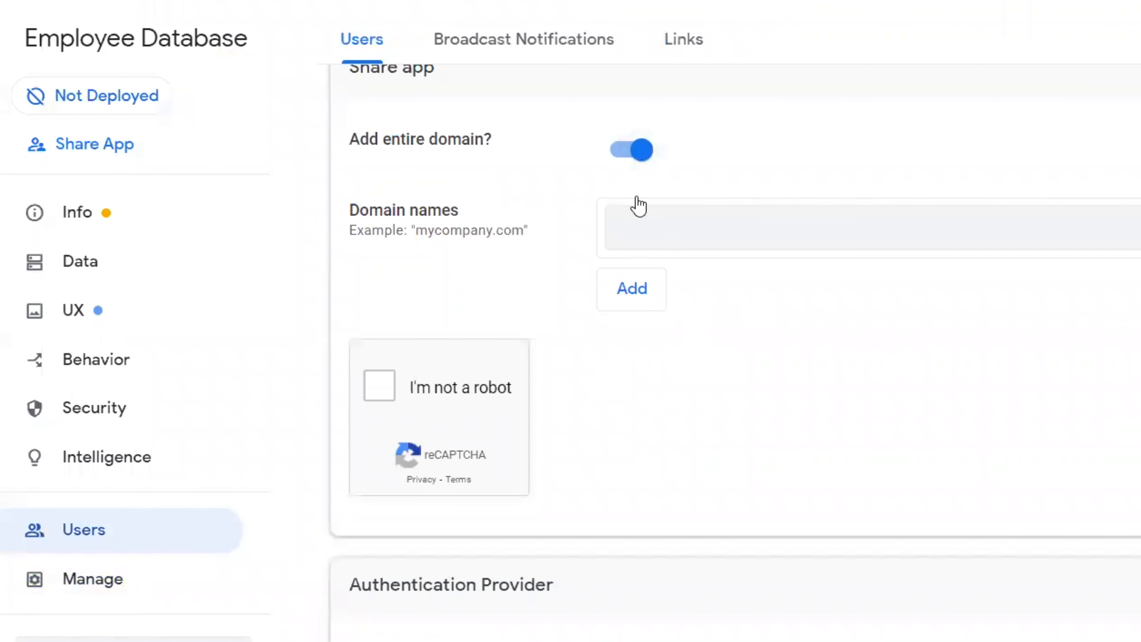
{"action": "left_click", "coordinate": [801, 228]}
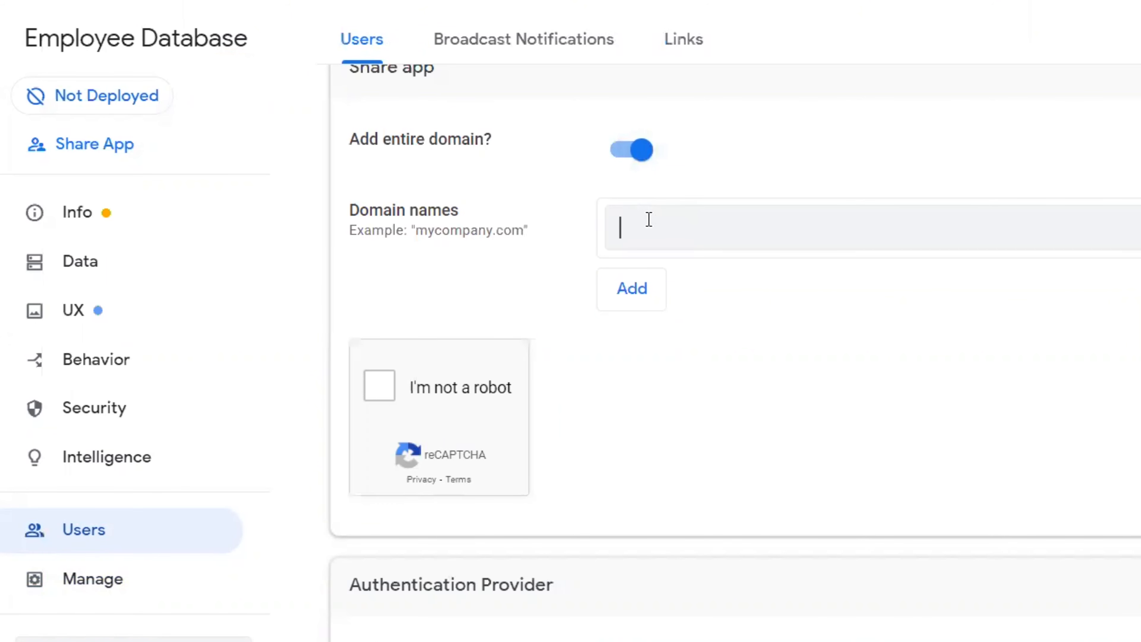
{"action": "type", "text": "r"}
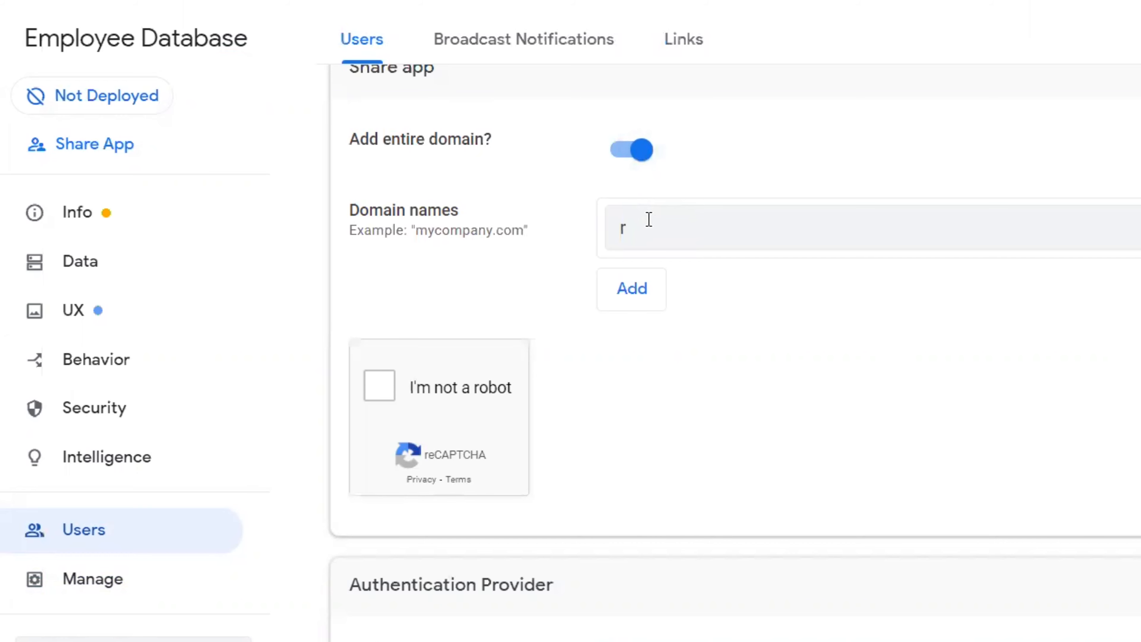
{"action": "type", "text": "bd"}
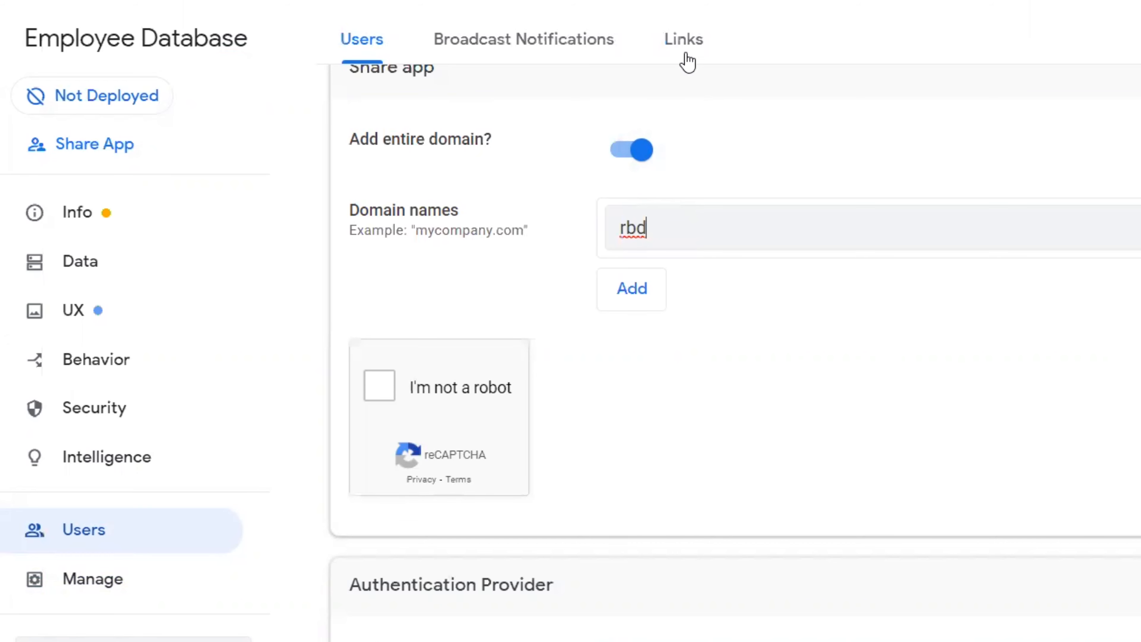
Step: Show the app's Links and select the whole Install Link for copying
{"action": "left_click", "coordinate": [683, 39]}
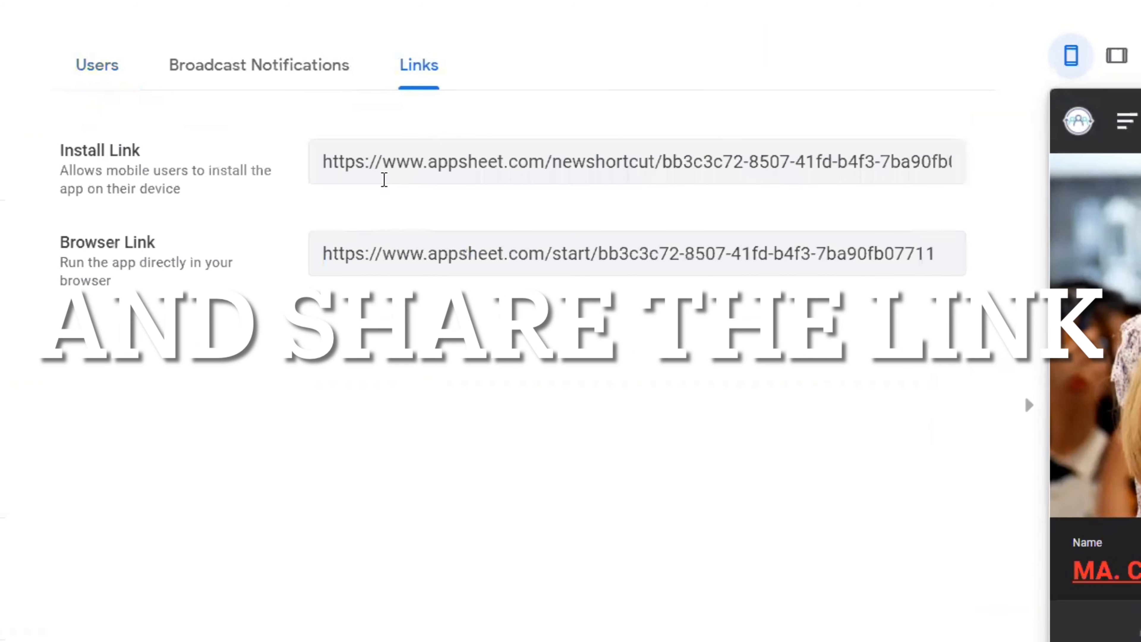
{"action": "triple_click", "coordinate": [582, 162]}
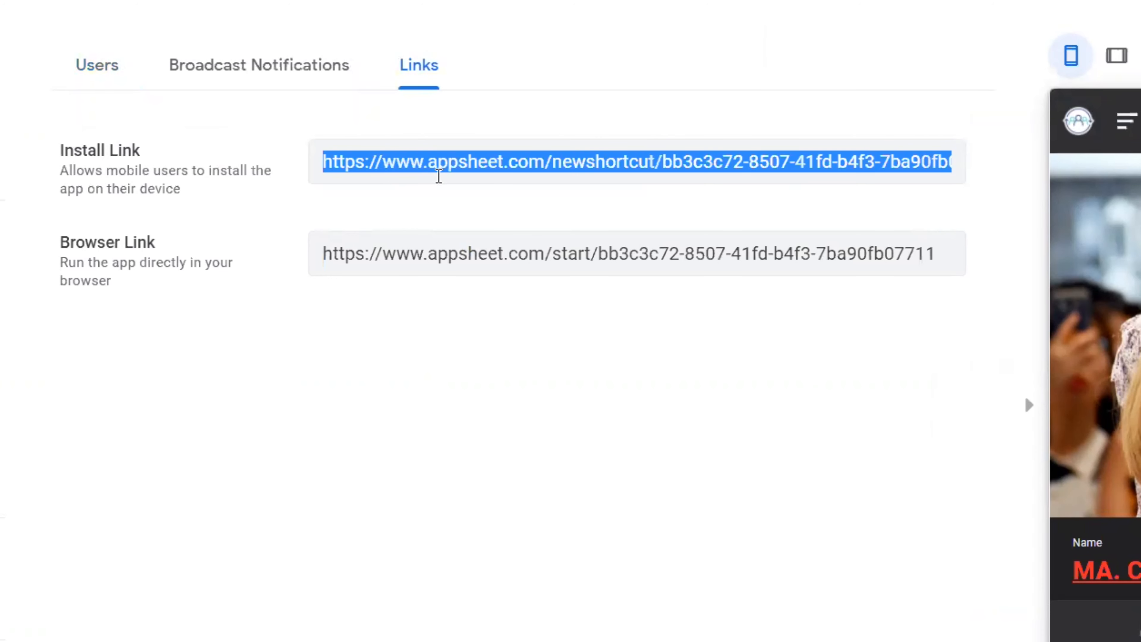
{"action": "mouse_move", "coordinate": [477, 161]}
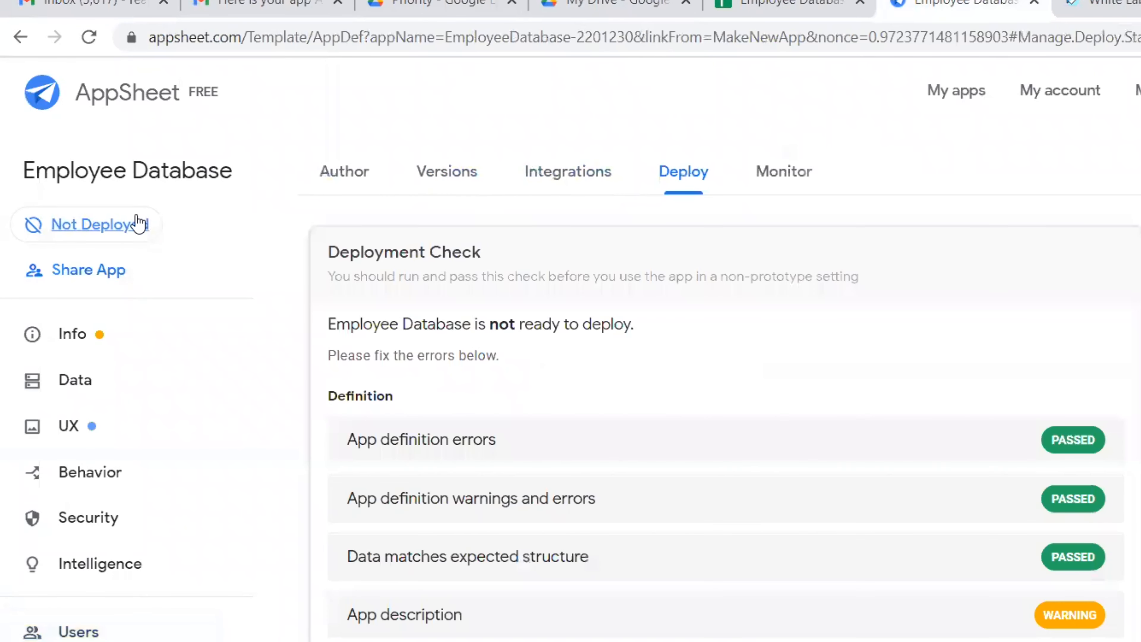
Step: Review the Deployment Check and move the app to deployed state despite the reported errors
{"action": "scroll", "scroll_direction": "down", "scroll_amount": 3}
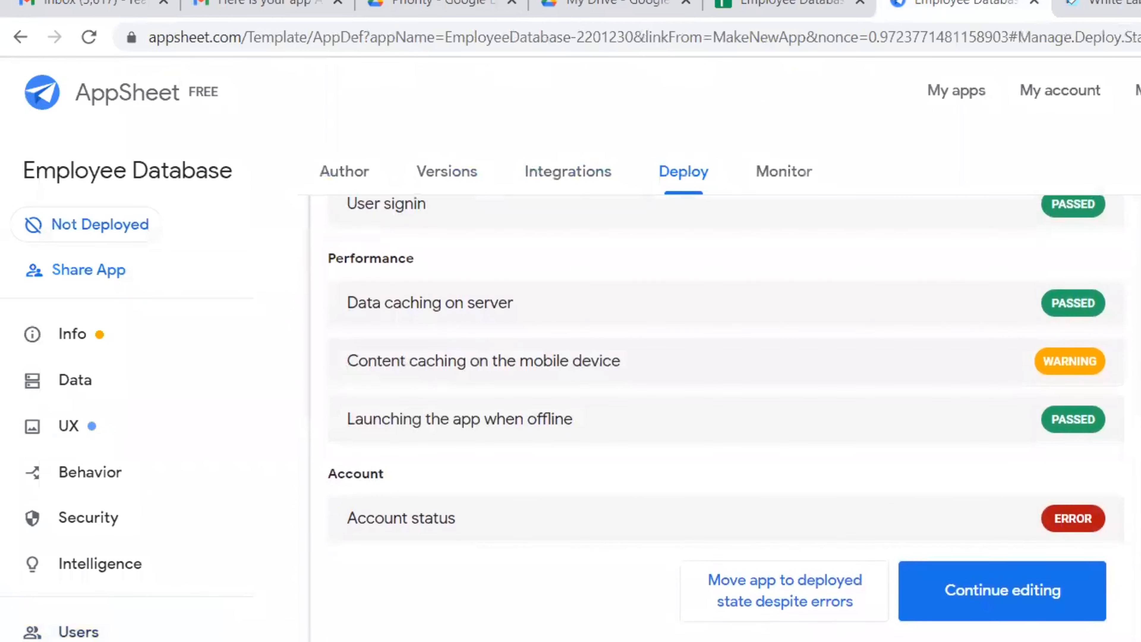
{"action": "left_click", "coordinate": [784, 590]}
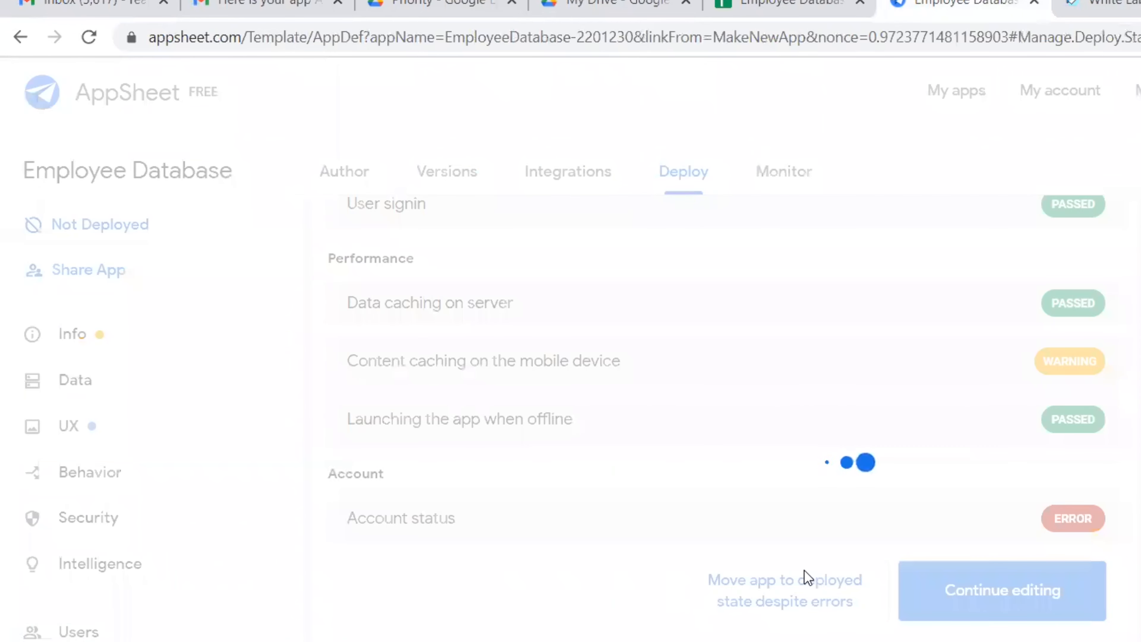
{"action": "left_click", "coordinate": [785, 591]}
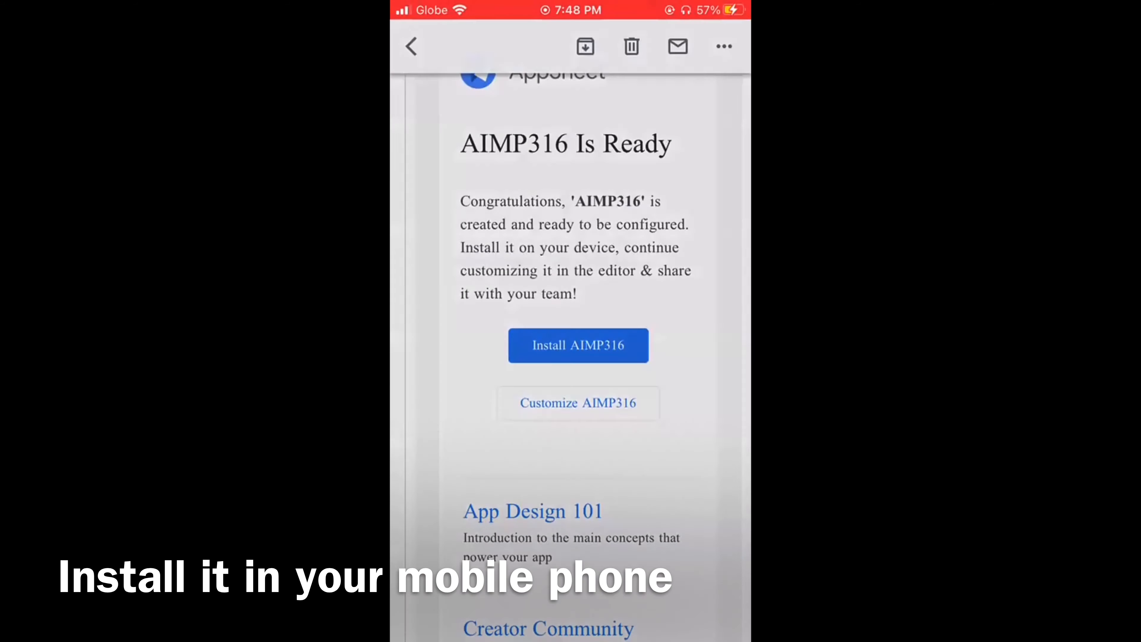
Step: Tap Install AIMP316 in the email, disable 'Ask me which app to use every time', and open it in the browser
{"action": "left_click", "coordinate": [577, 345]}
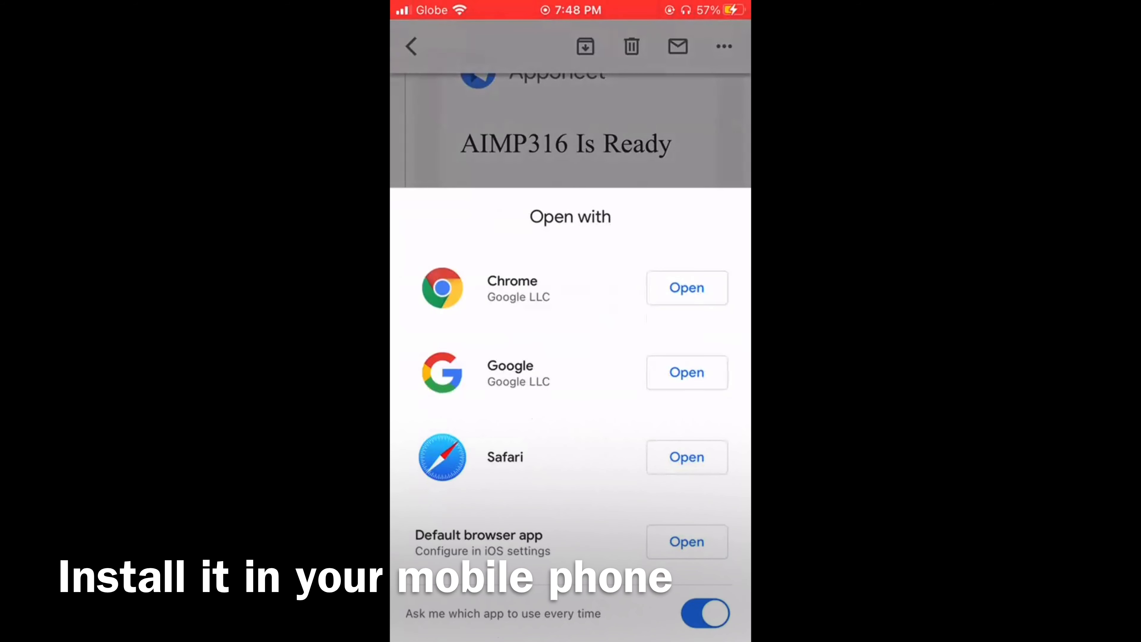
{"action": "left_click", "coordinate": [704, 614]}
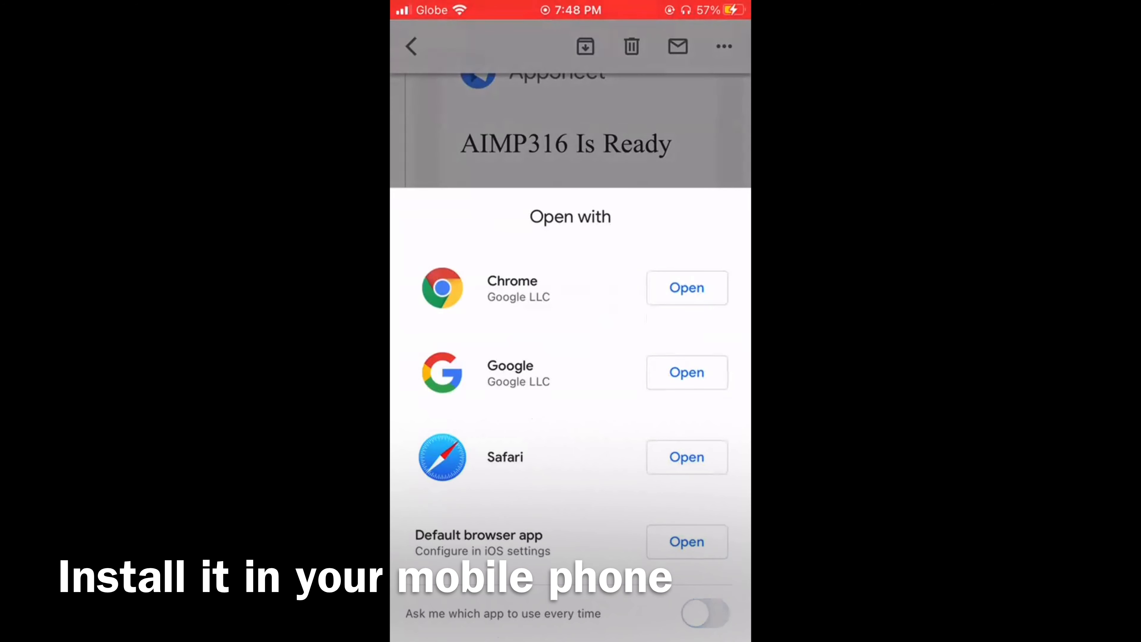
{"action": "left_click", "coordinate": [685, 457]}
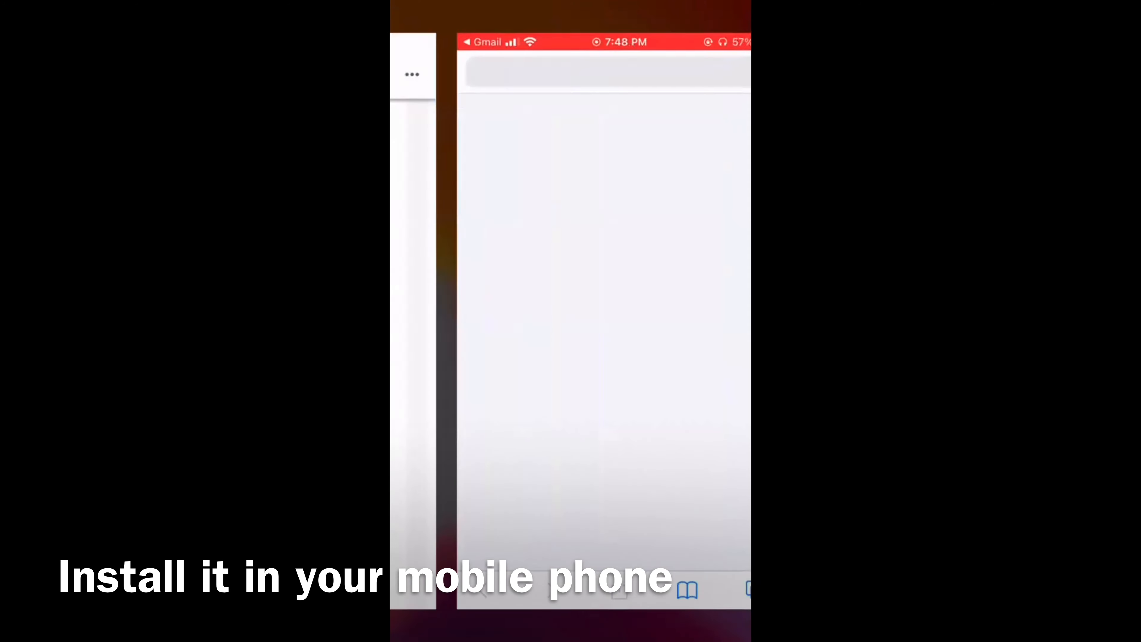